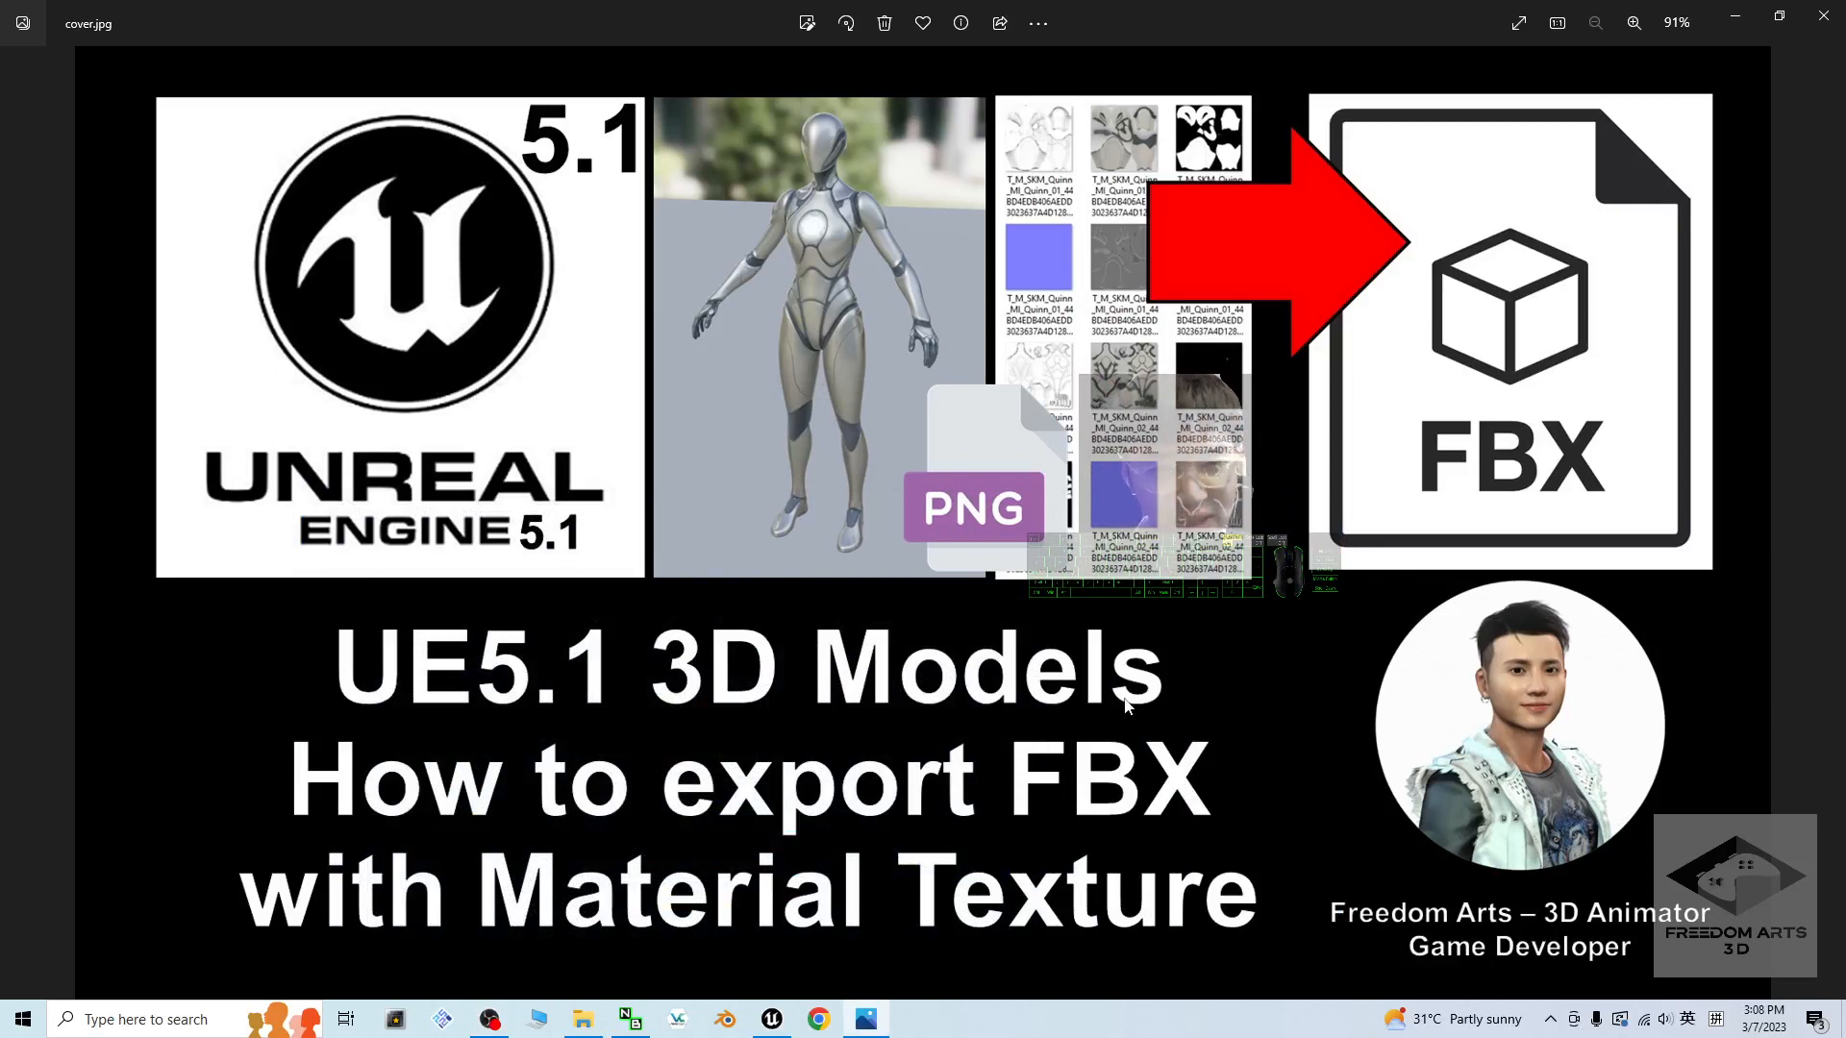
mouse_move(627, 809)
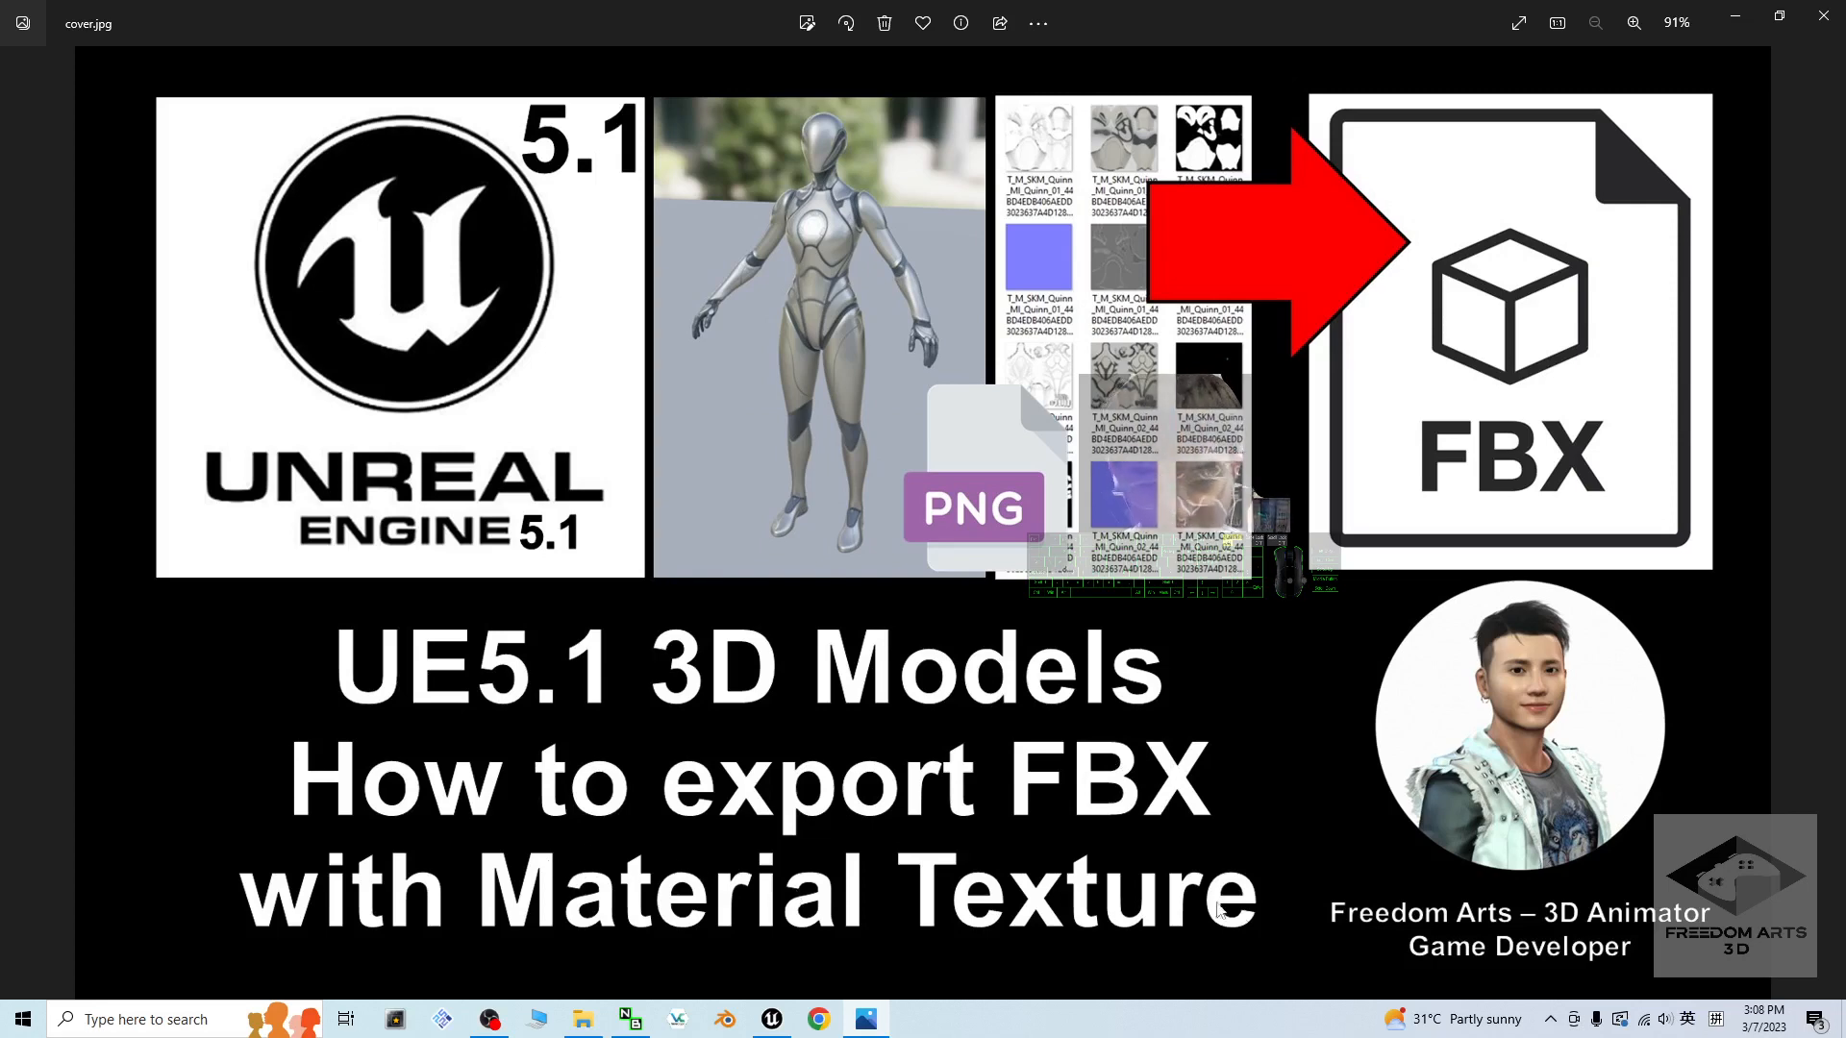
mouse_move(1367, 864)
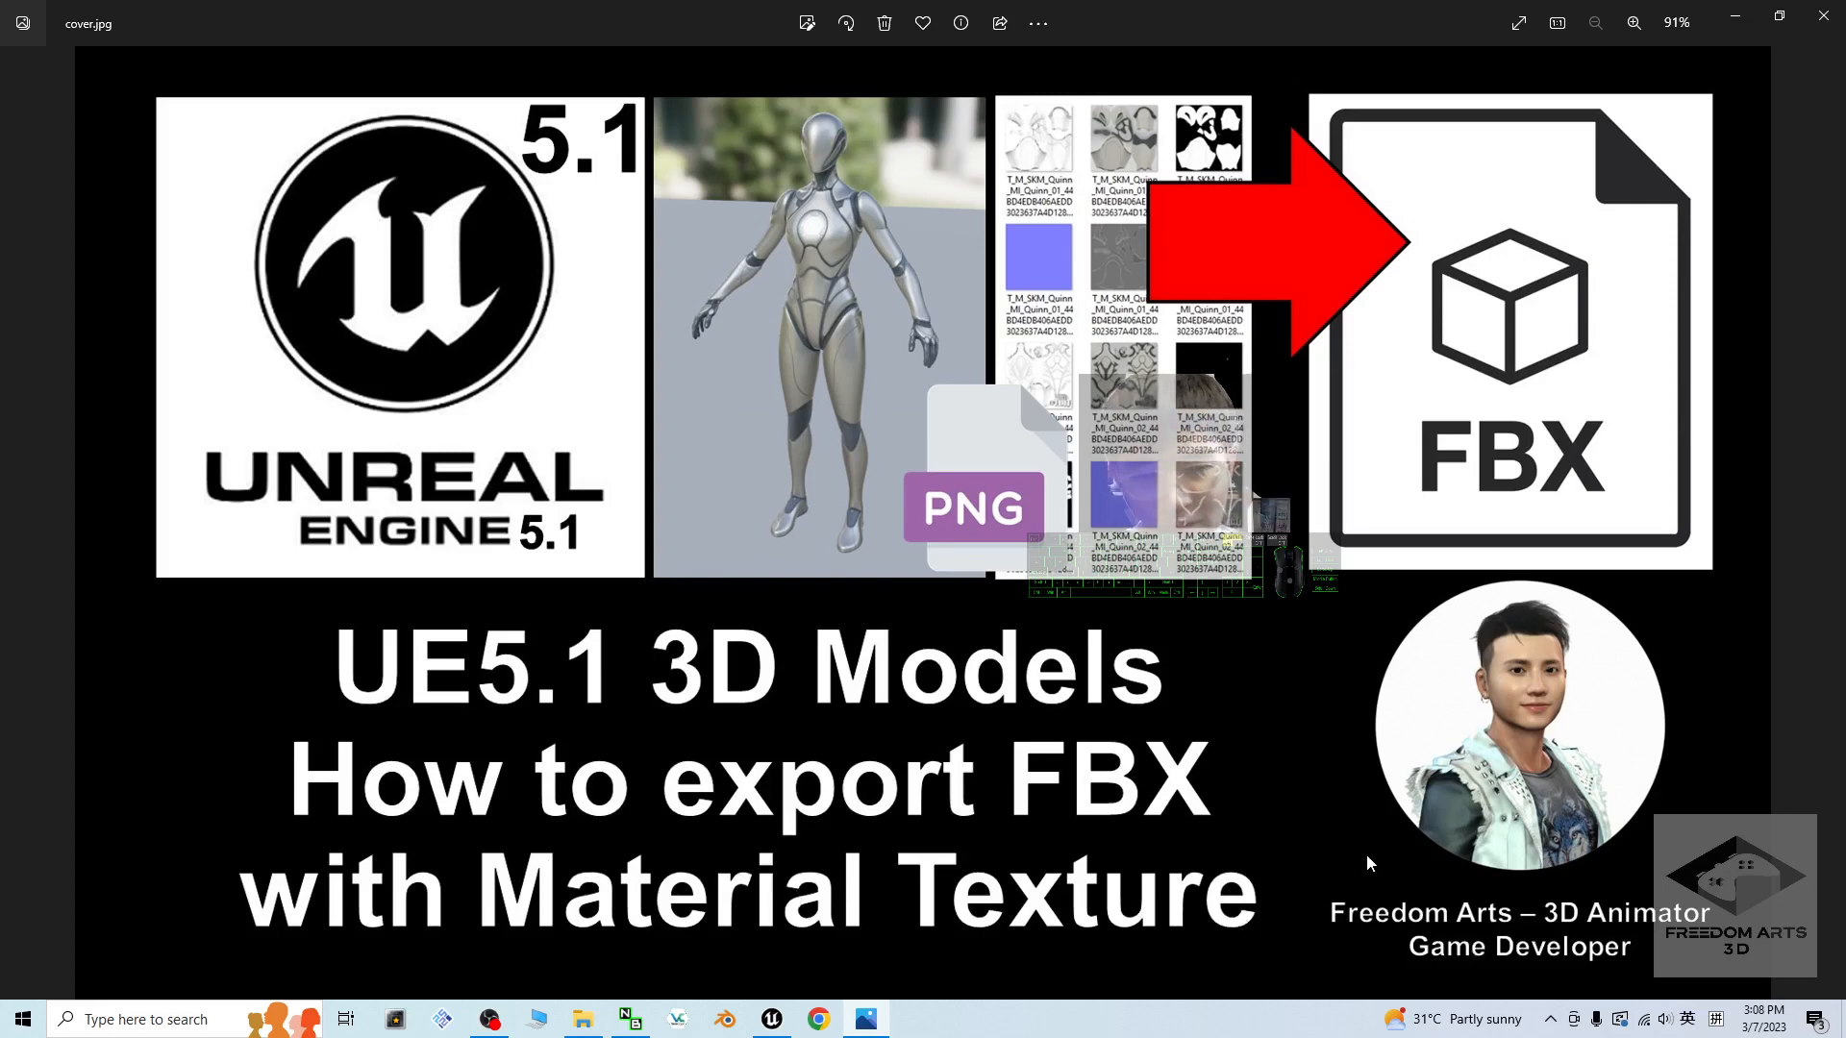
mouse_move(898, 361)
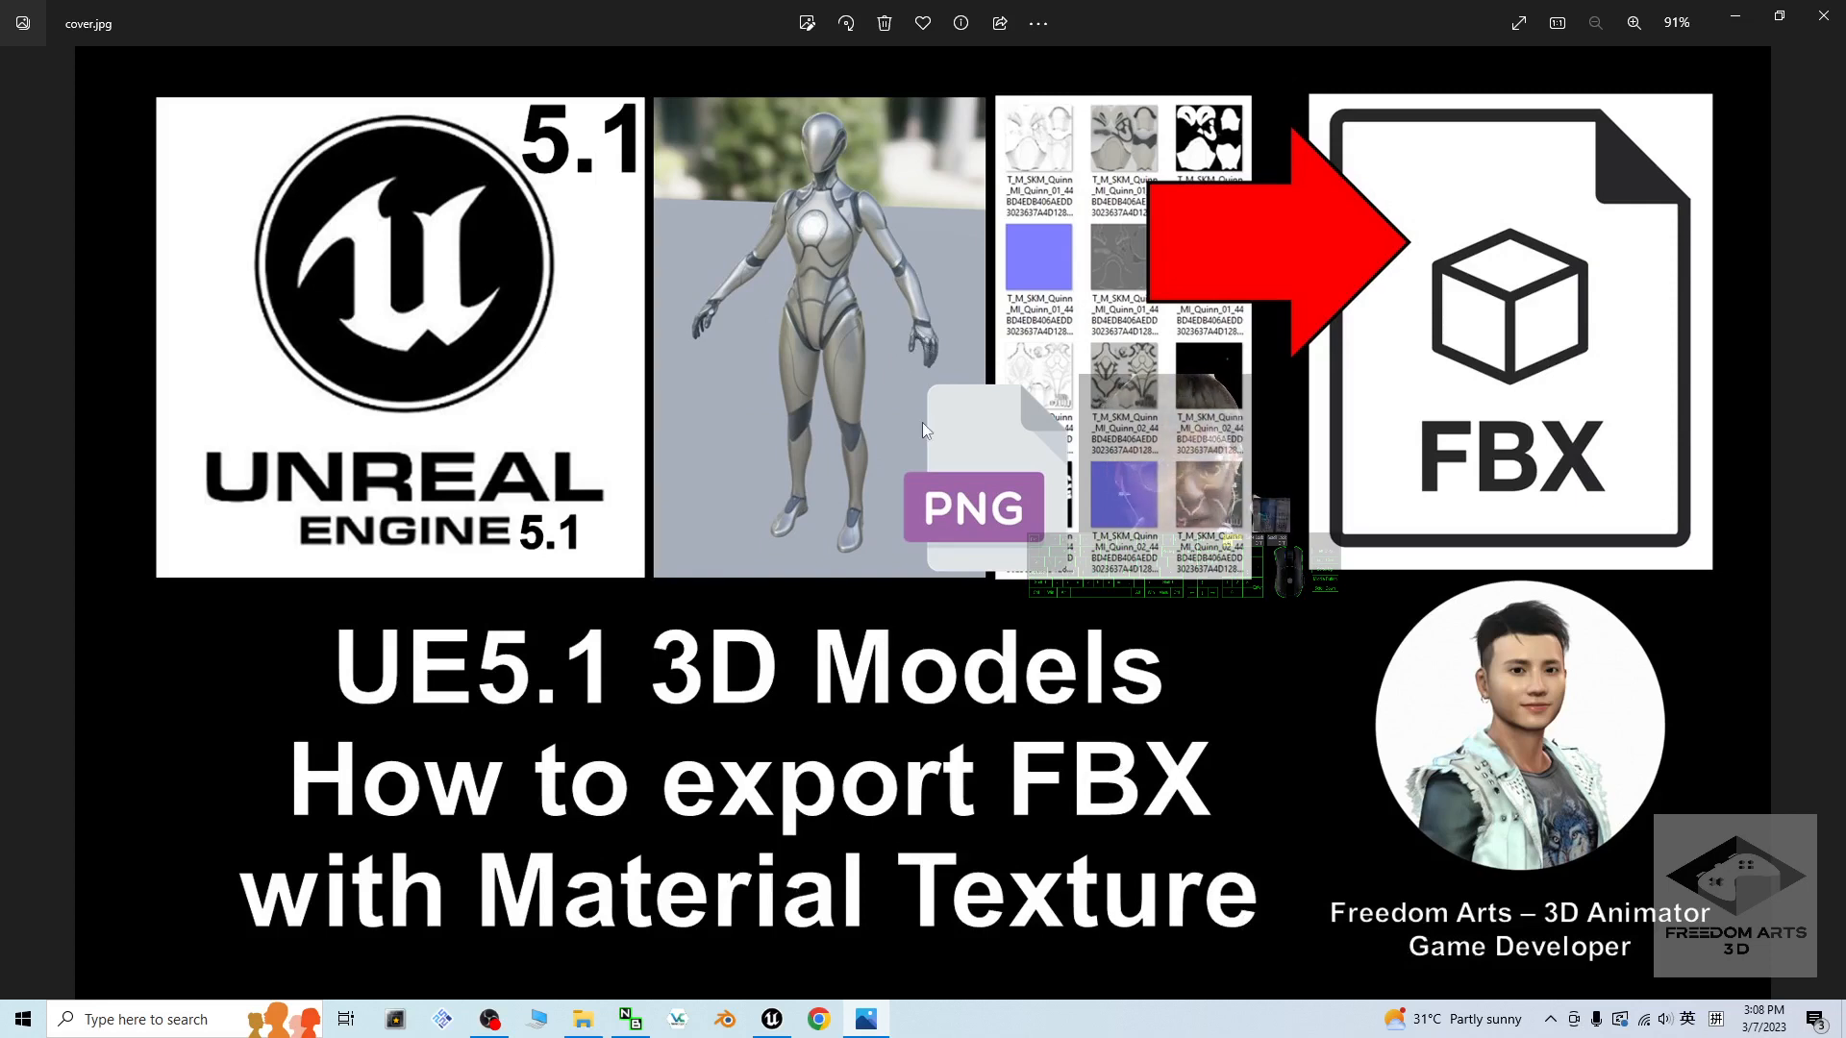
mouse_move(952, 608)
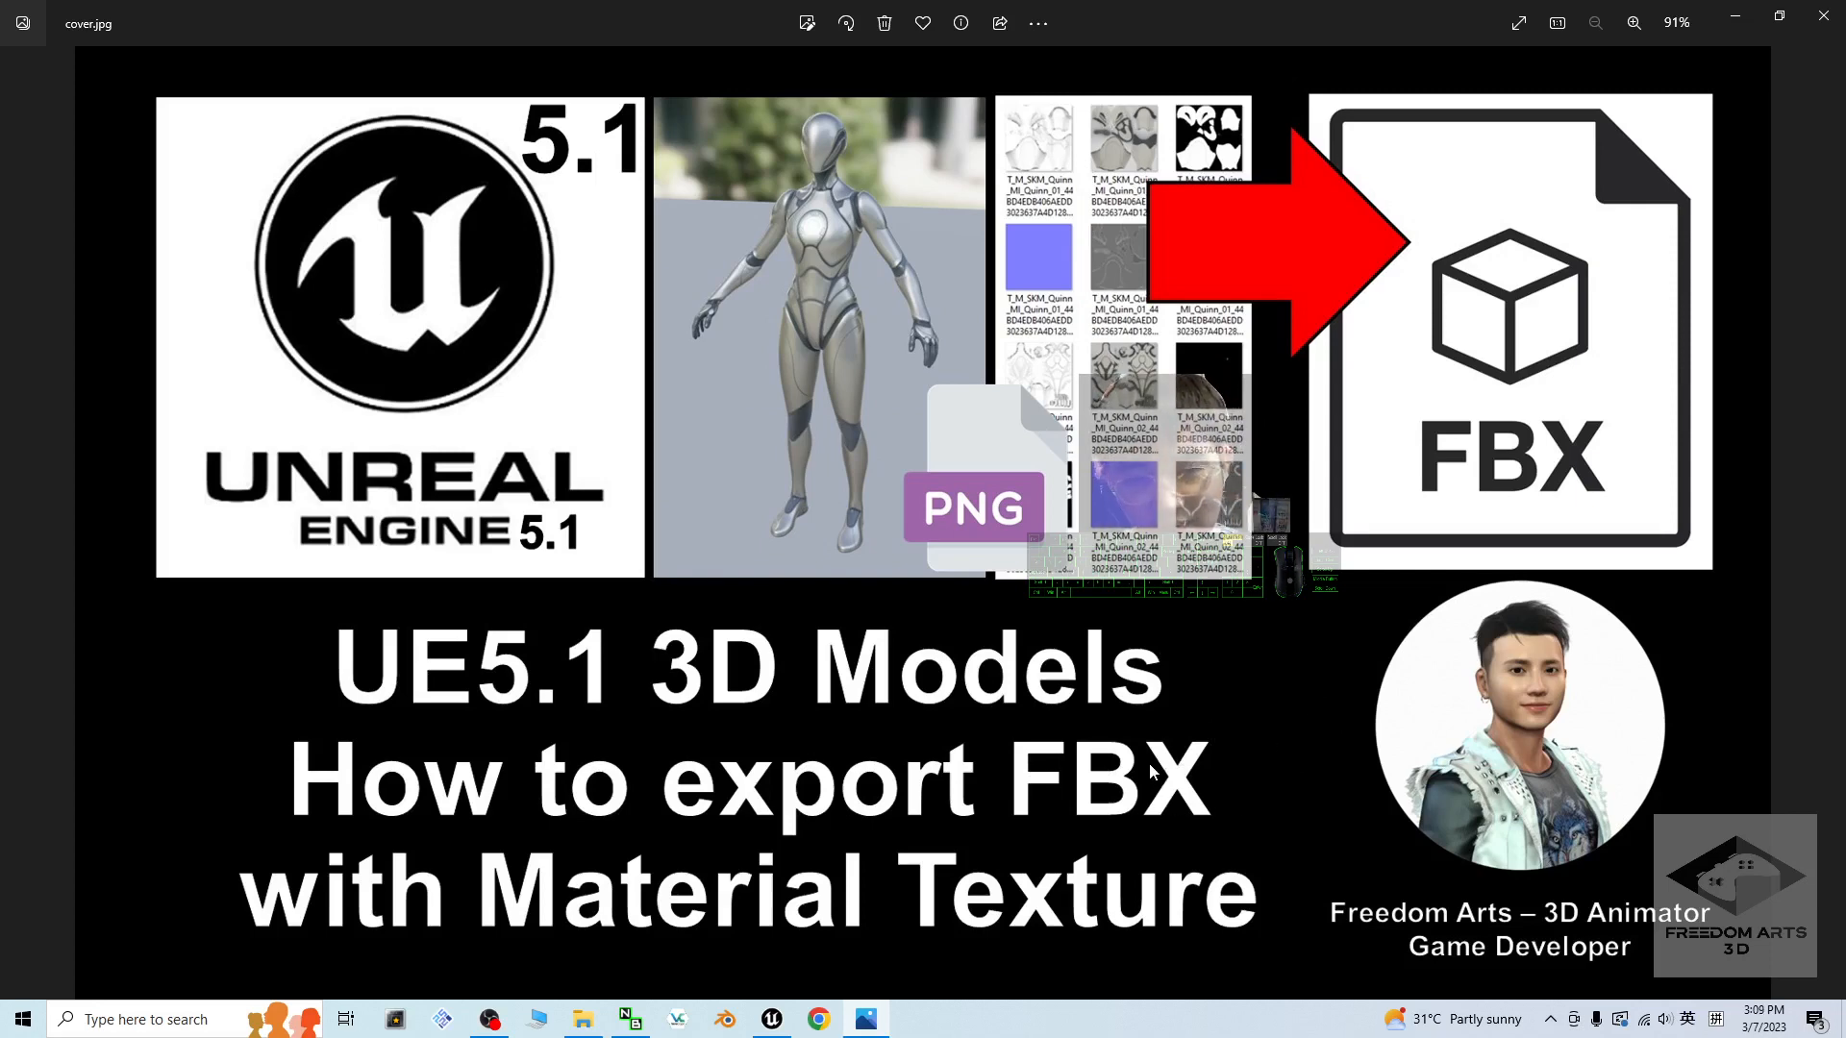
mouse_move(952, 909)
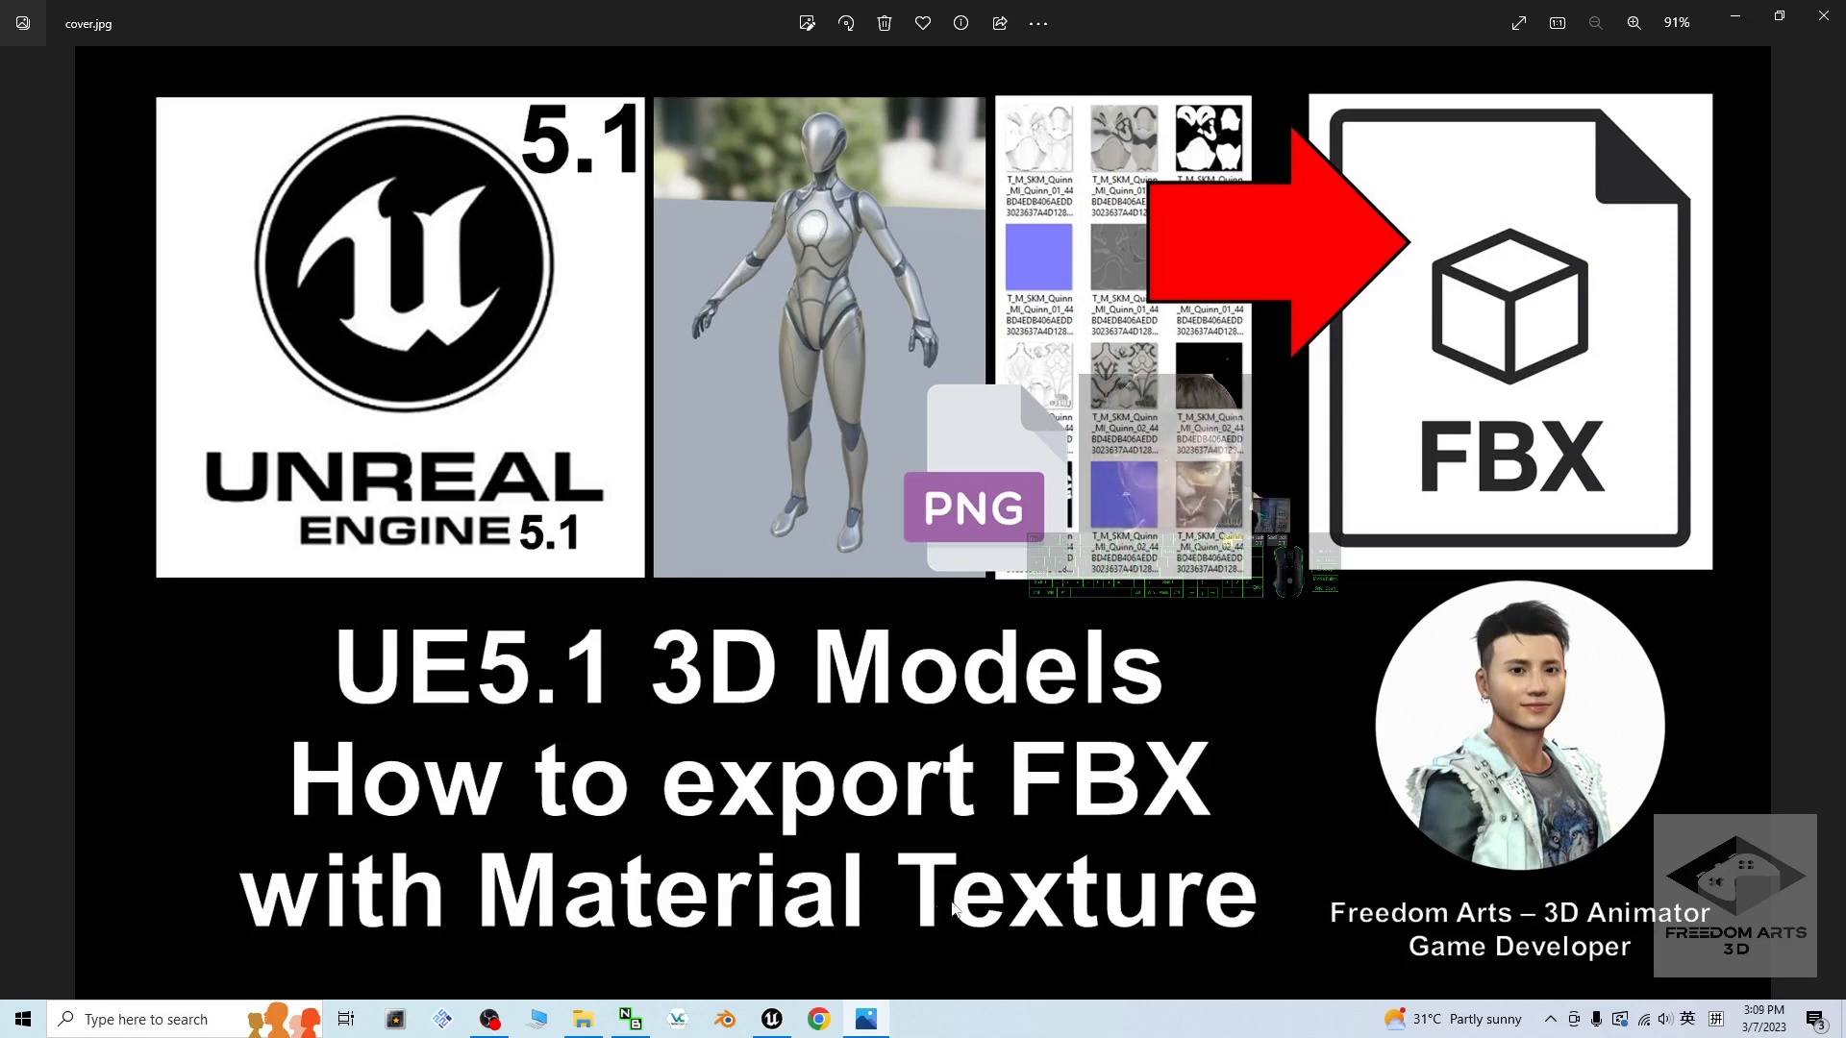
mouse_move(1210, 781)
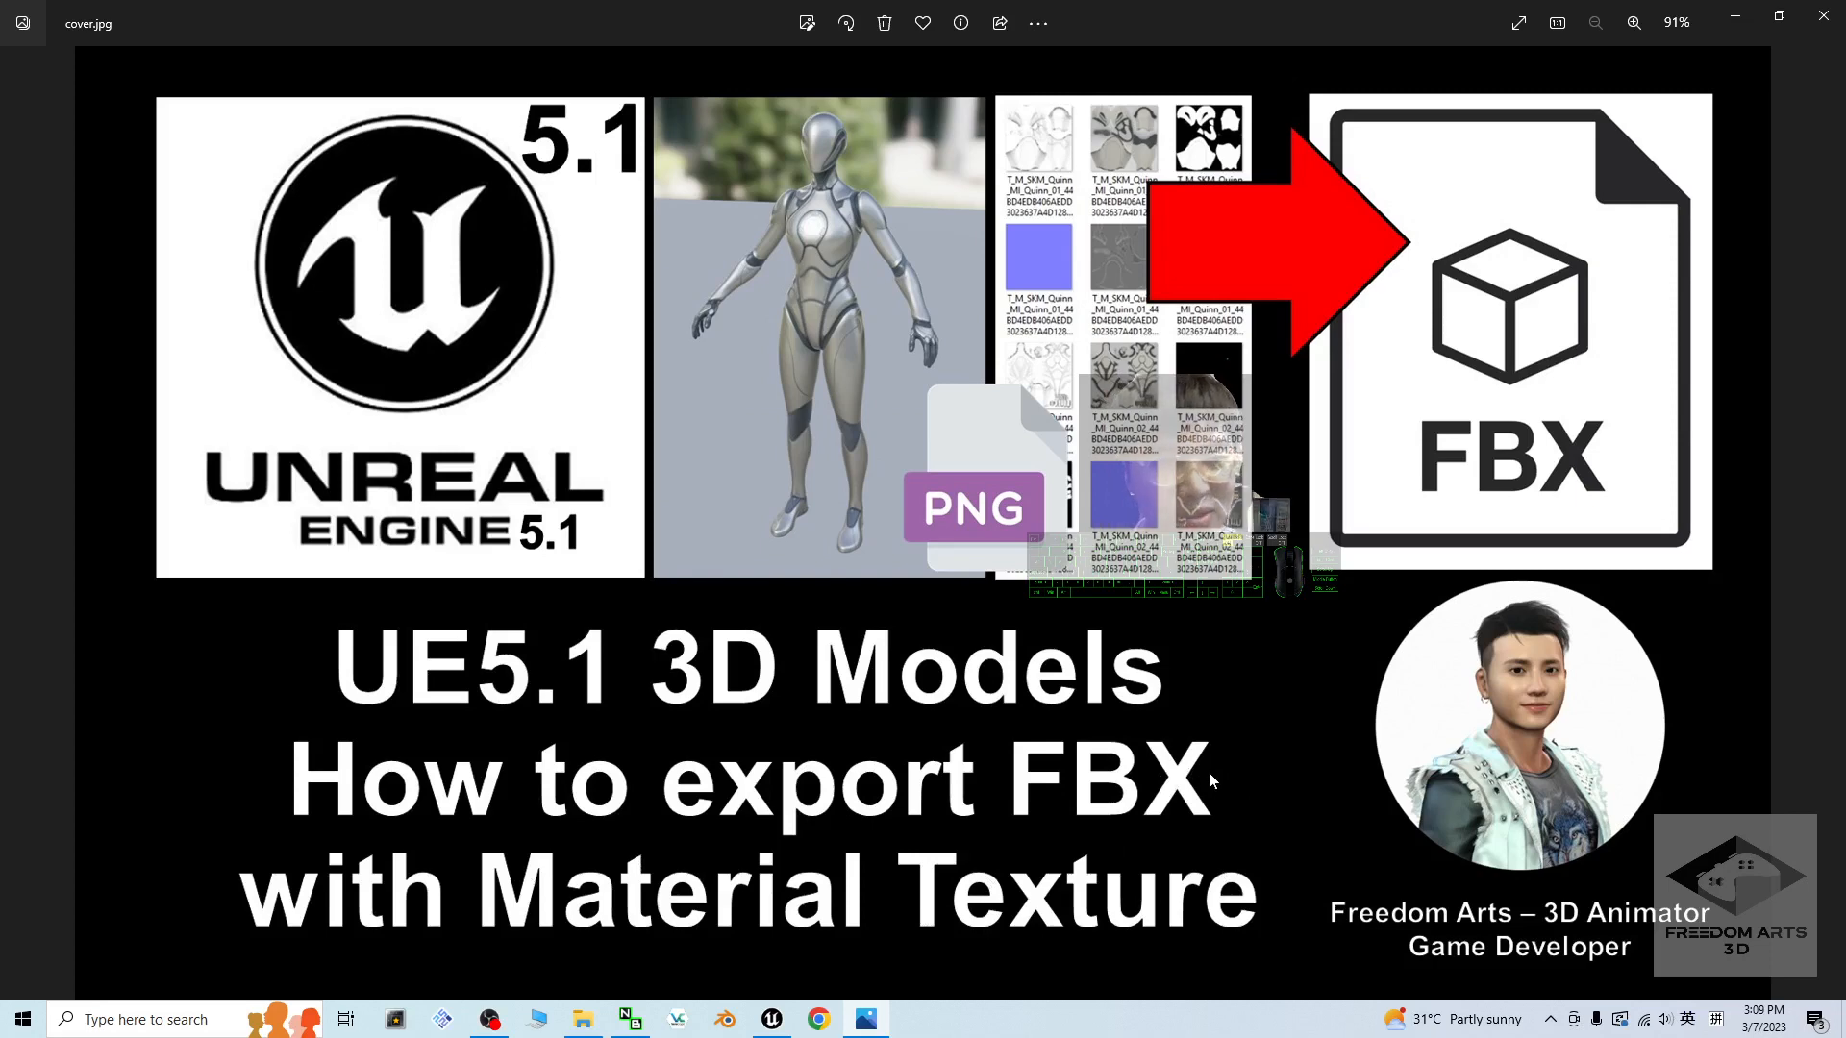
mouse_move(1281, 871)
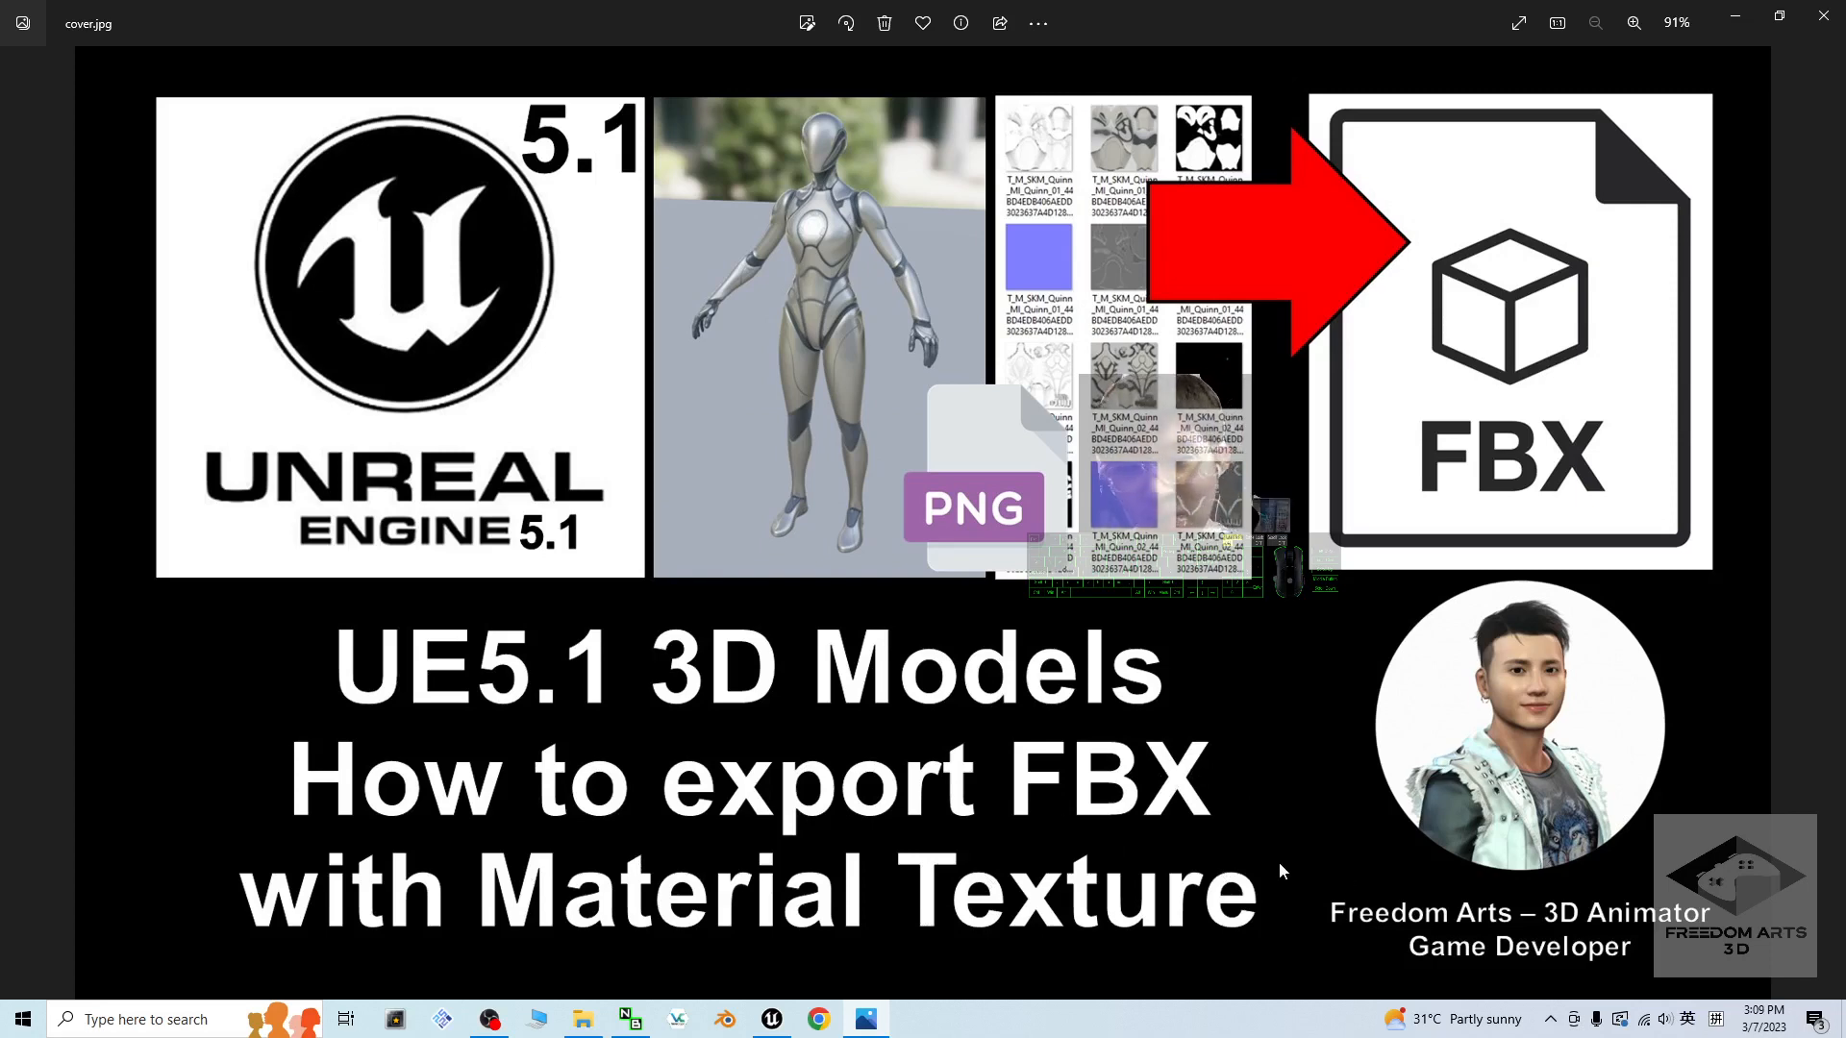
mouse_move(1702, 754)
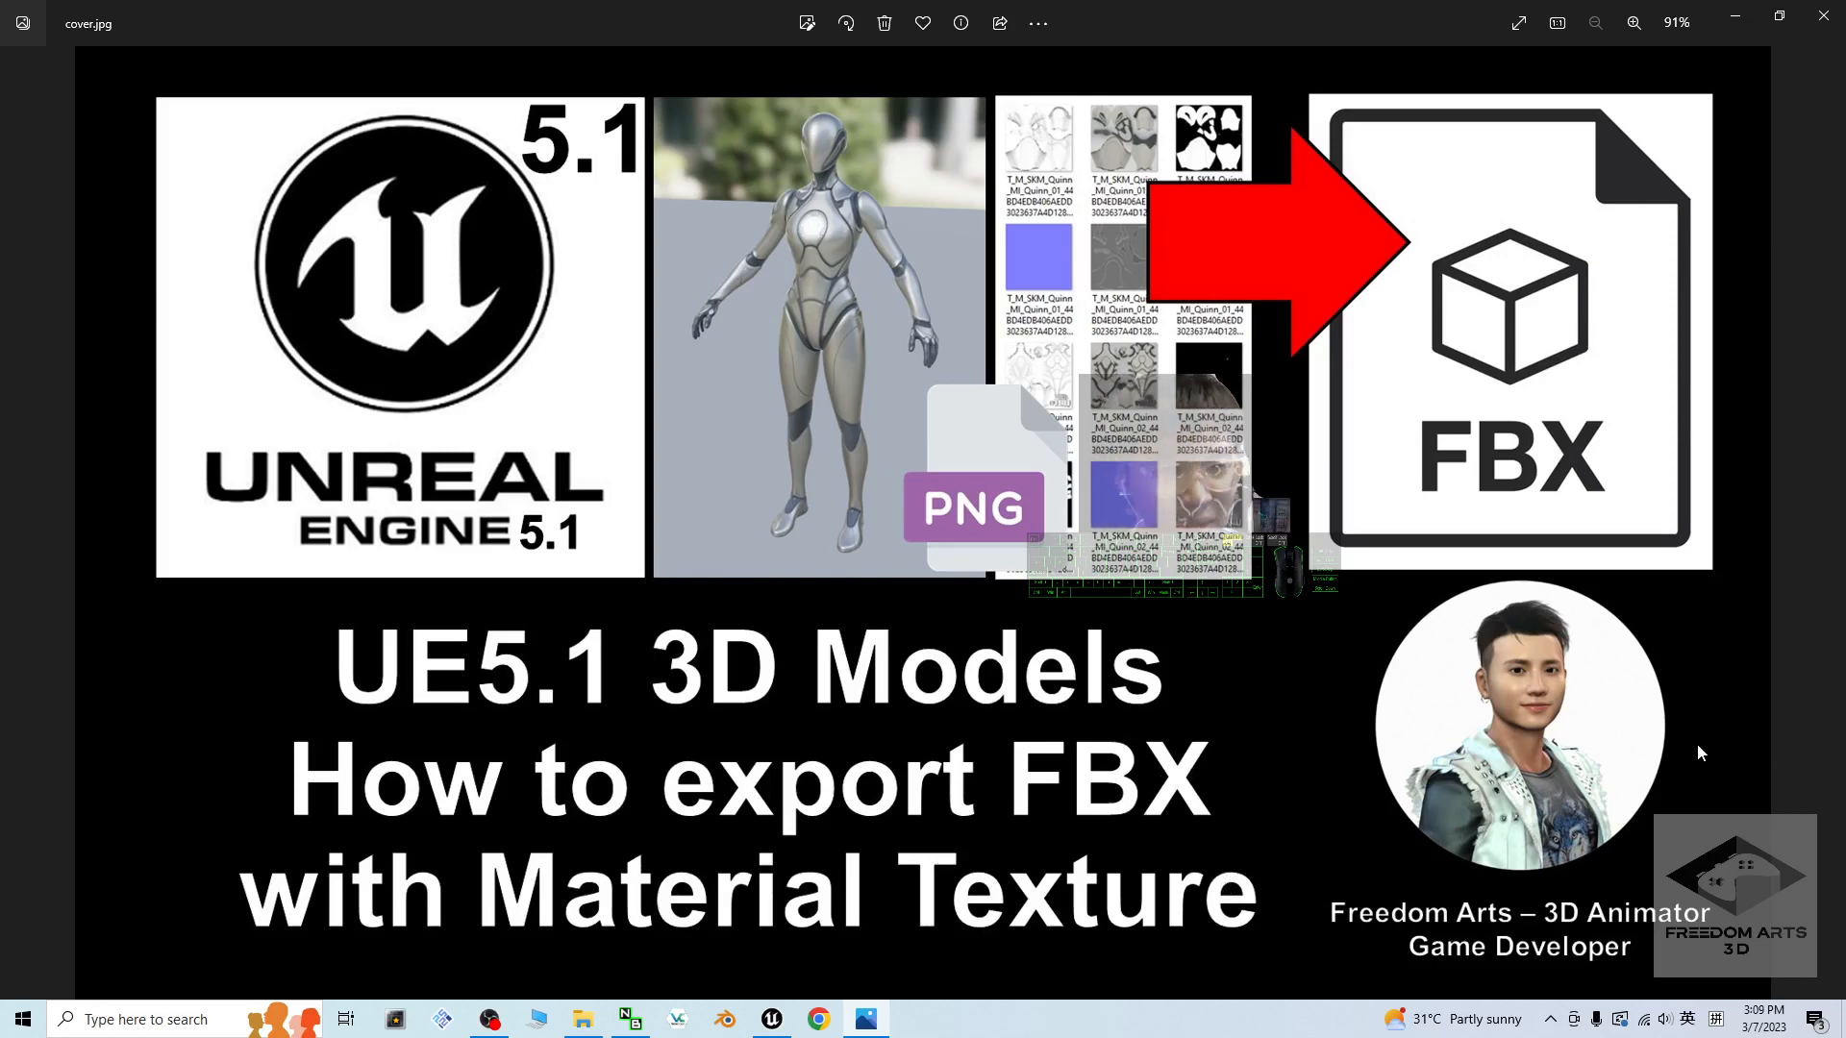
mouse_move(972, 827)
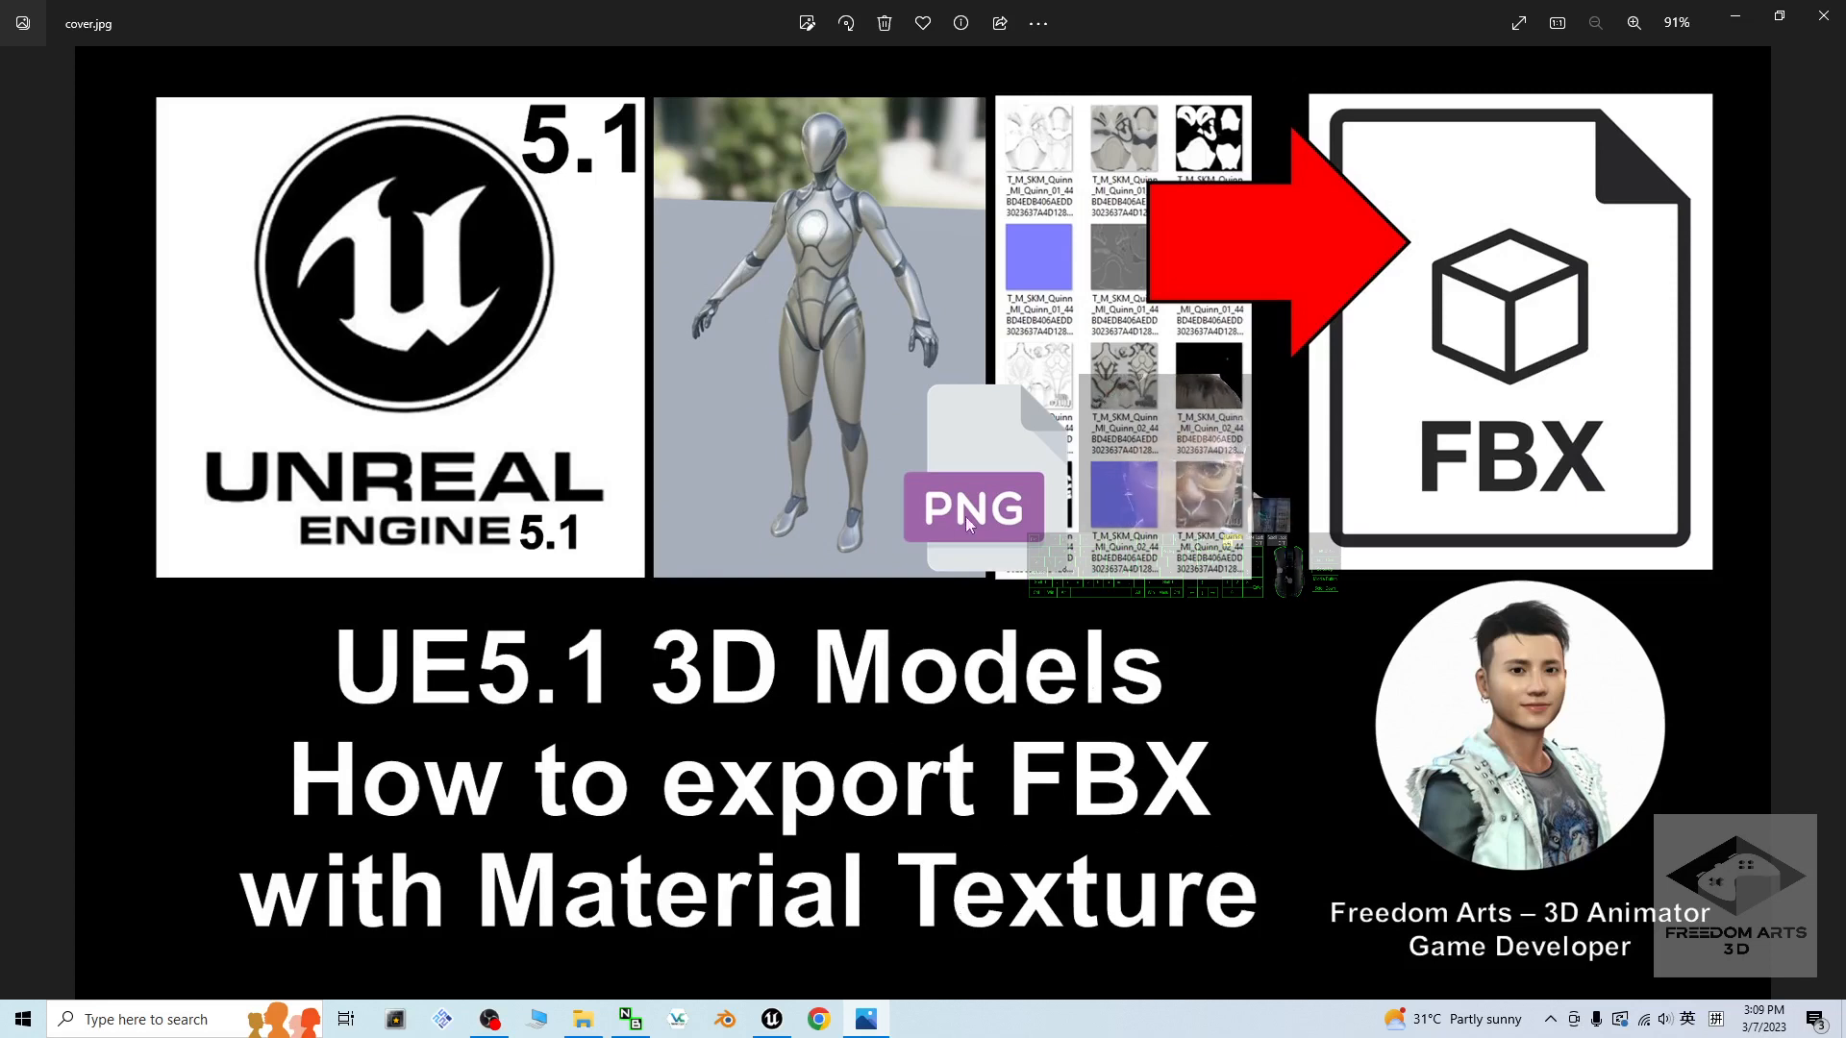
mouse_move(781, 394)
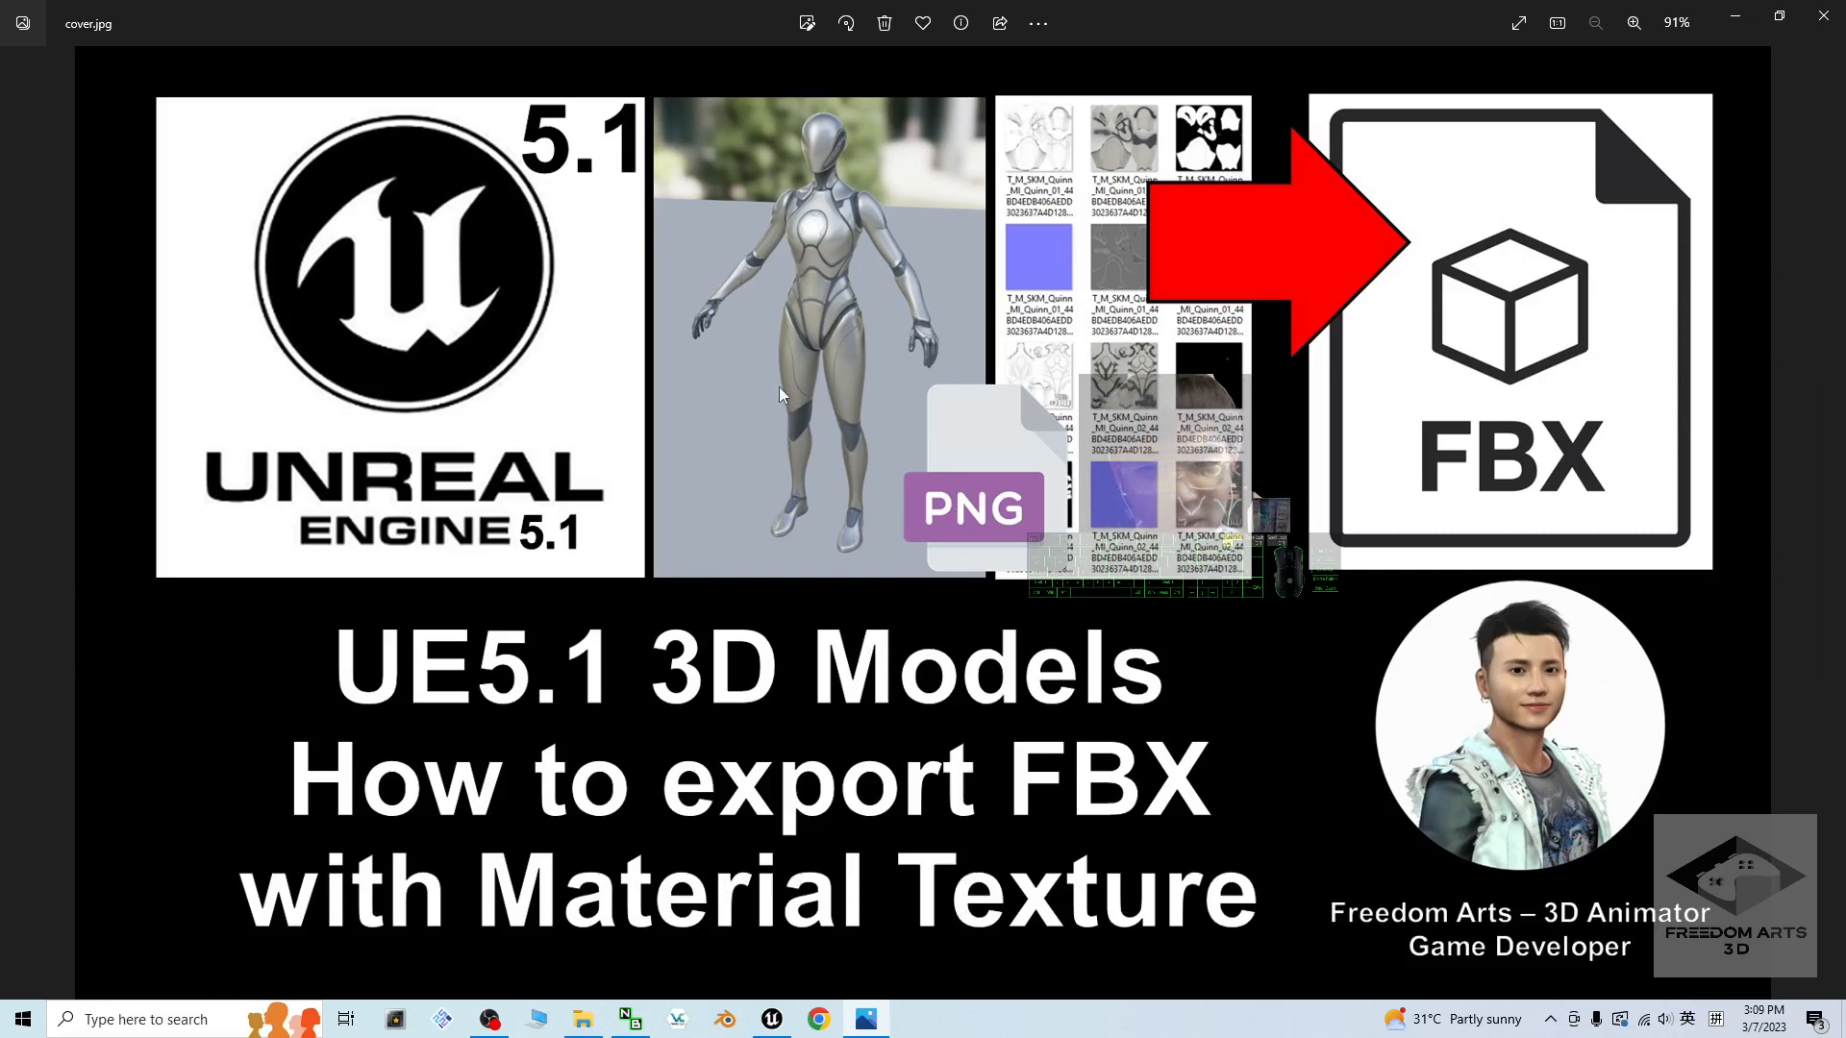
mouse_move(1498, 417)
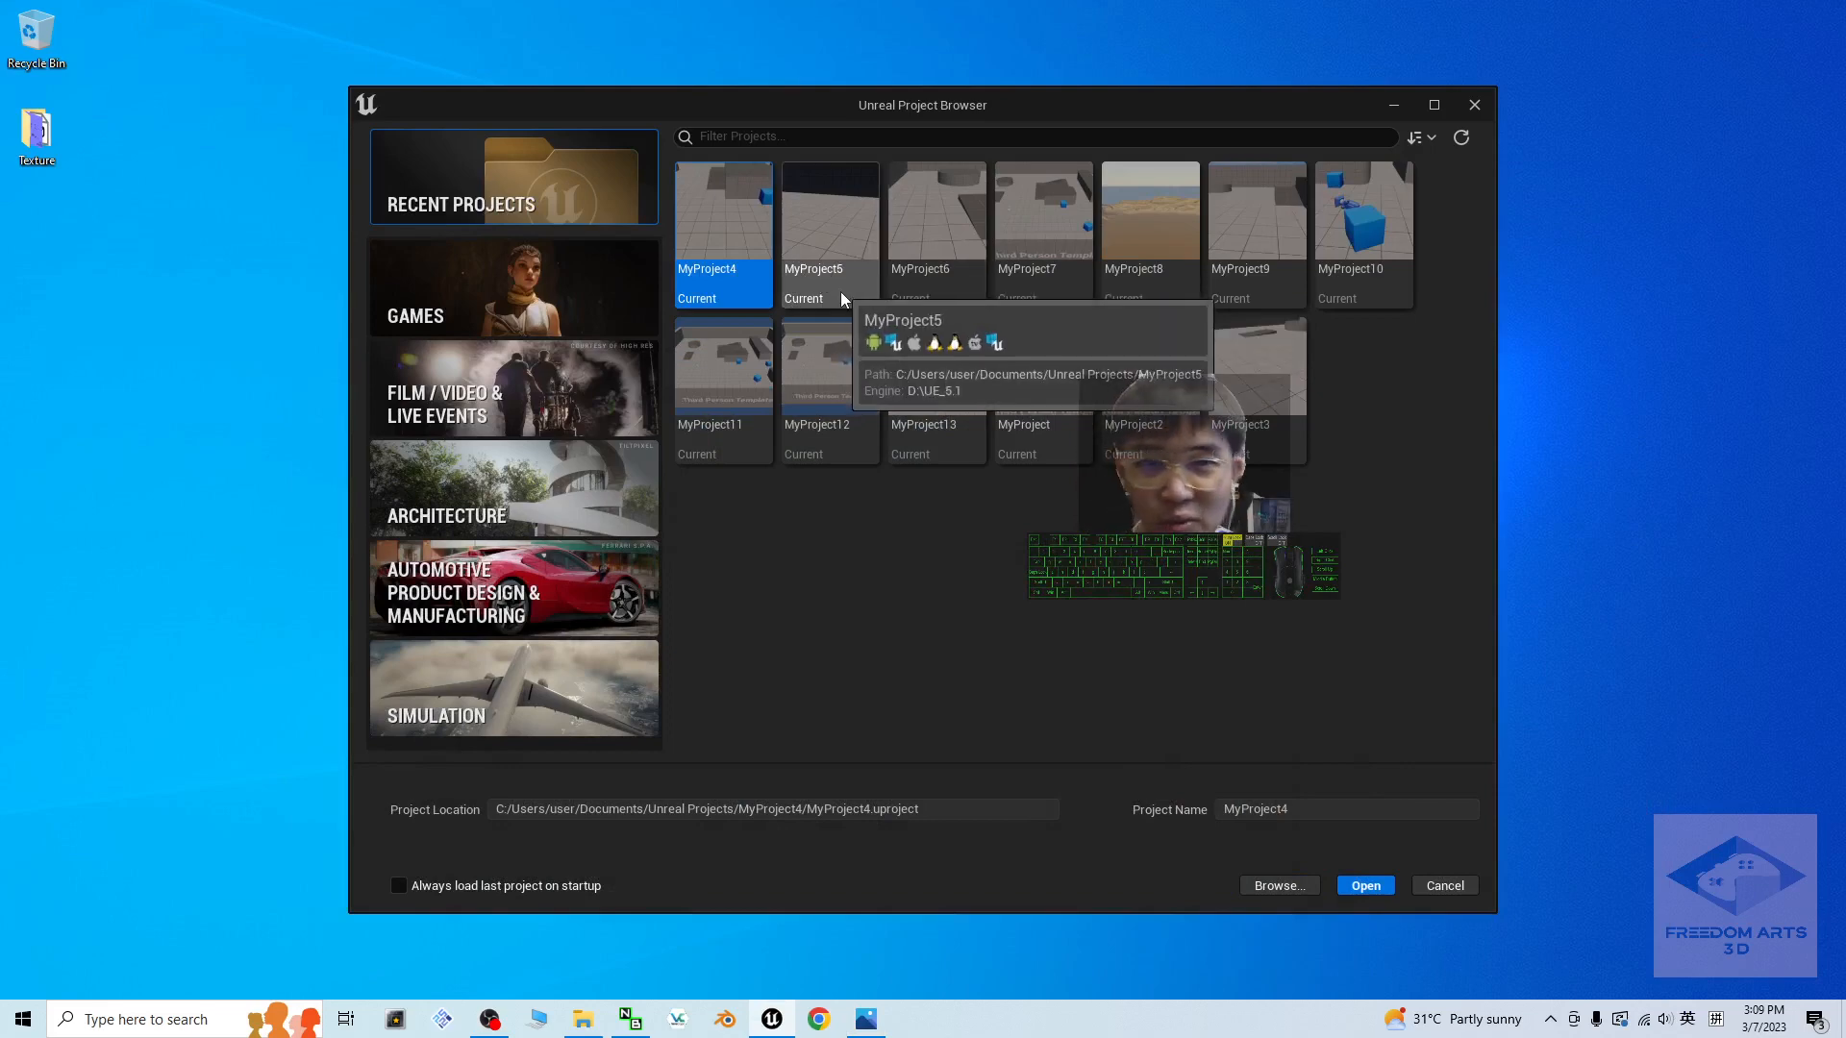
mouse_move(1182, 660)
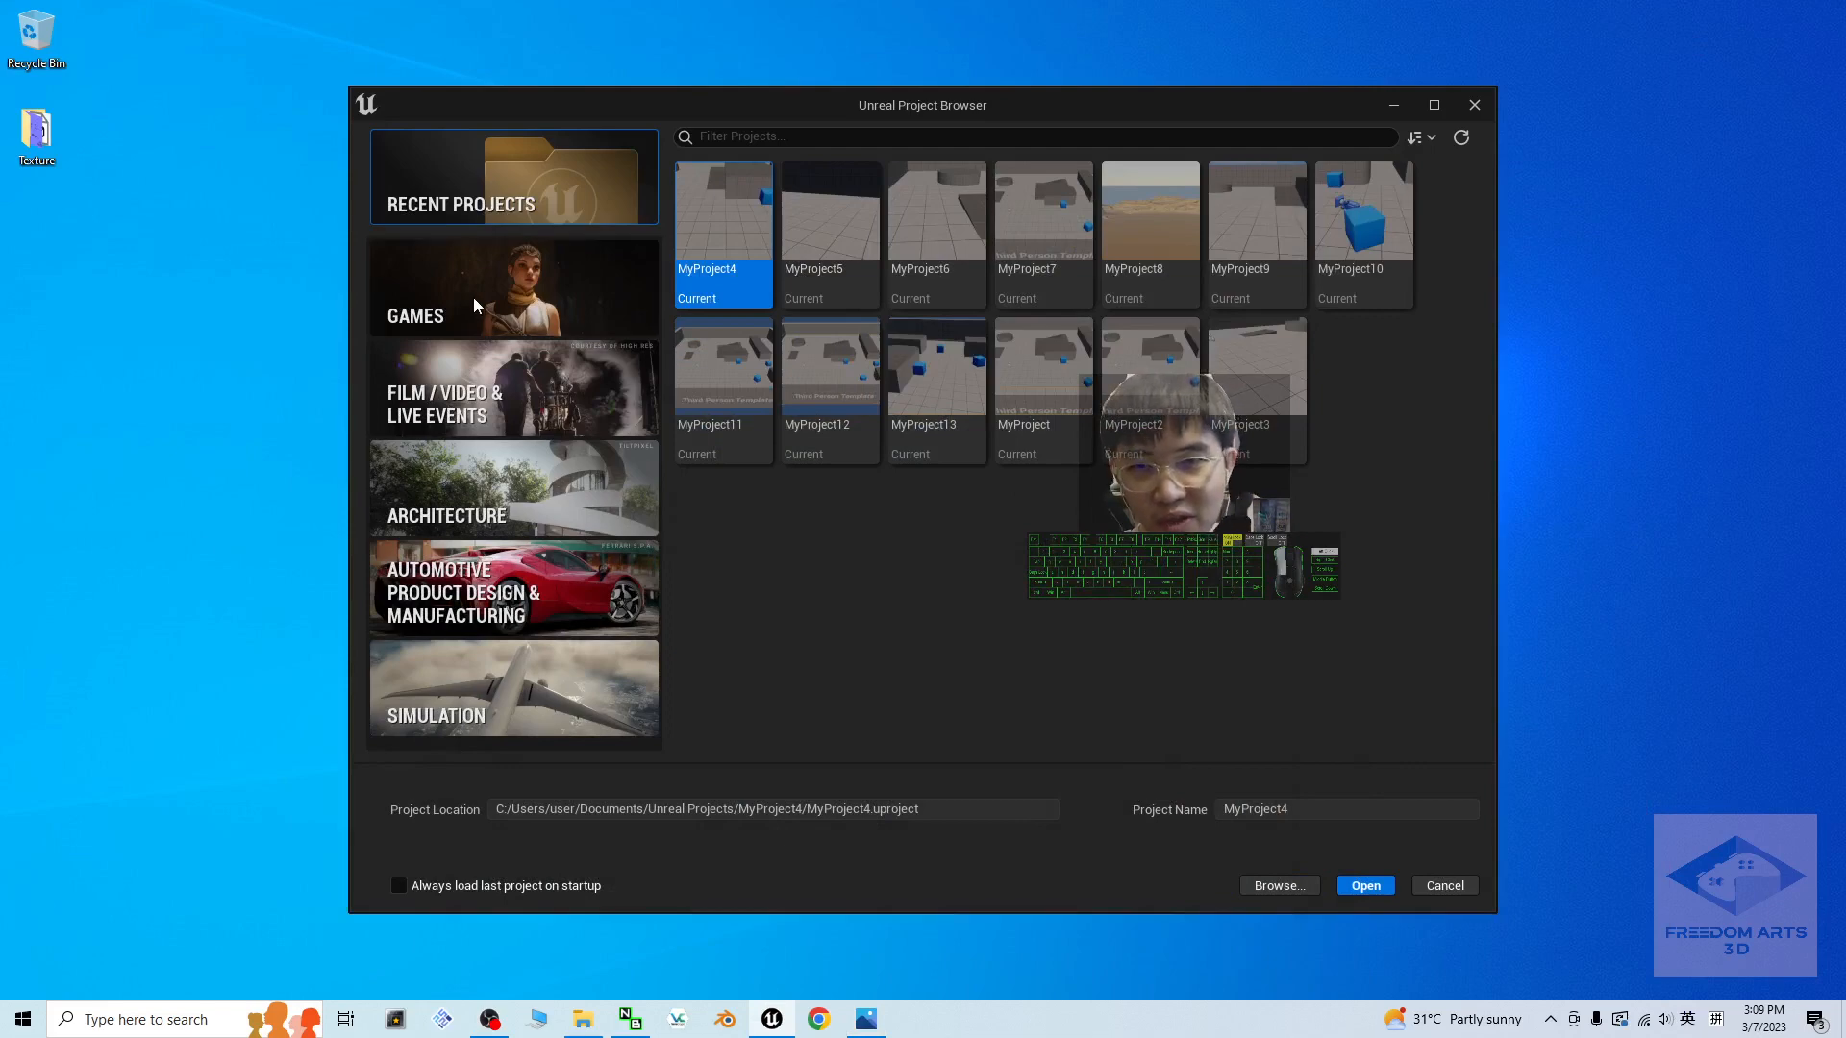
Step: Create a new Games project, MyProject14, from the Third Person template
left_click(511, 289)
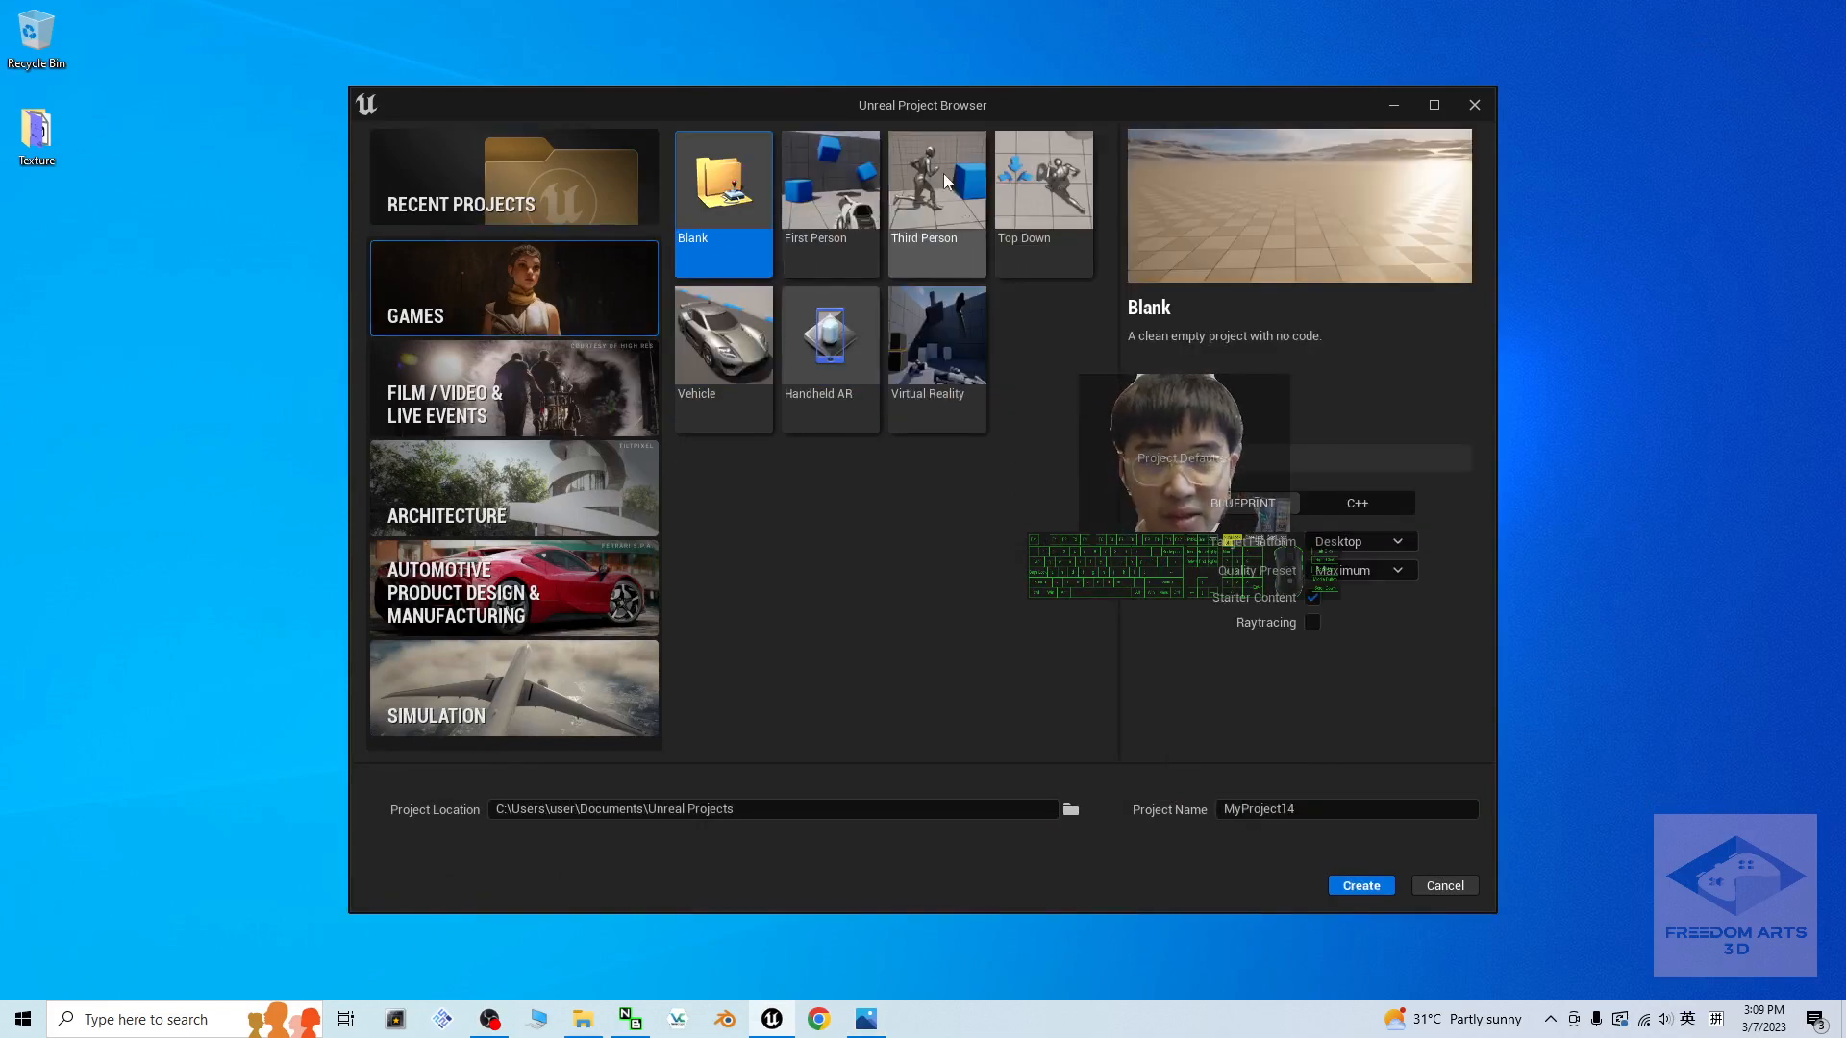
left_click(937, 188)
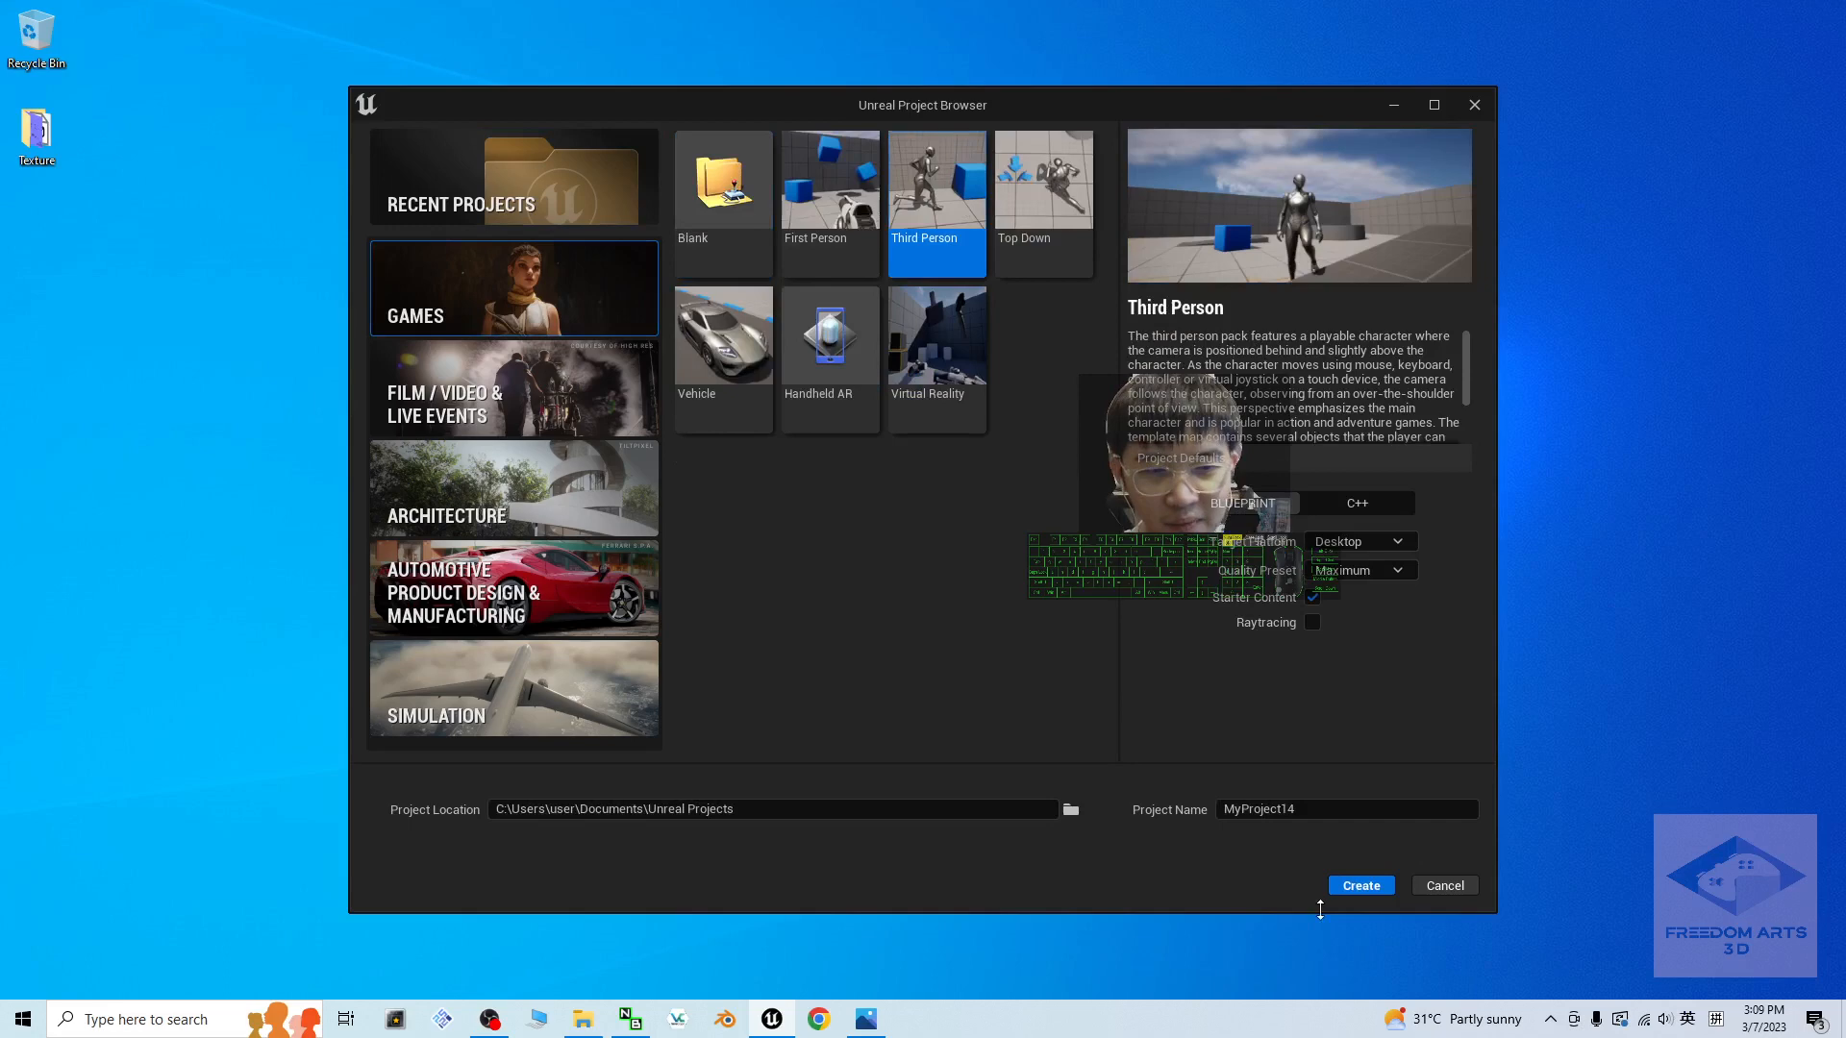
left_click(1359, 885)
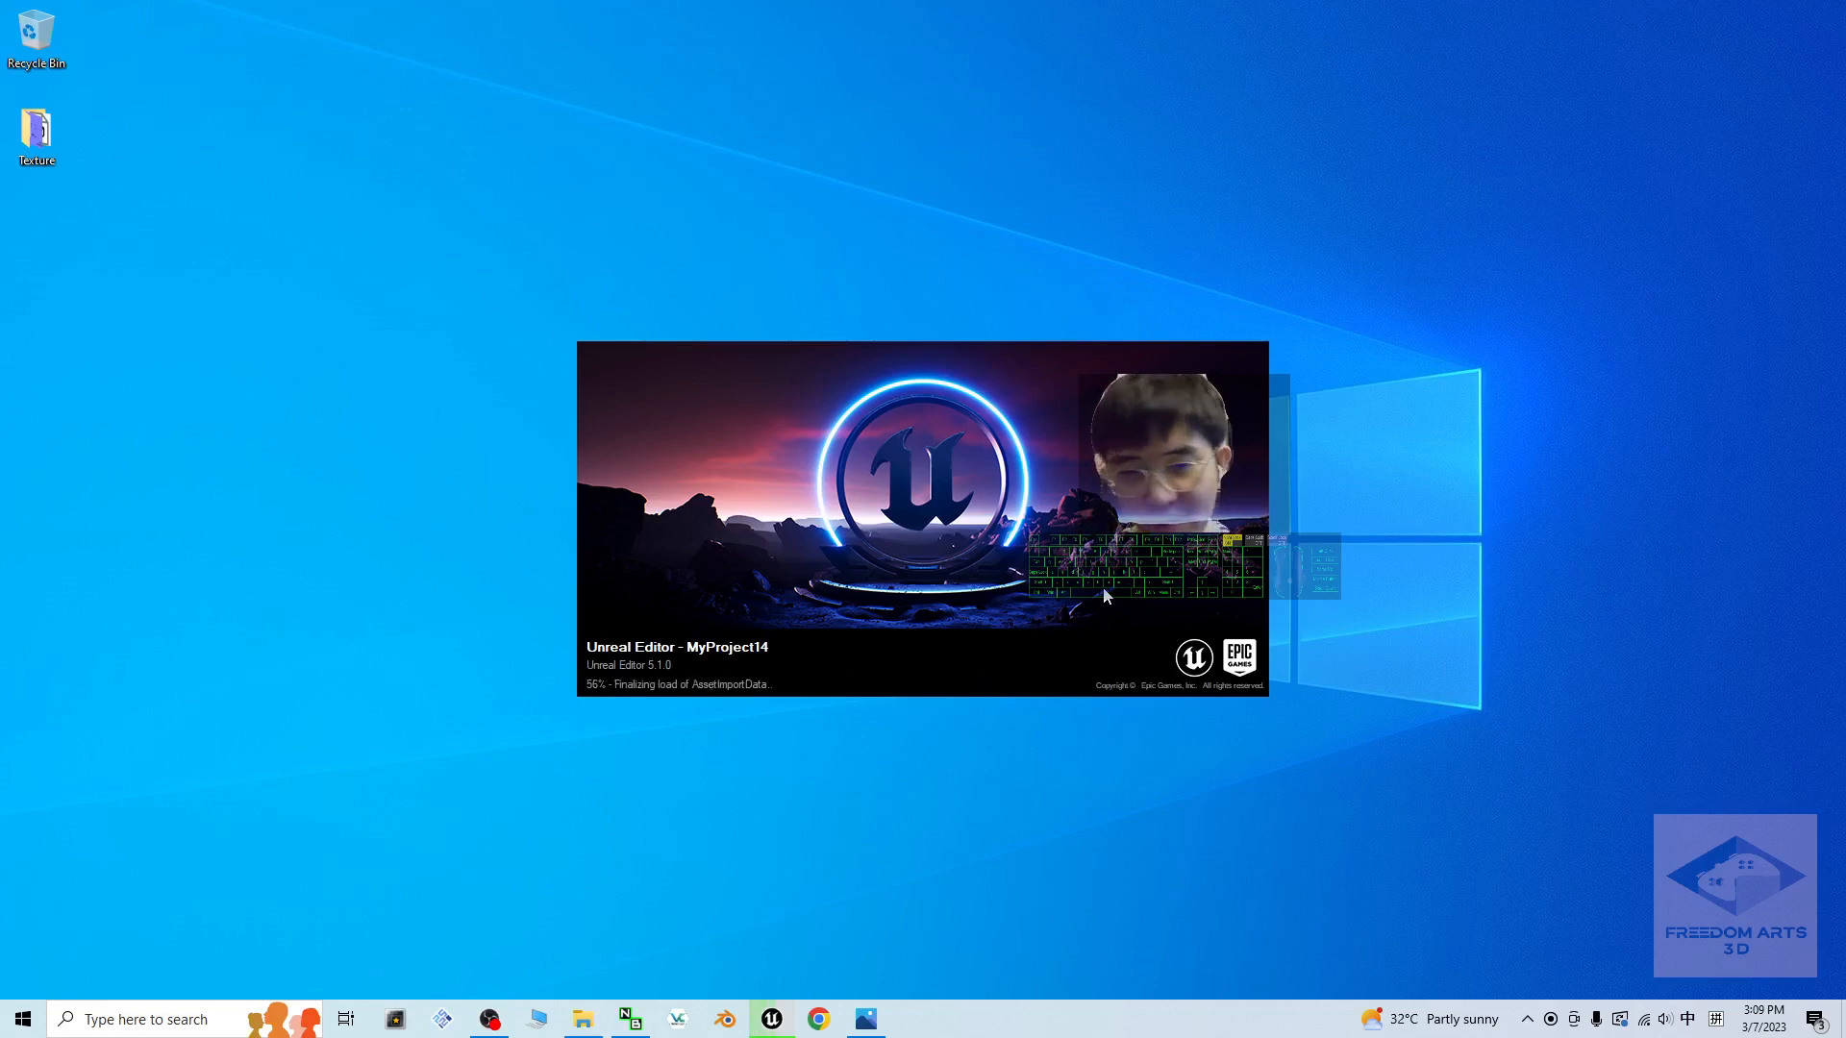
mouse_move(1307, 544)
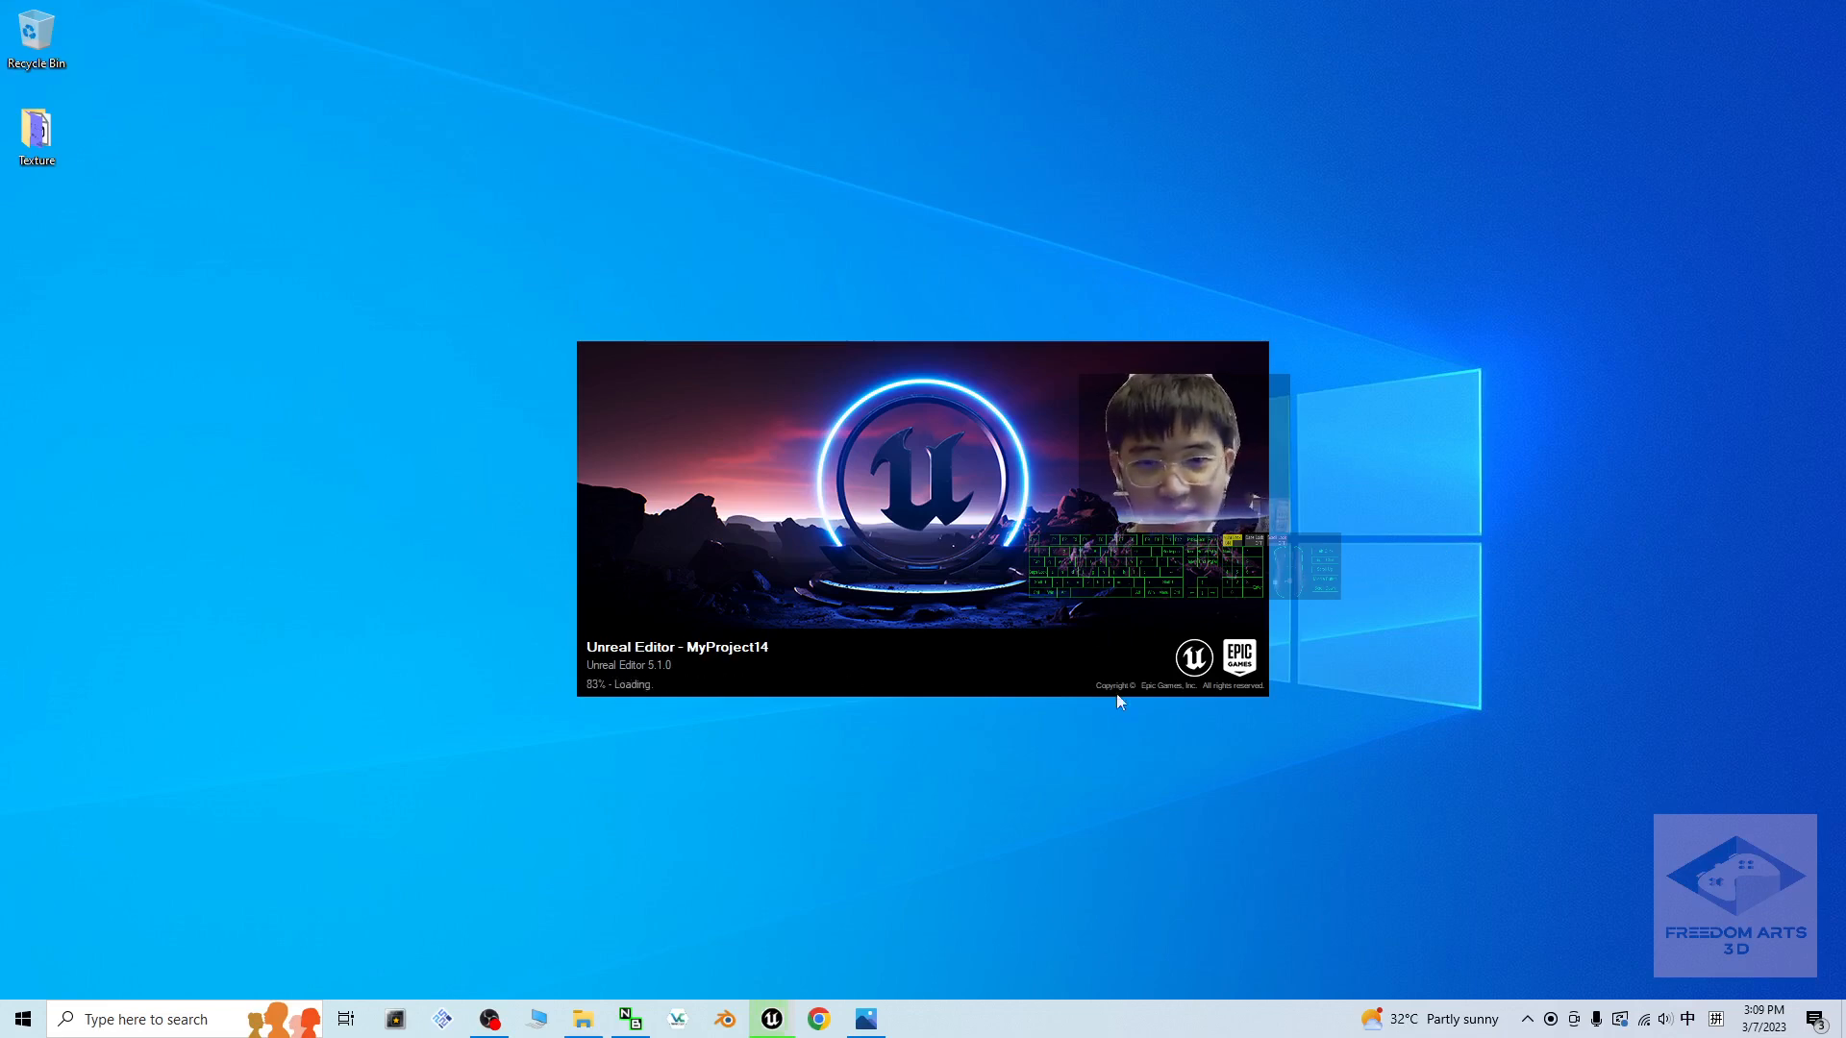
mouse_move(1336, 611)
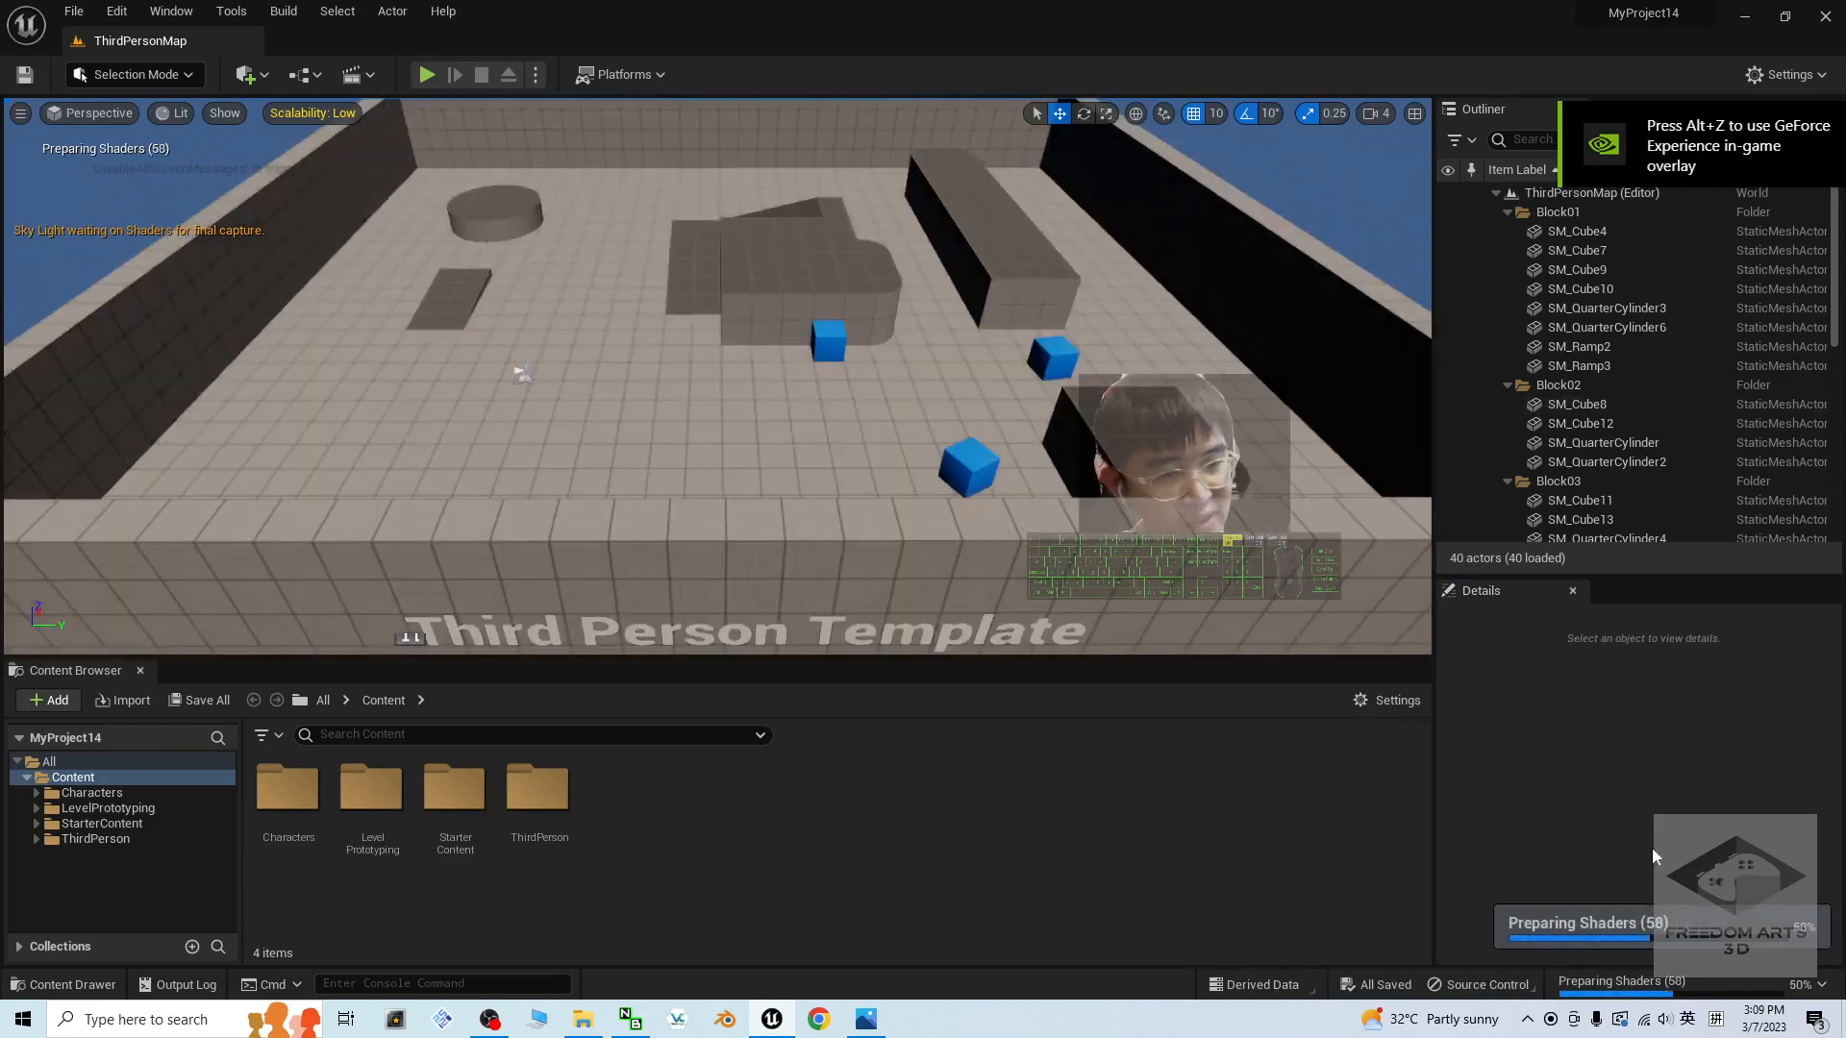
left_click(1573, 125)
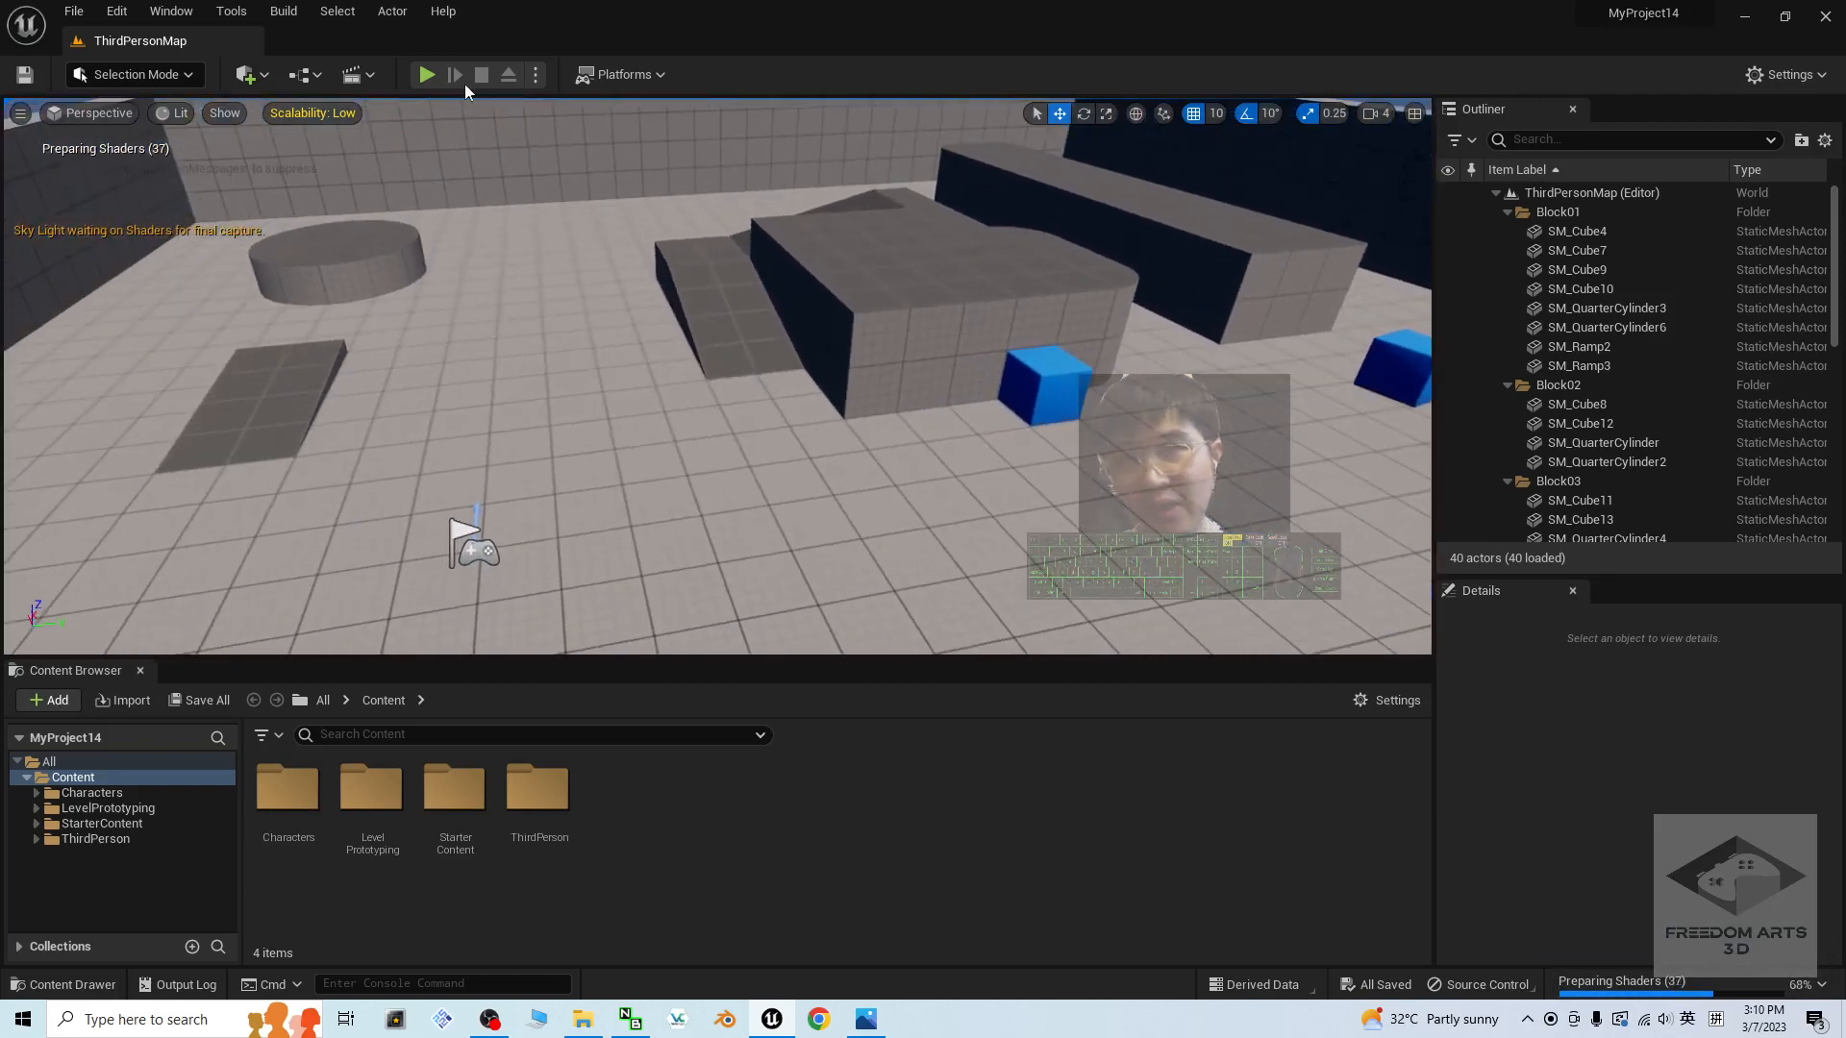
left_click(425, 75)
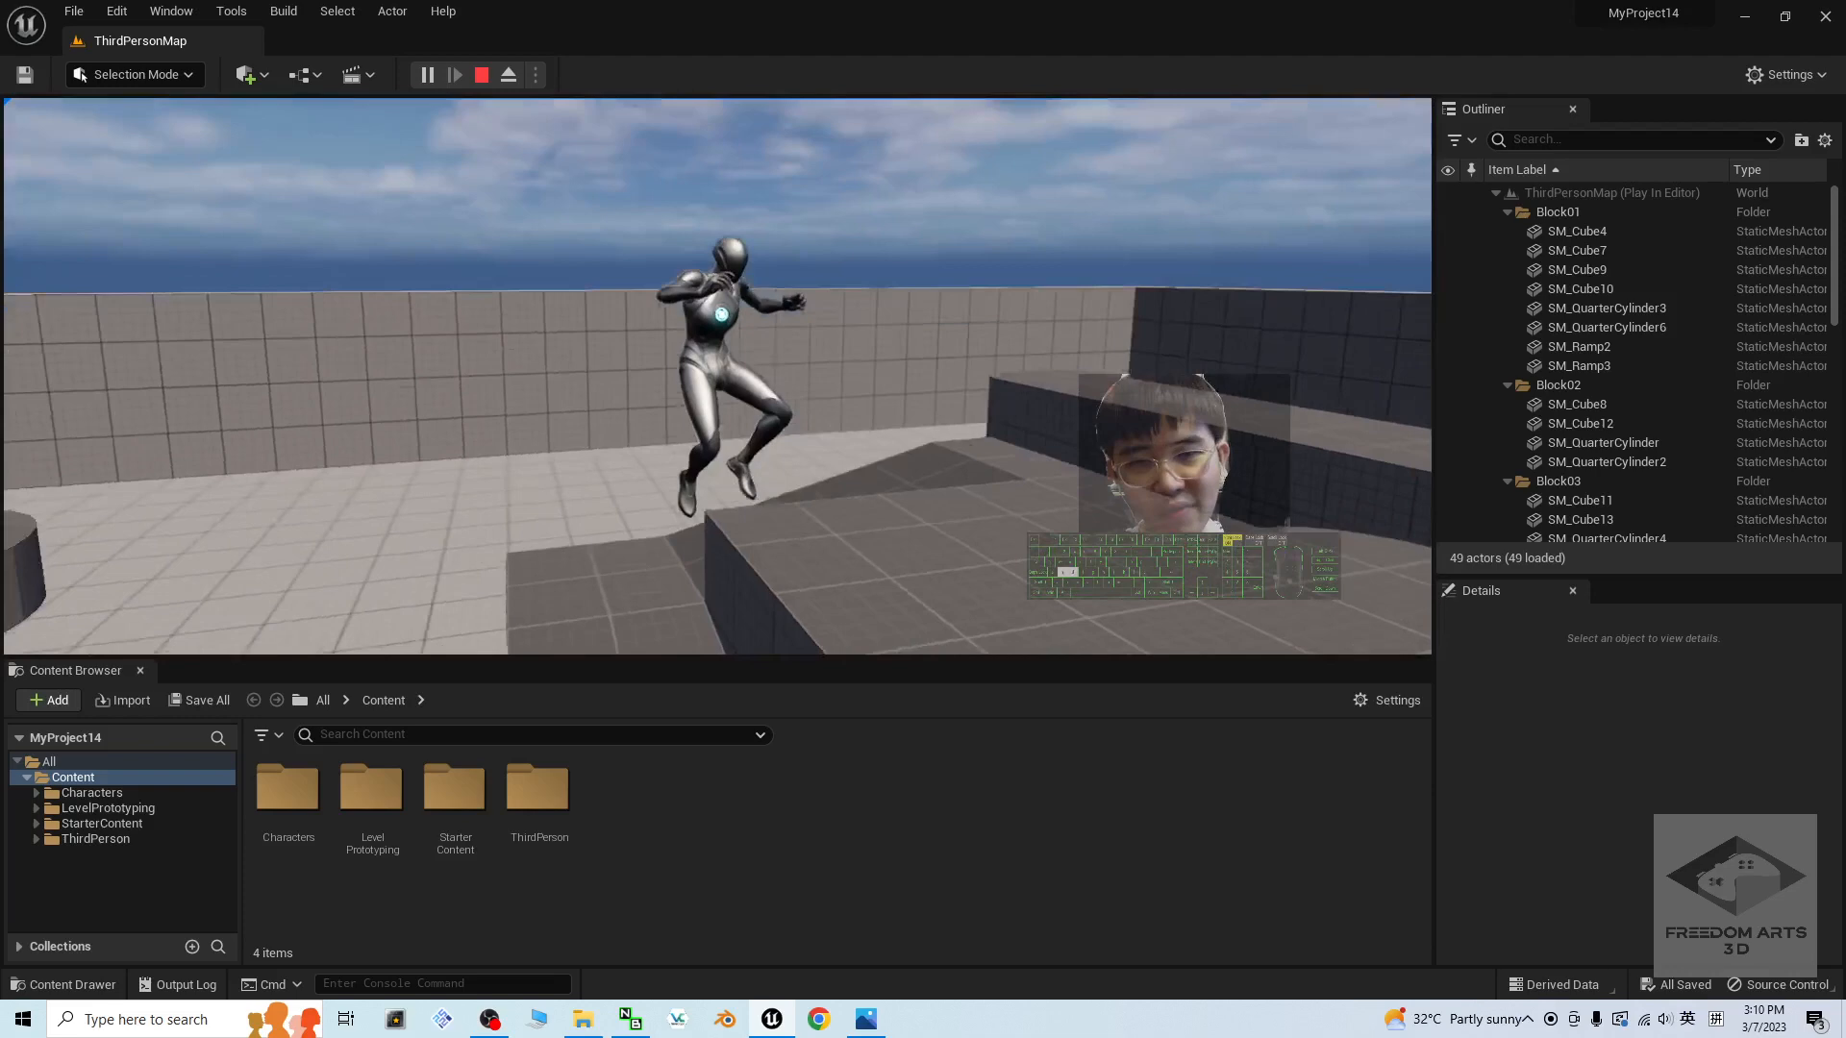
left_click(480, 75)
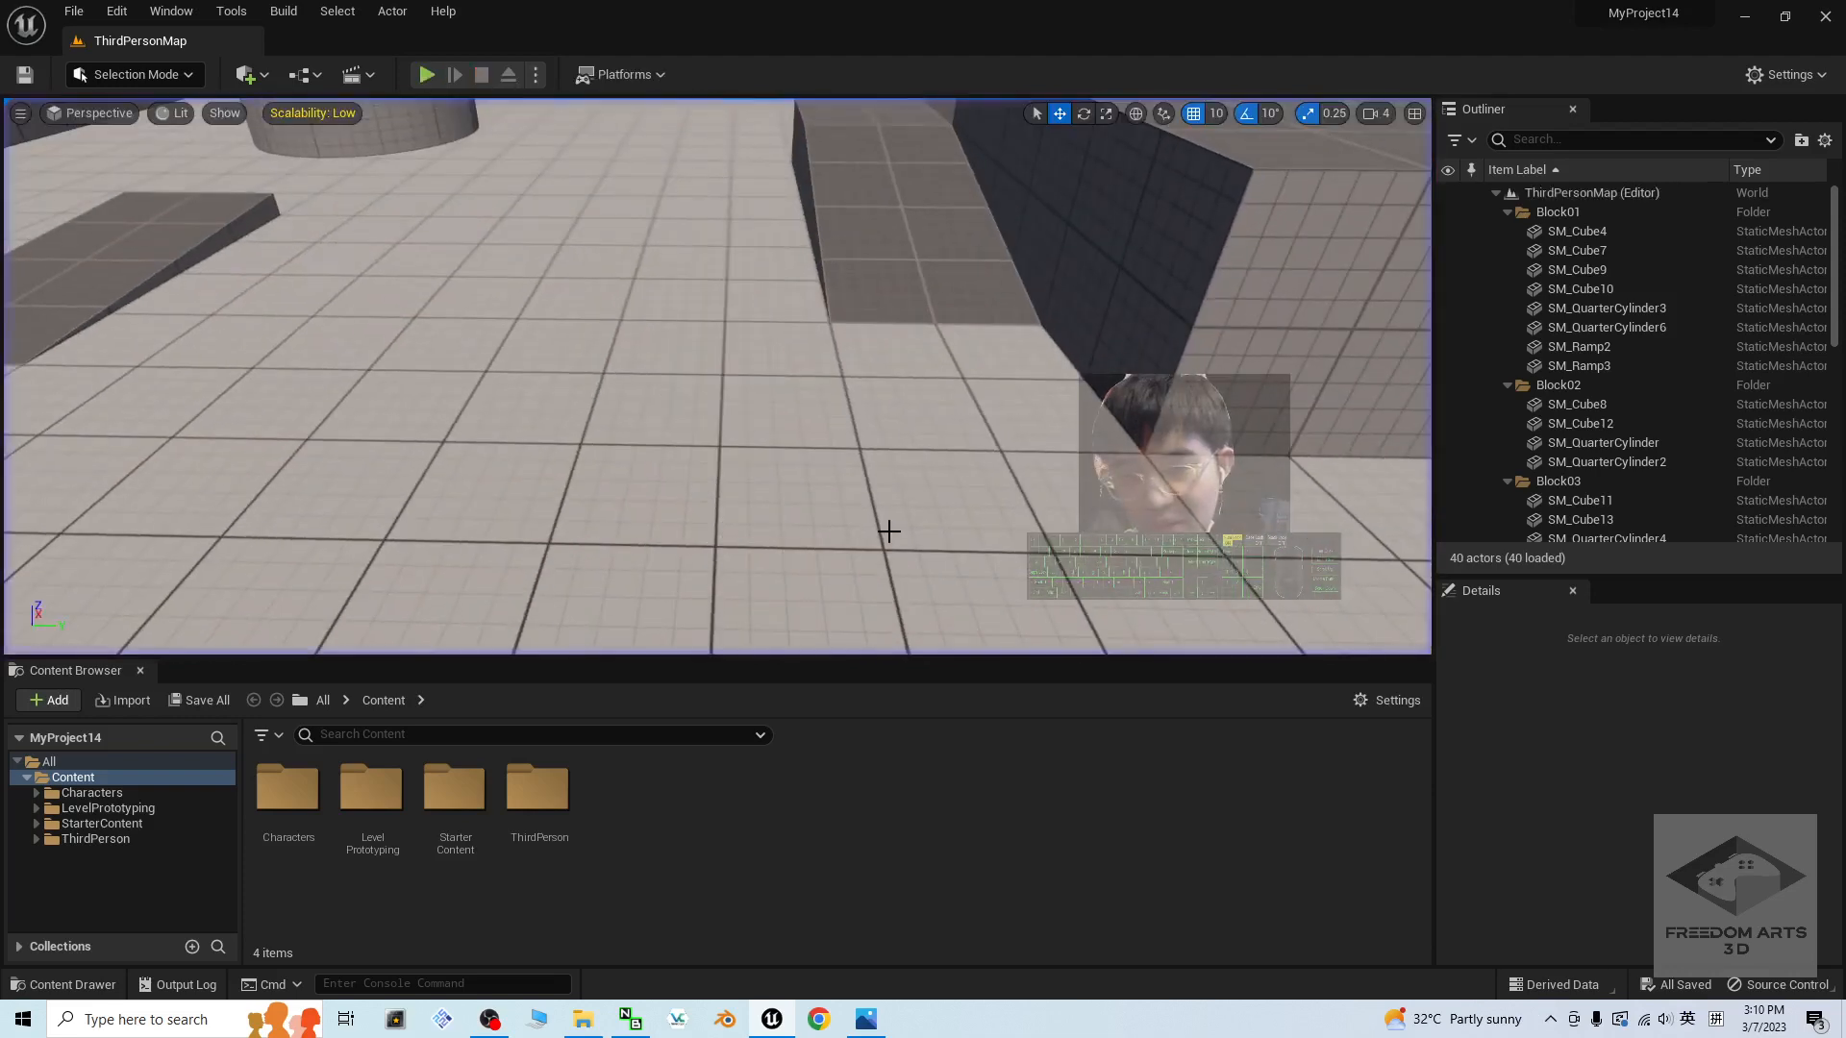
mouse_move(287, 789)
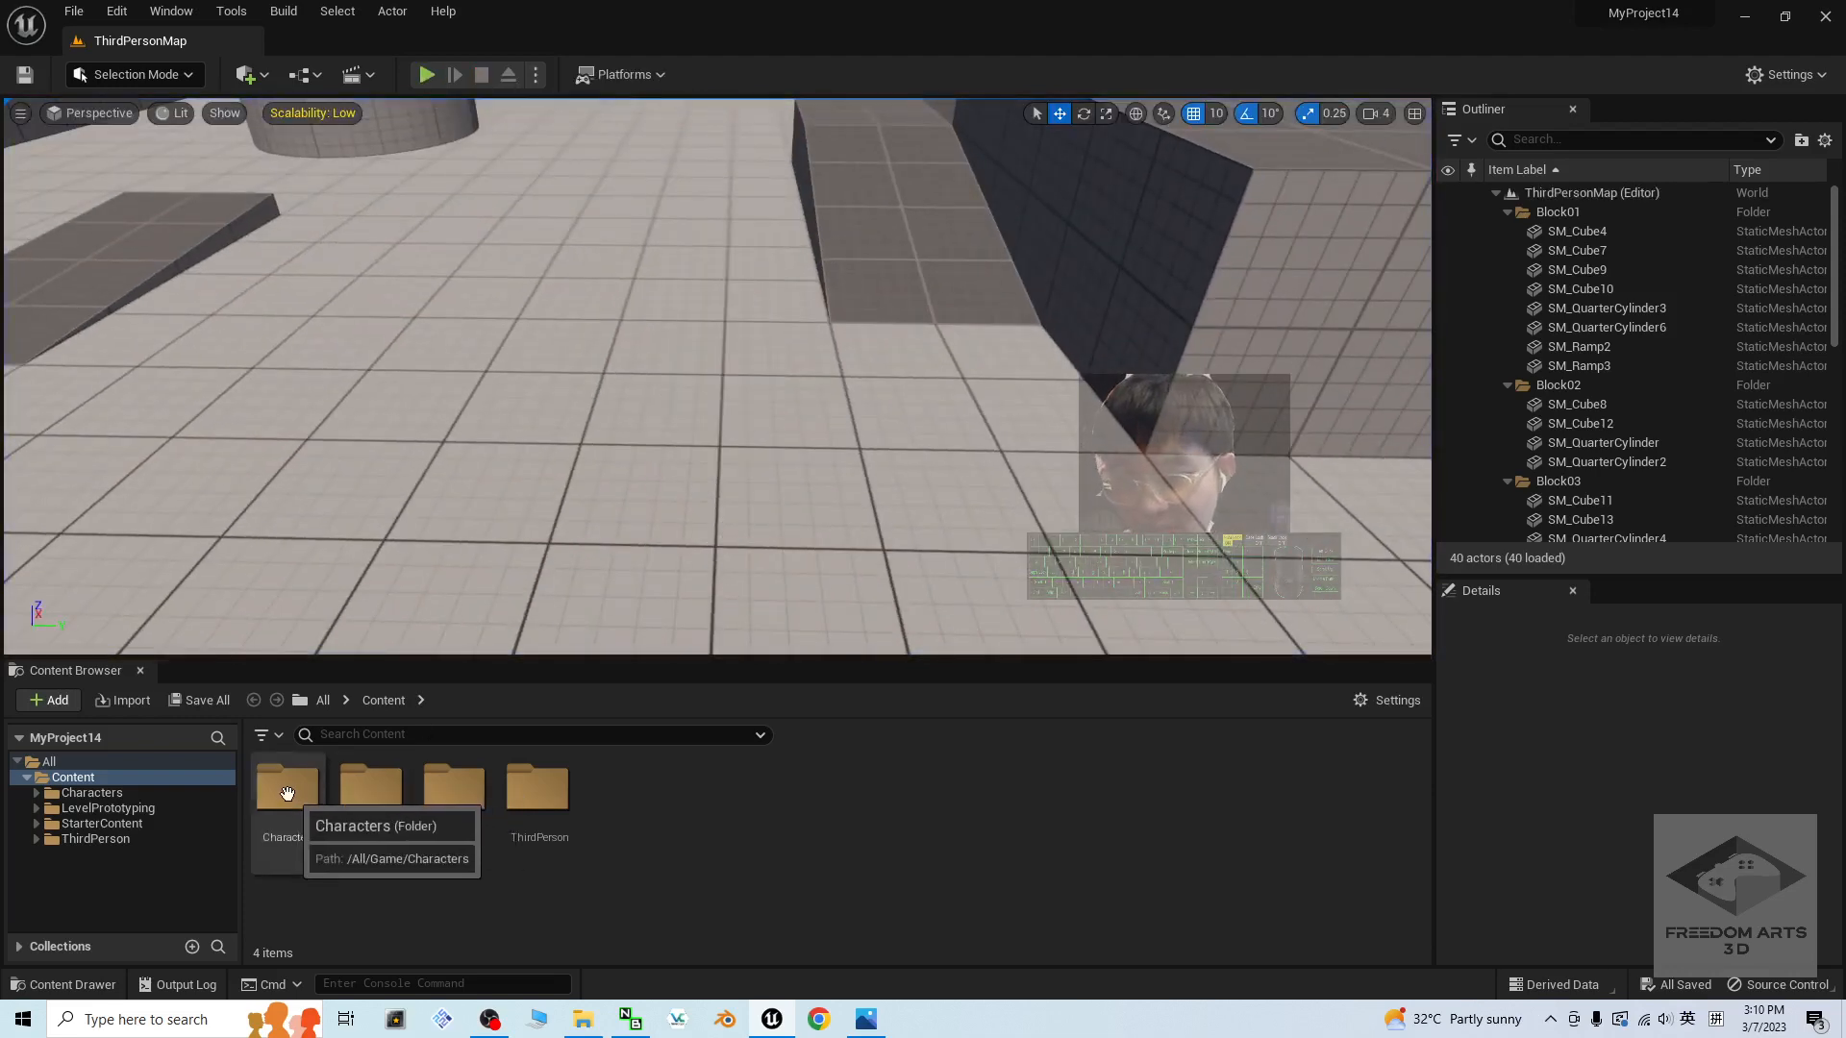
Step: Browse Characters > Mannequins > Meshes and select the SKM_Quinn_Simple skeletal mesh
double_click(287, 788)
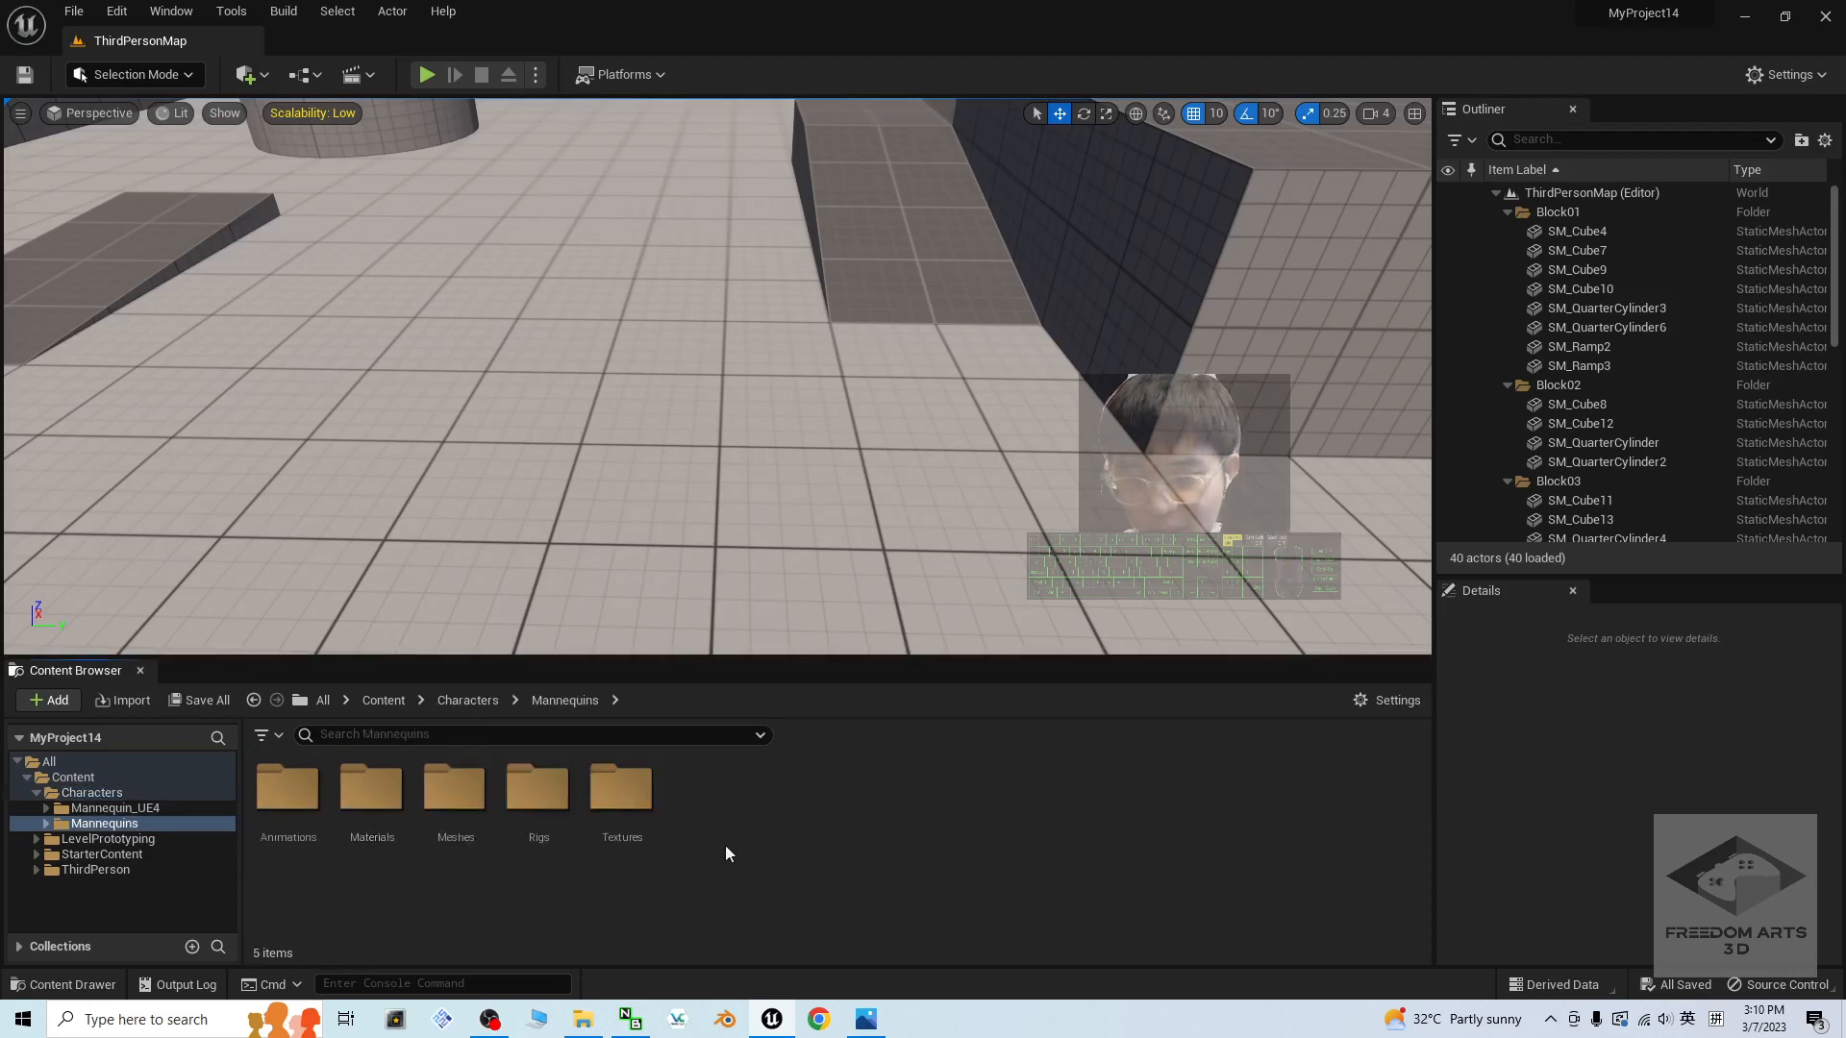
double_click(453, 788)
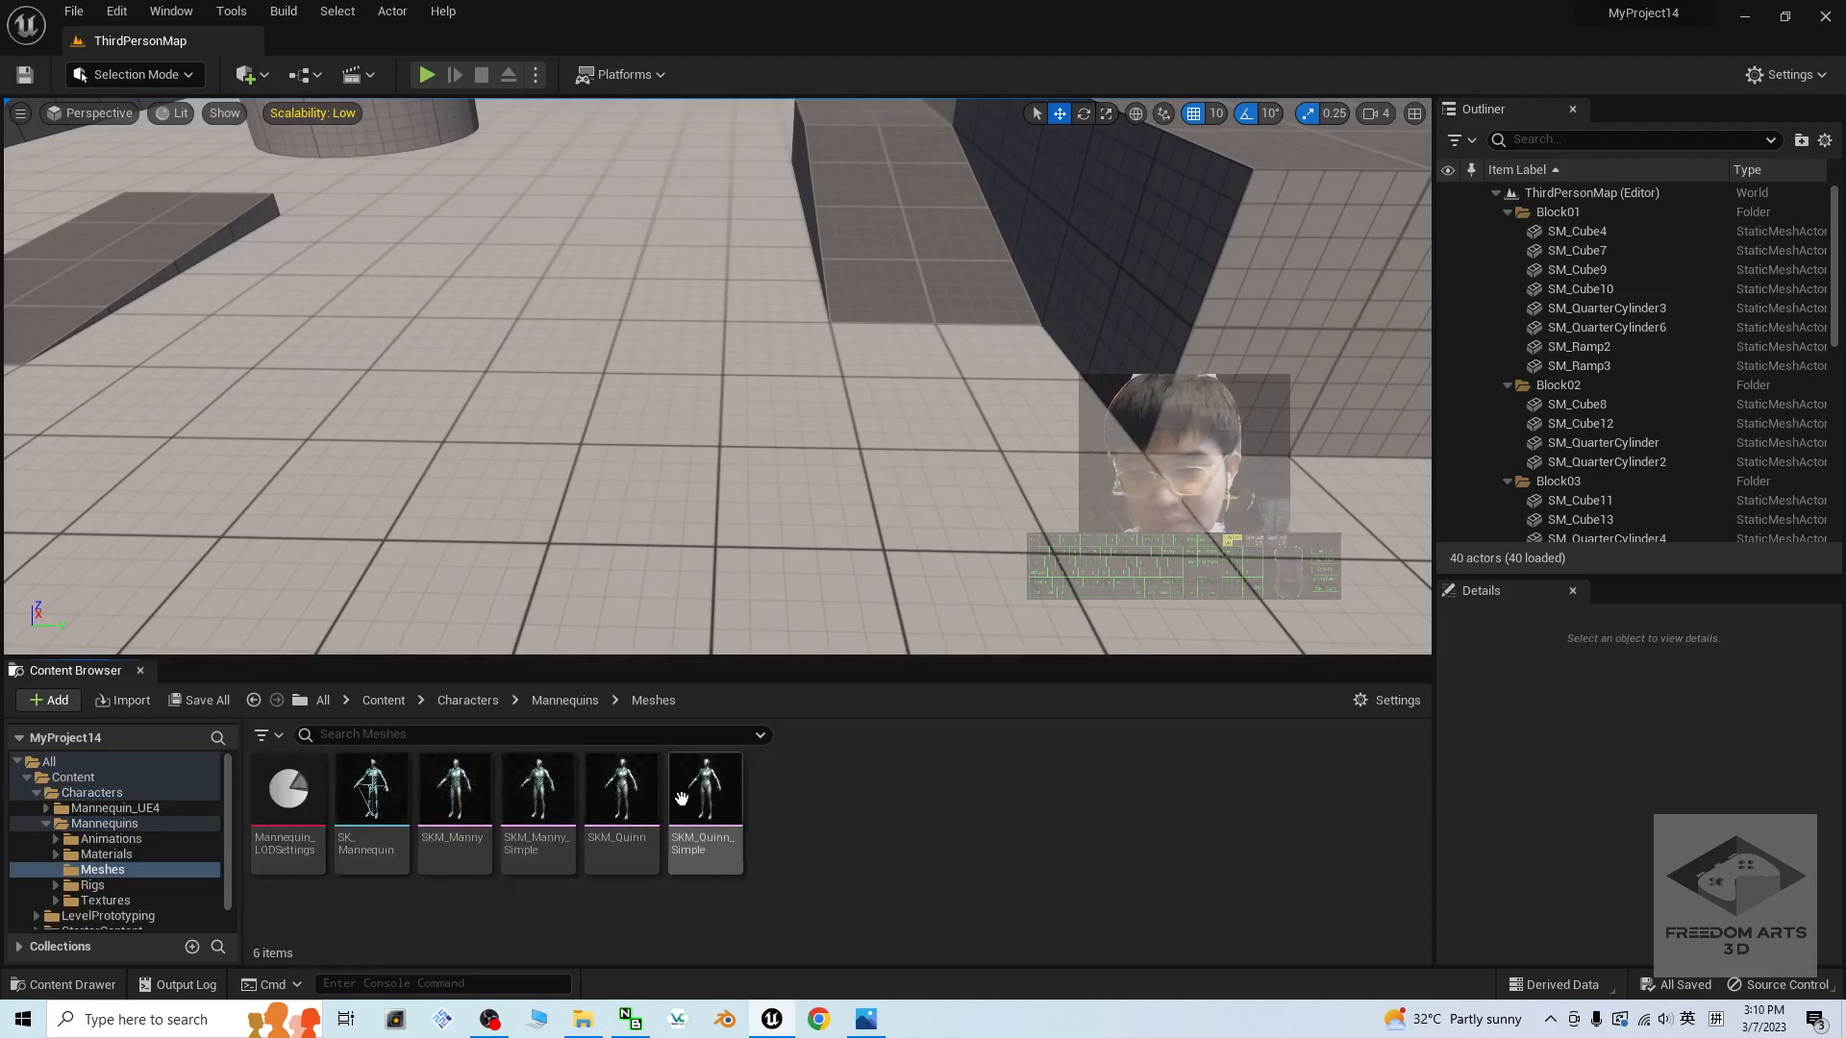
double_click(703, 788)
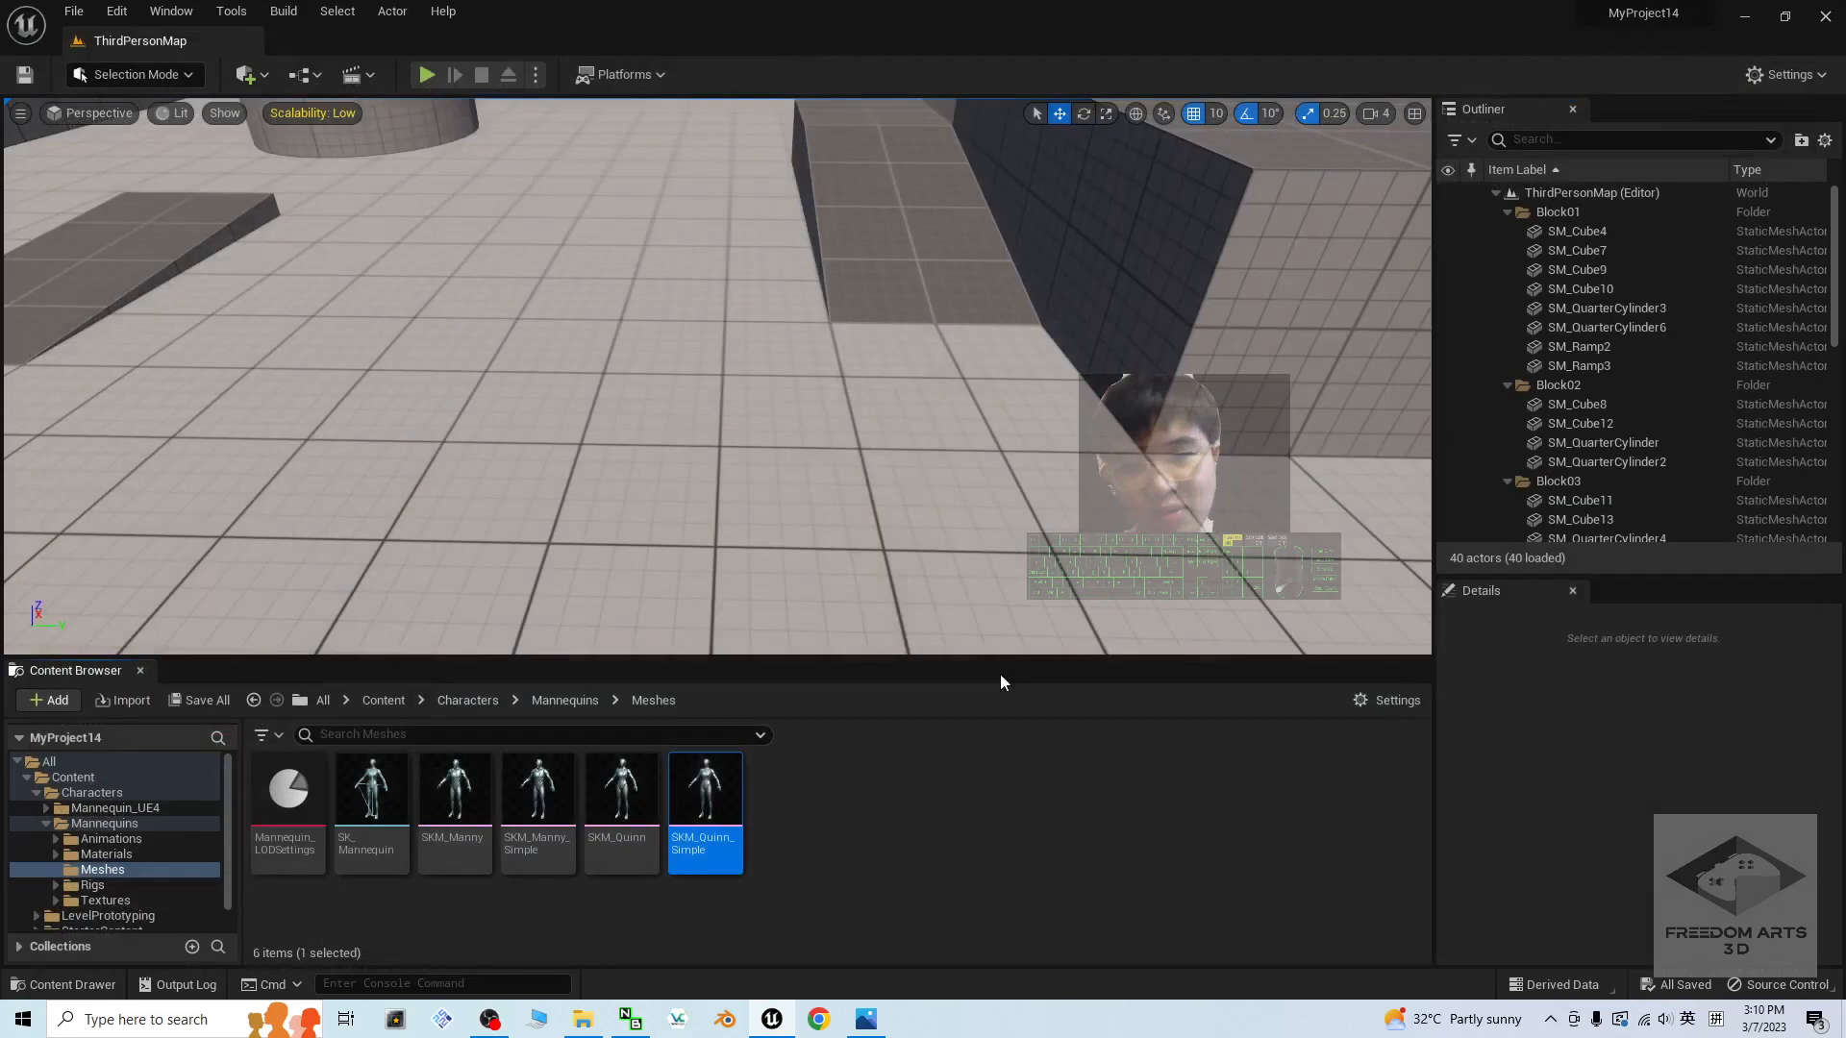
mouse_move(940, 839)
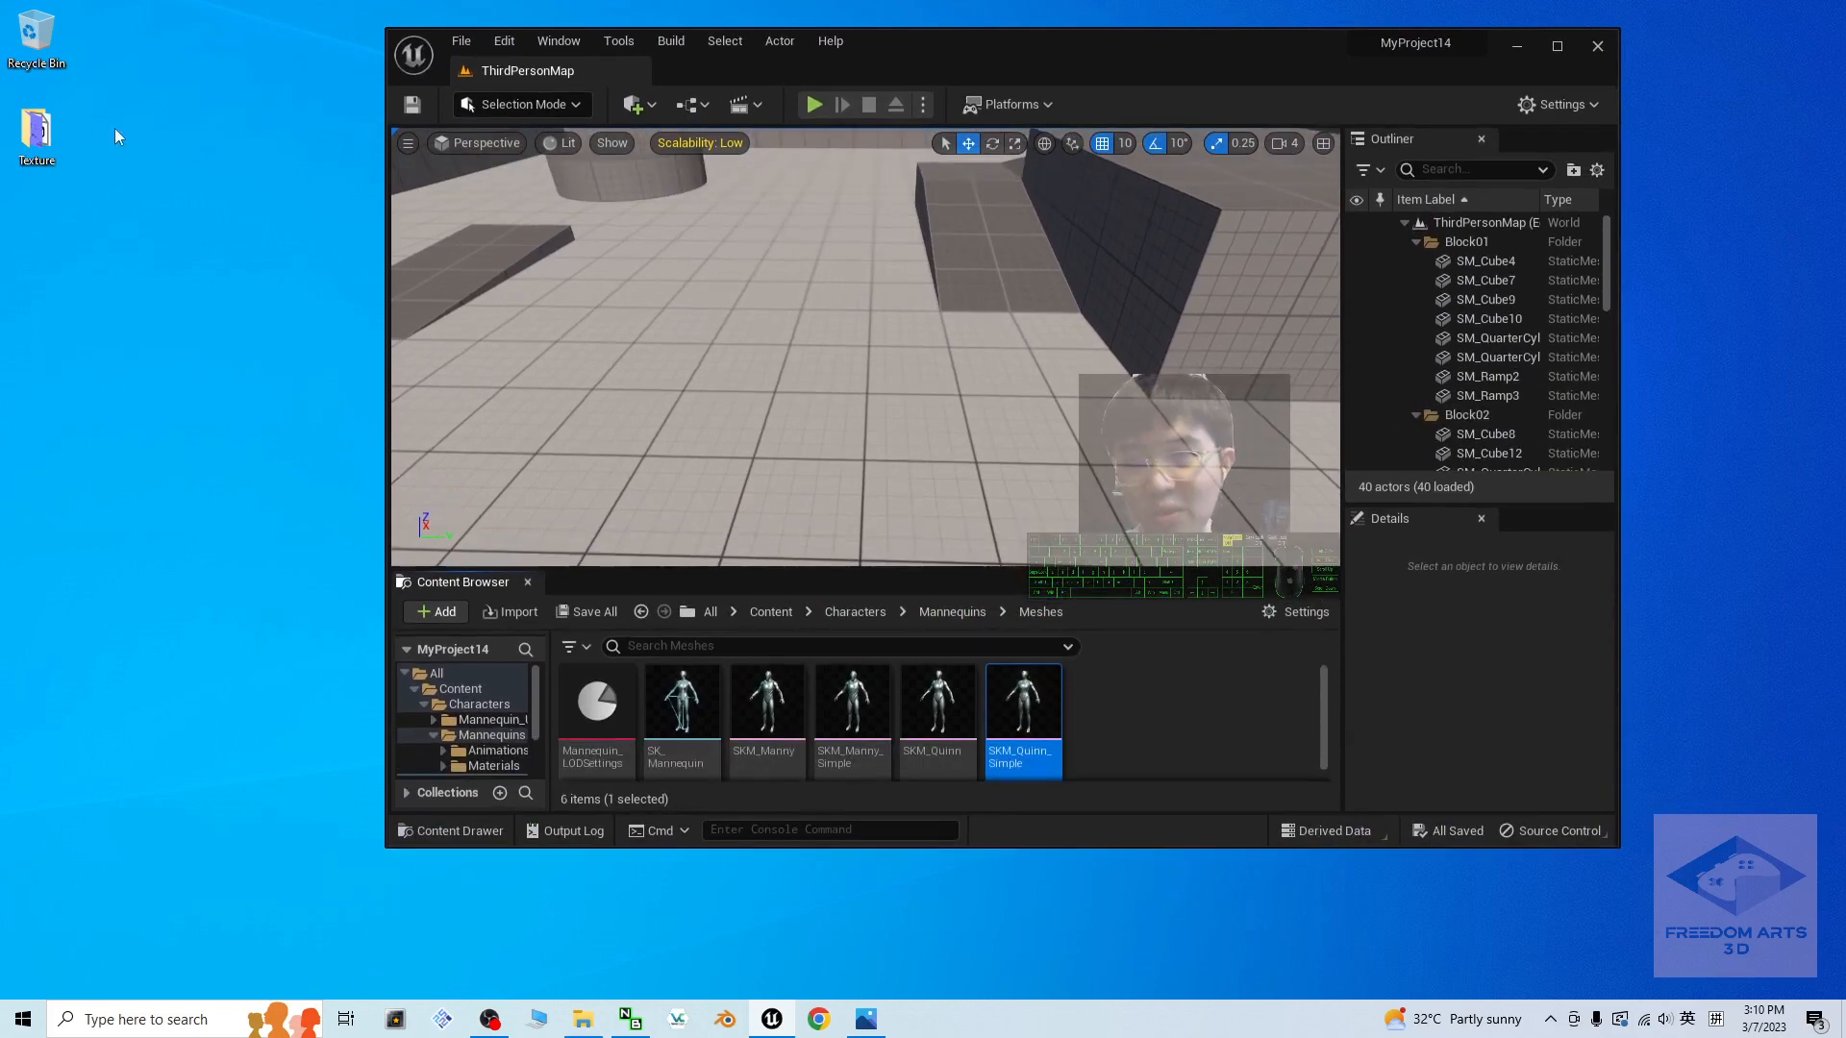
Step: Empty the recycle bin, then create and open a new desktop folder named 'from UE5.1'
right_click(116, 135)
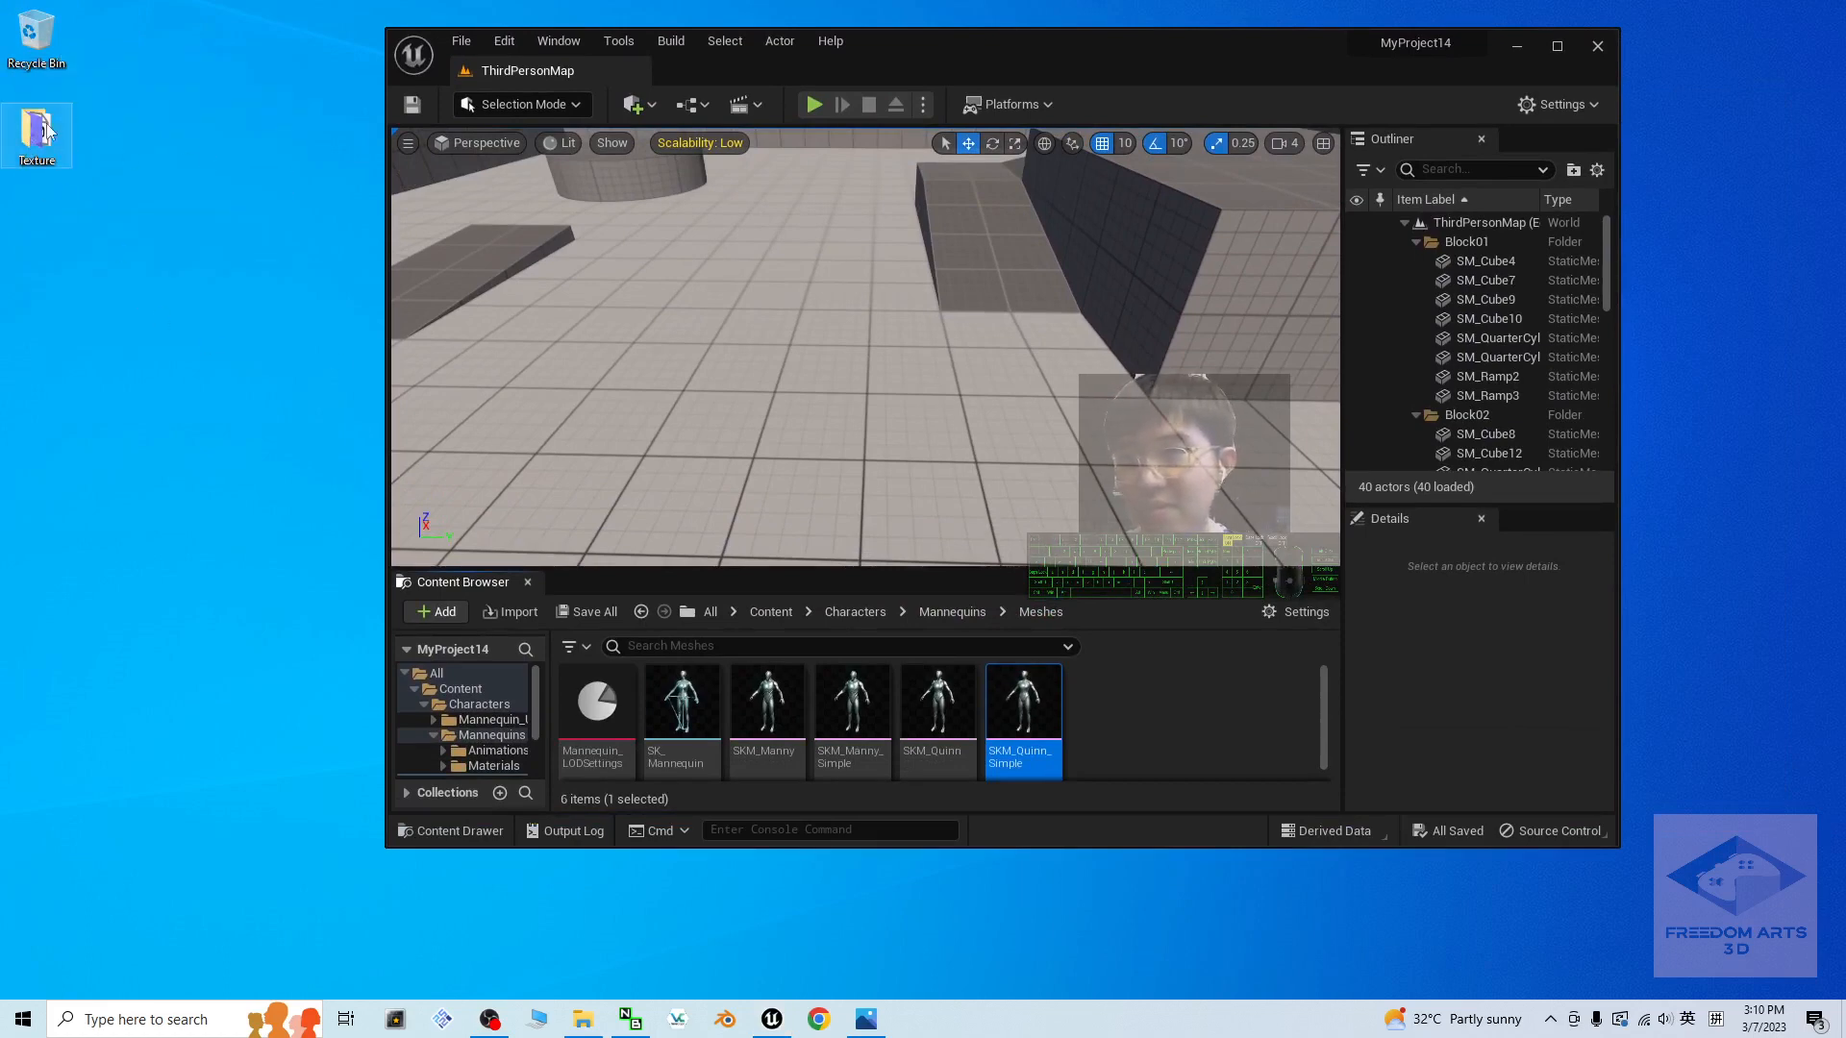
right_click(36, 35)
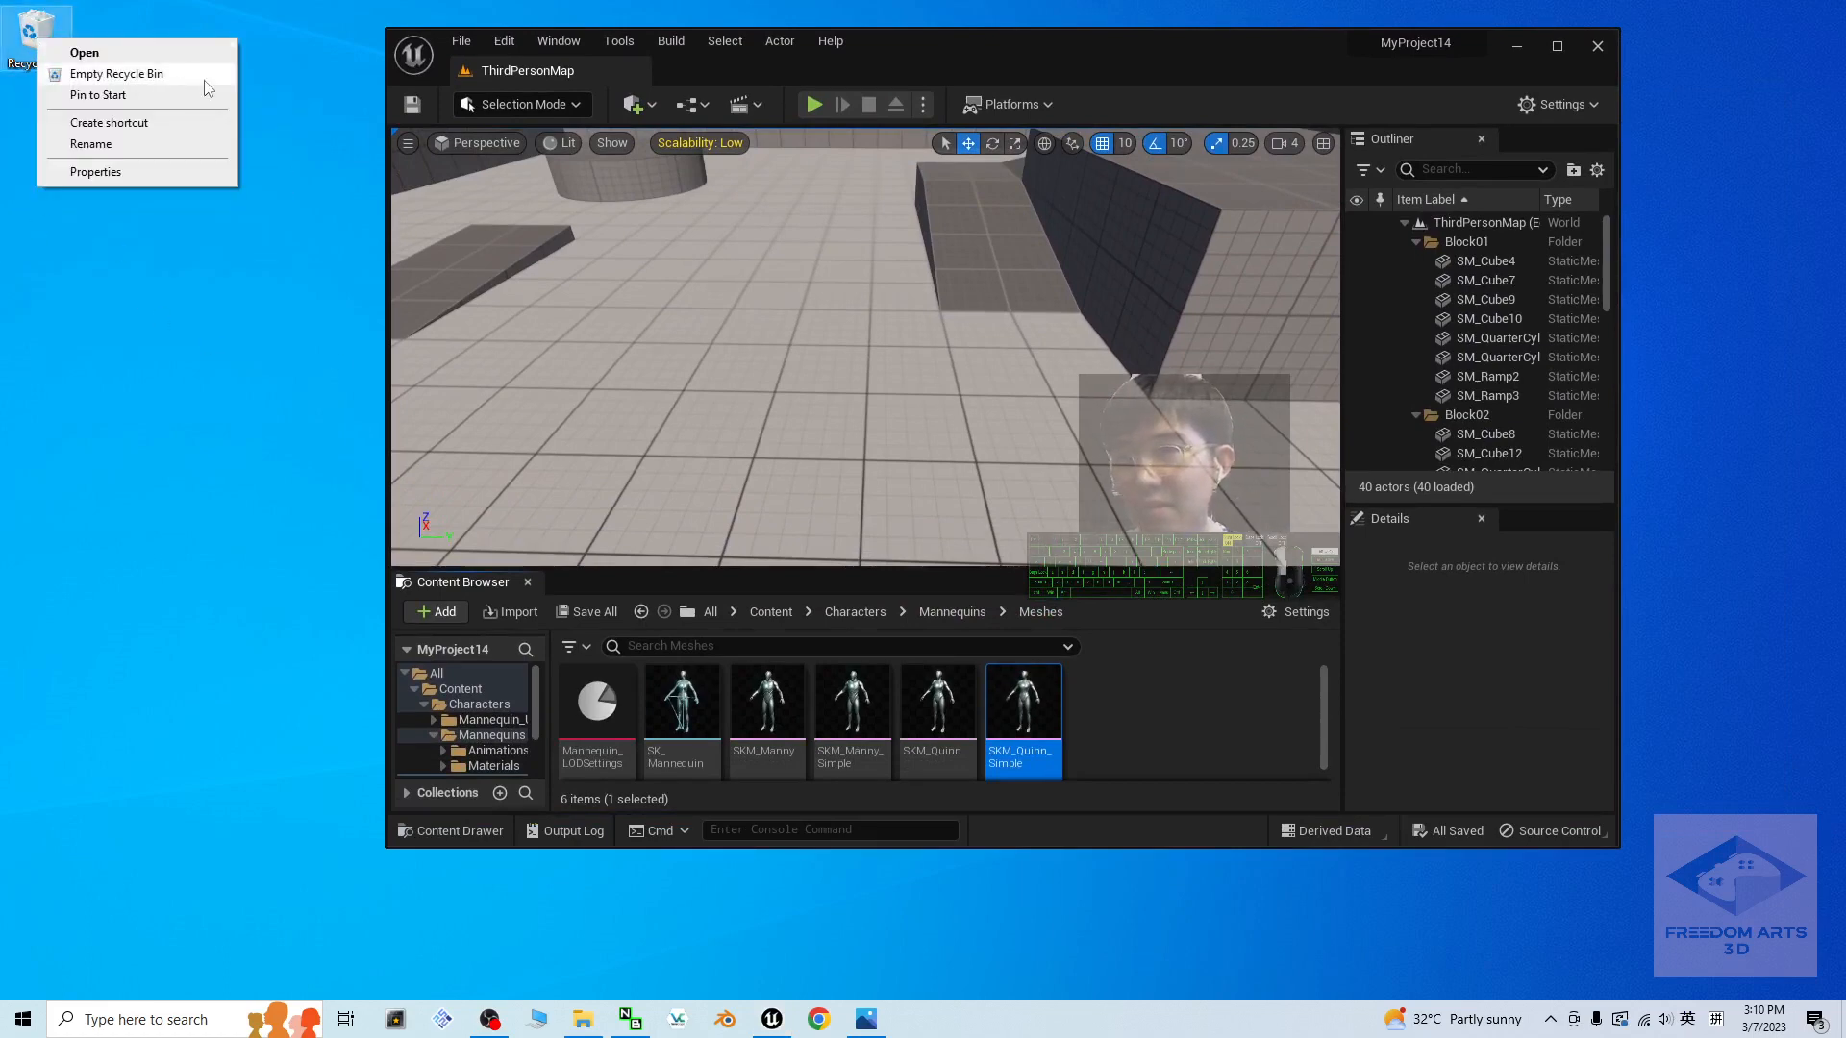
left_click(206, 229)
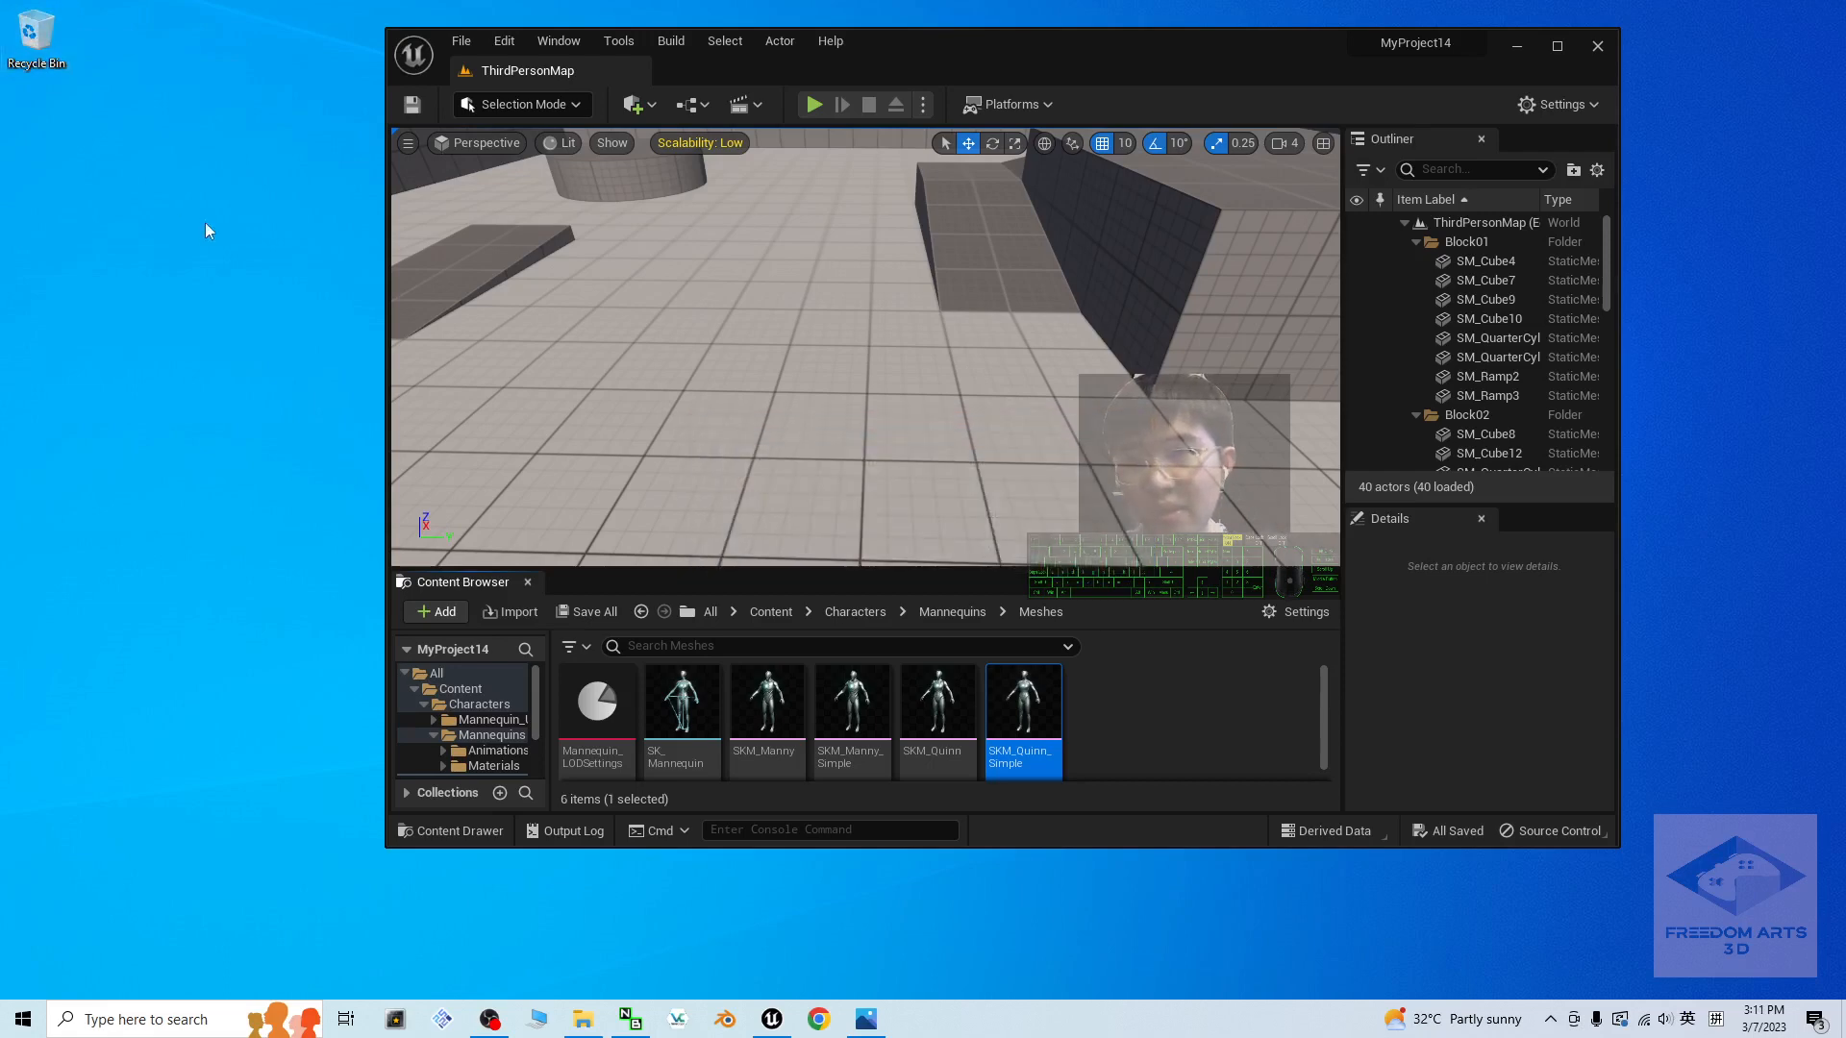
right_click(206, 229)
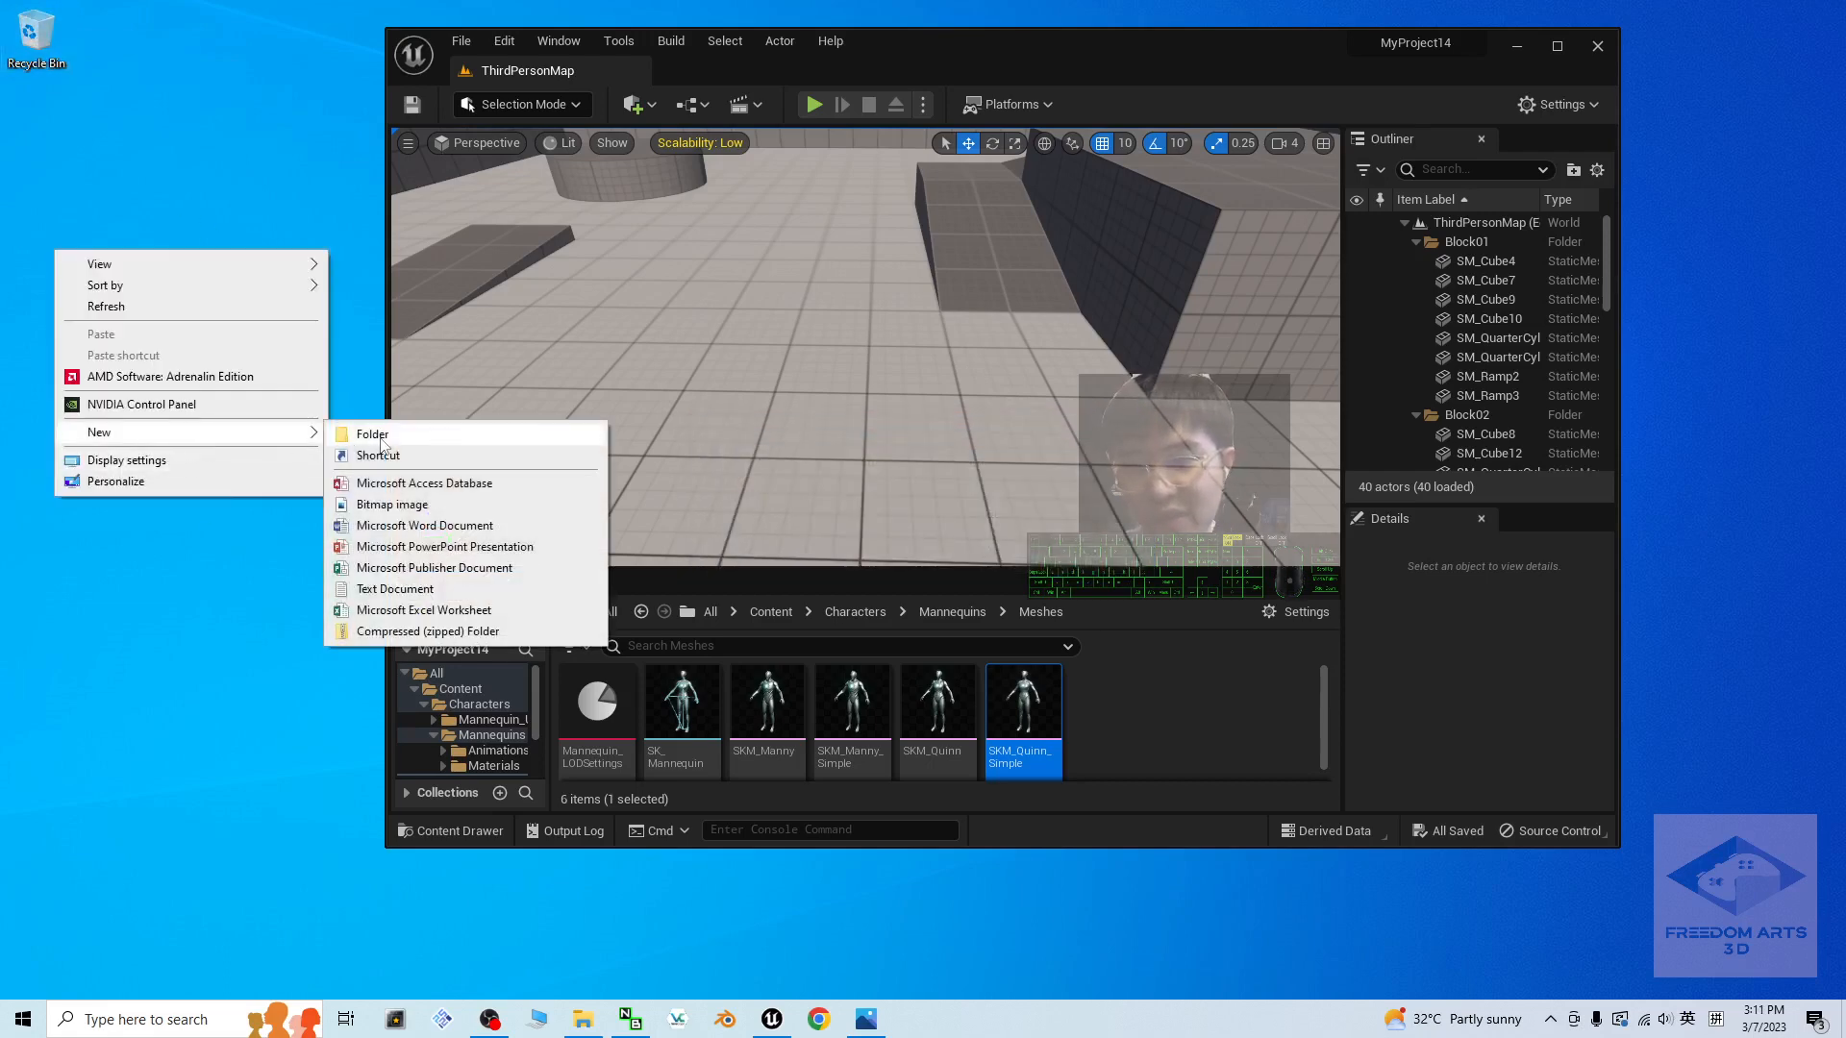
left_click(371, 434)
type("from UE5.1")
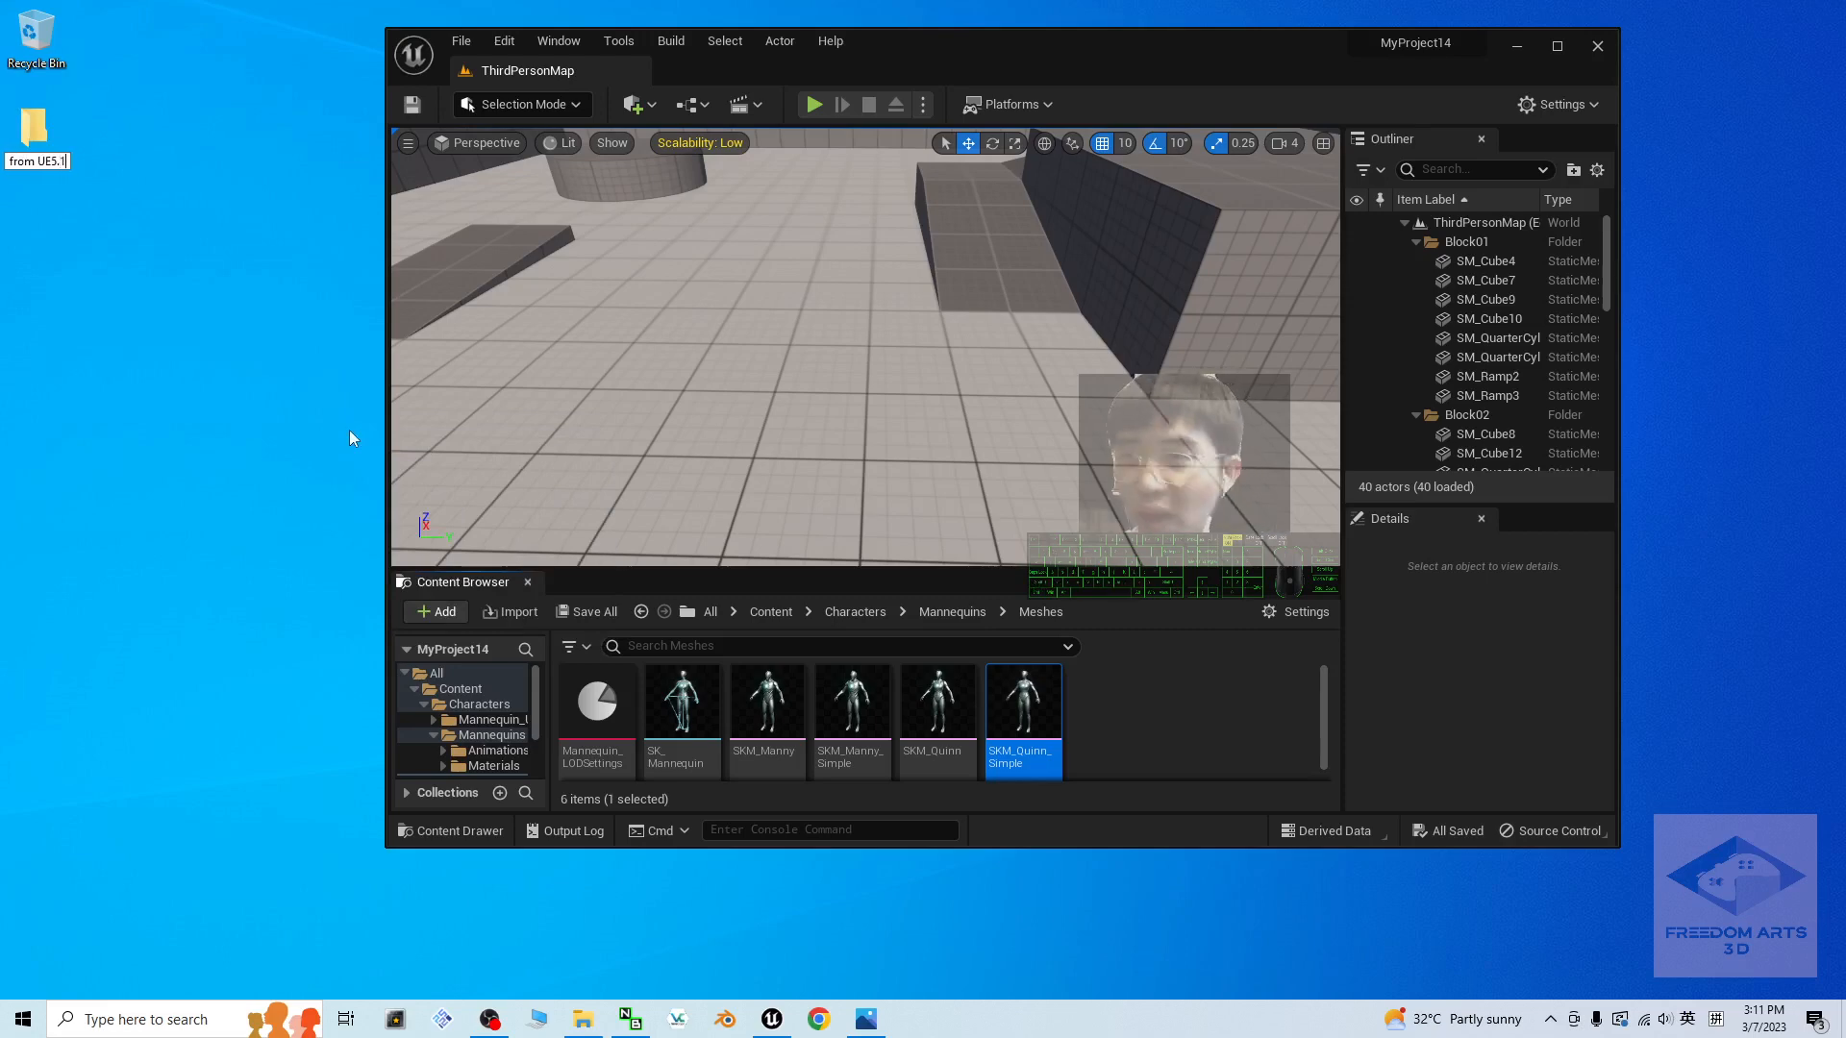
double_click(37, 127)
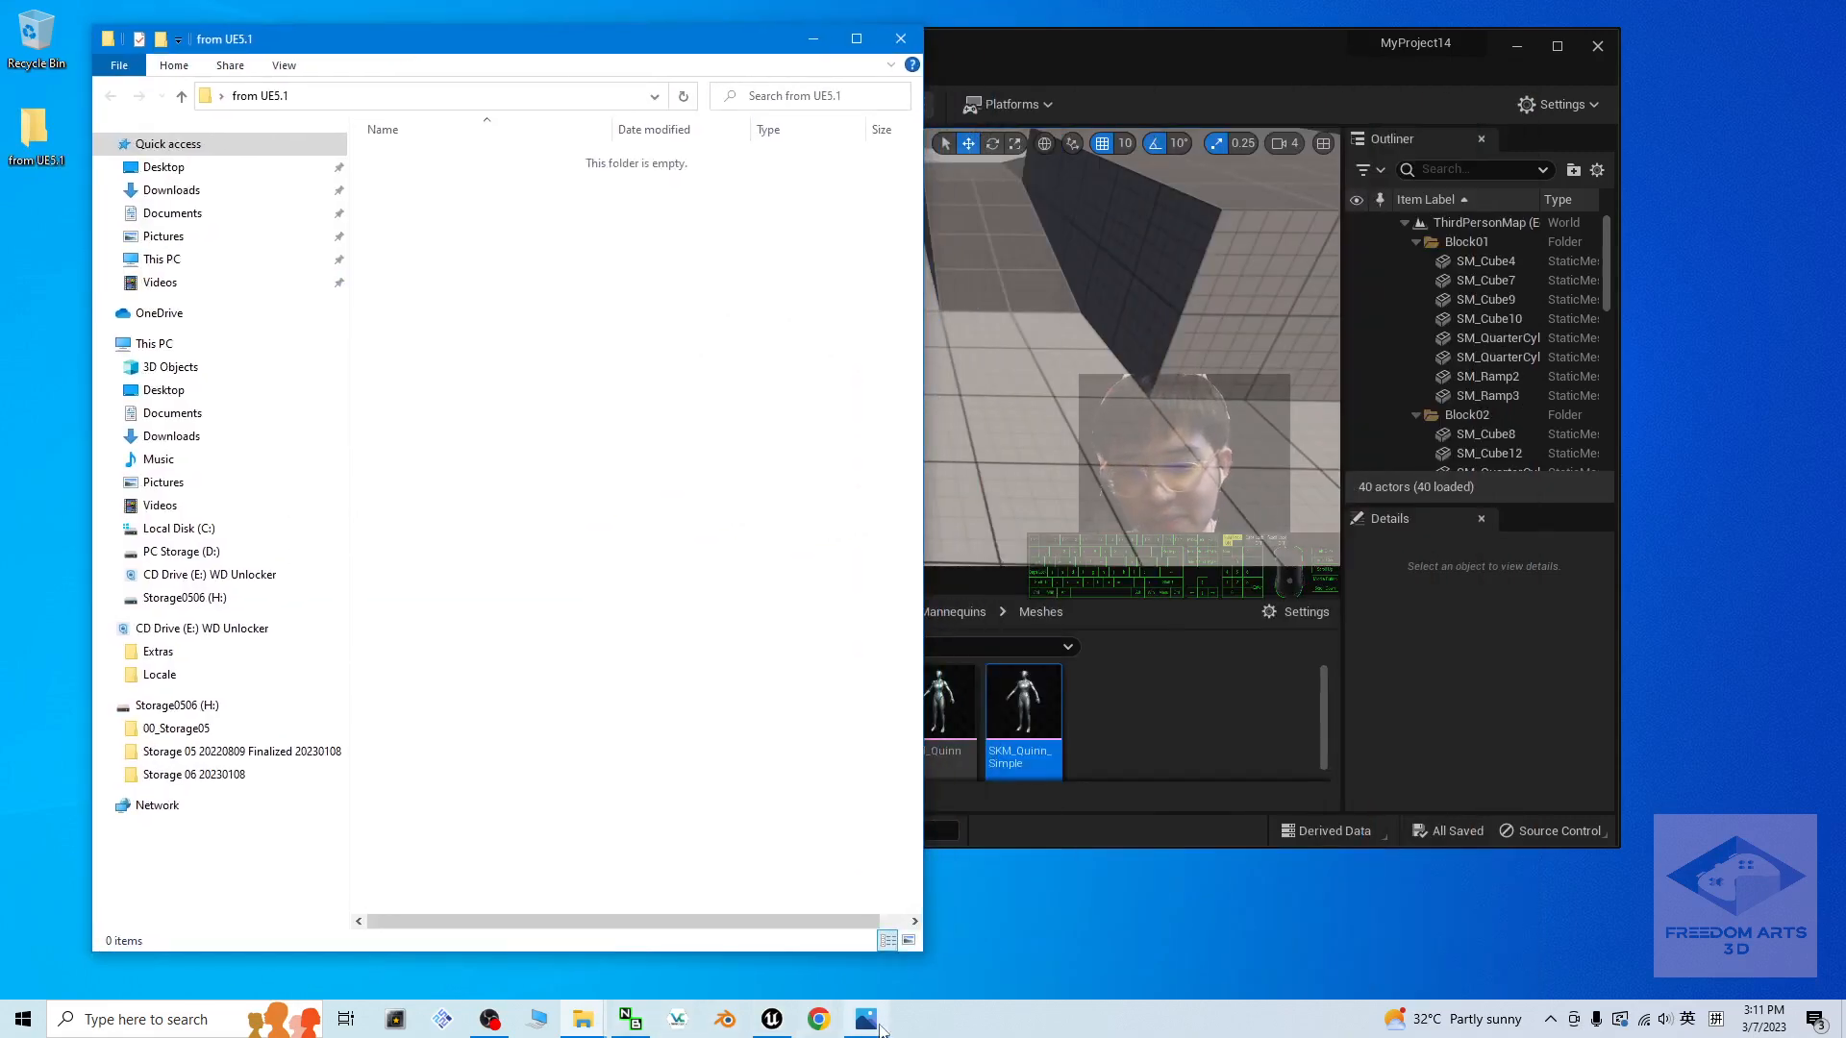
Step: Bring the Unreal project back in front and re-select SKM_Quinn_Simple
left_click(865, 1020)
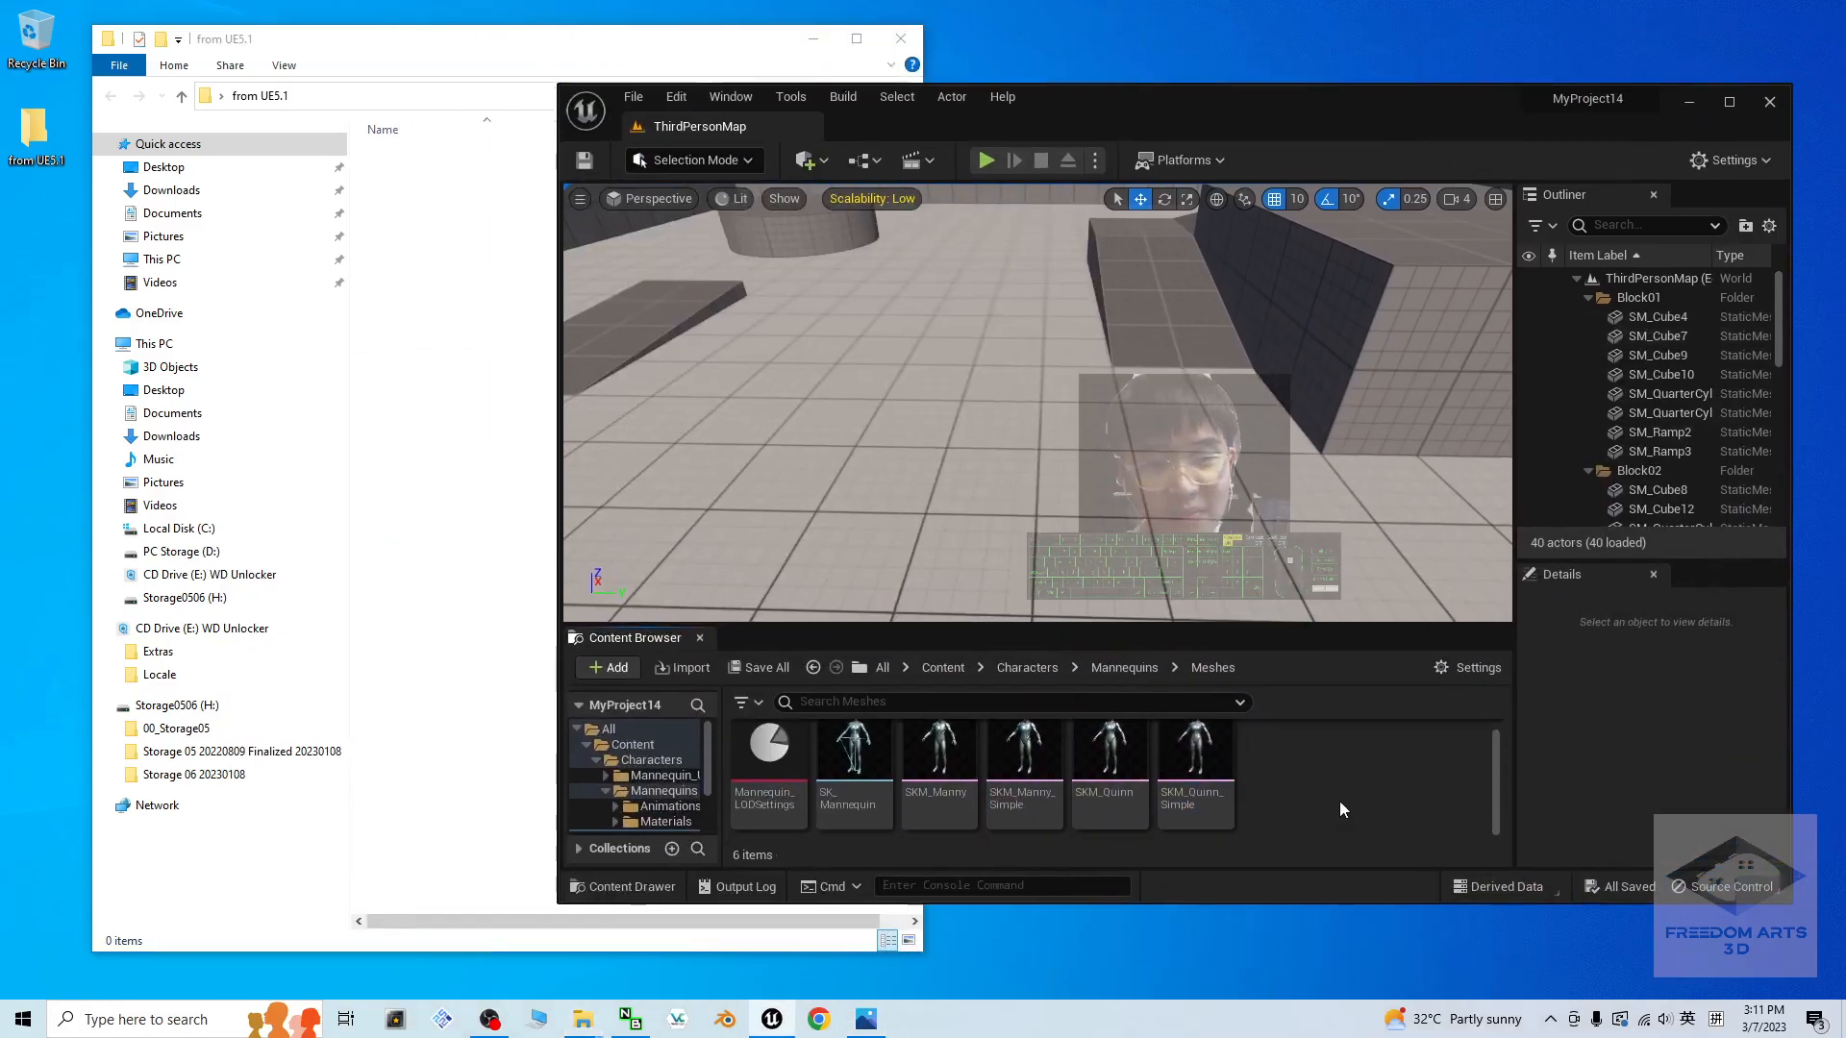
double_click(1193, 748)
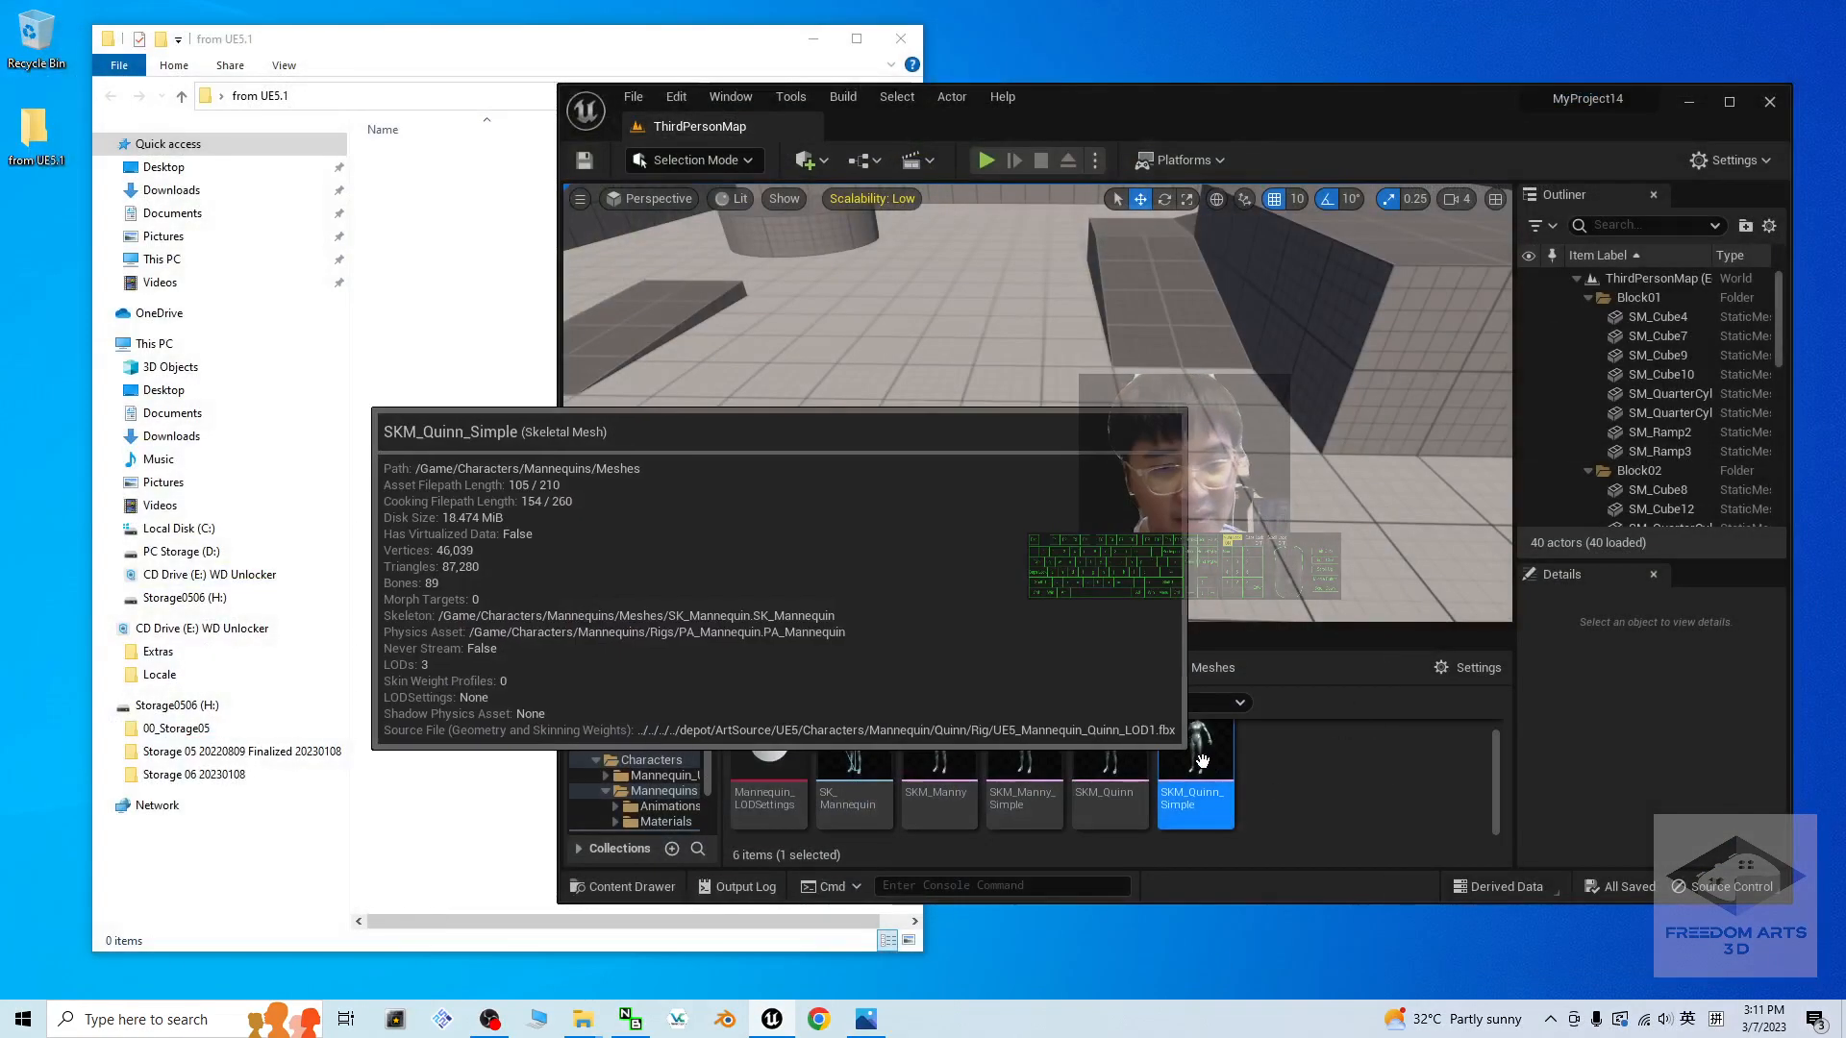
Step: Export SKM_Quinn_Simple as FBX, saving into Desktop > from UE5.1
right_click(1195, 771)
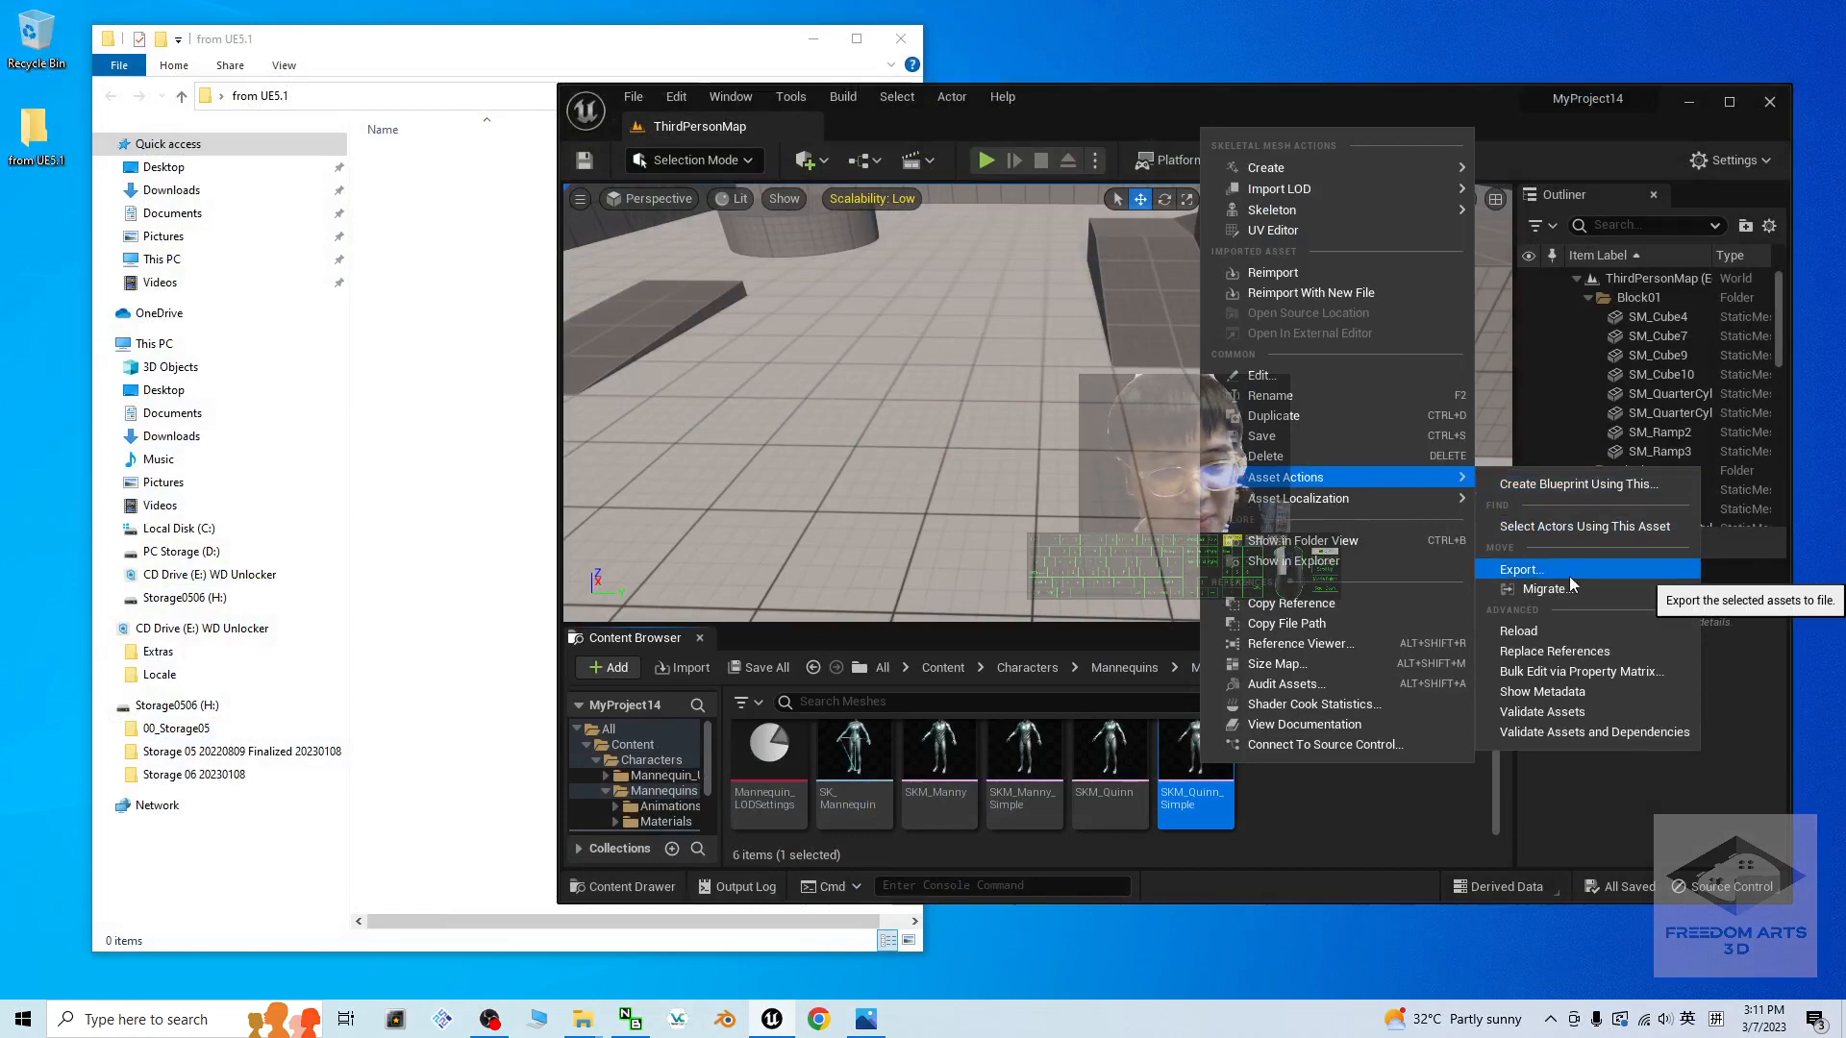
left_click(1520, 569)
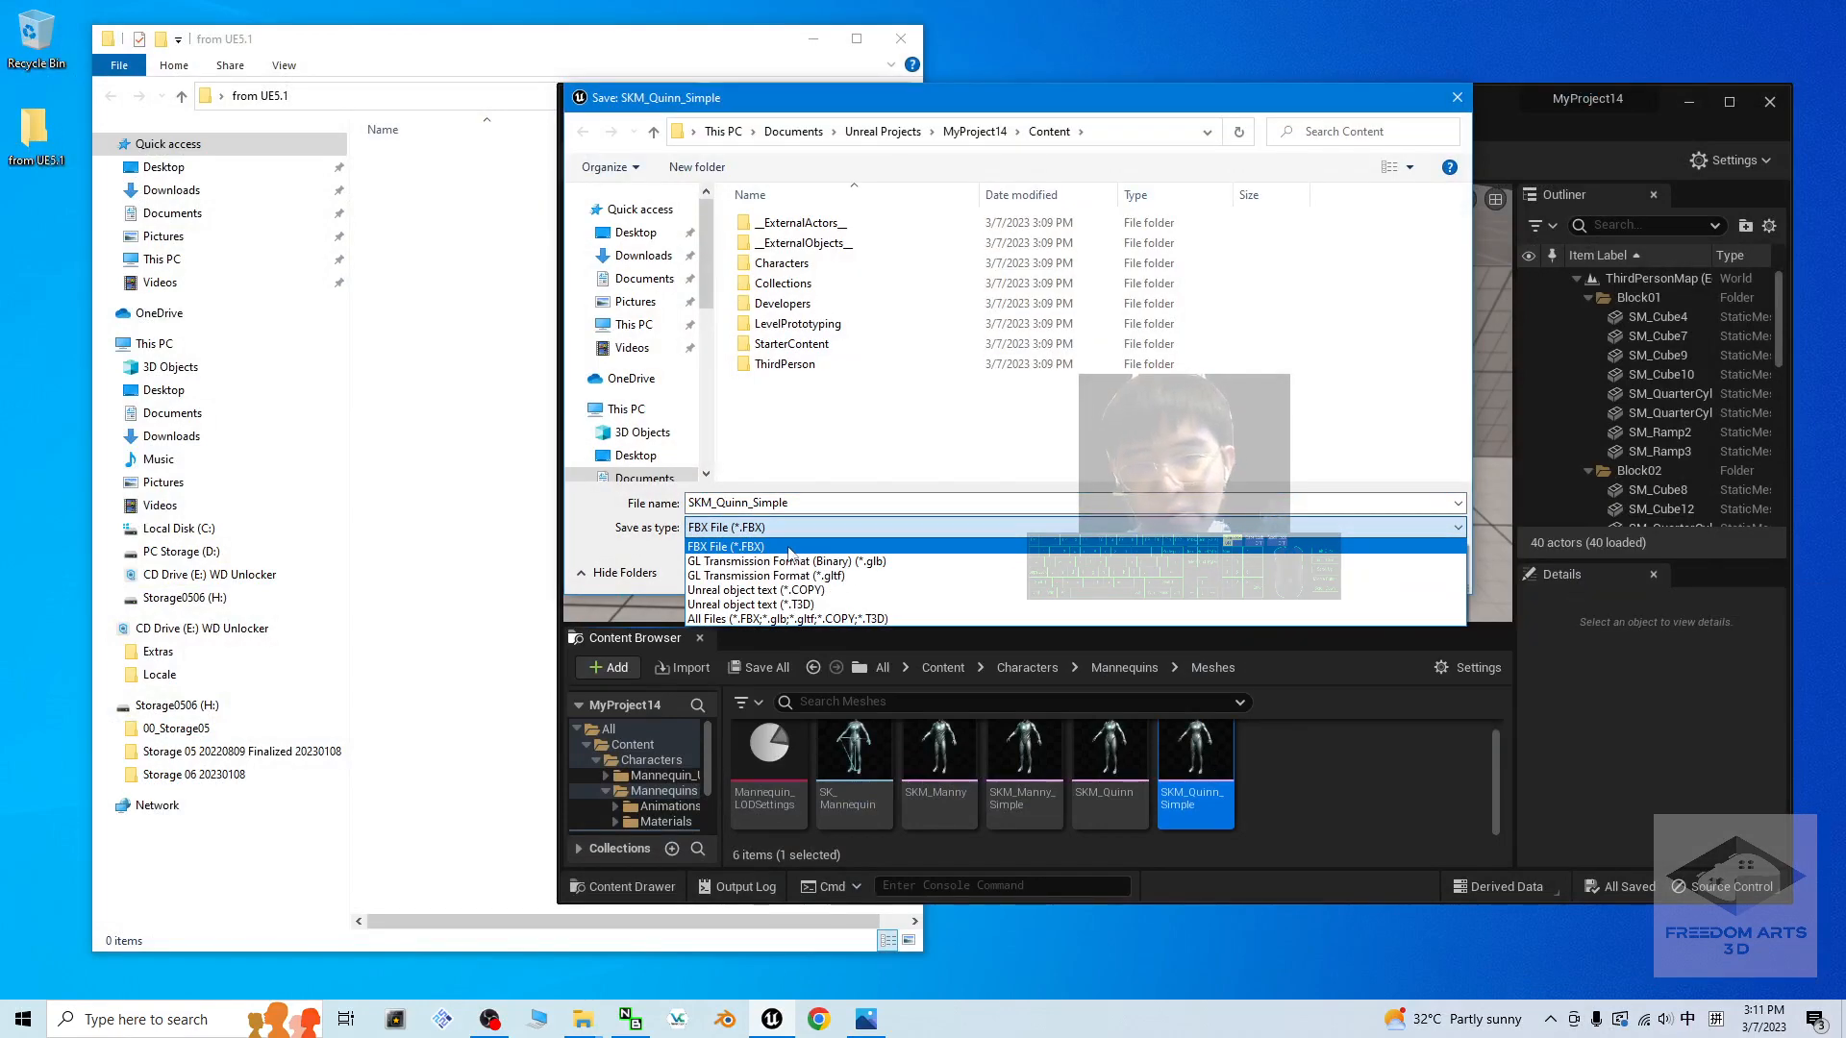
left_click(725, 527)
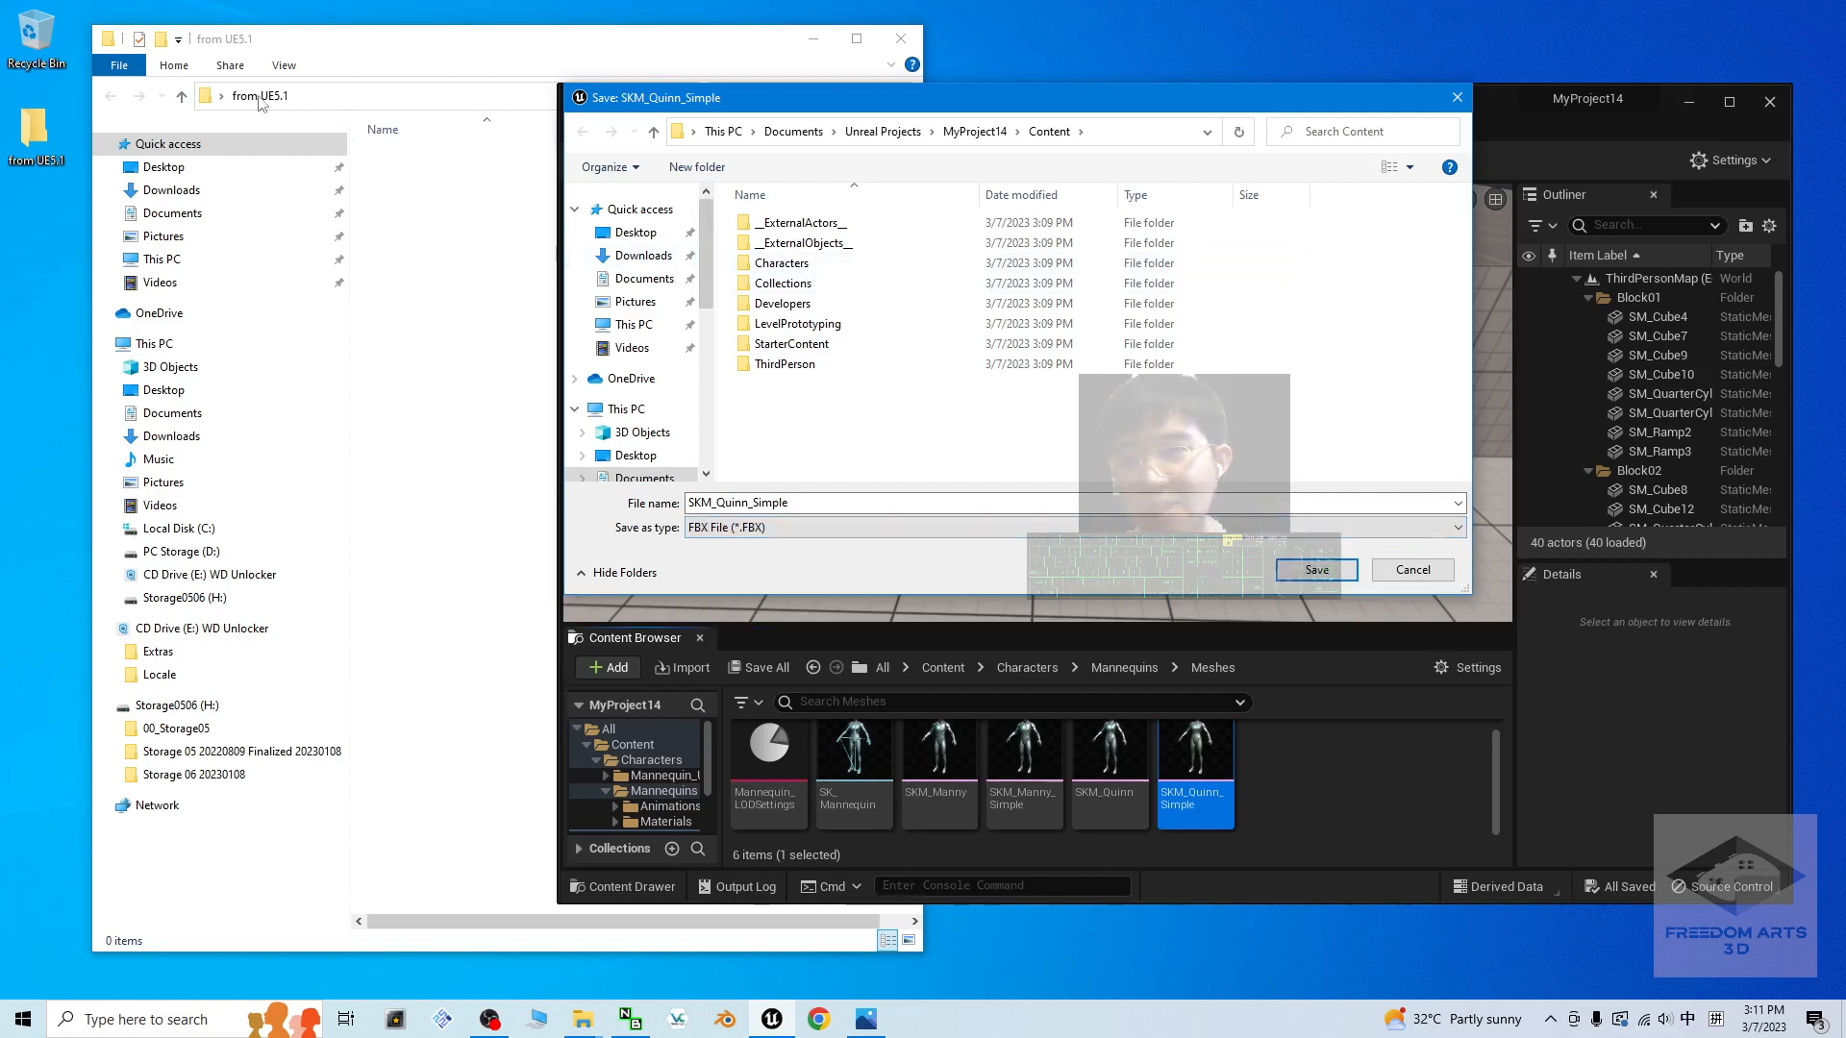
left_click(637, 233)
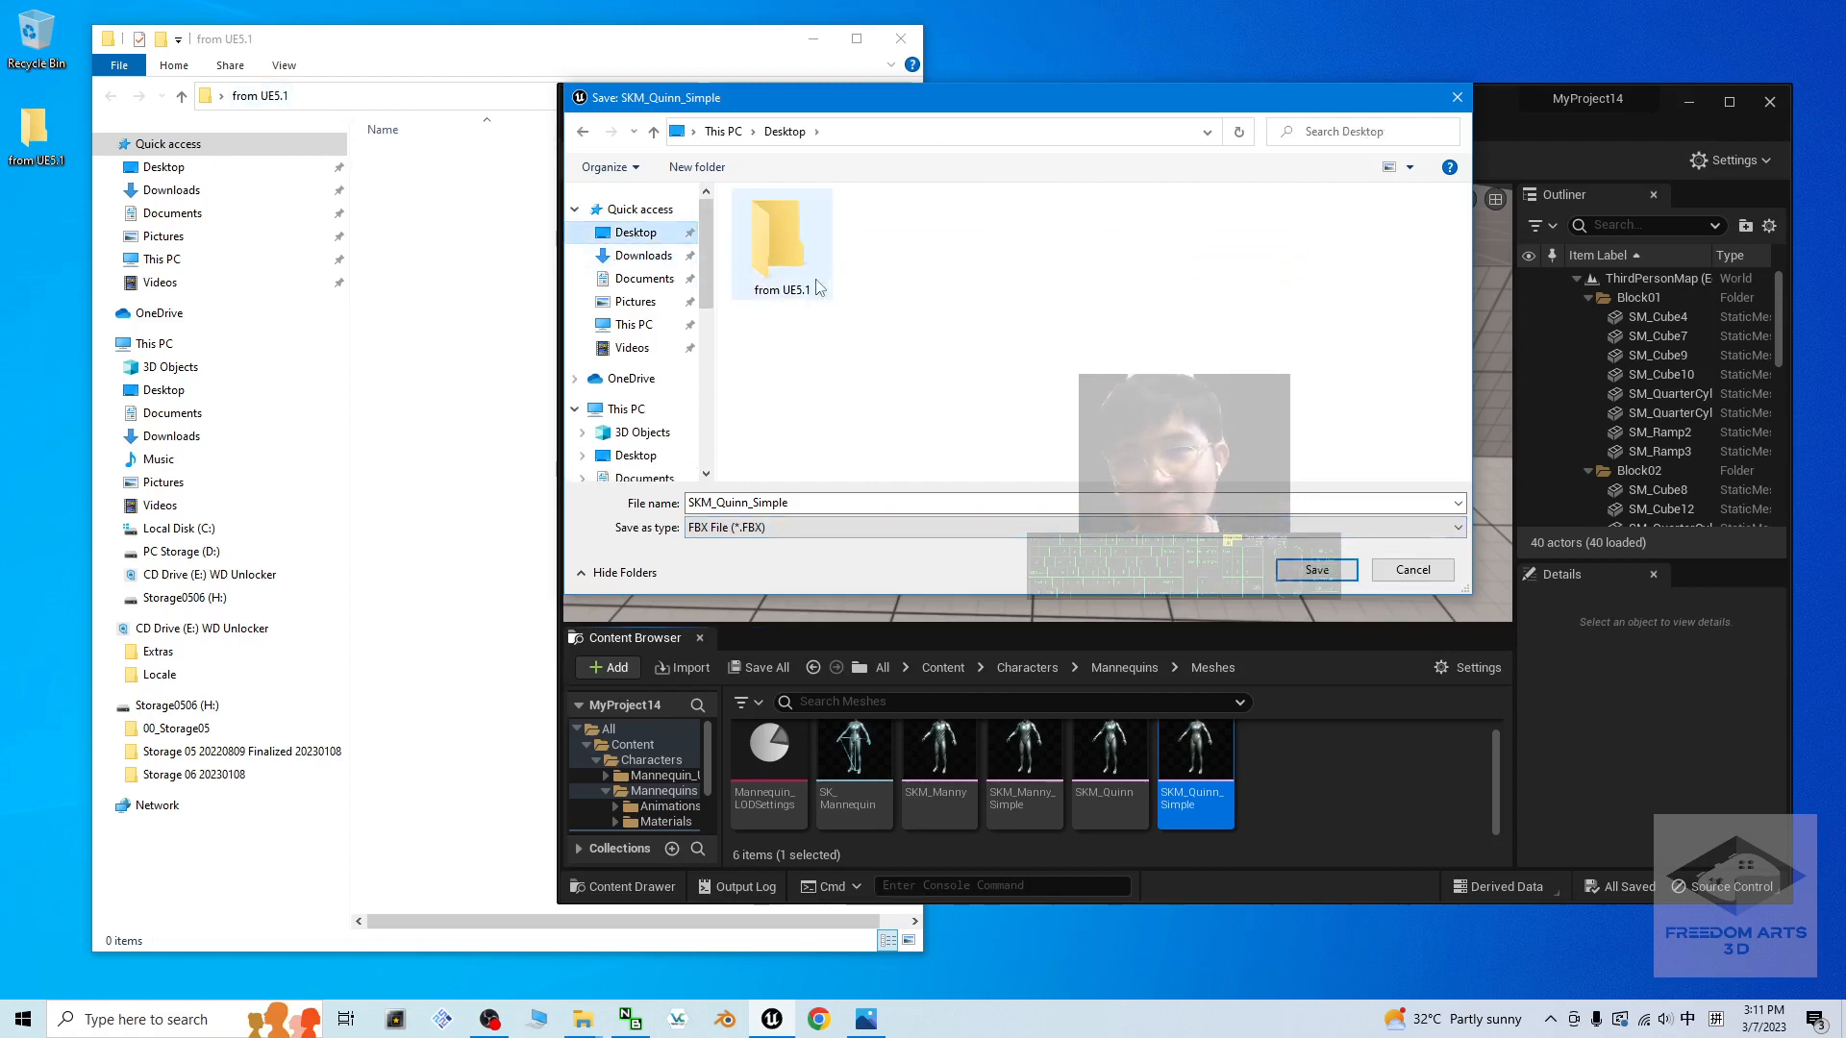
double_click(781, 234)
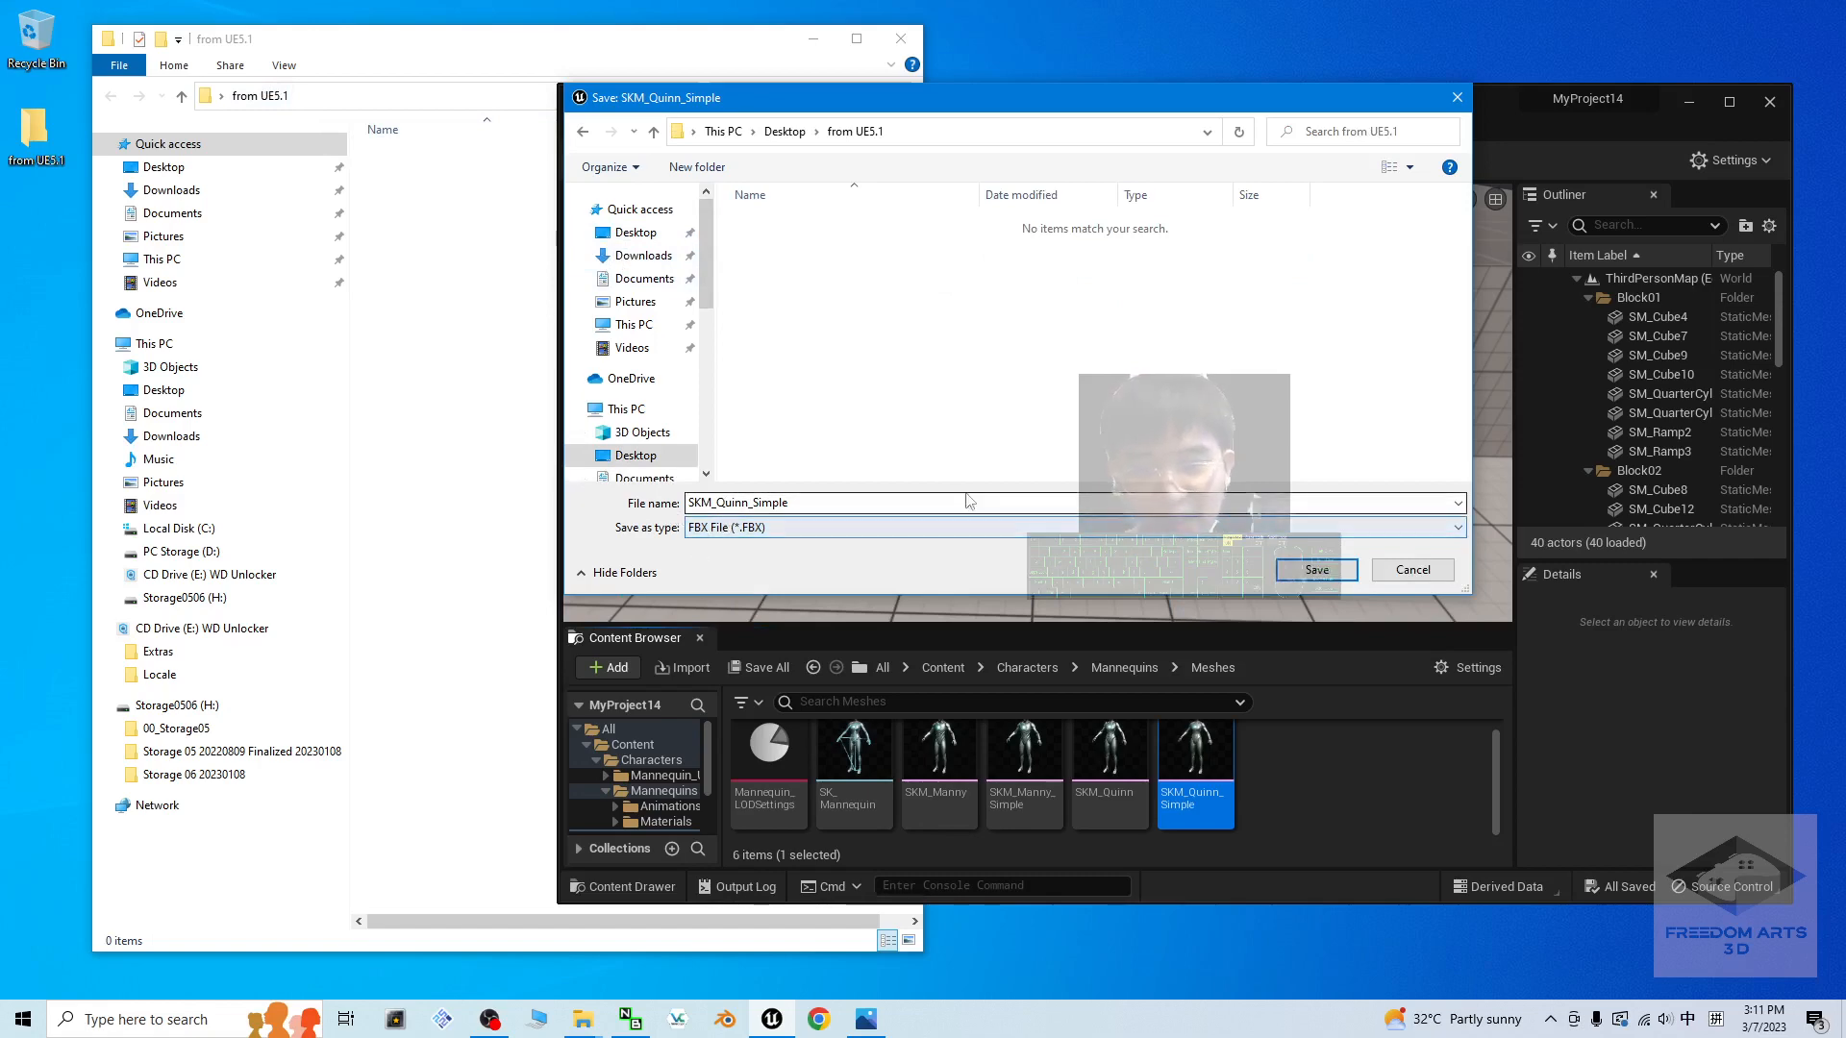
left_click(1315, 569)
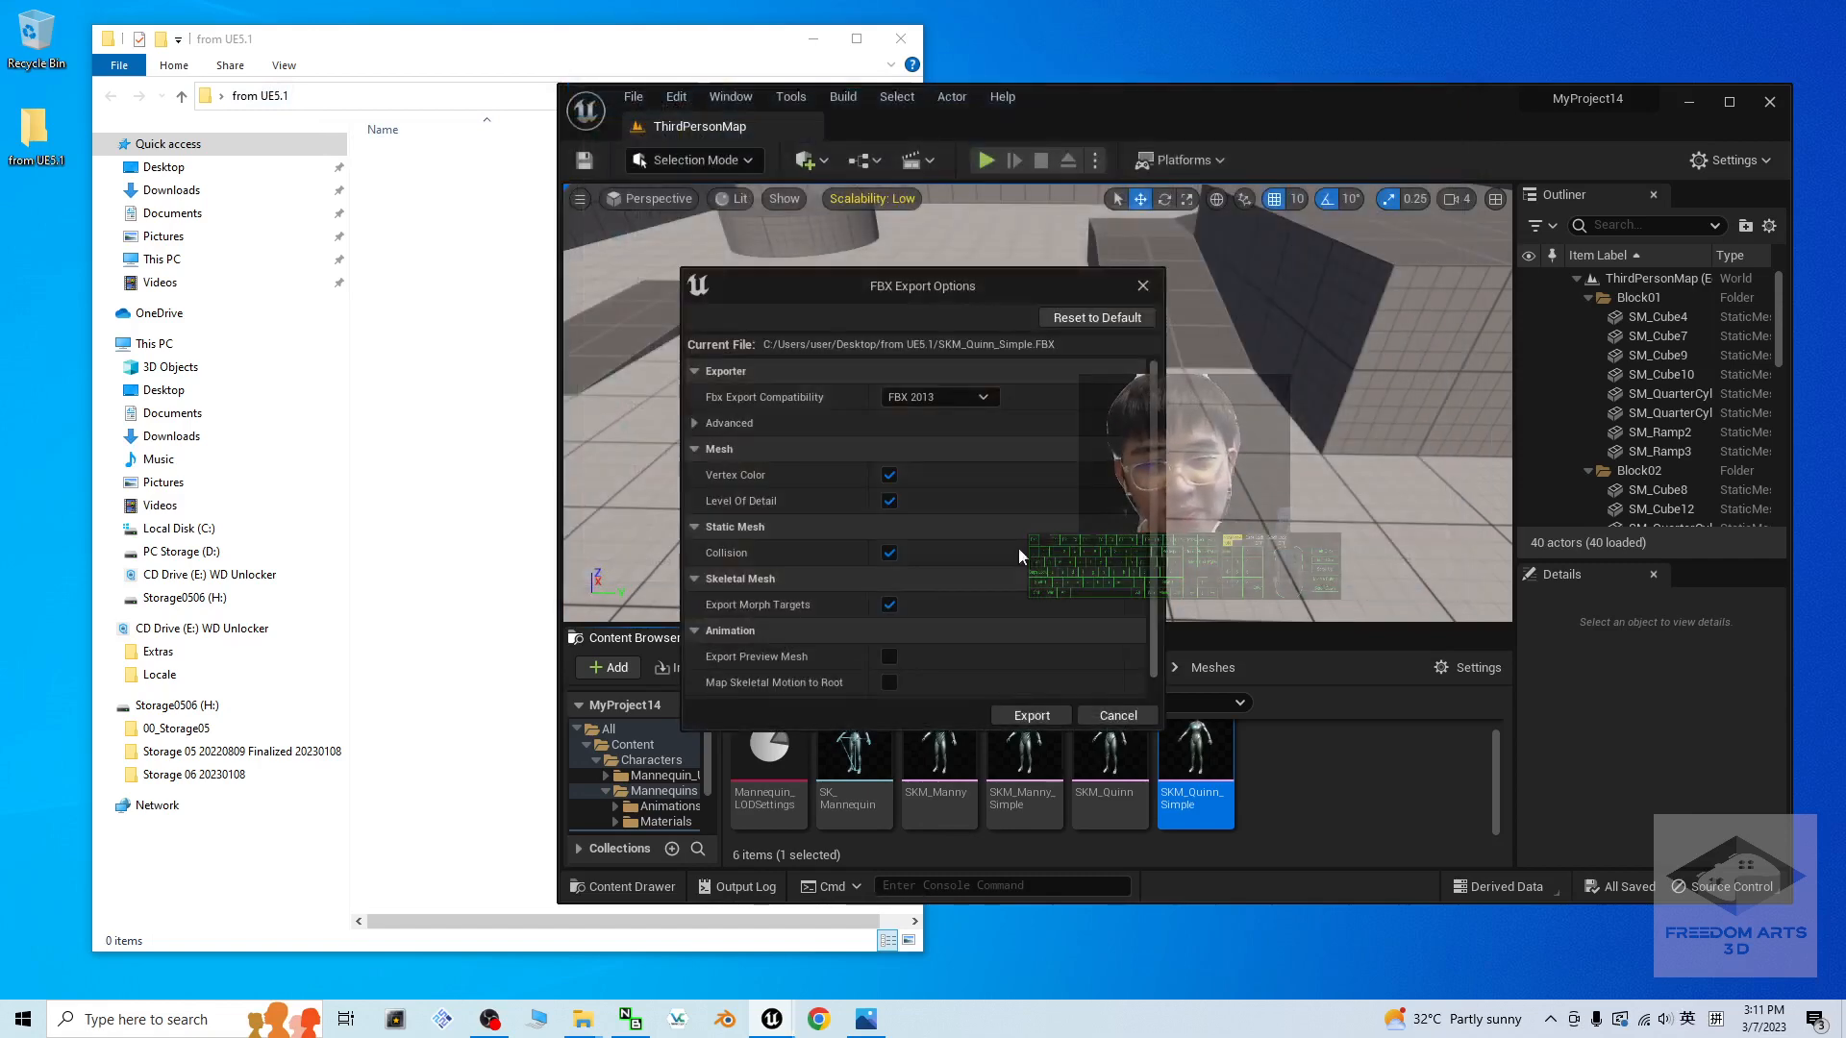
Step: Run the FBX export with default options so SKM_Quinn_Simple.FBX is written
left_click(694, 371)
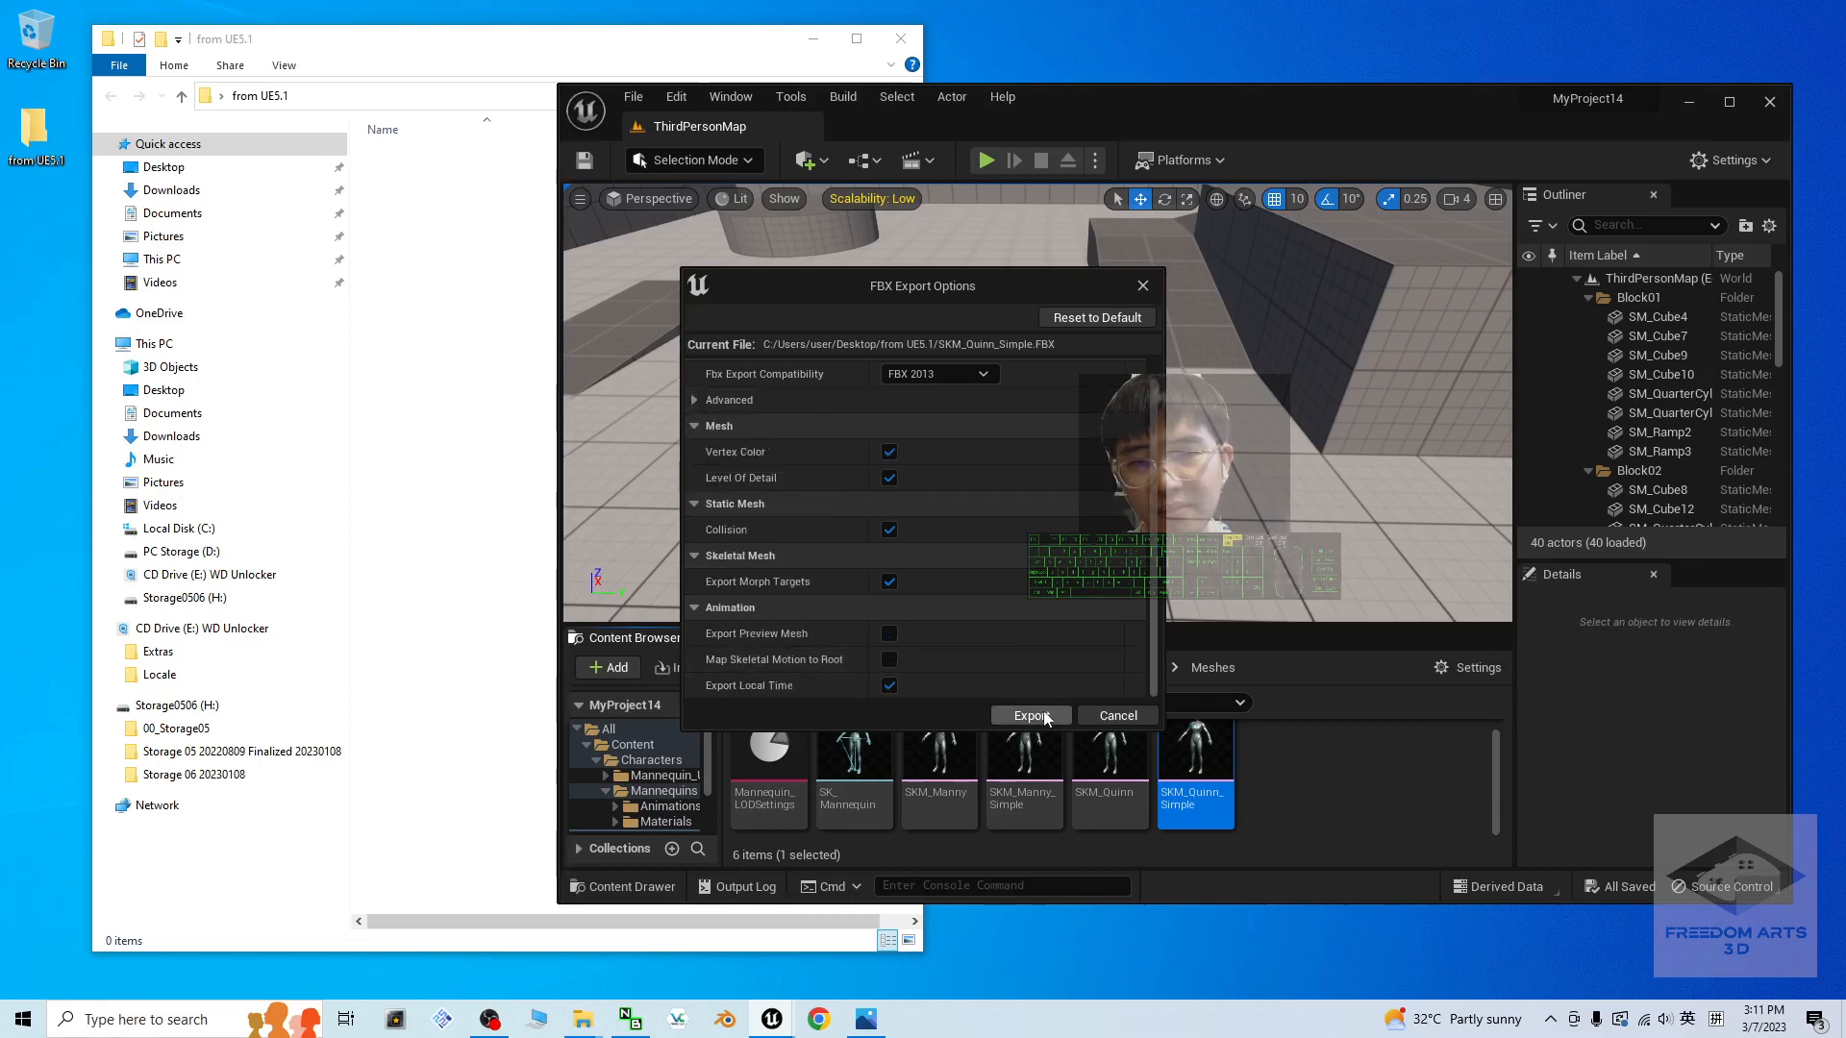
left_click(1031, 715)
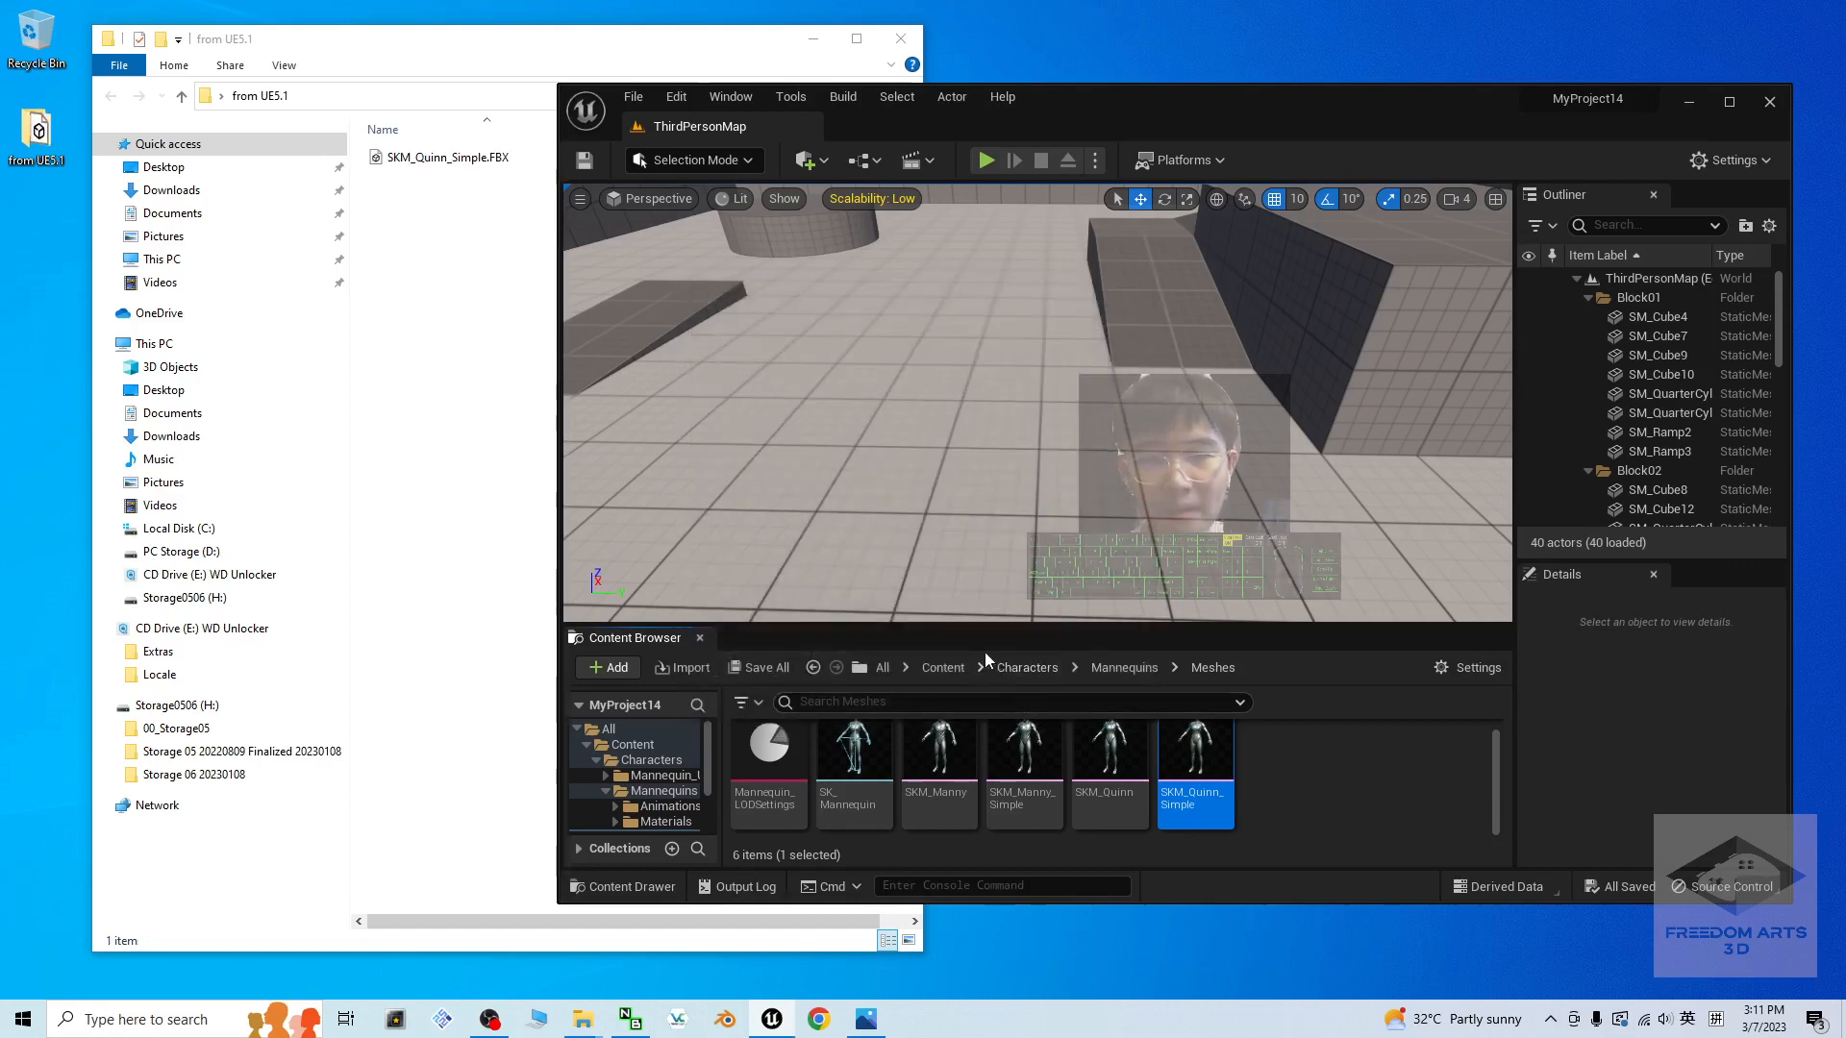
Step: Check the exported SKM_Quinn_Simple.FBX (about 3.59 MB) in the from UE5.1 folder
left_click(448, 156)
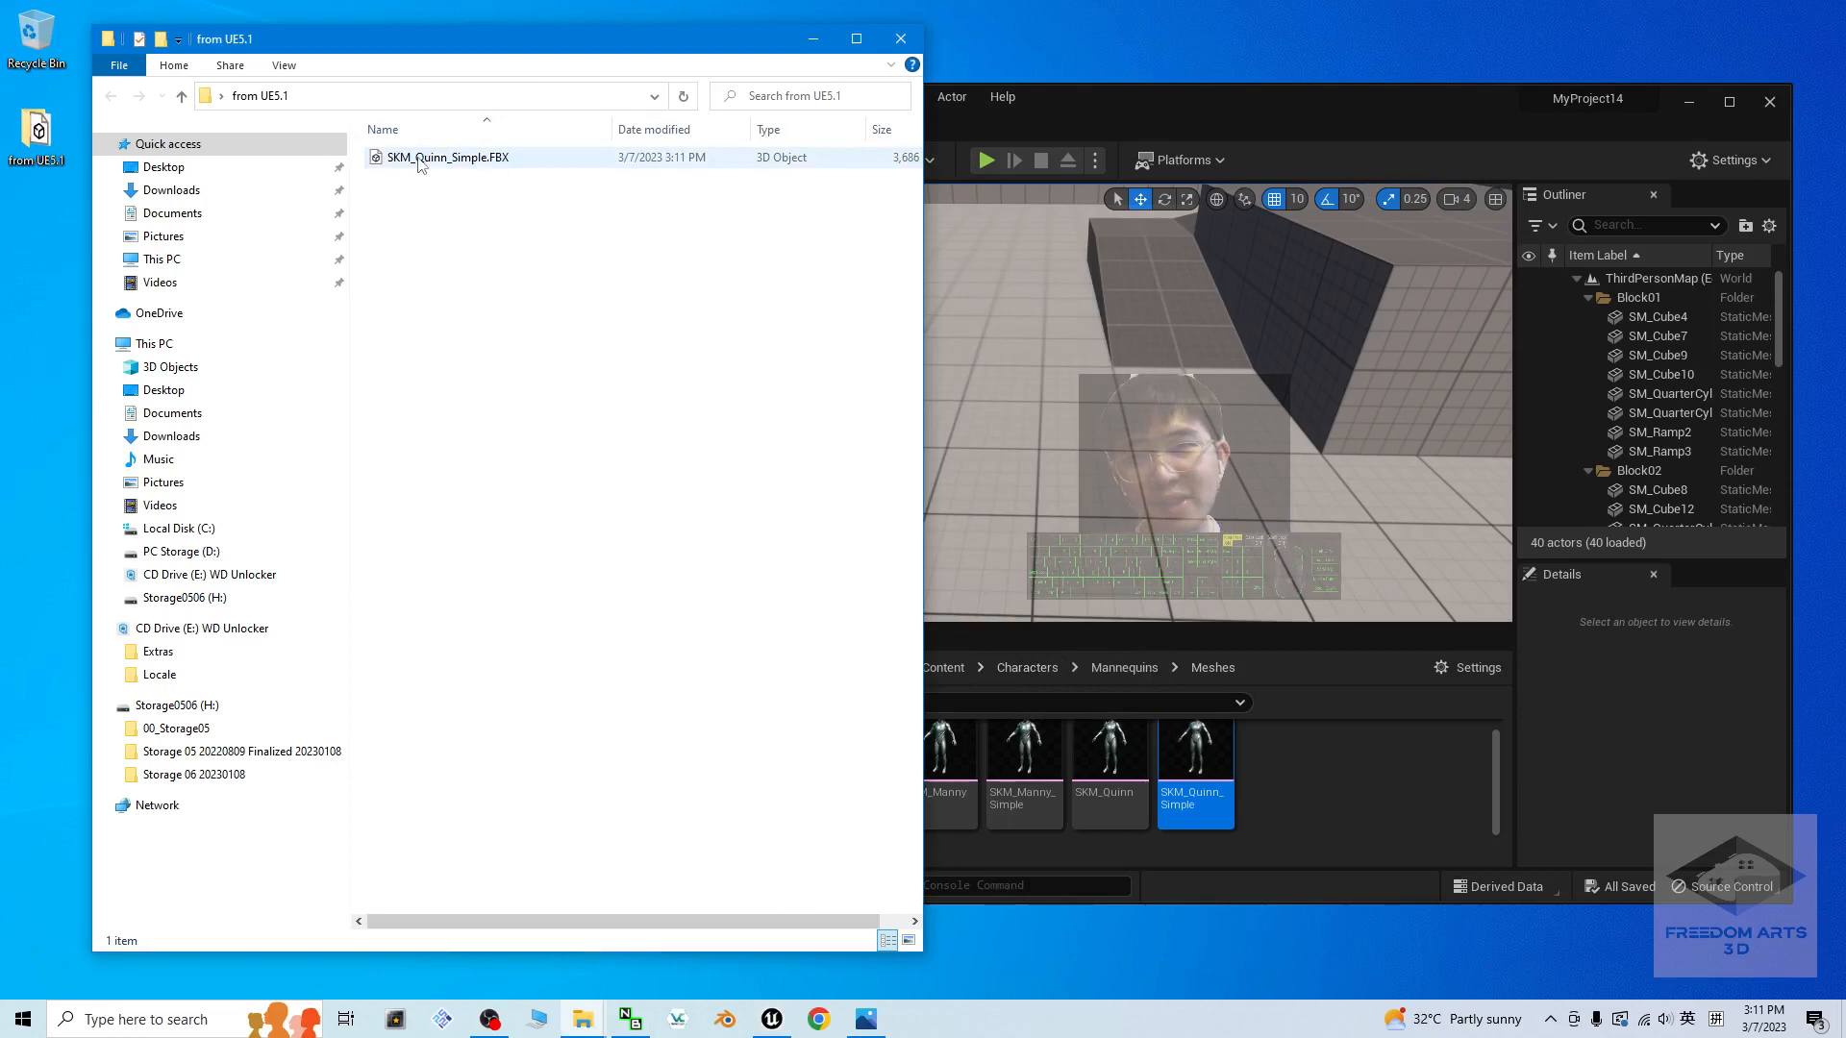
double_click(448, 155)
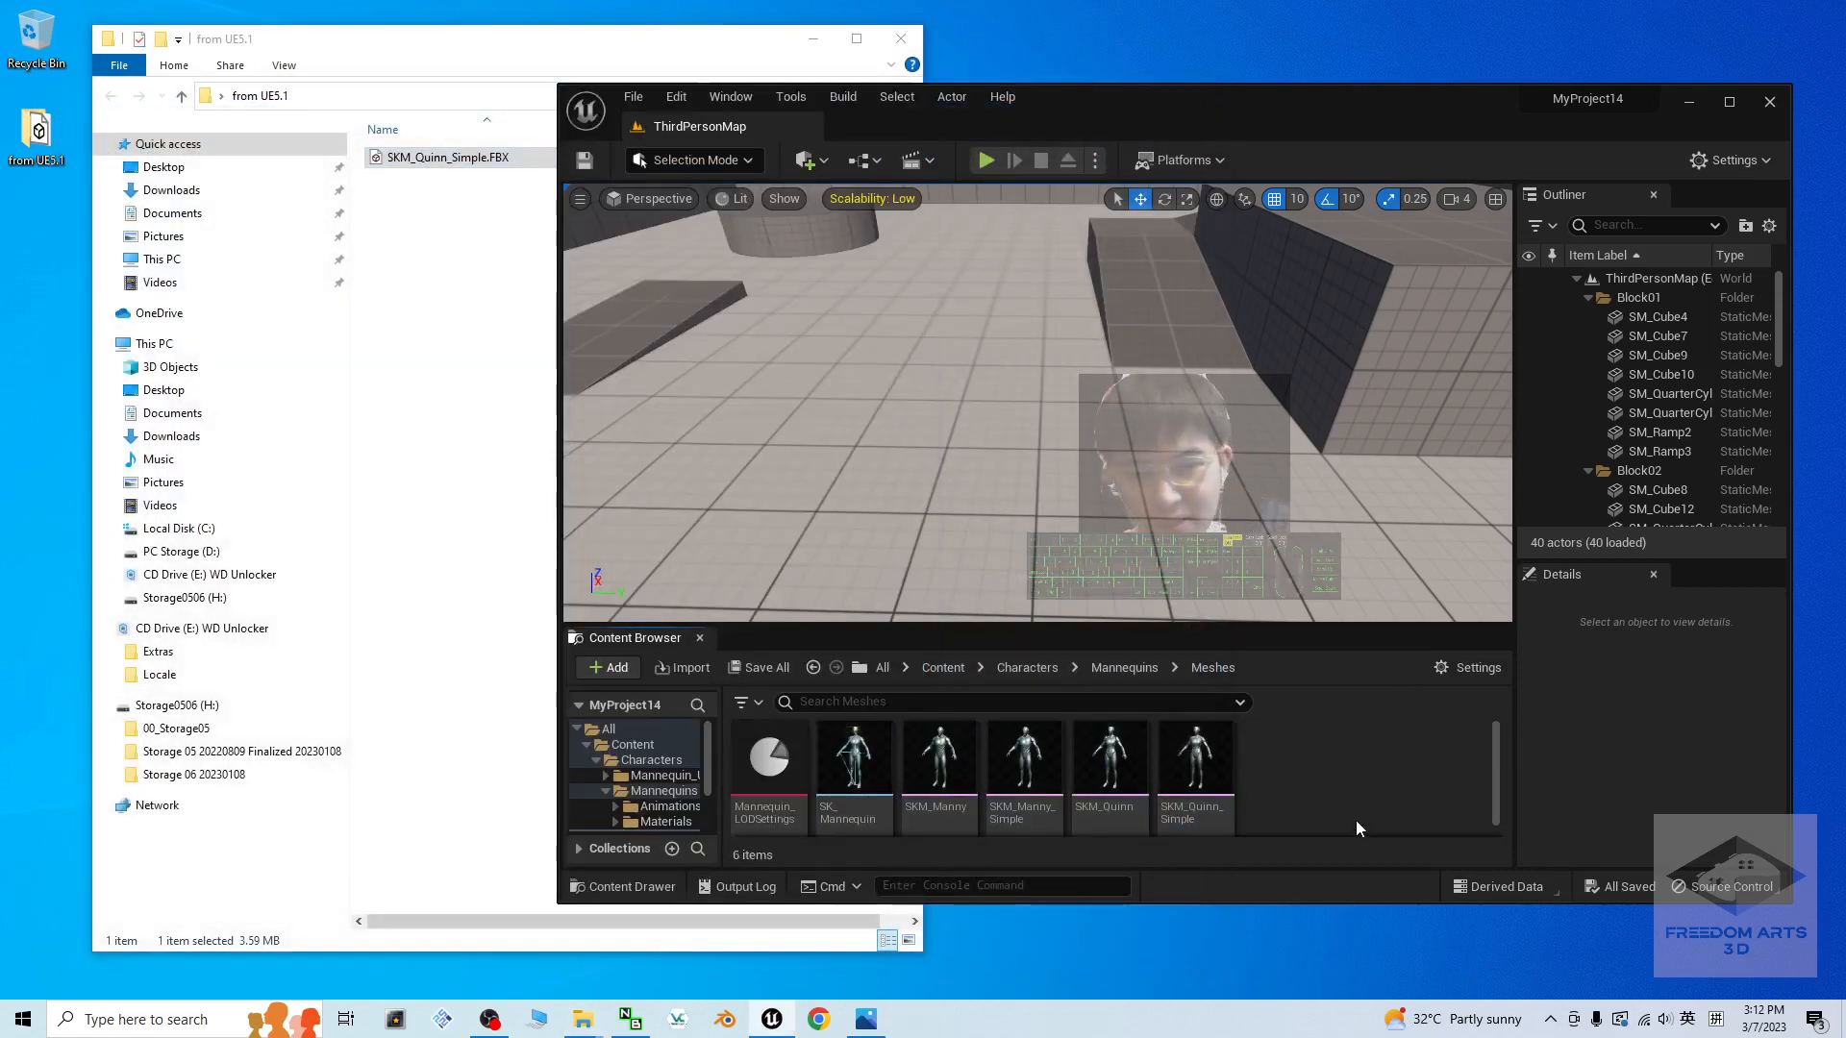
mouse_move(1194, 760)
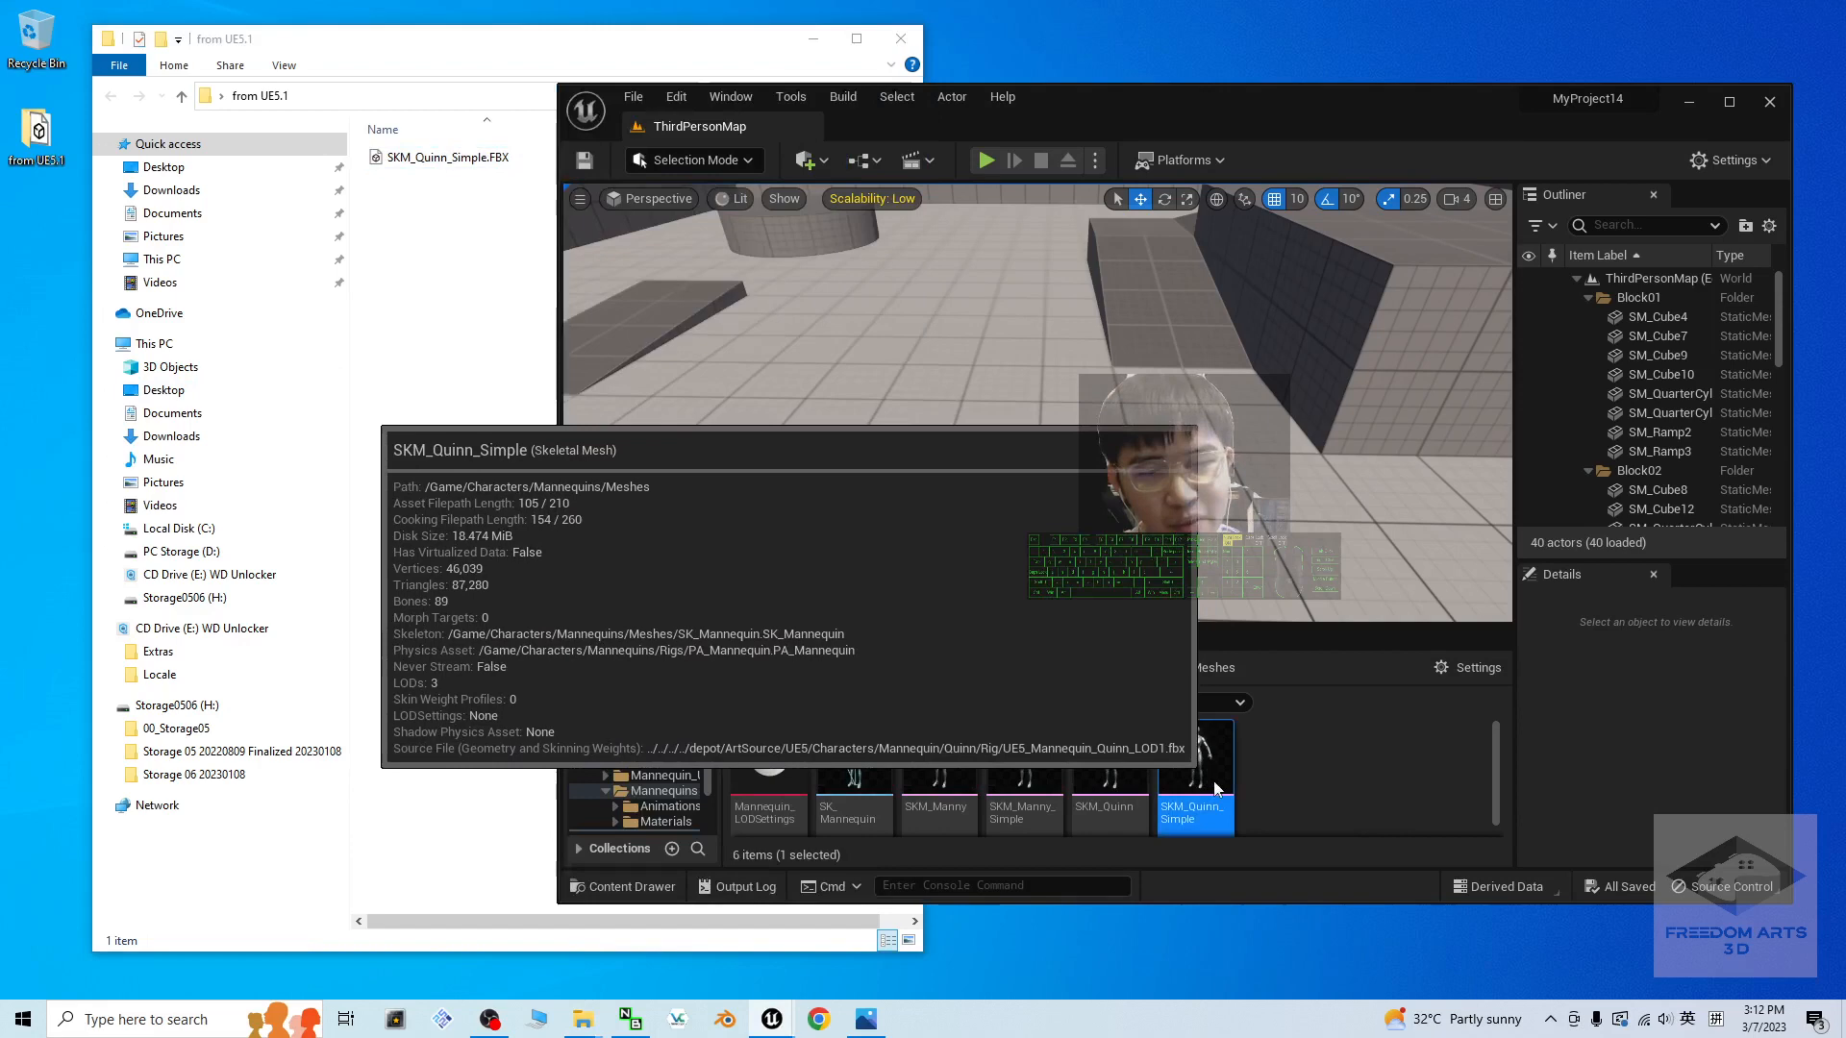
Step: Open SKM_Quinn_Simple in its mesh editor and start Bake Out Materials
double_click(1195, 777)
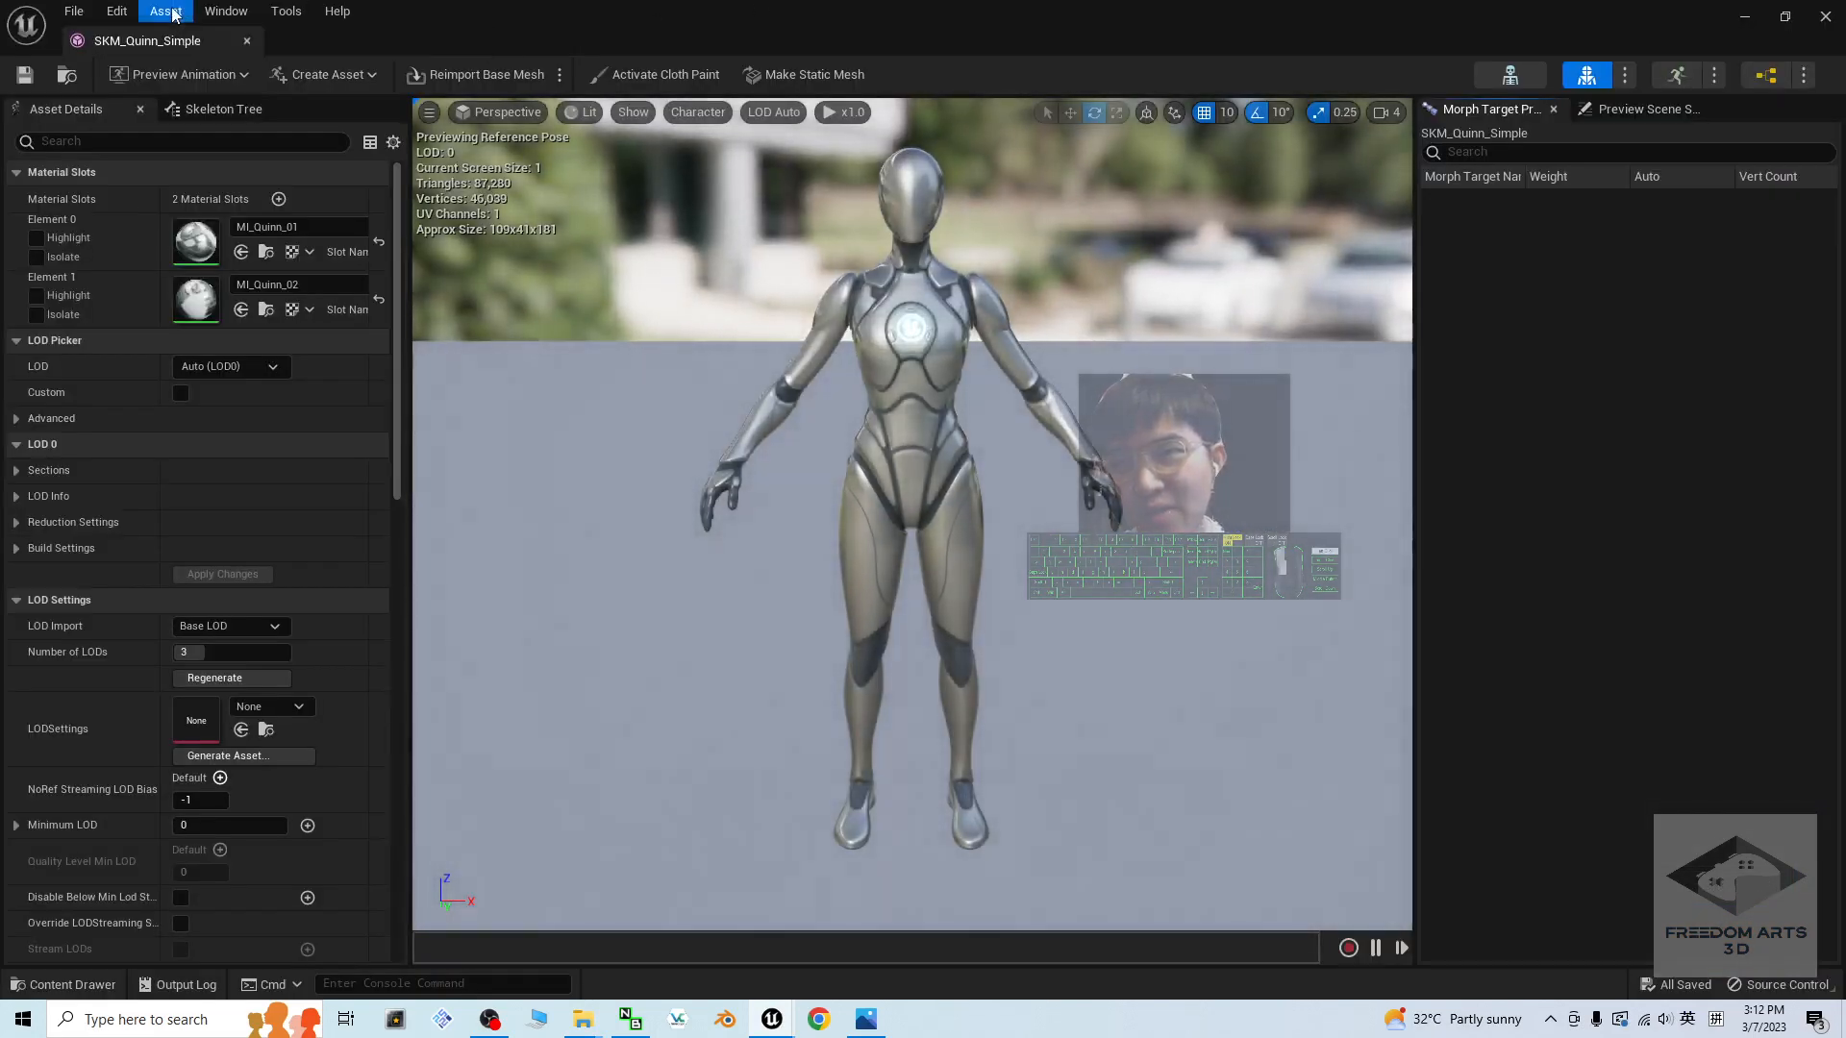
left_click(165, 12)
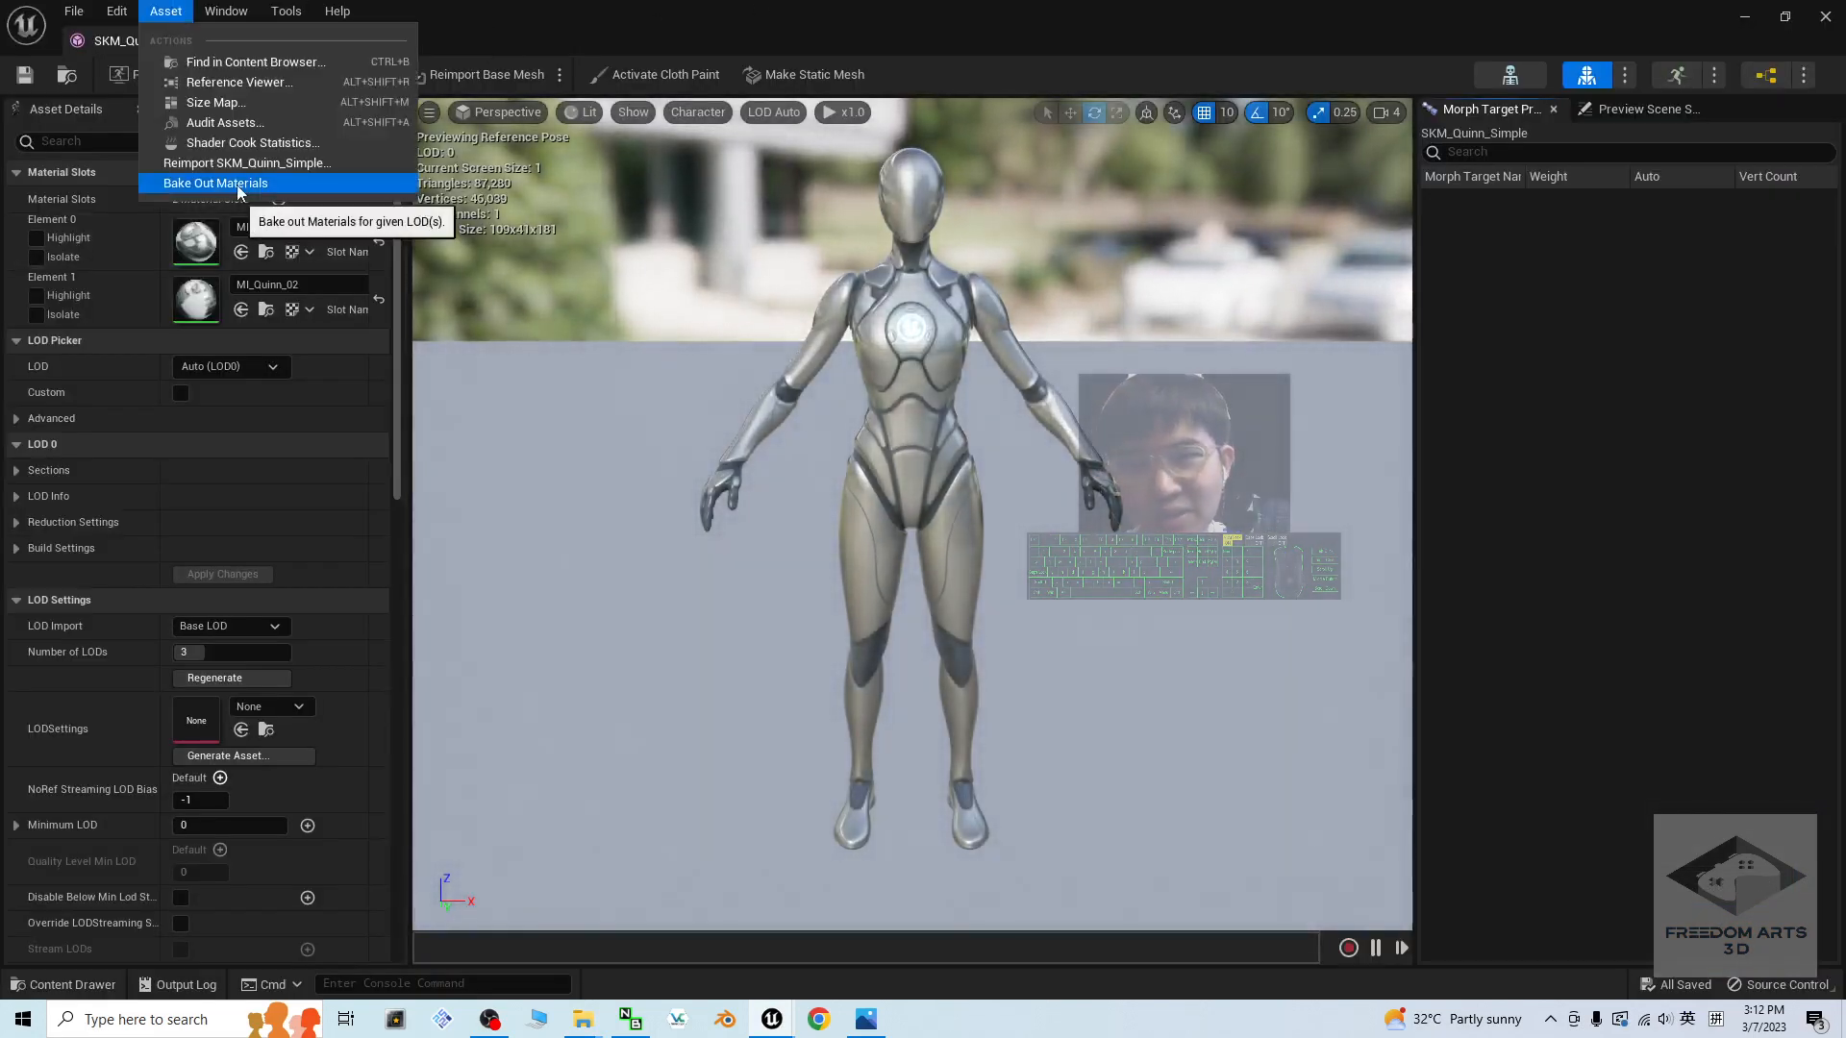
left_click(215, 183)
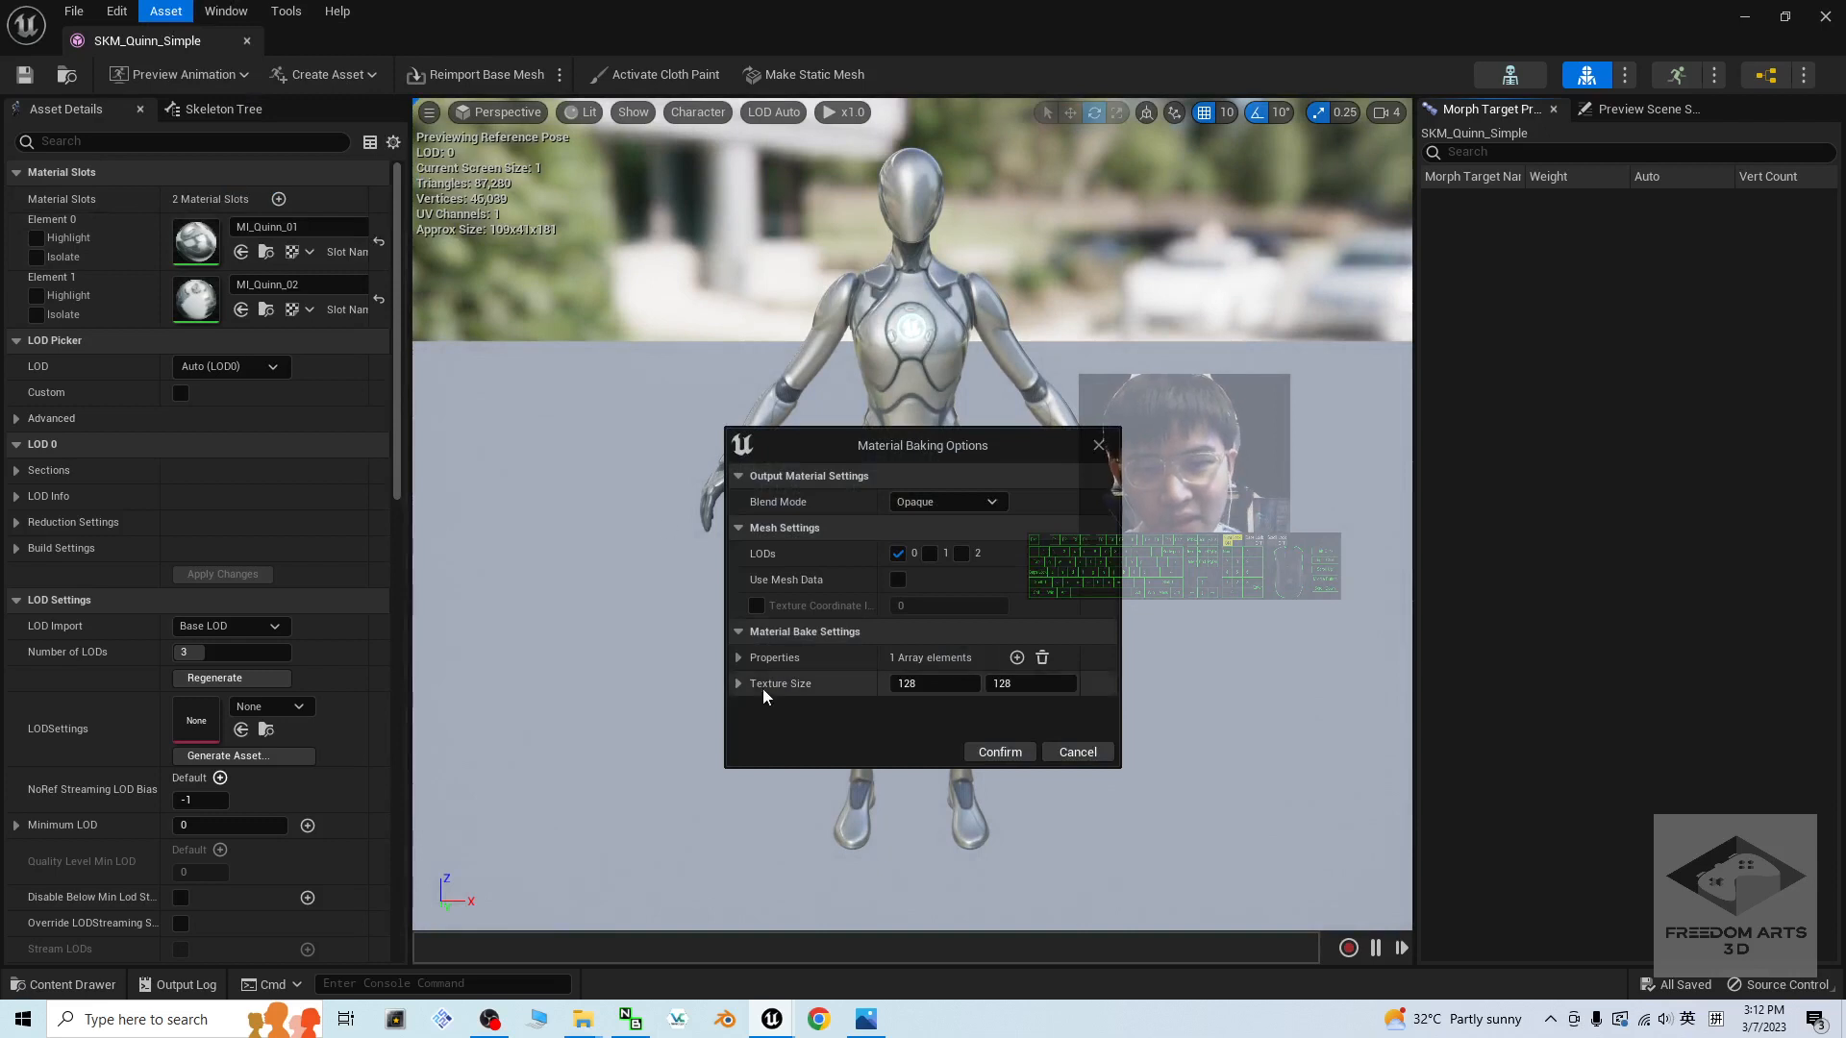
Step: Set the baked texture width to 2048 and move on to the height field
left_click(931, 683)
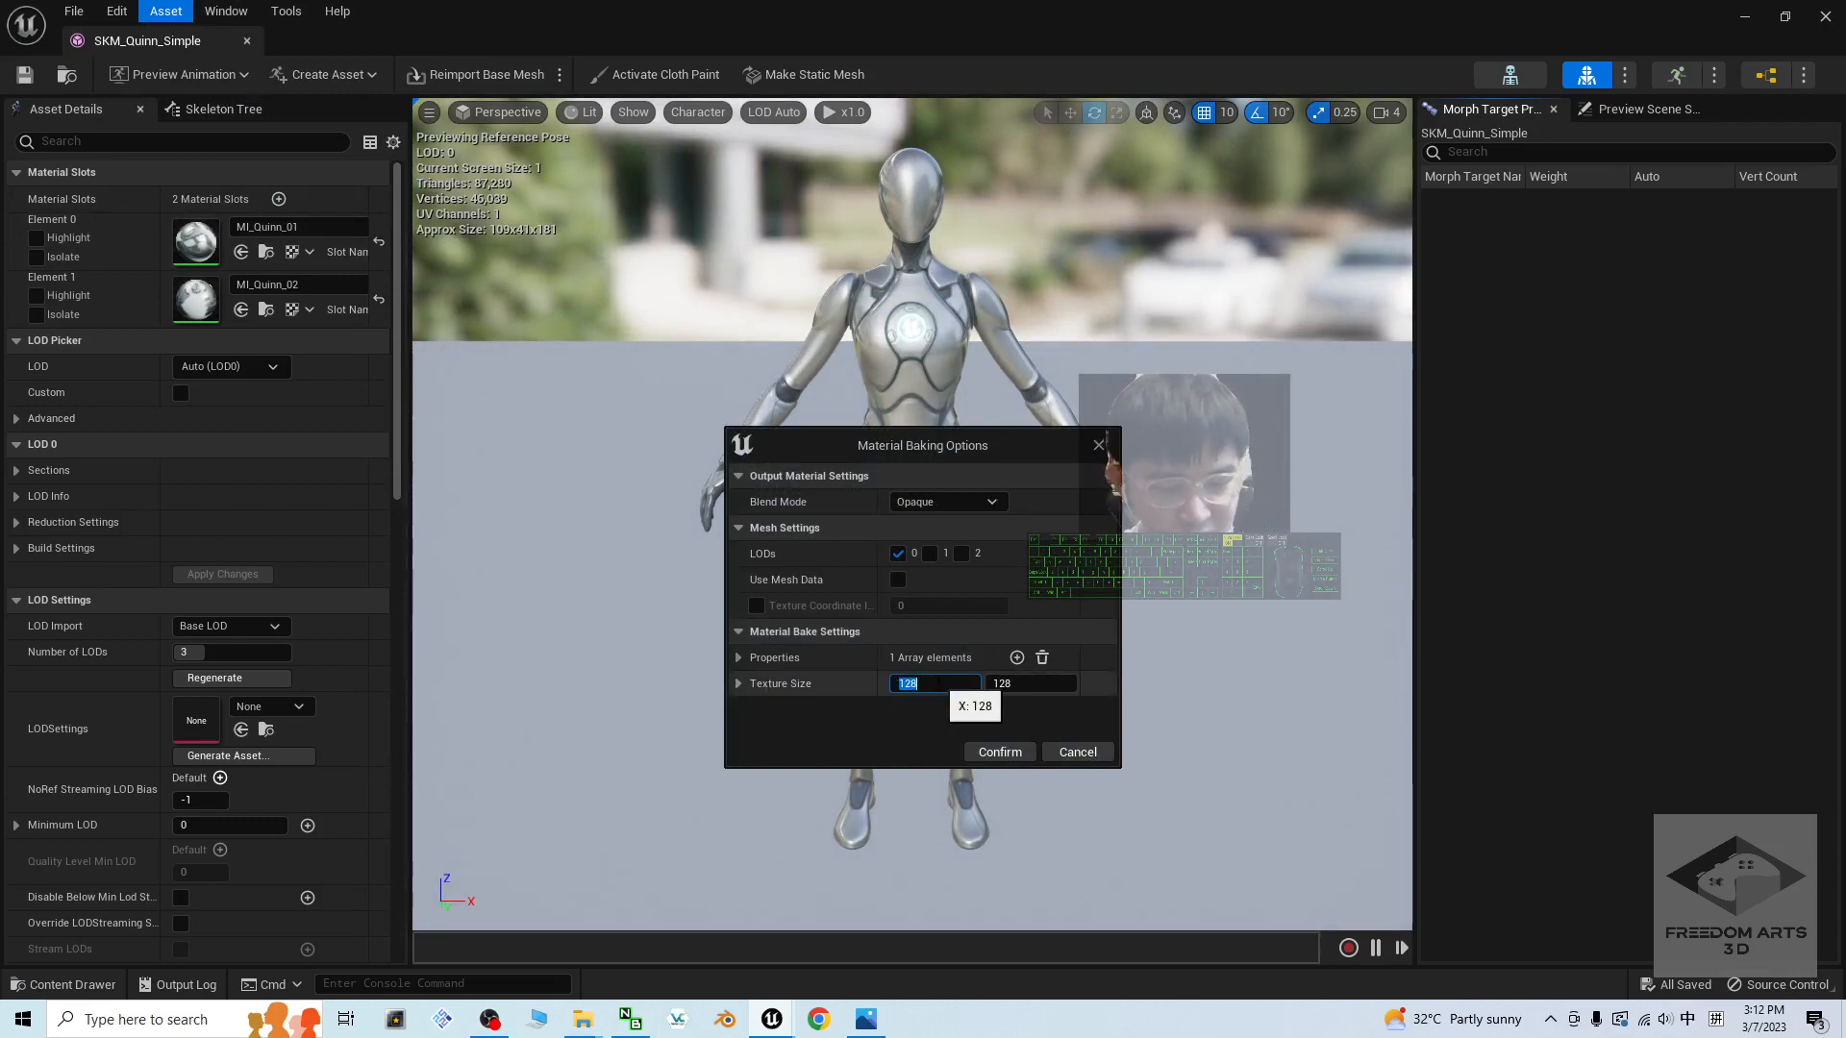
type("2048")
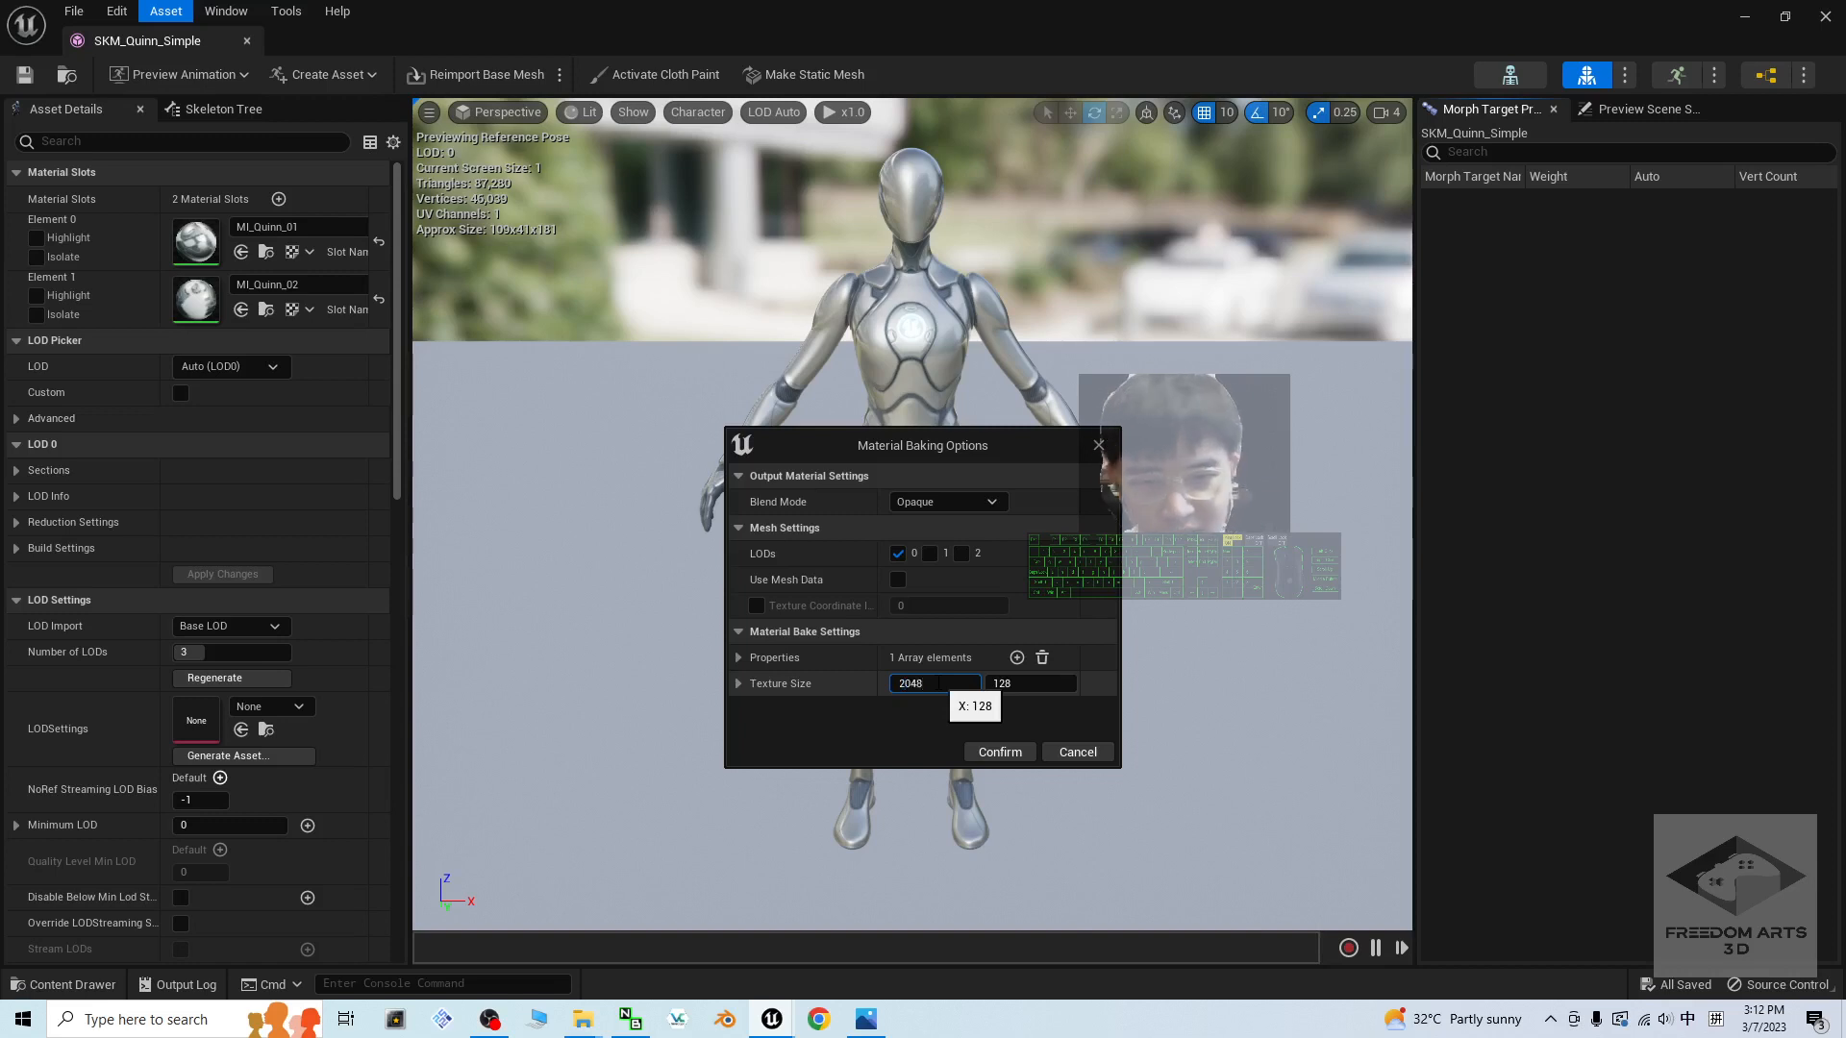
left_click(1031, 683)
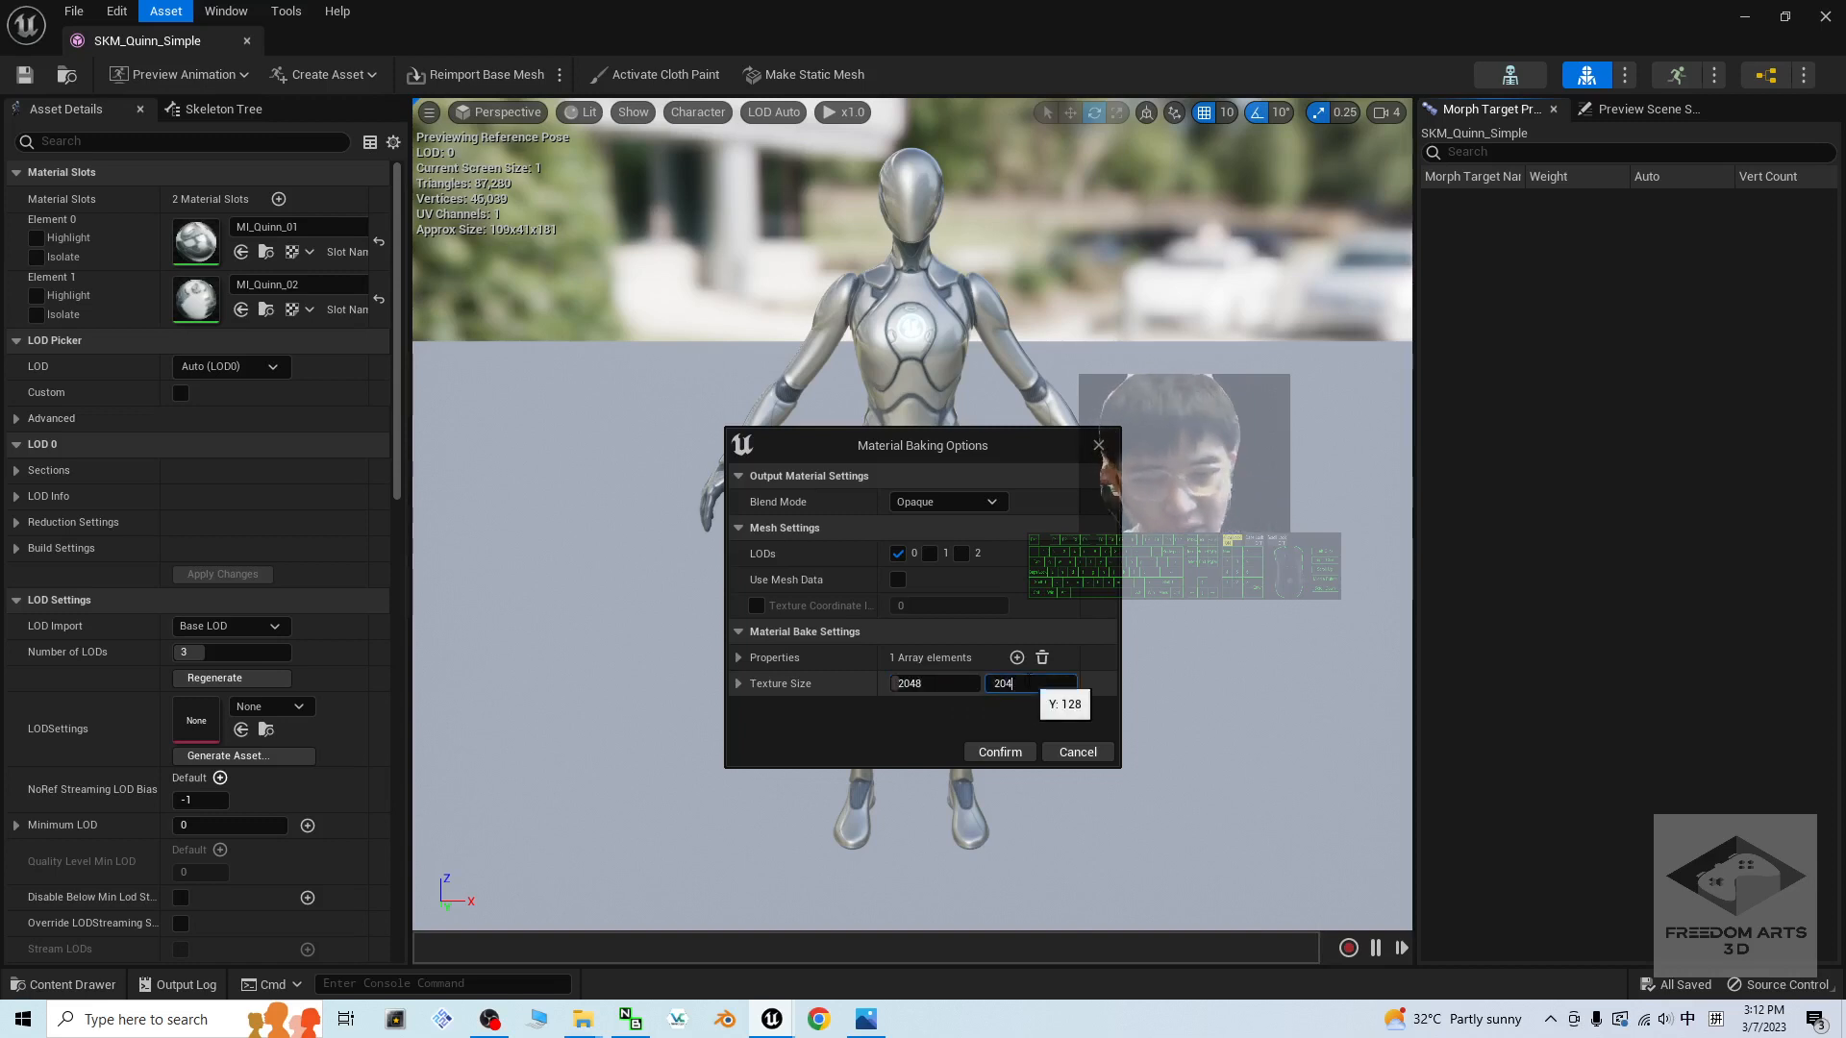
Step: Add bake property slots and assign Emissive, Metallic, Anisotropy and Normal outputs
left_click(739, 658)
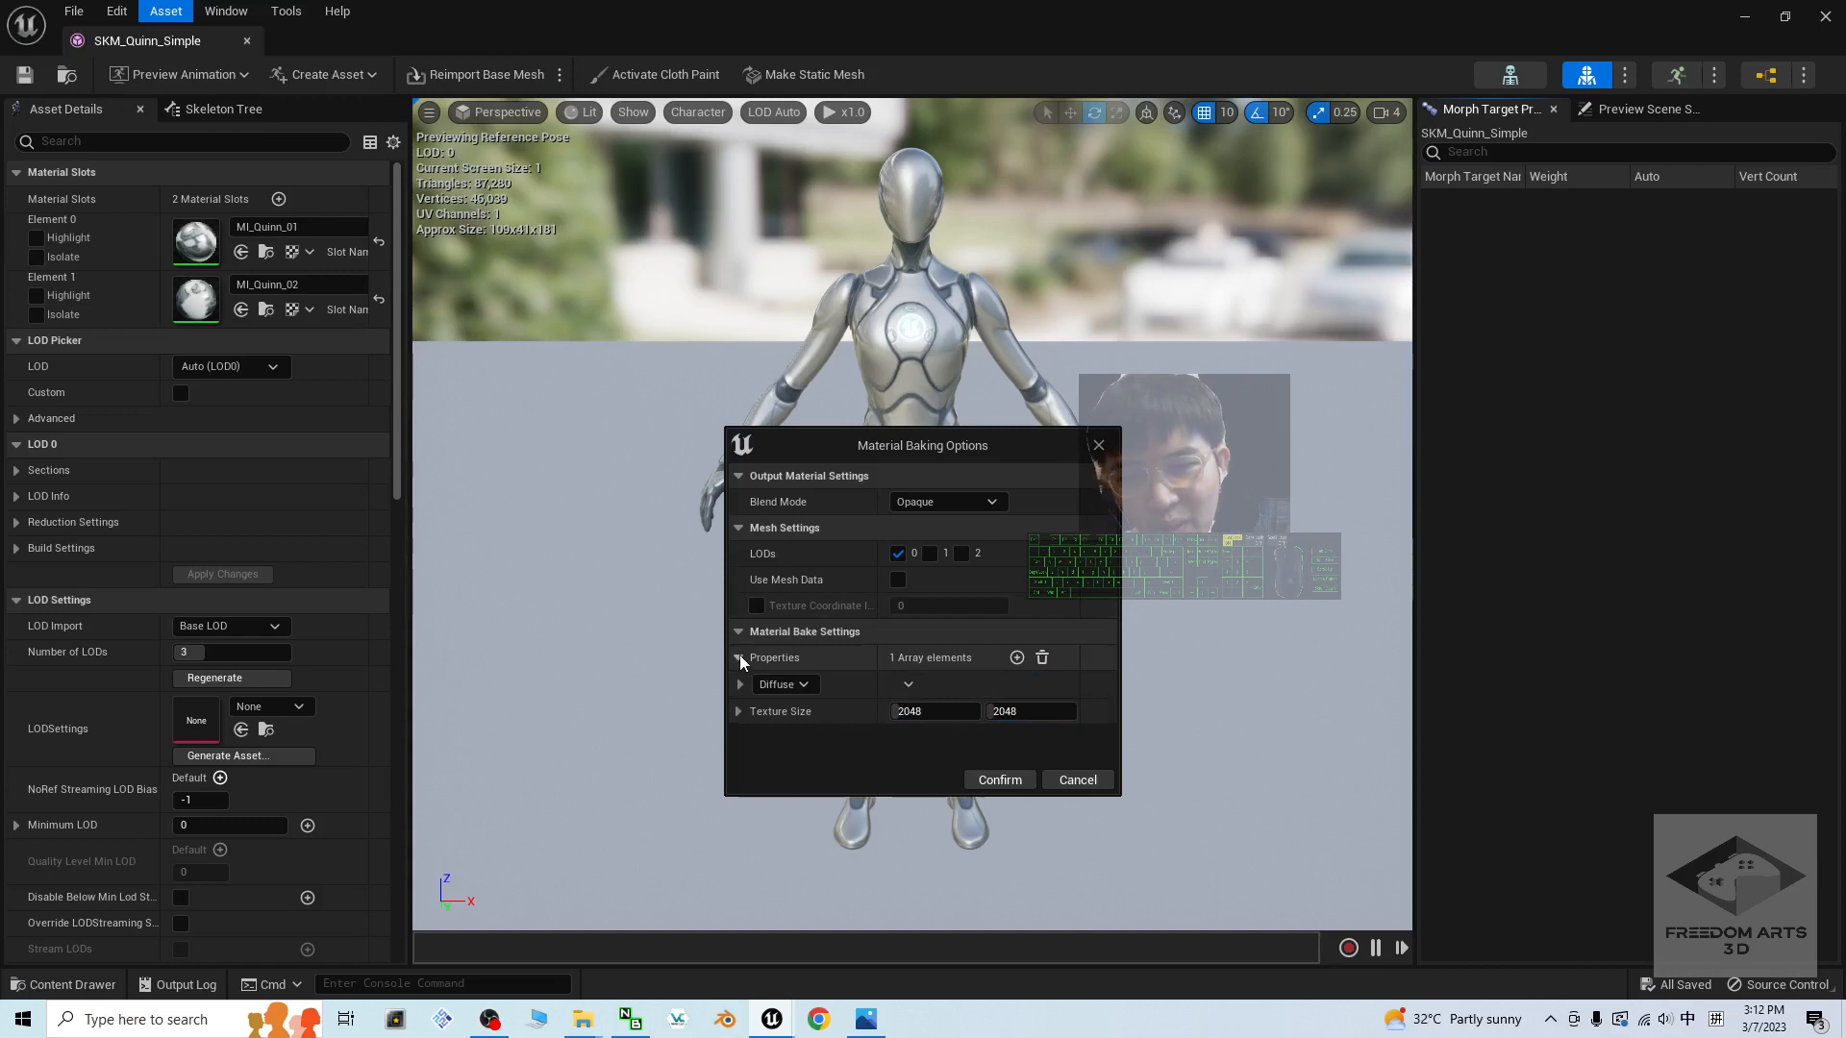
left_click(738, 684)
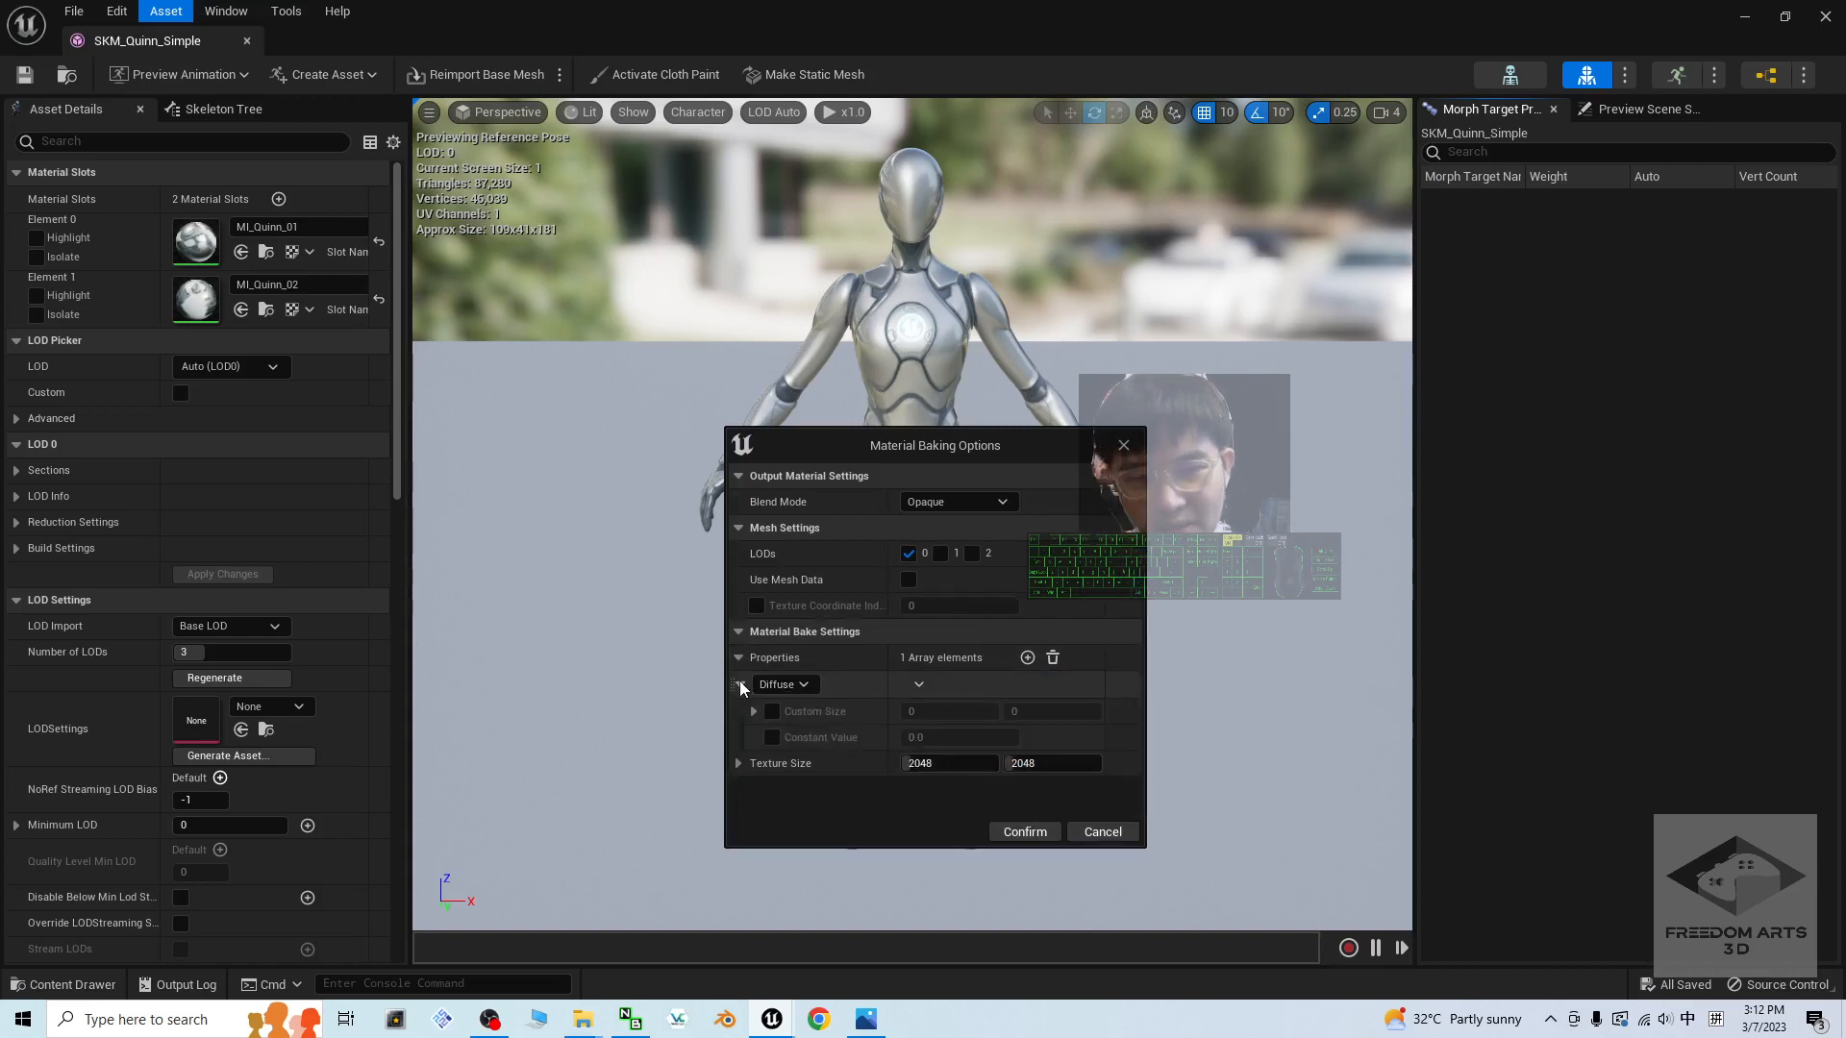
left_click(1025, 658)
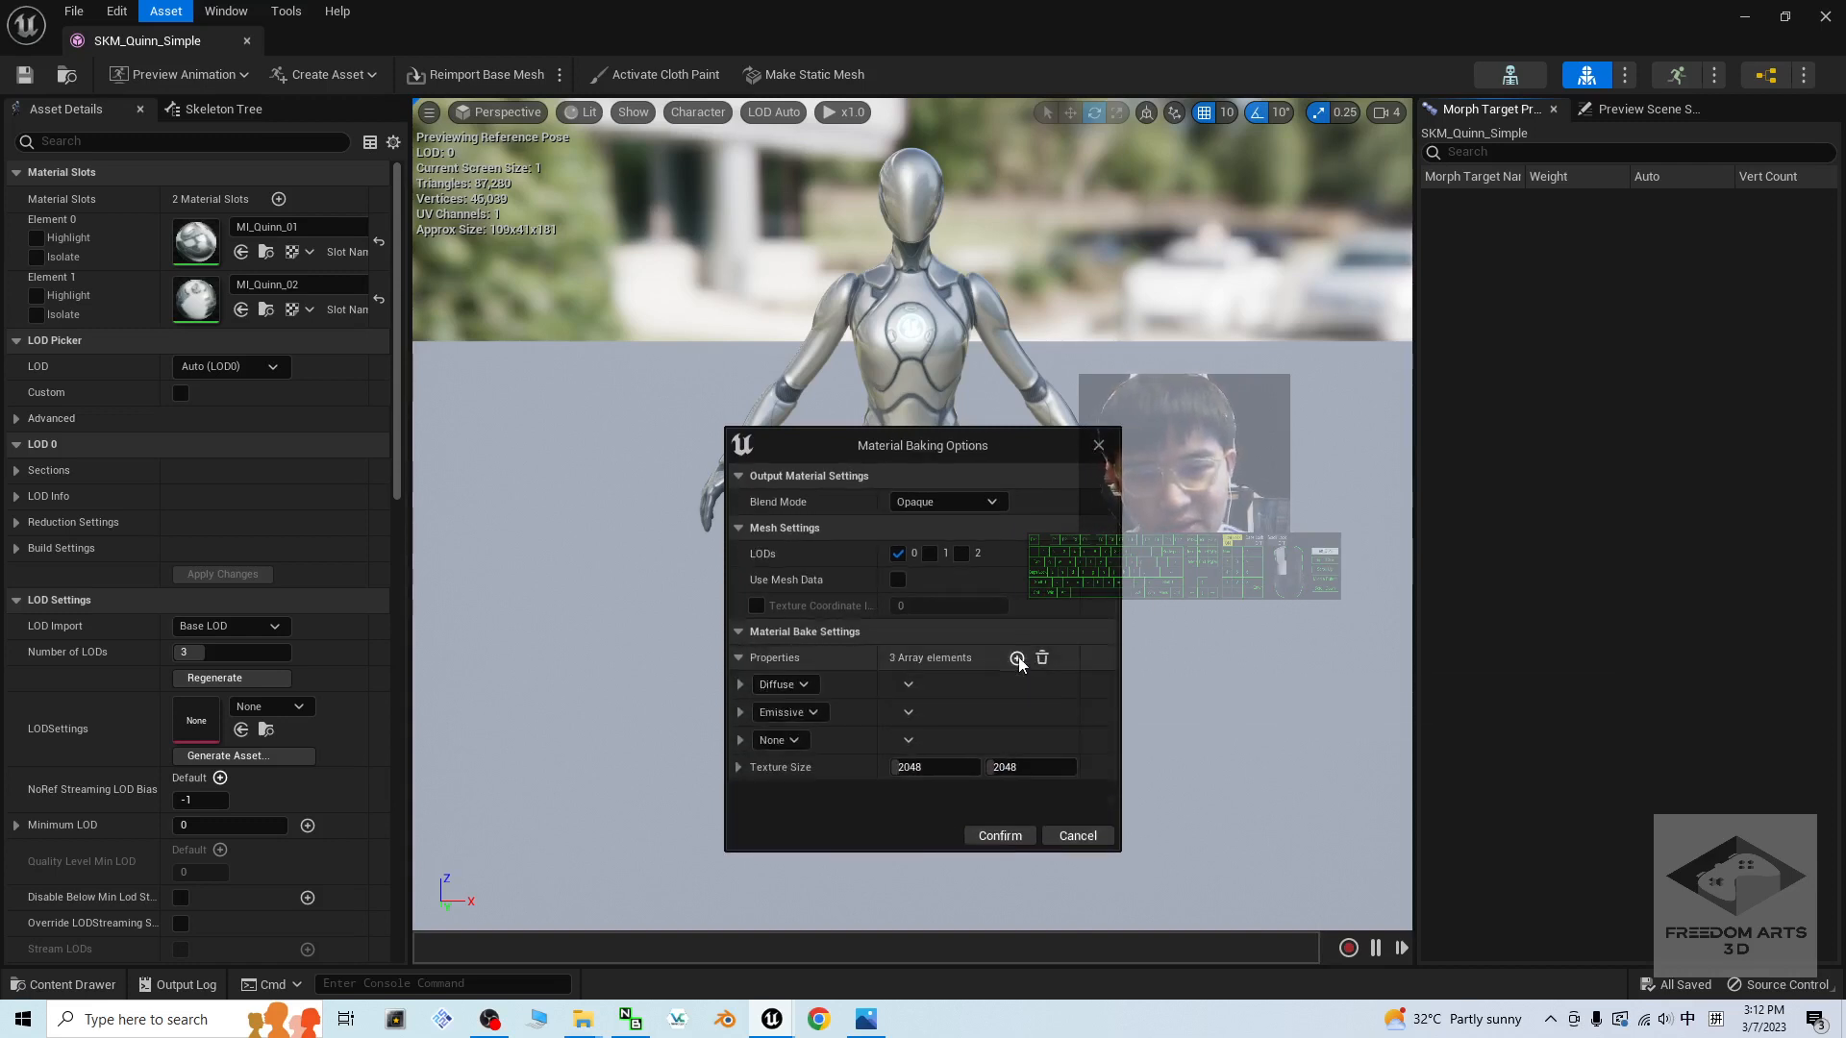
left_click(1017, 660)
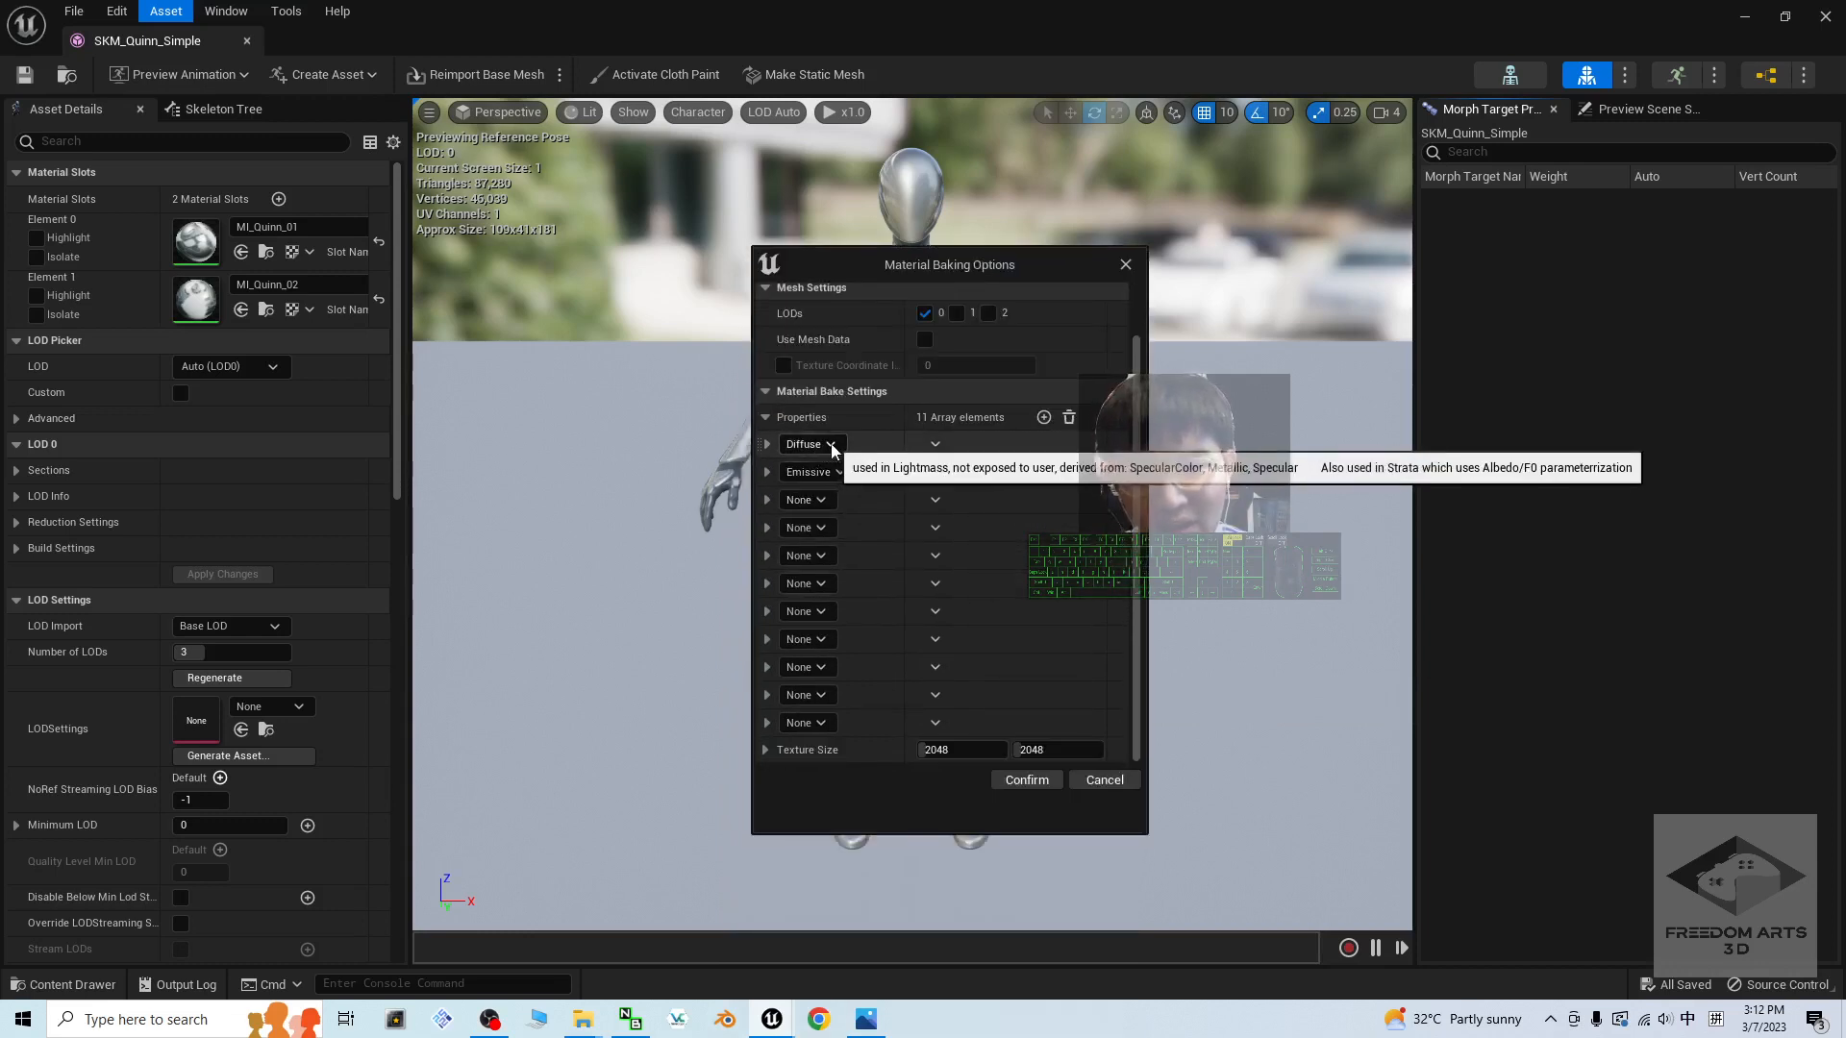
left_click(810, 473)
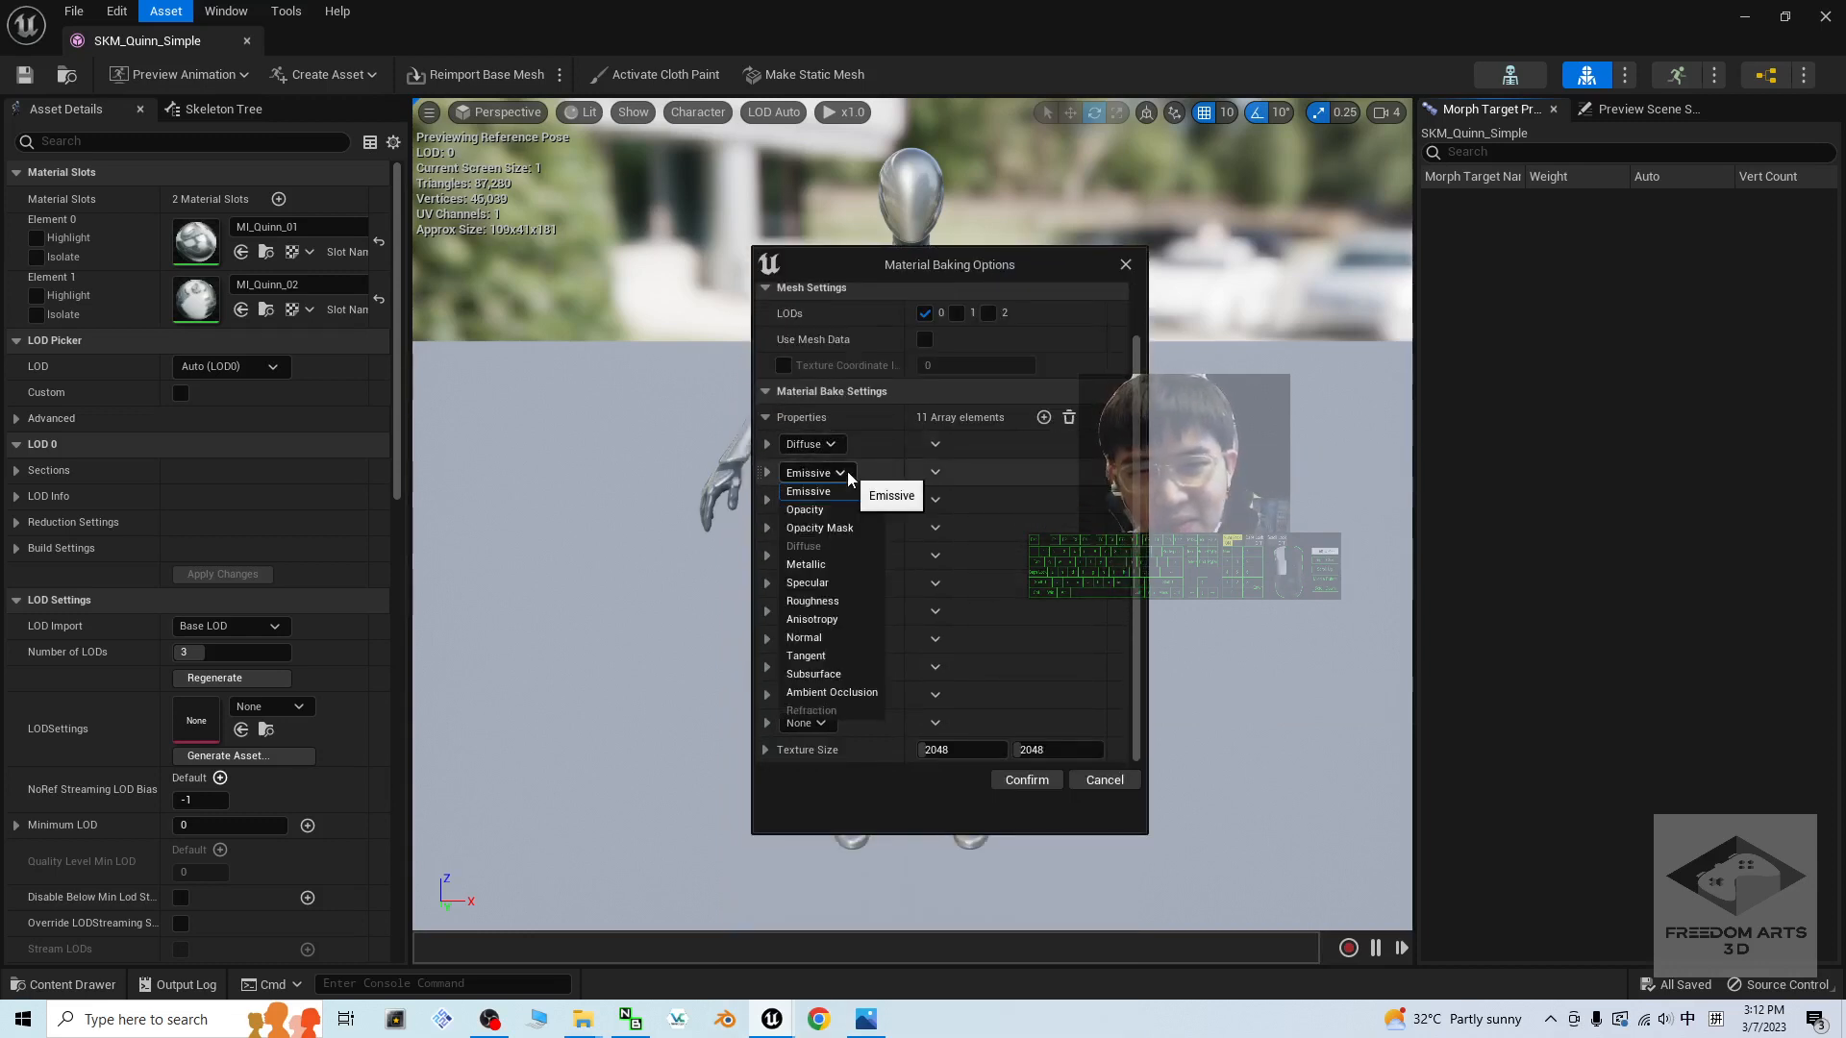
left_click(806, 473)
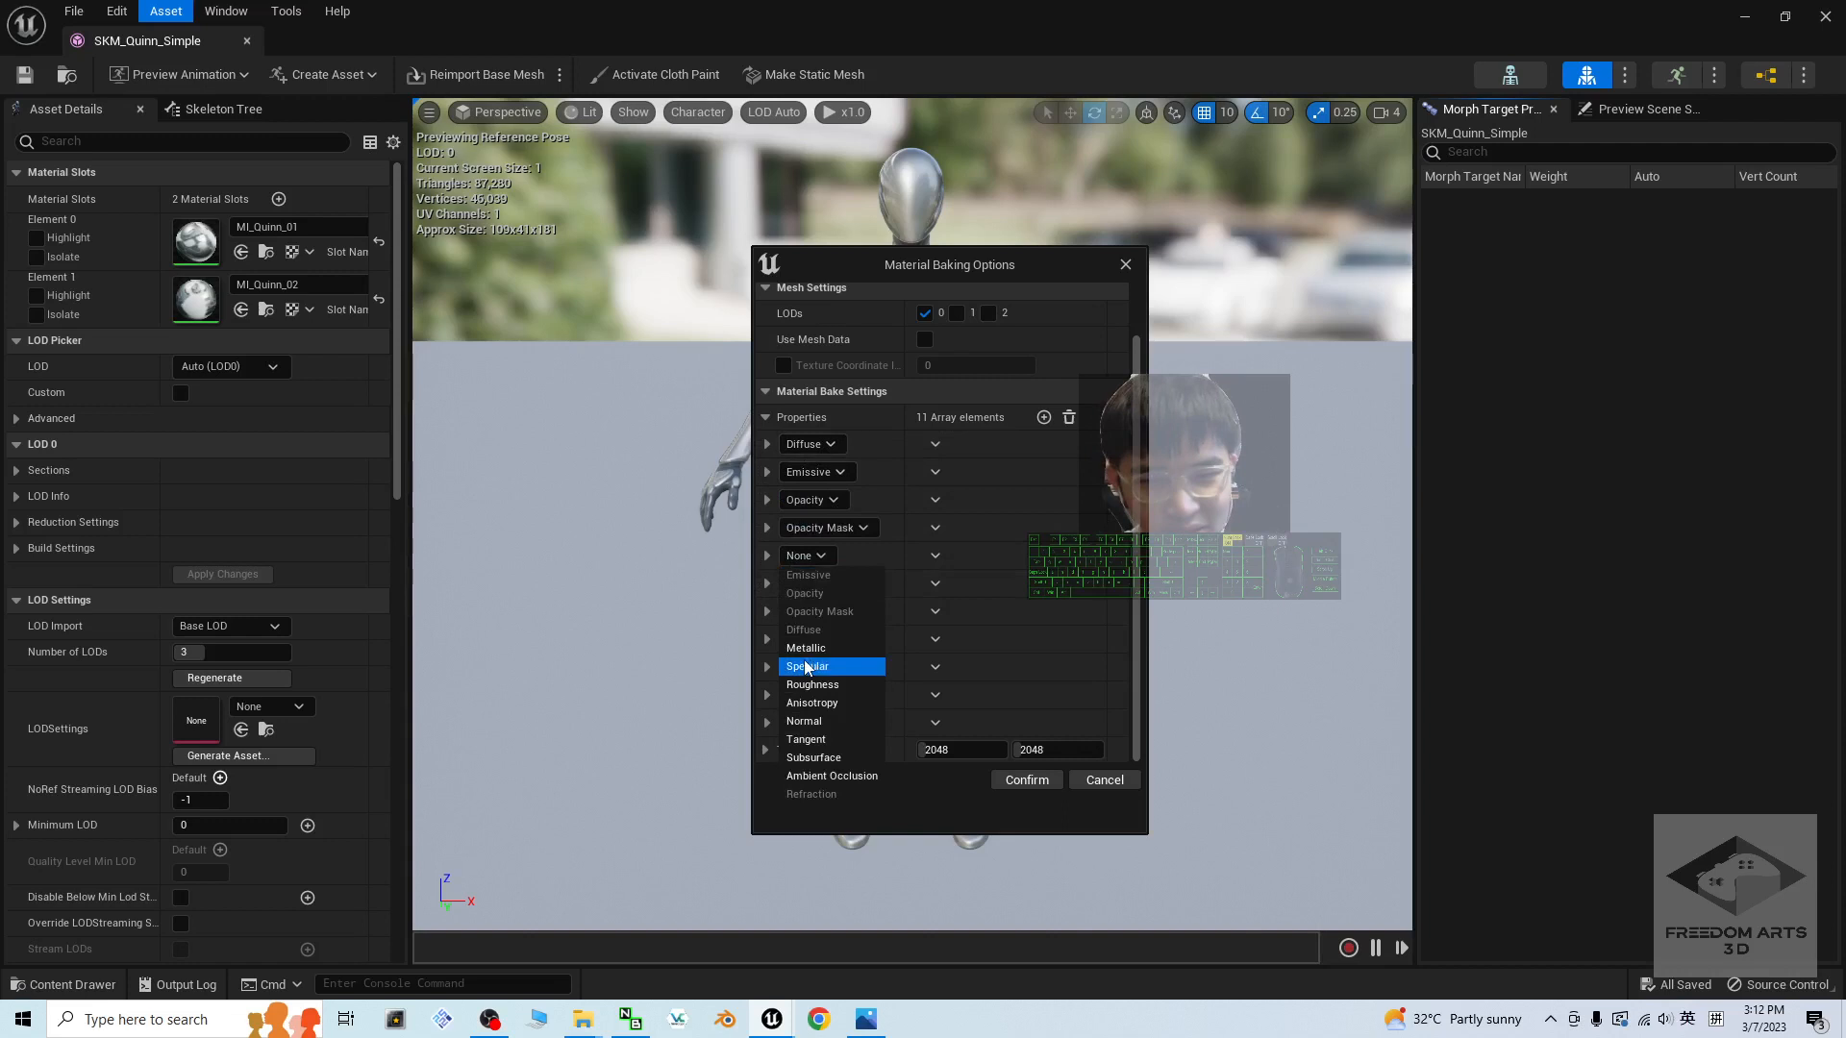
left_click(806, 666)
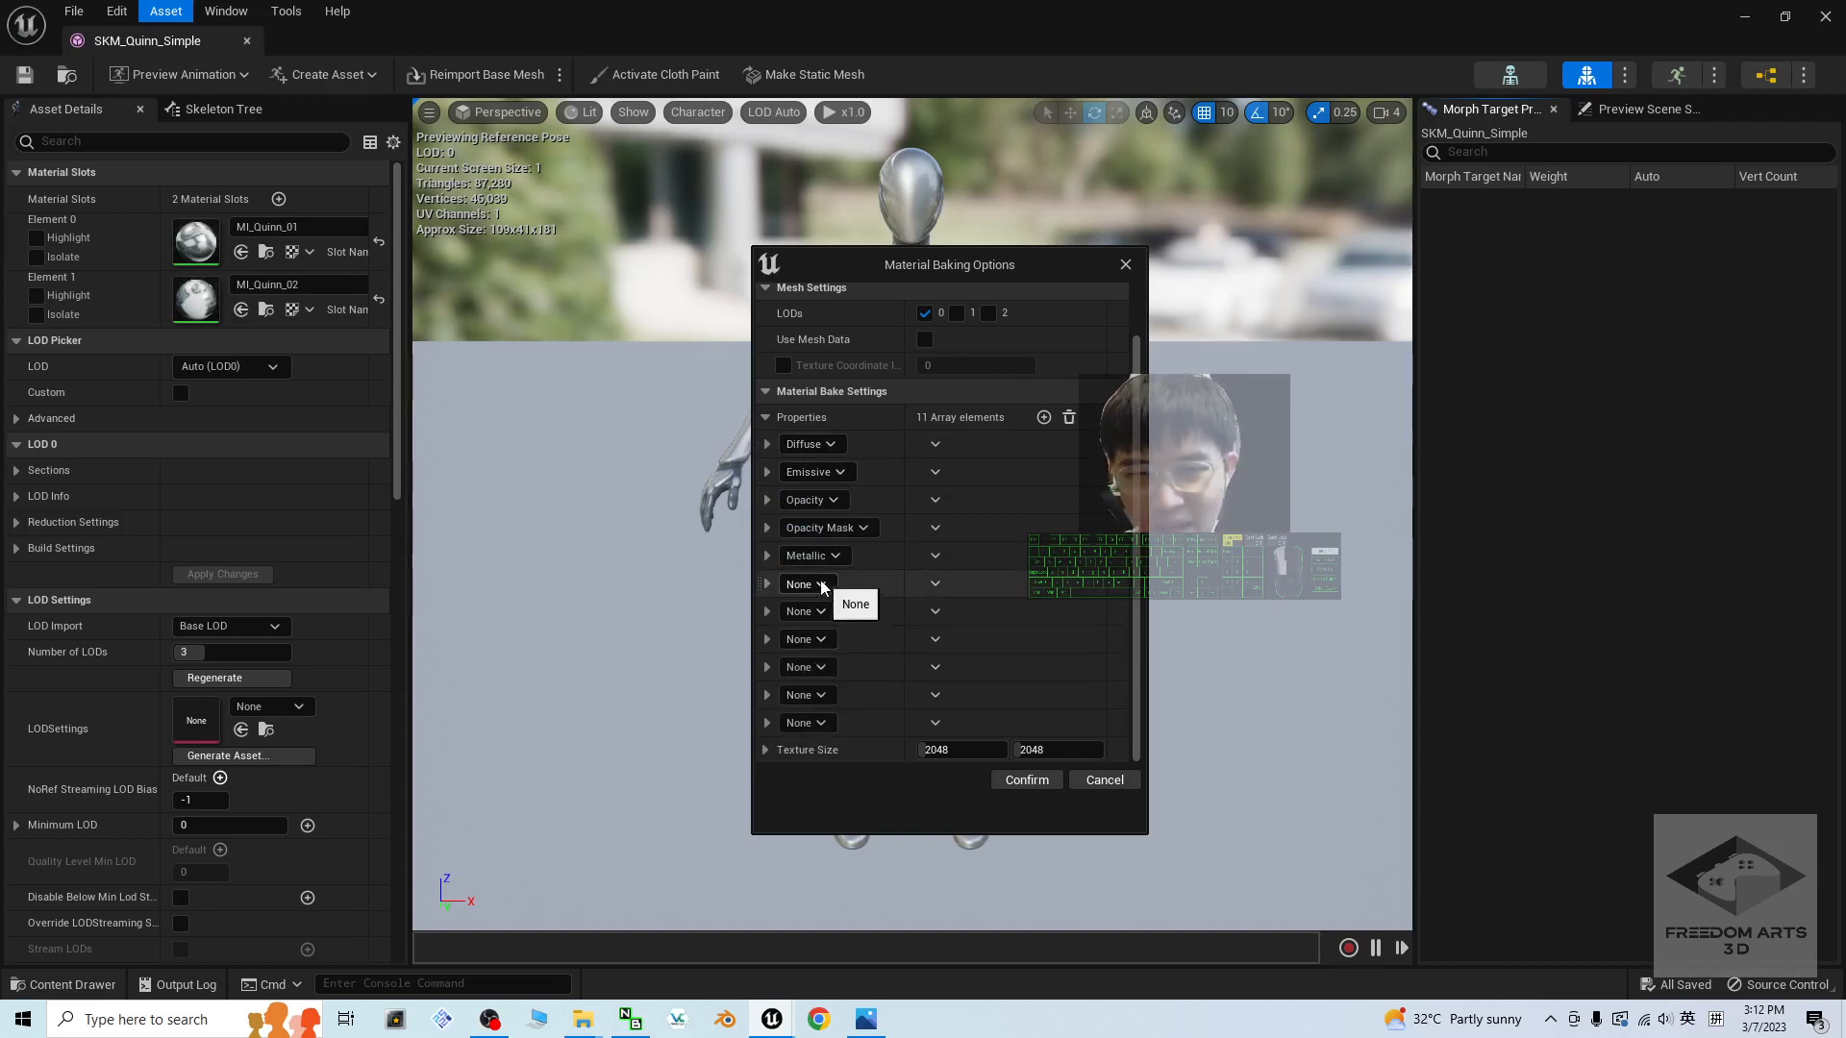
left_click(805, 612)
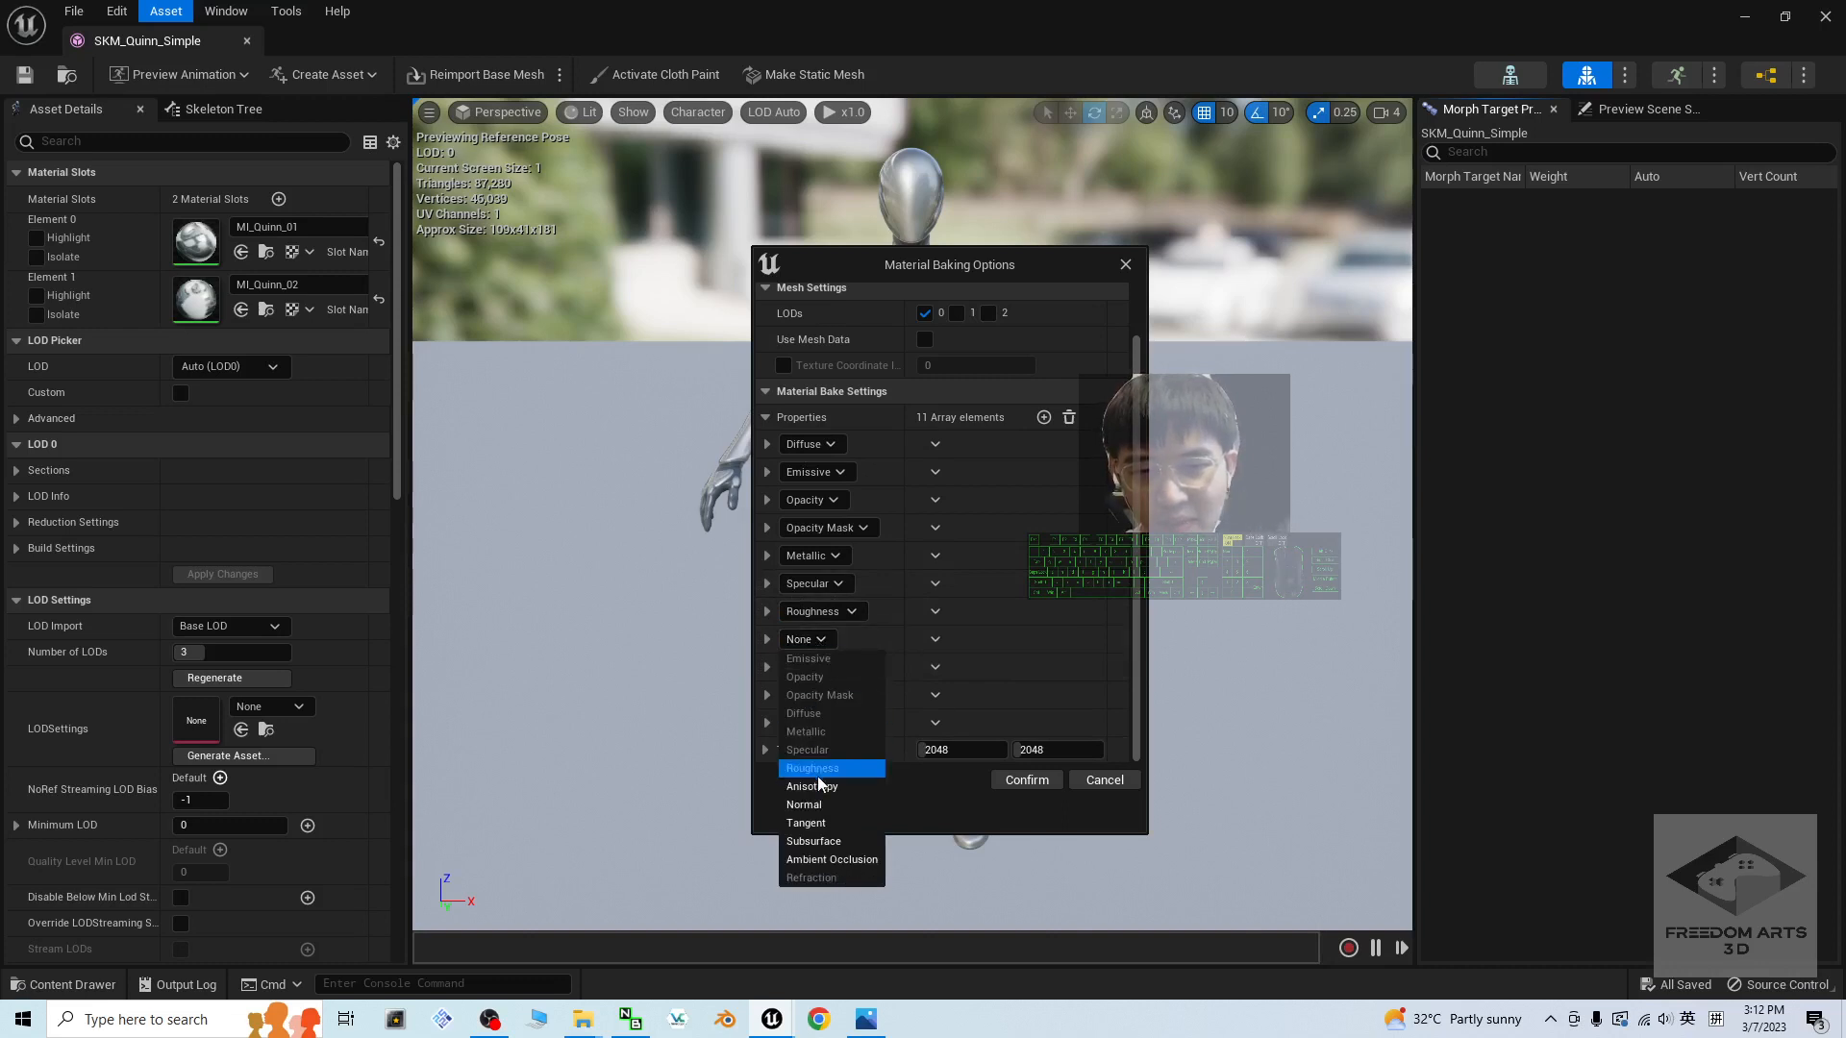
left_click(812, 785)
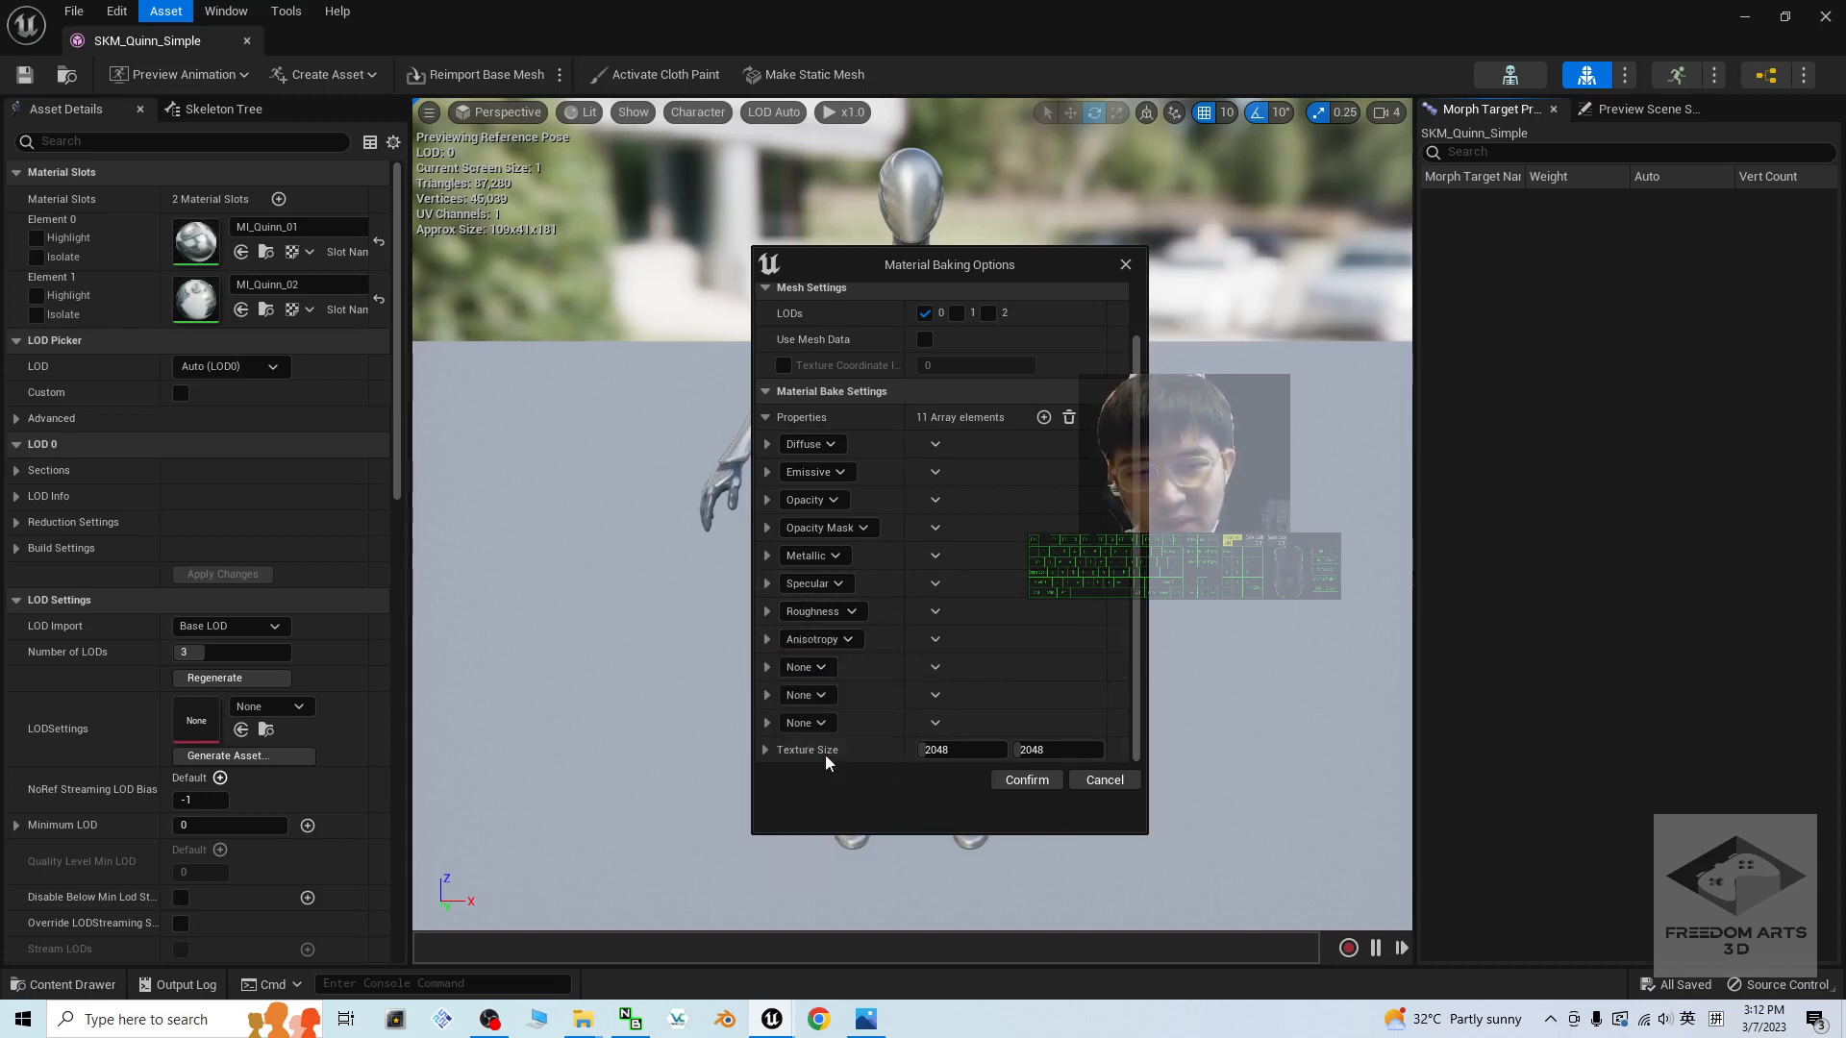
left_click(806, 667)
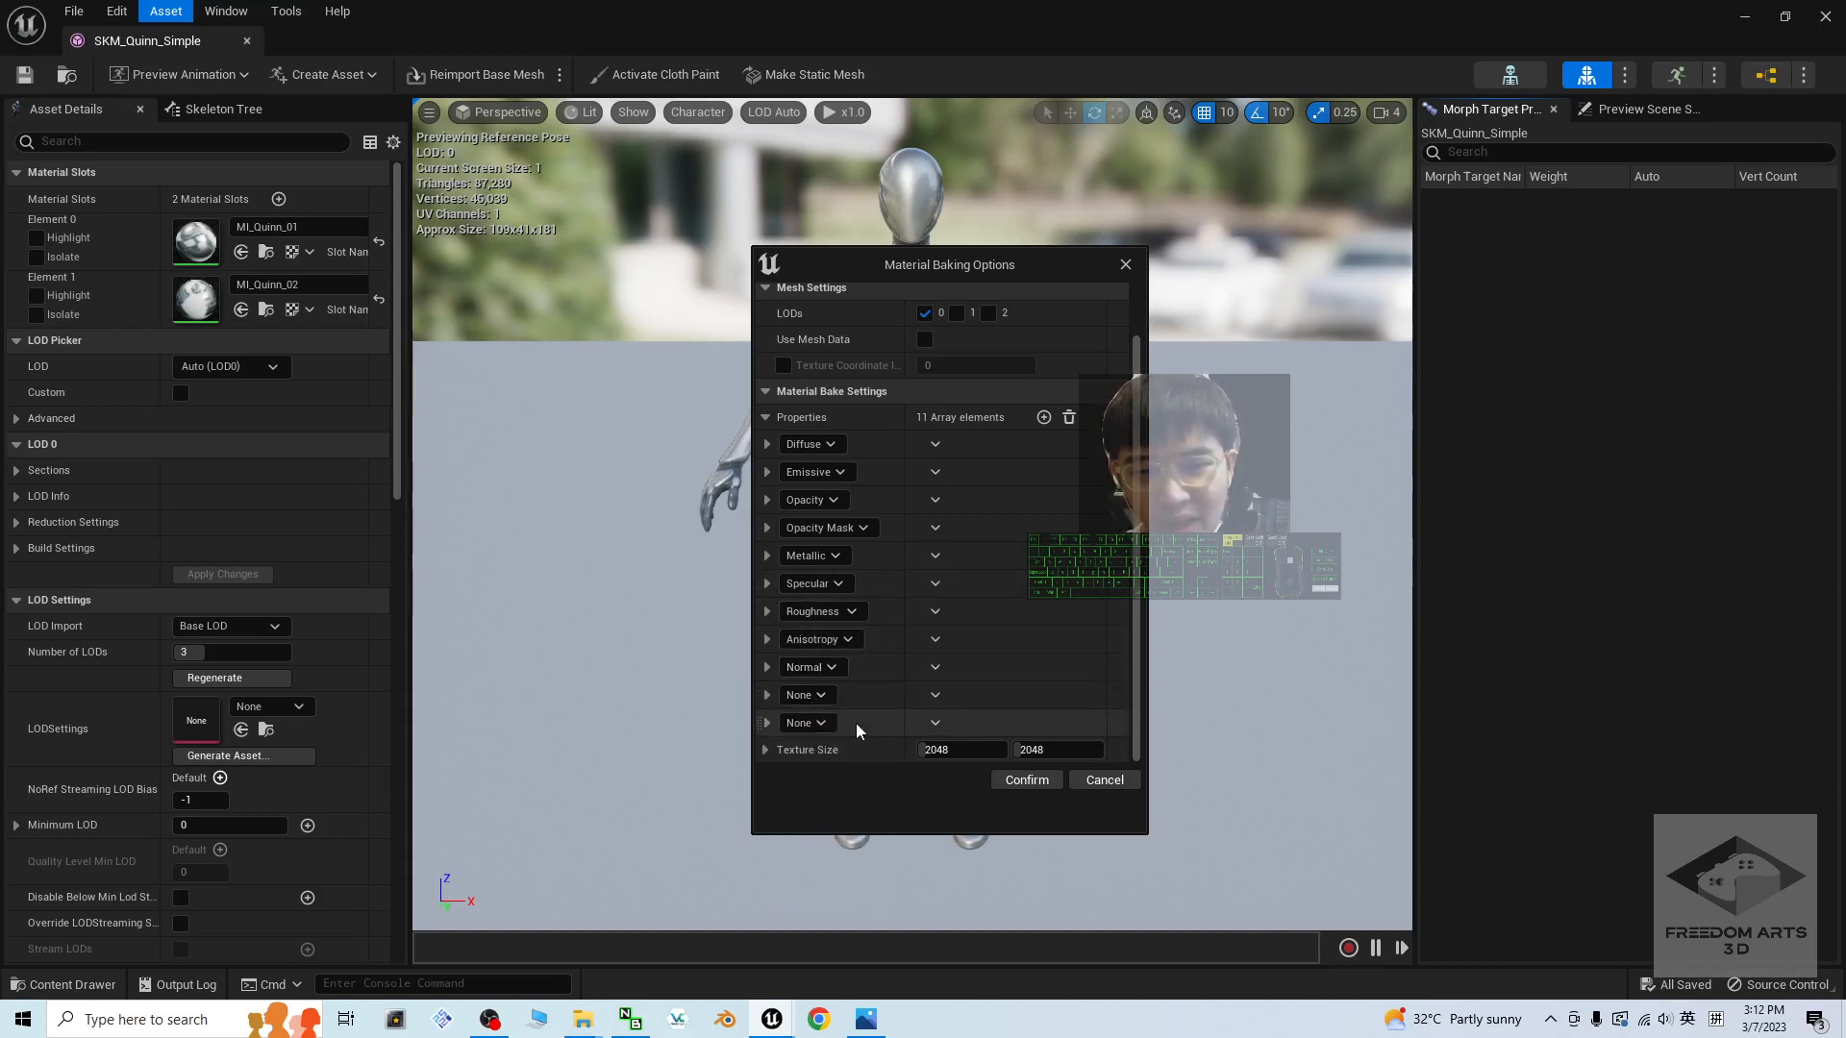
Step: Add Subsurface and Ambient Occlusion properties and confirm the 2048x2048 bake
left_click(1042, 417)
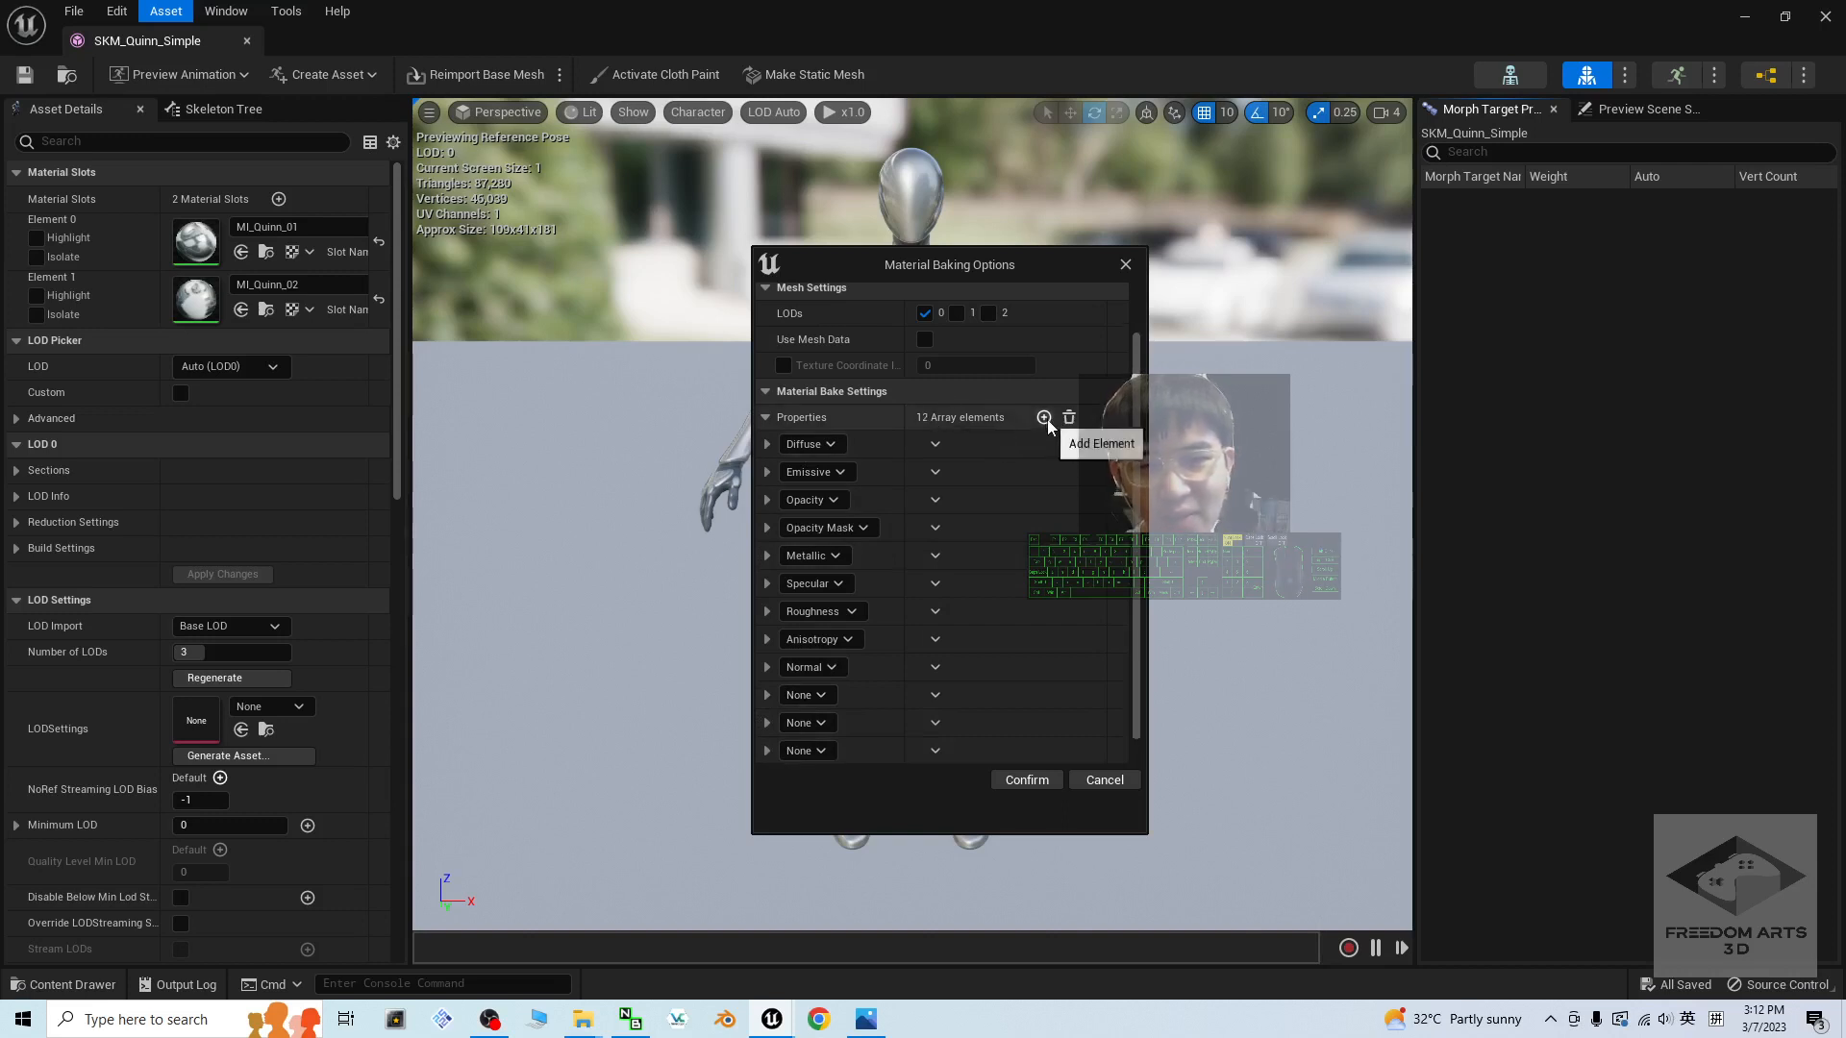
scroll("down", 3)
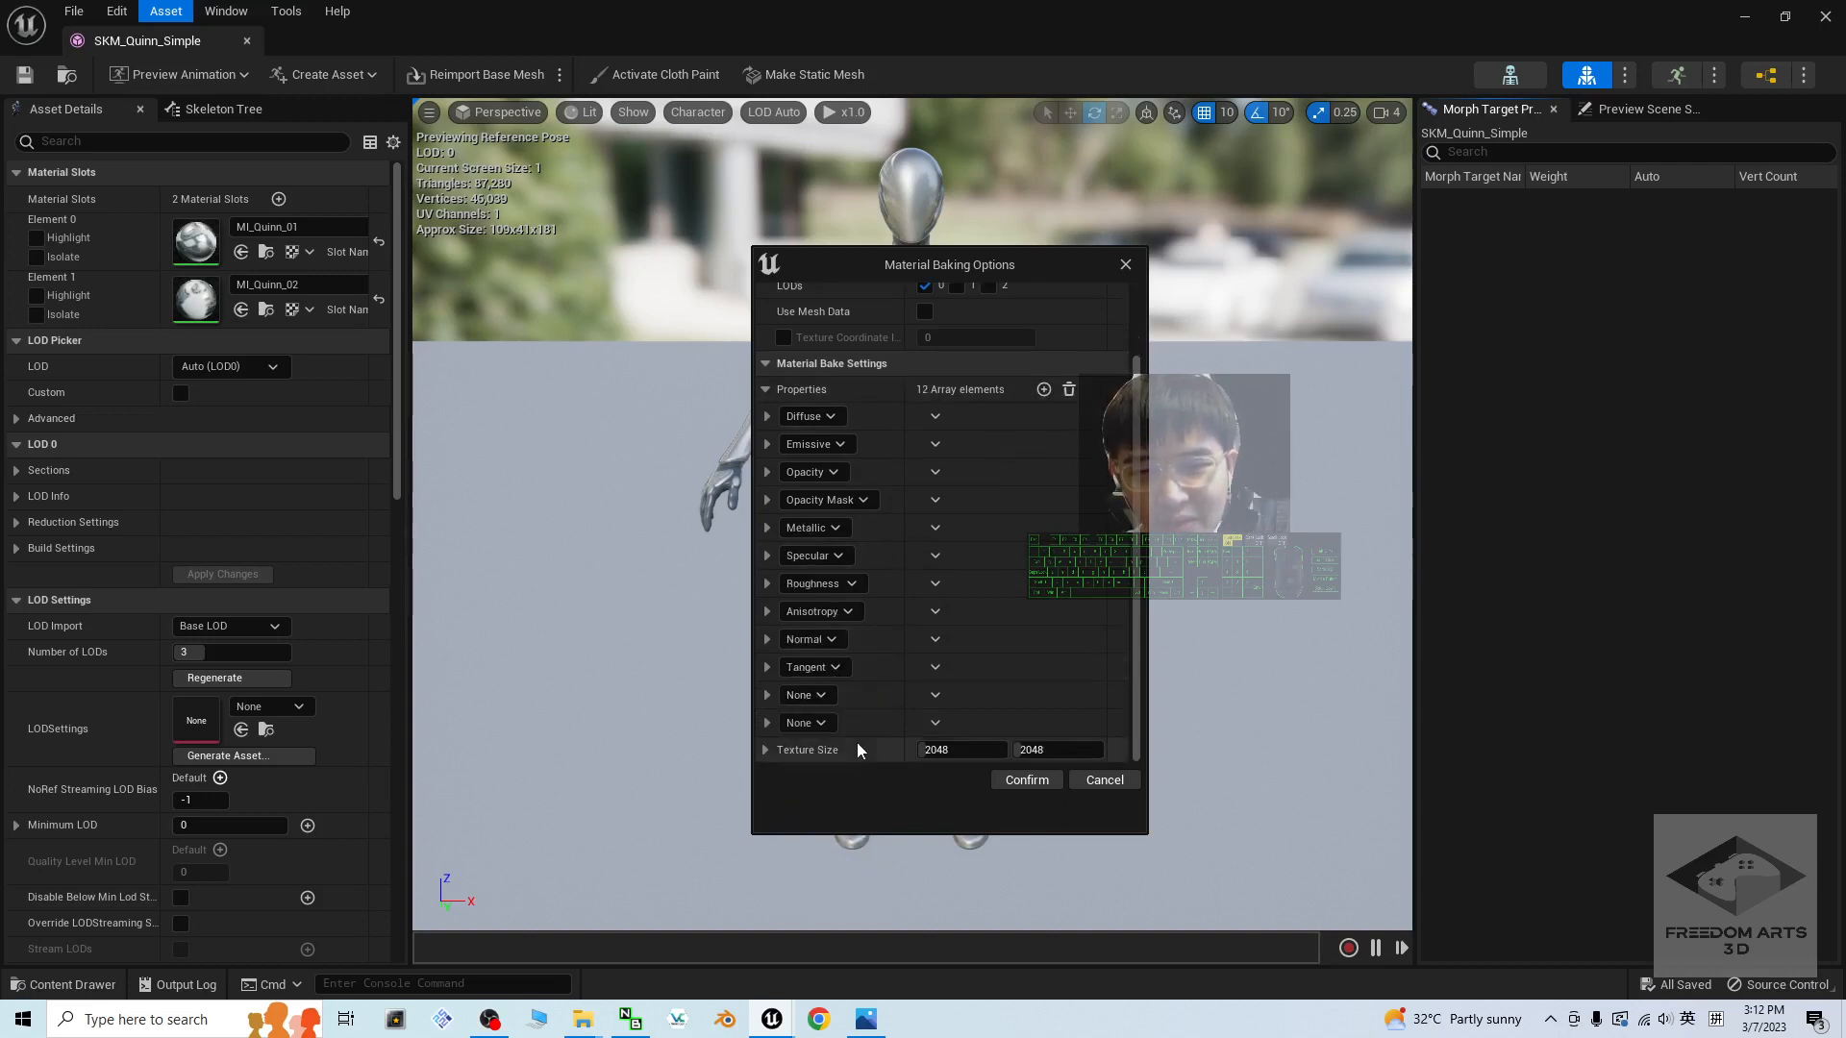
left_click(806, 694)
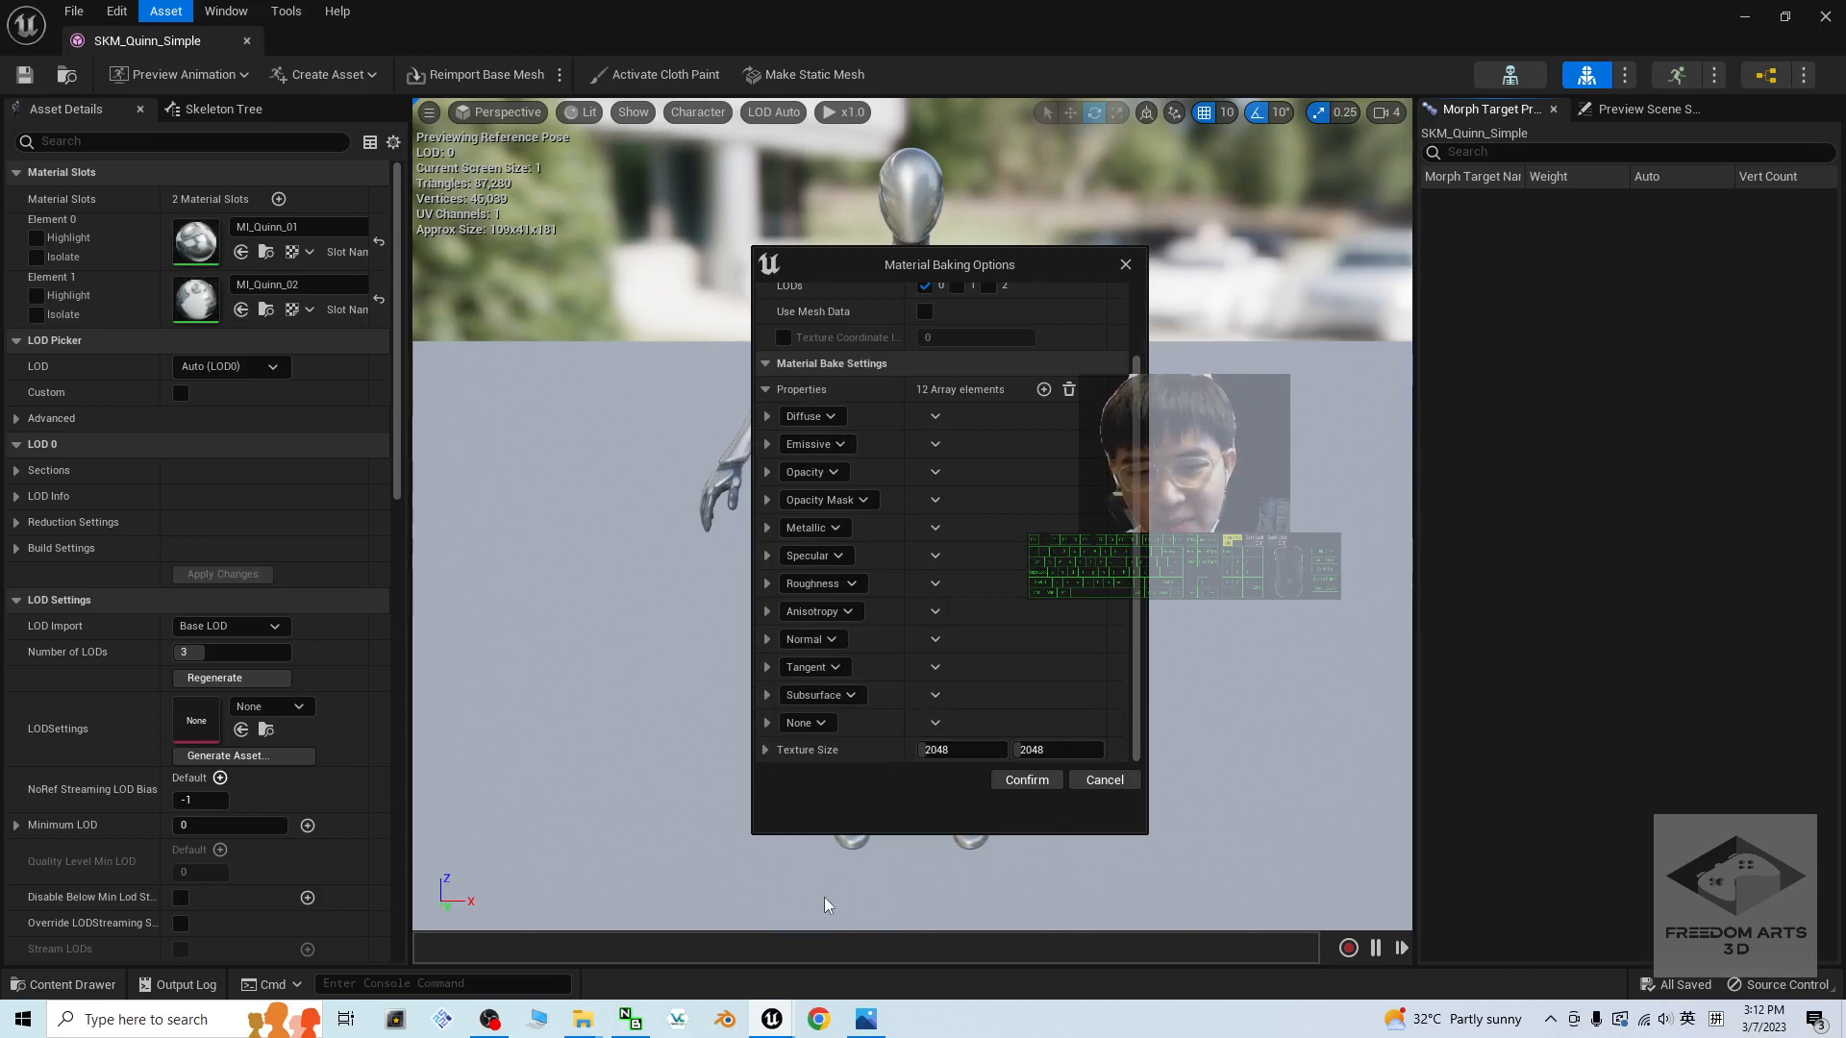
left_click(805, 721)
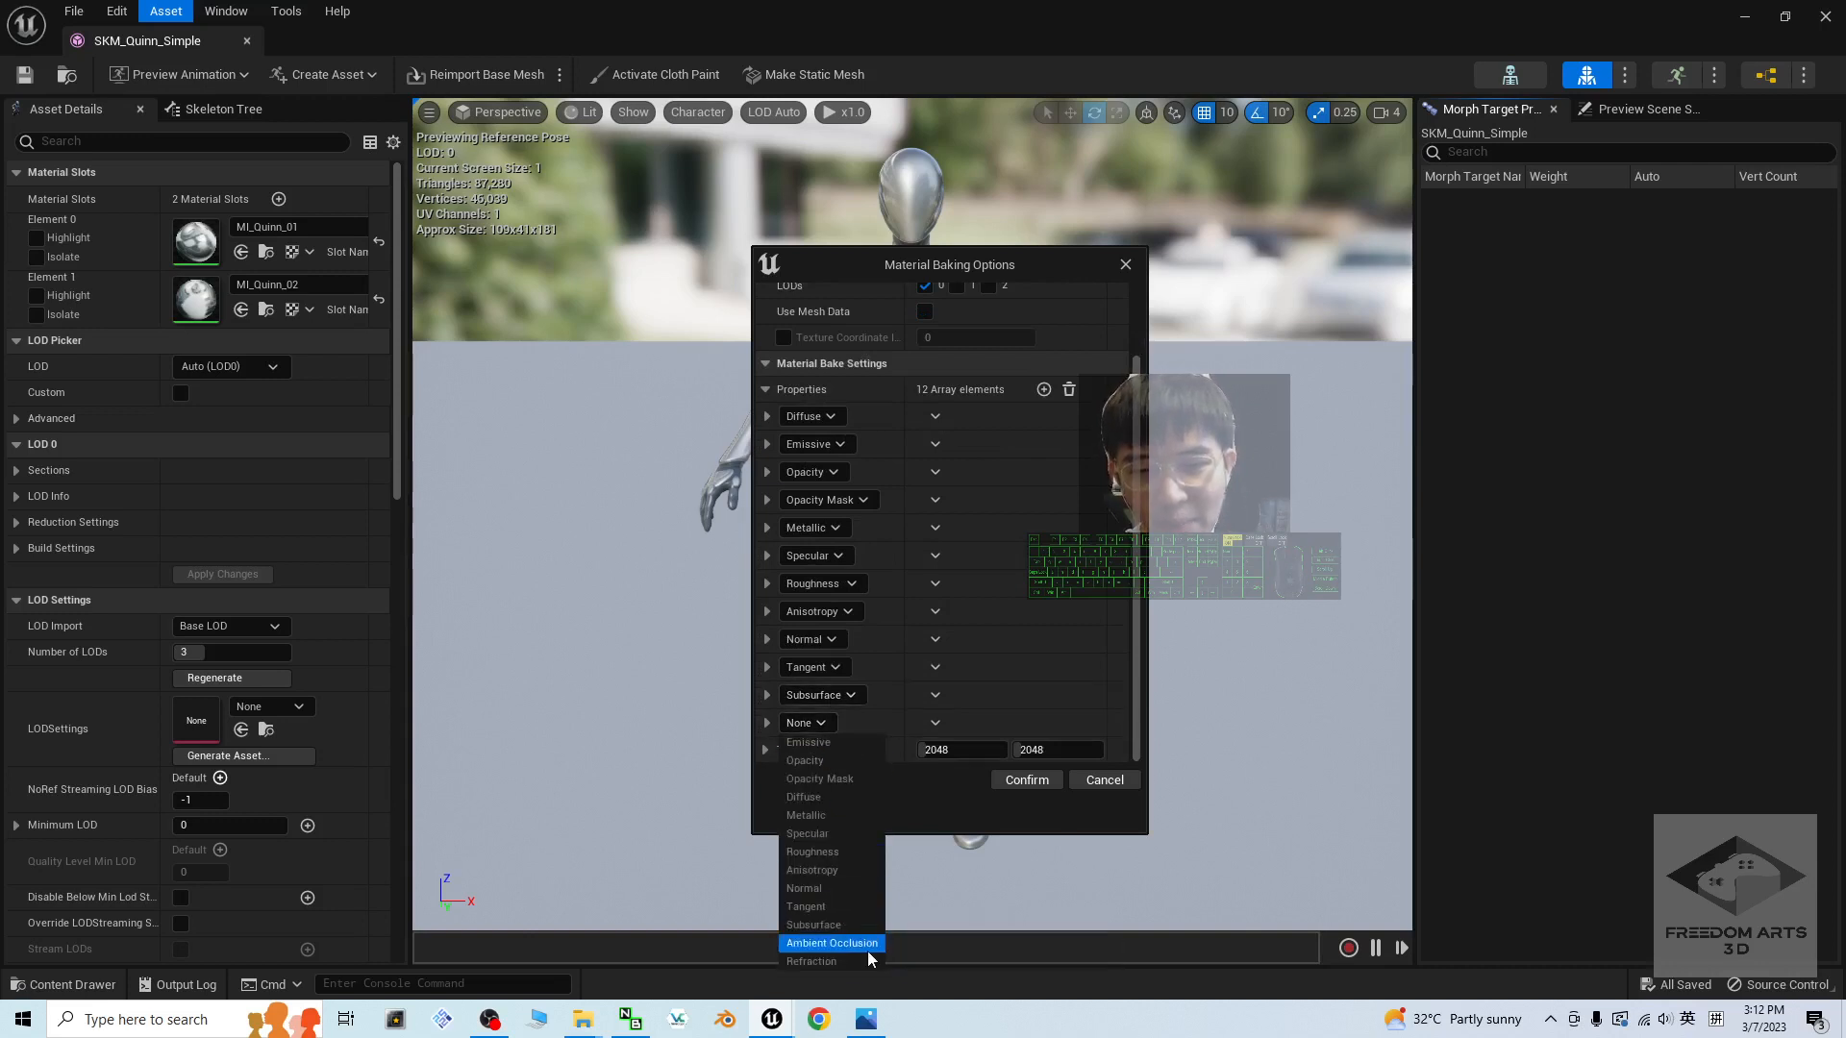
left_click(831, 943)
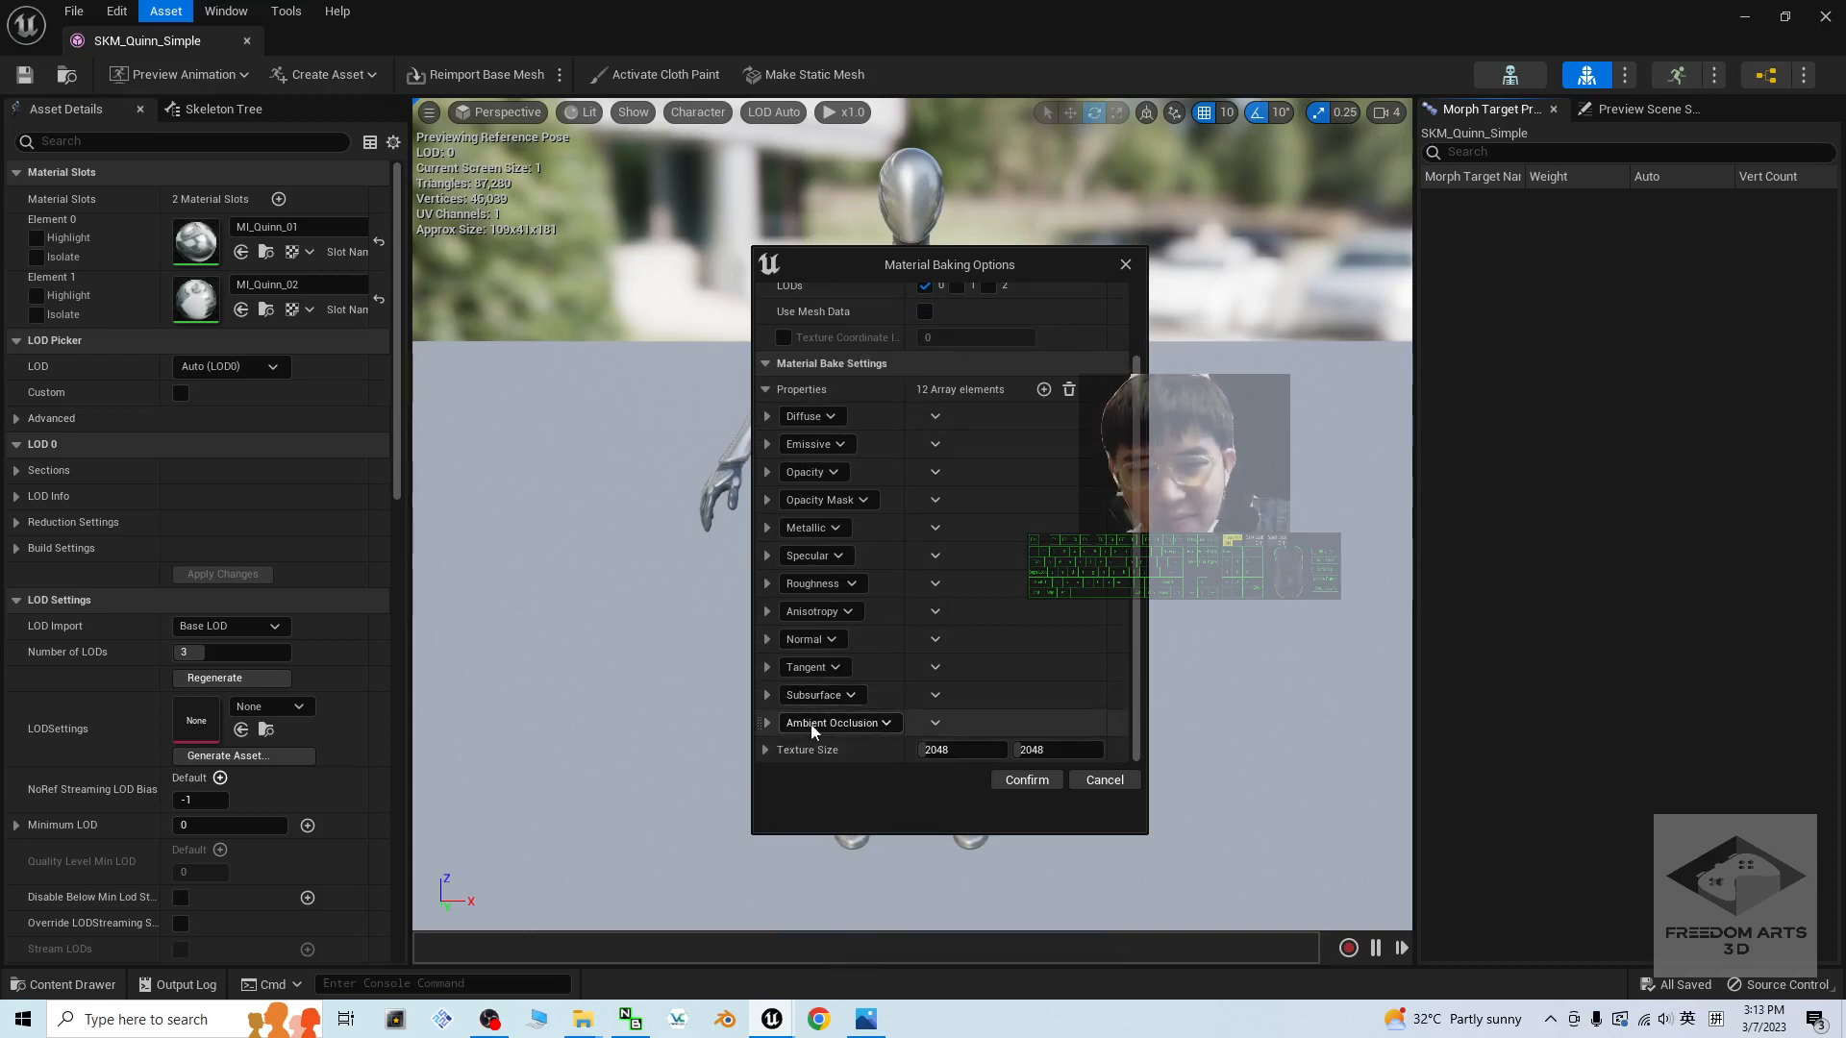
left_click(839, 724)
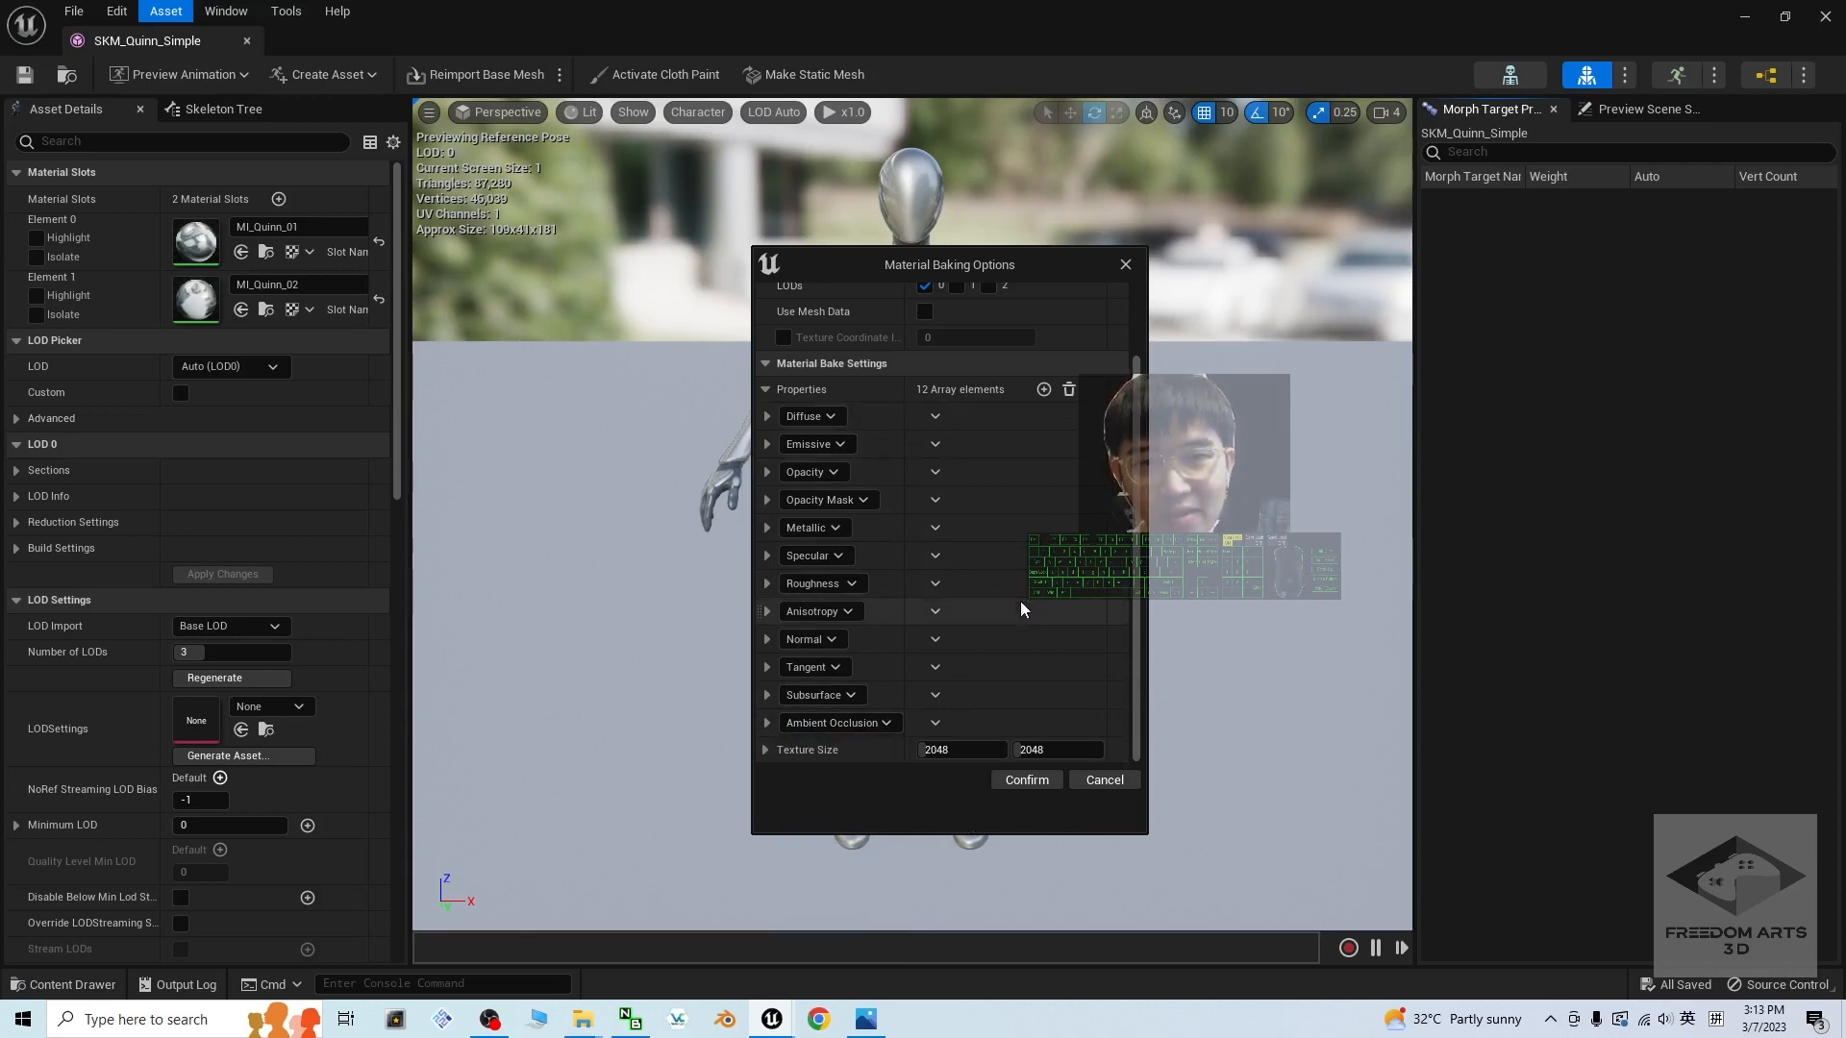
left_click(1023, 779)
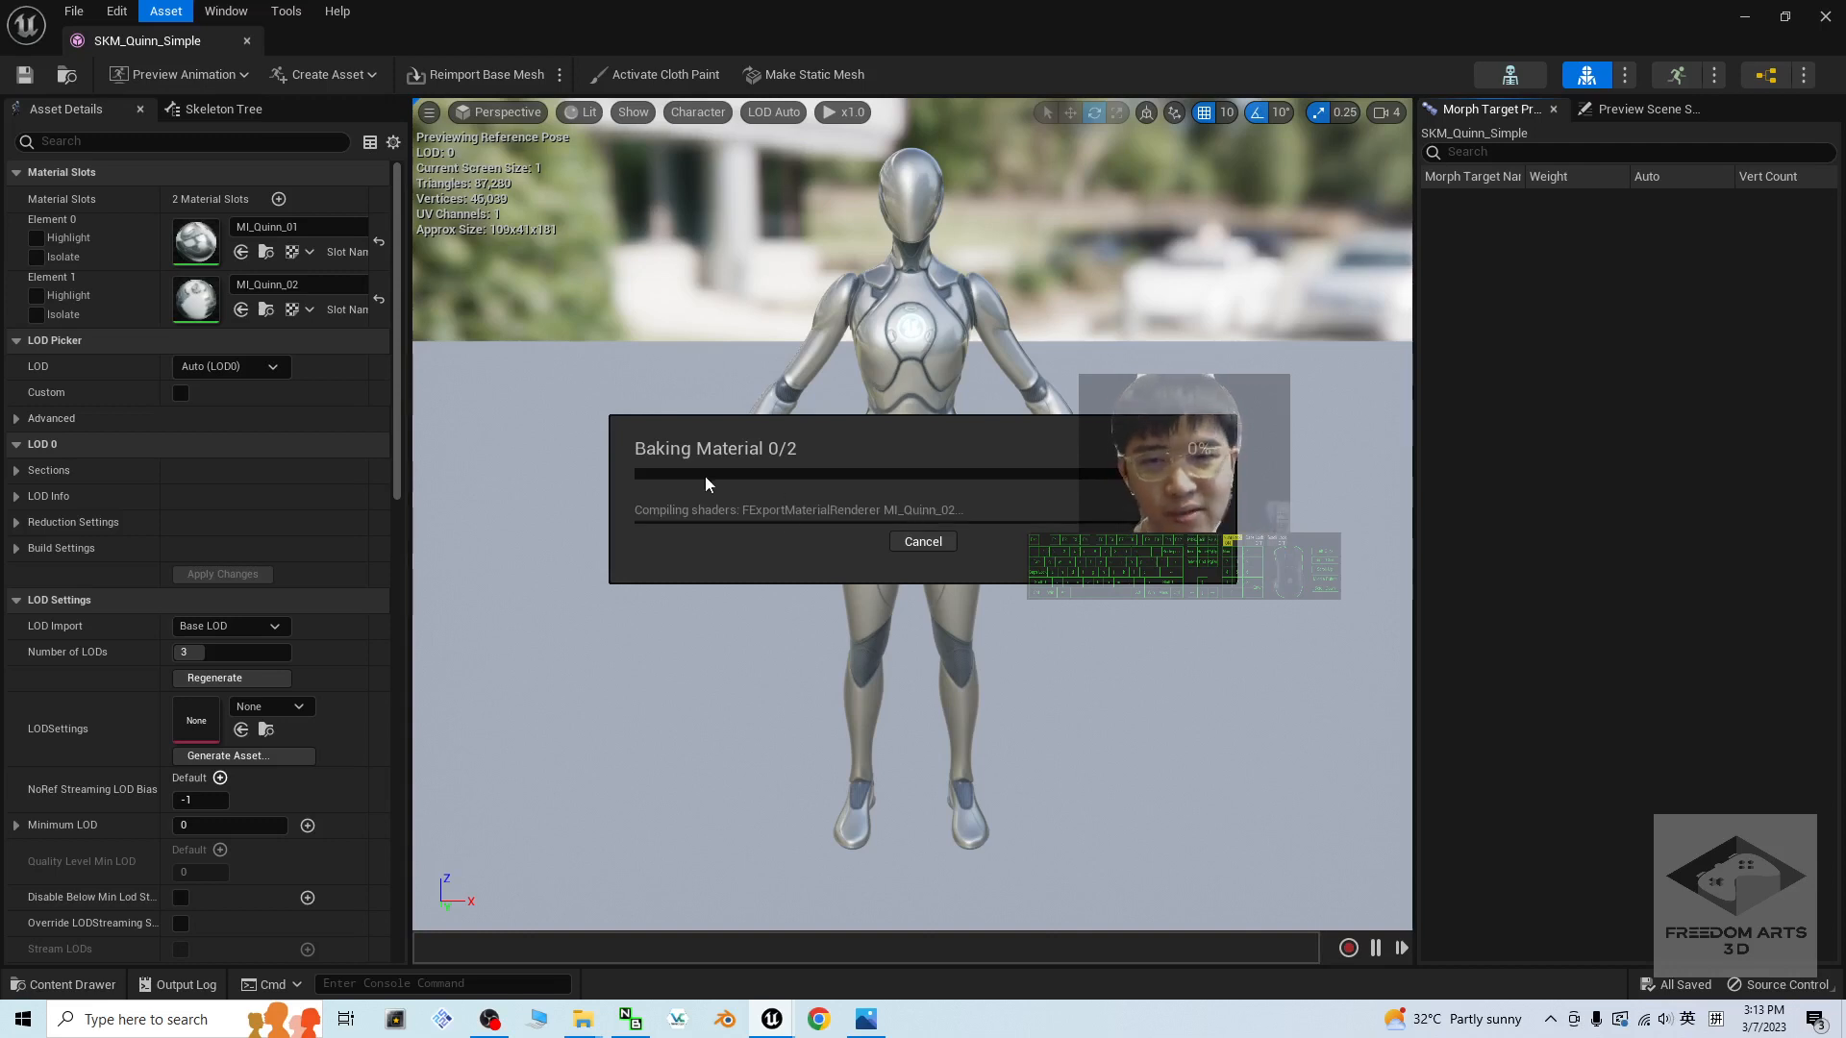
mouse_move(794, 444)
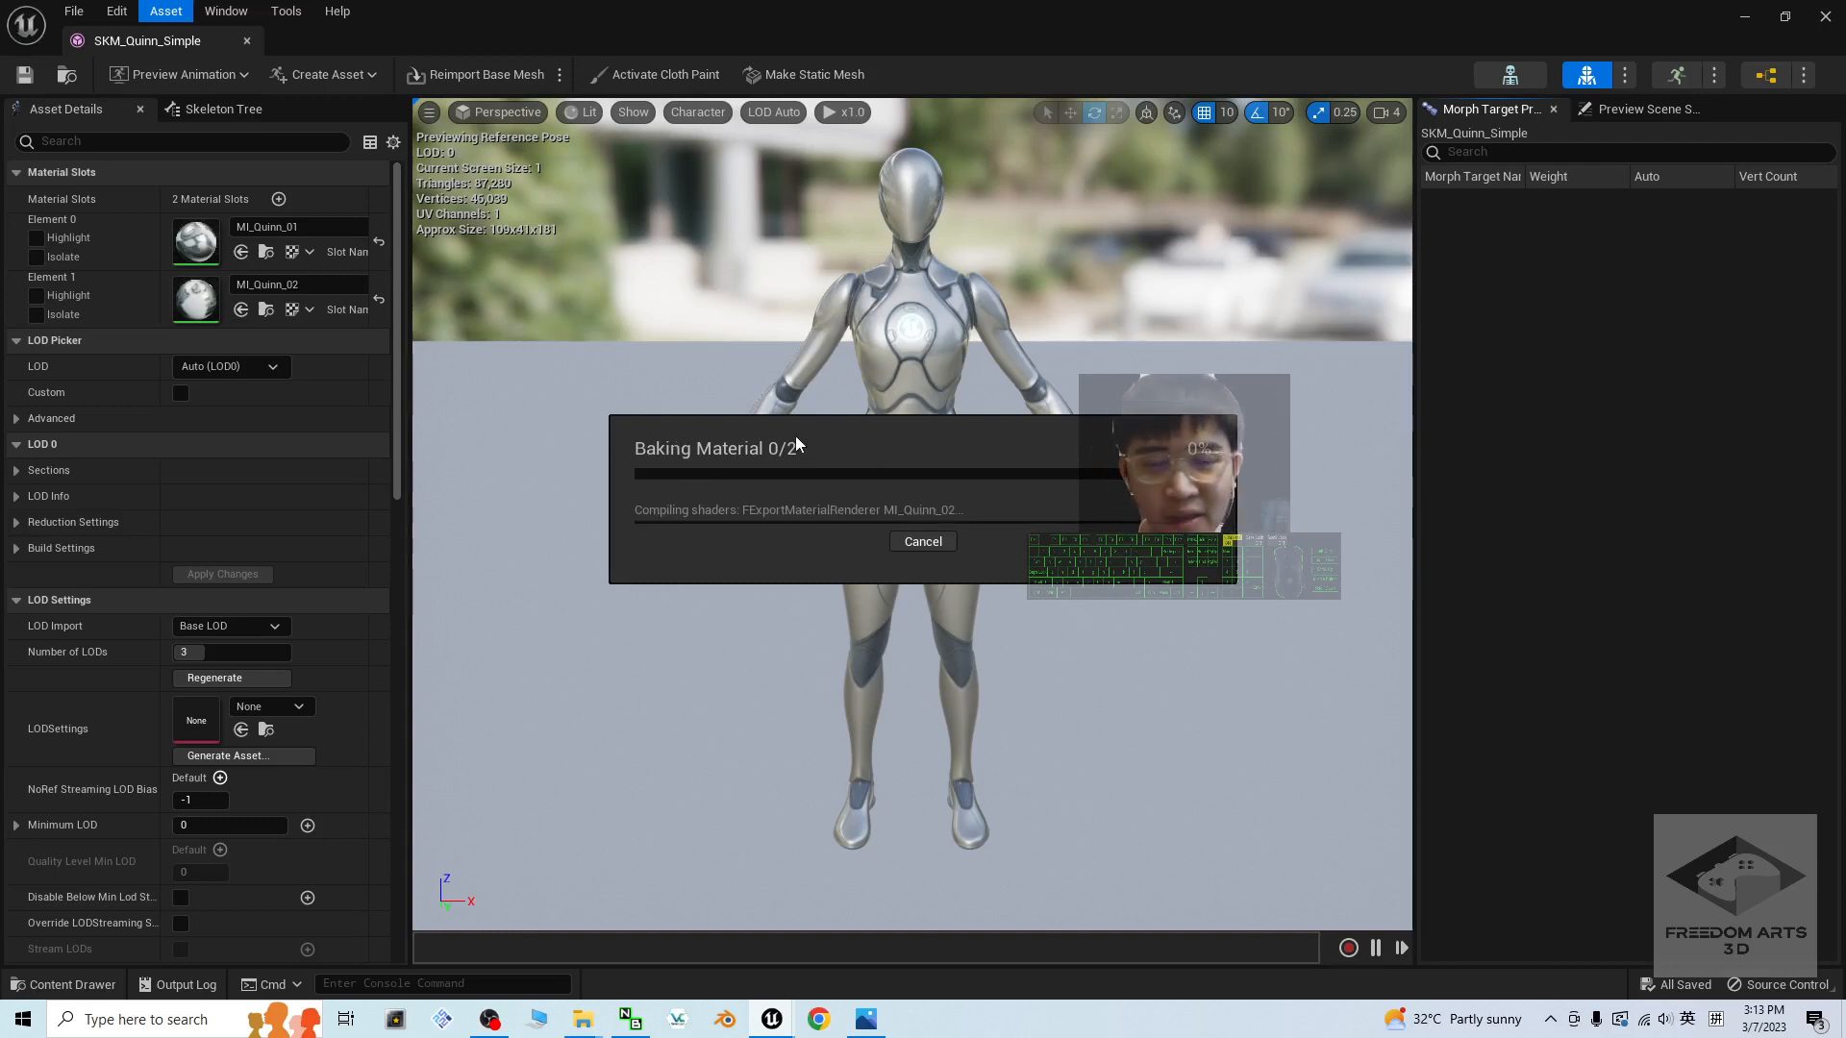
mouse_move(883, 450)
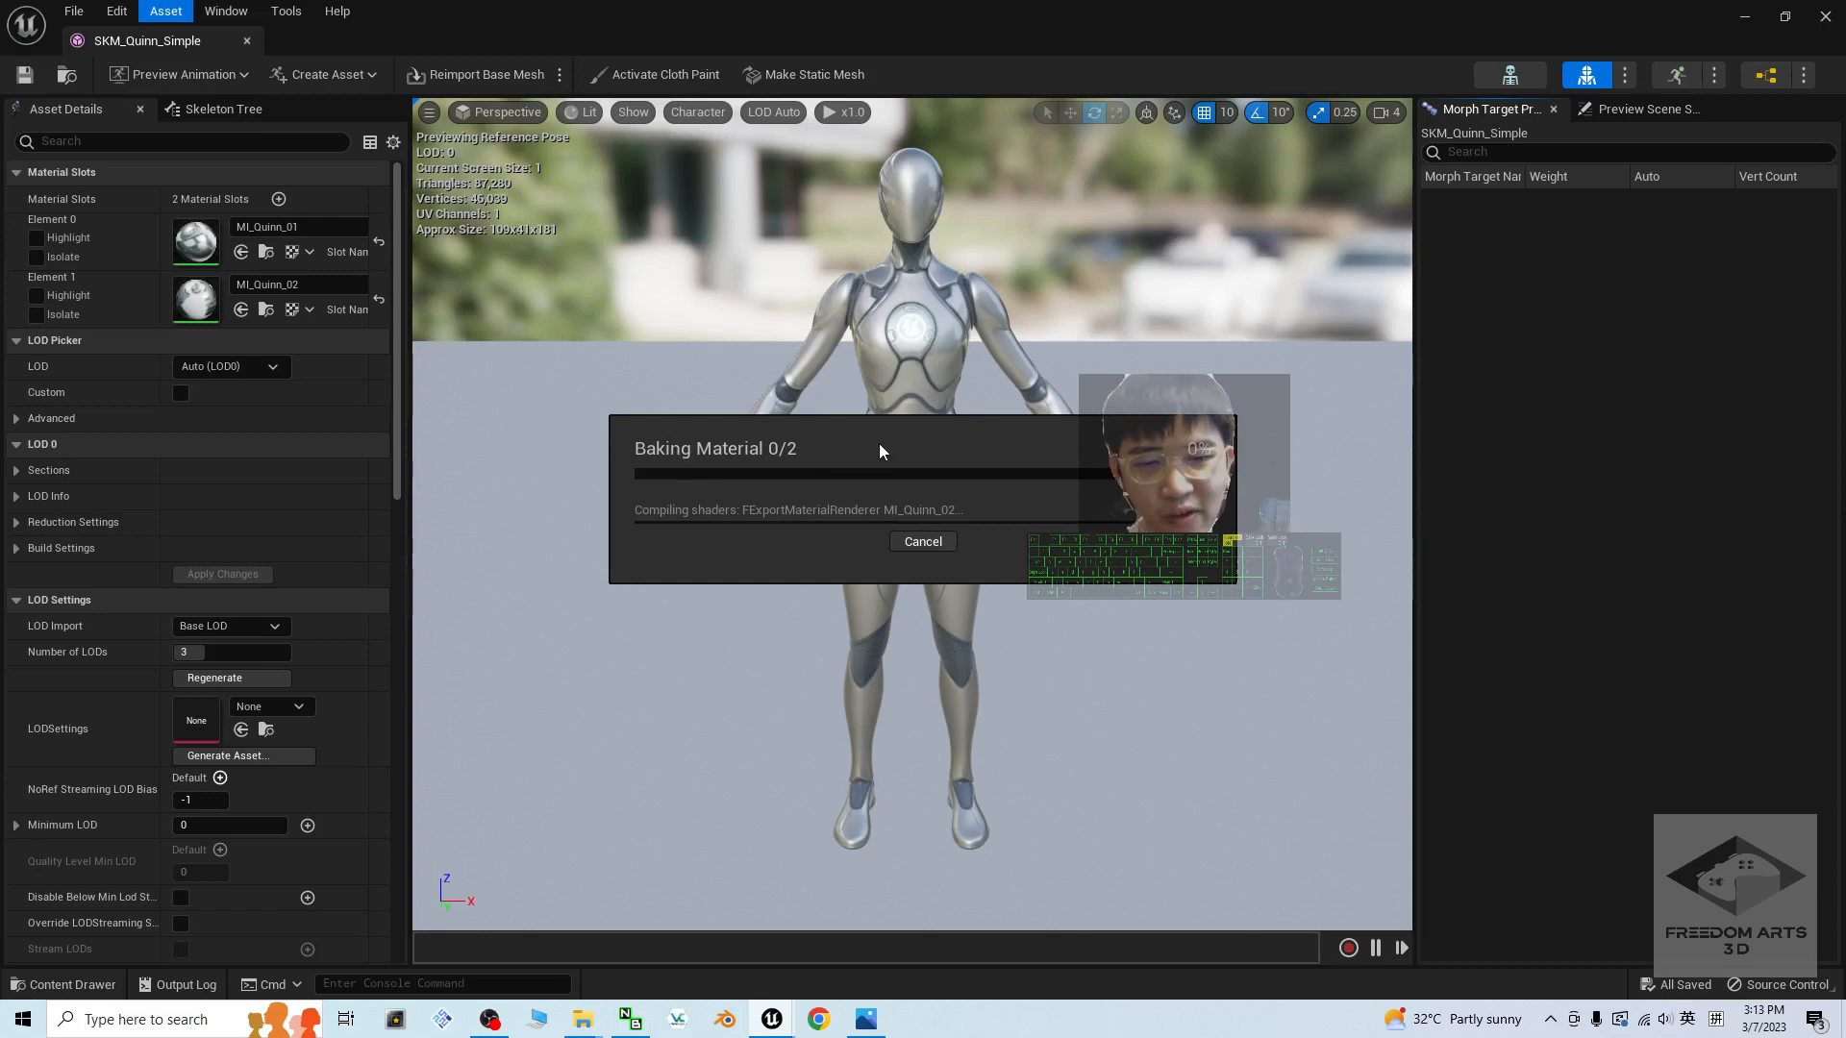
mouse_move(921, 431)
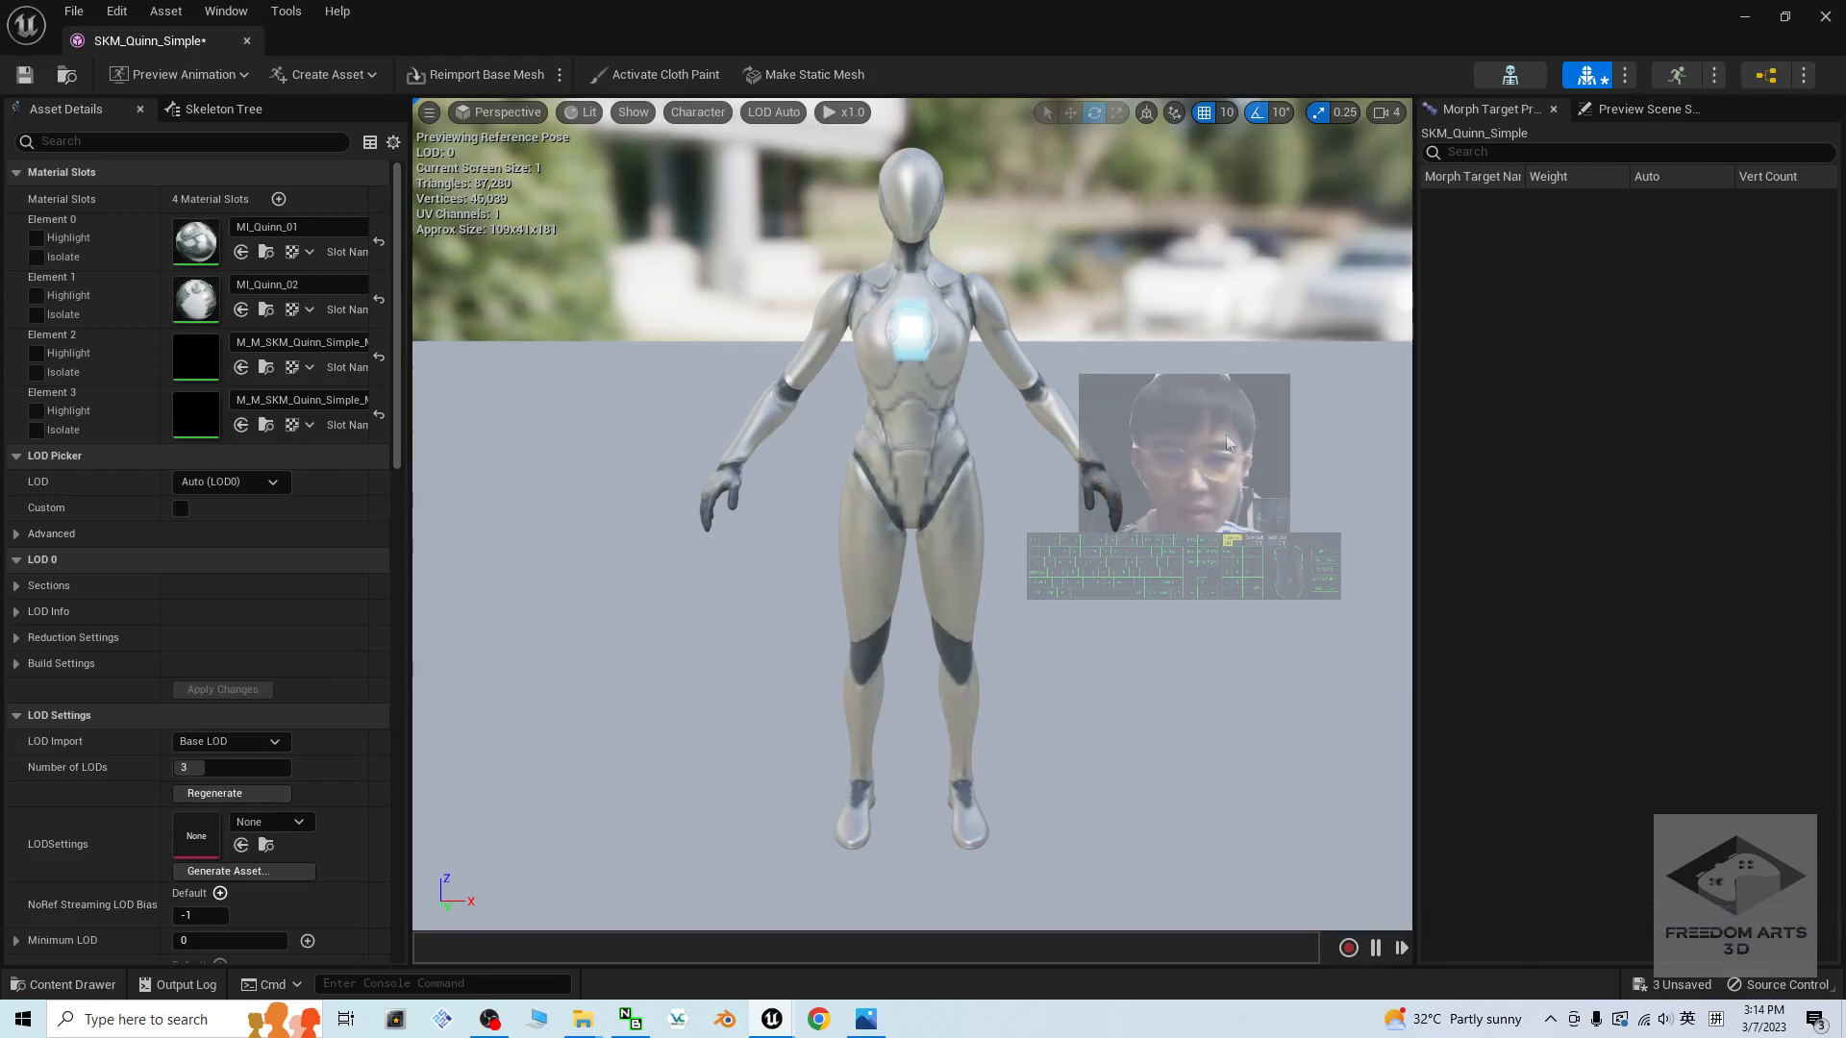
mouse_move(1823, 21)
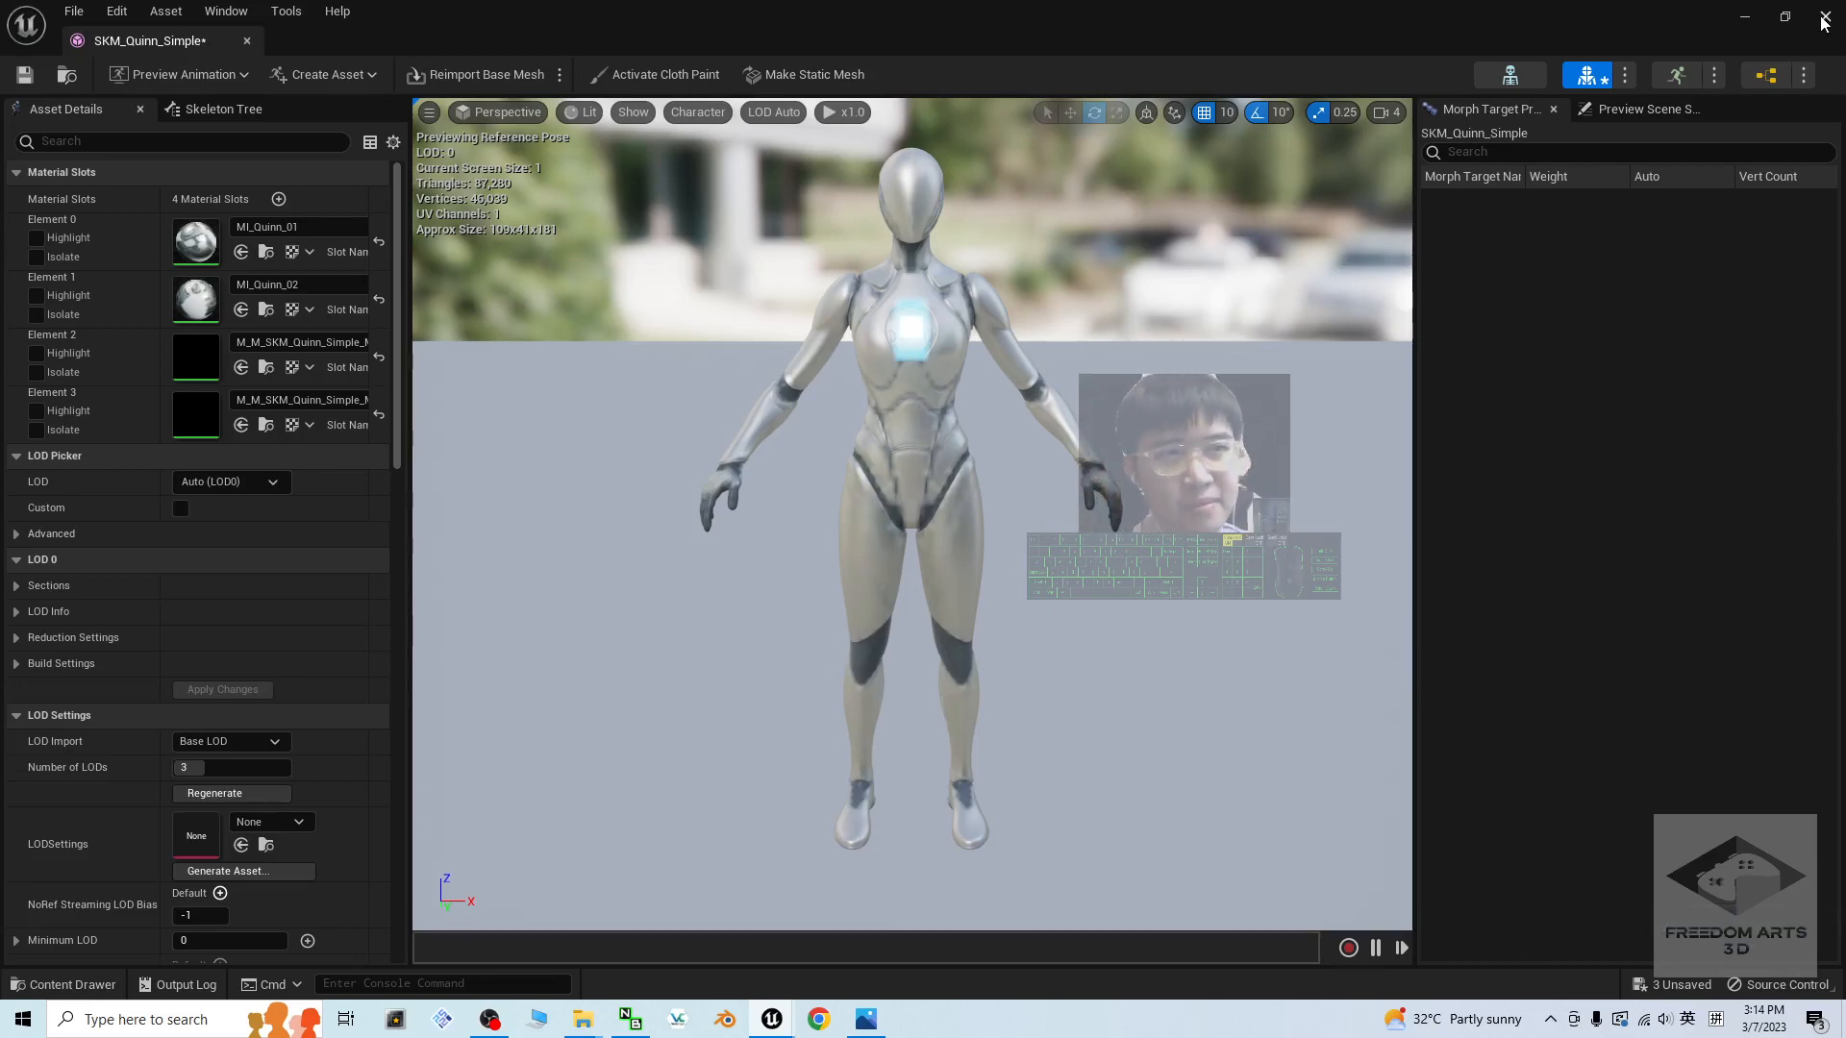
Step: Close the Quinn mesh editor once baking has added the two material slots
left_click(246, 40)
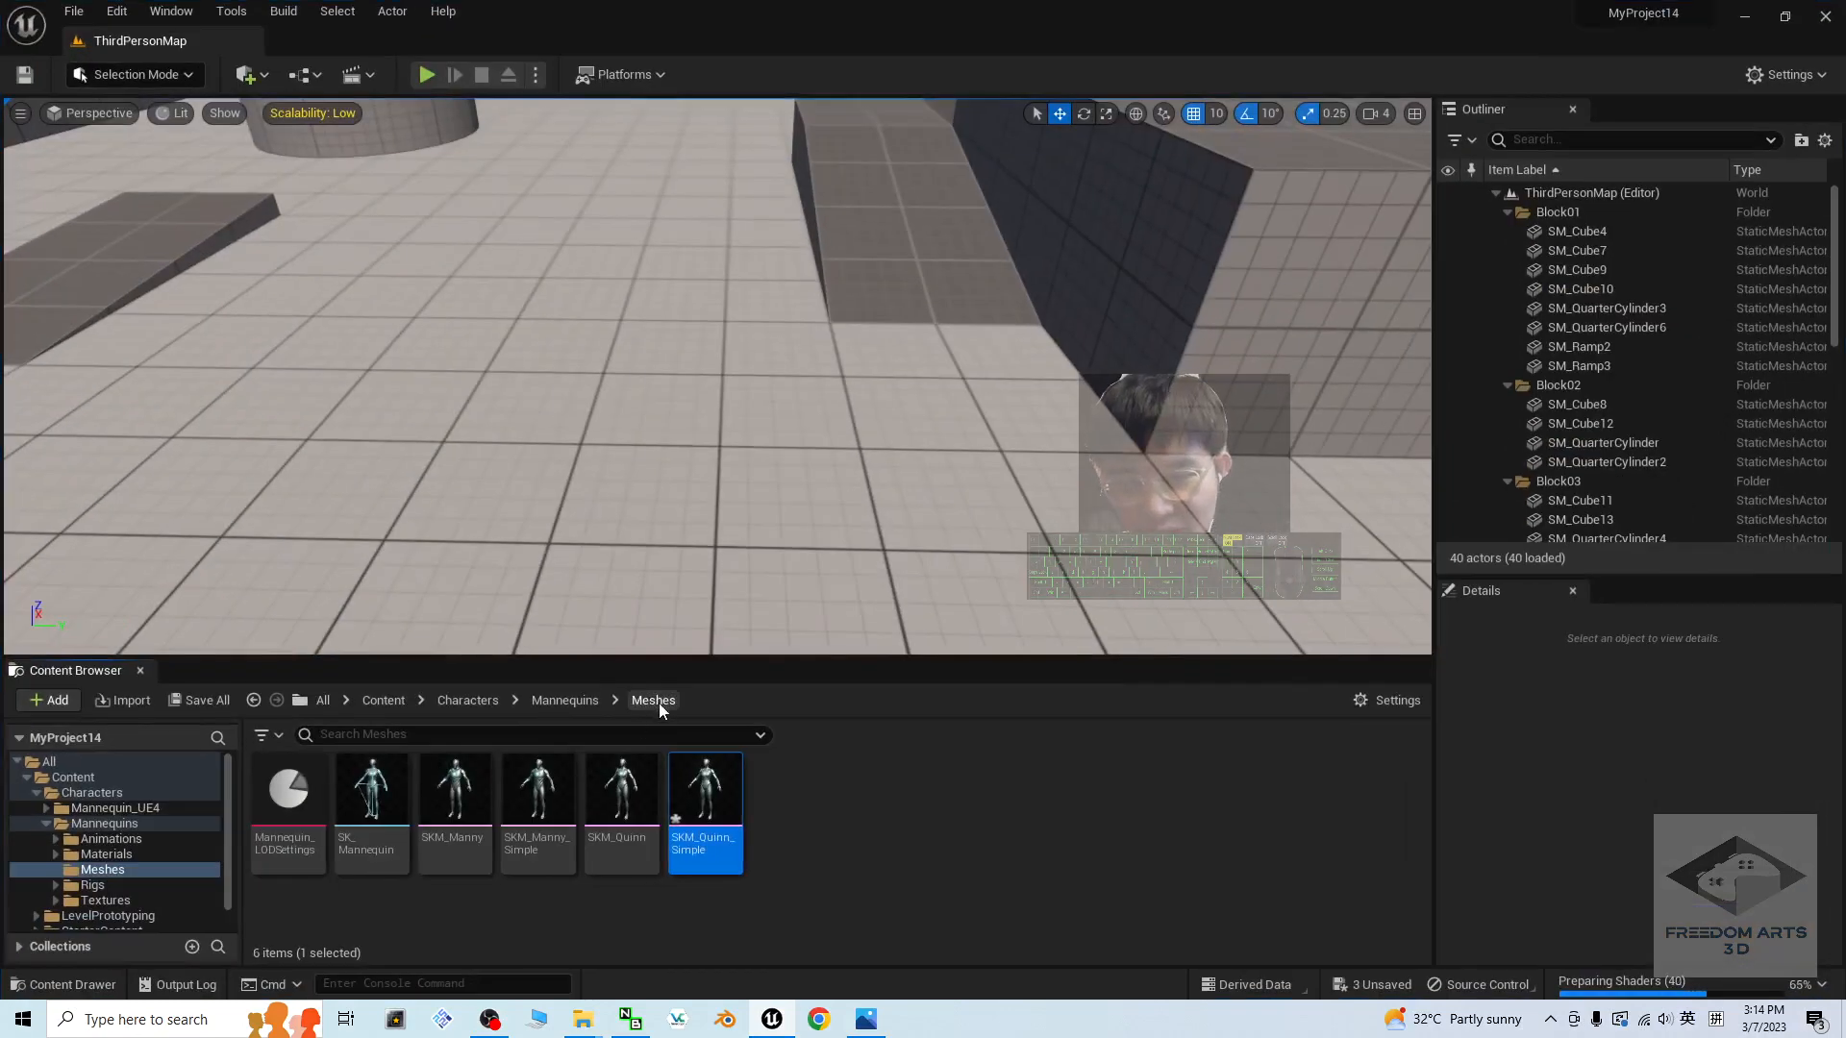
Step: Refresh the Meshes folder to show the baked Quinn assets and reopen SKM_Quinn_Simple
left_click(566, 700)
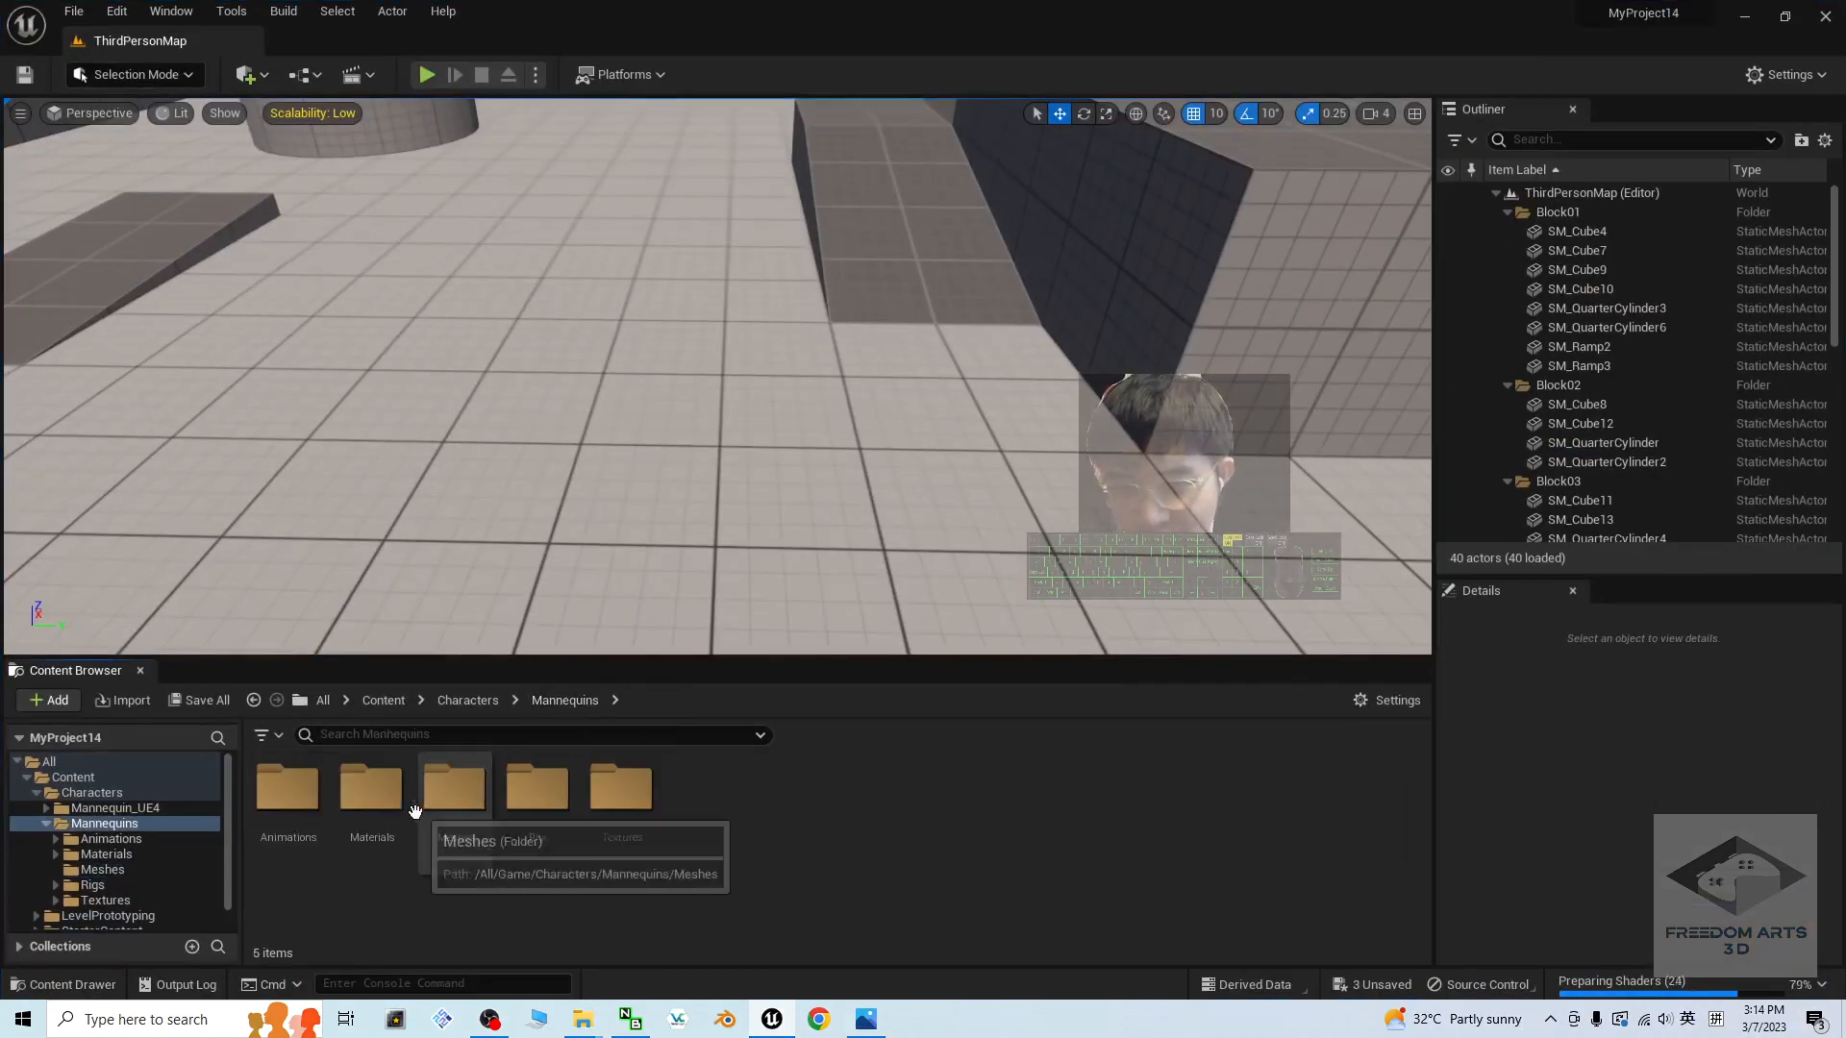
double_click(454, 789)
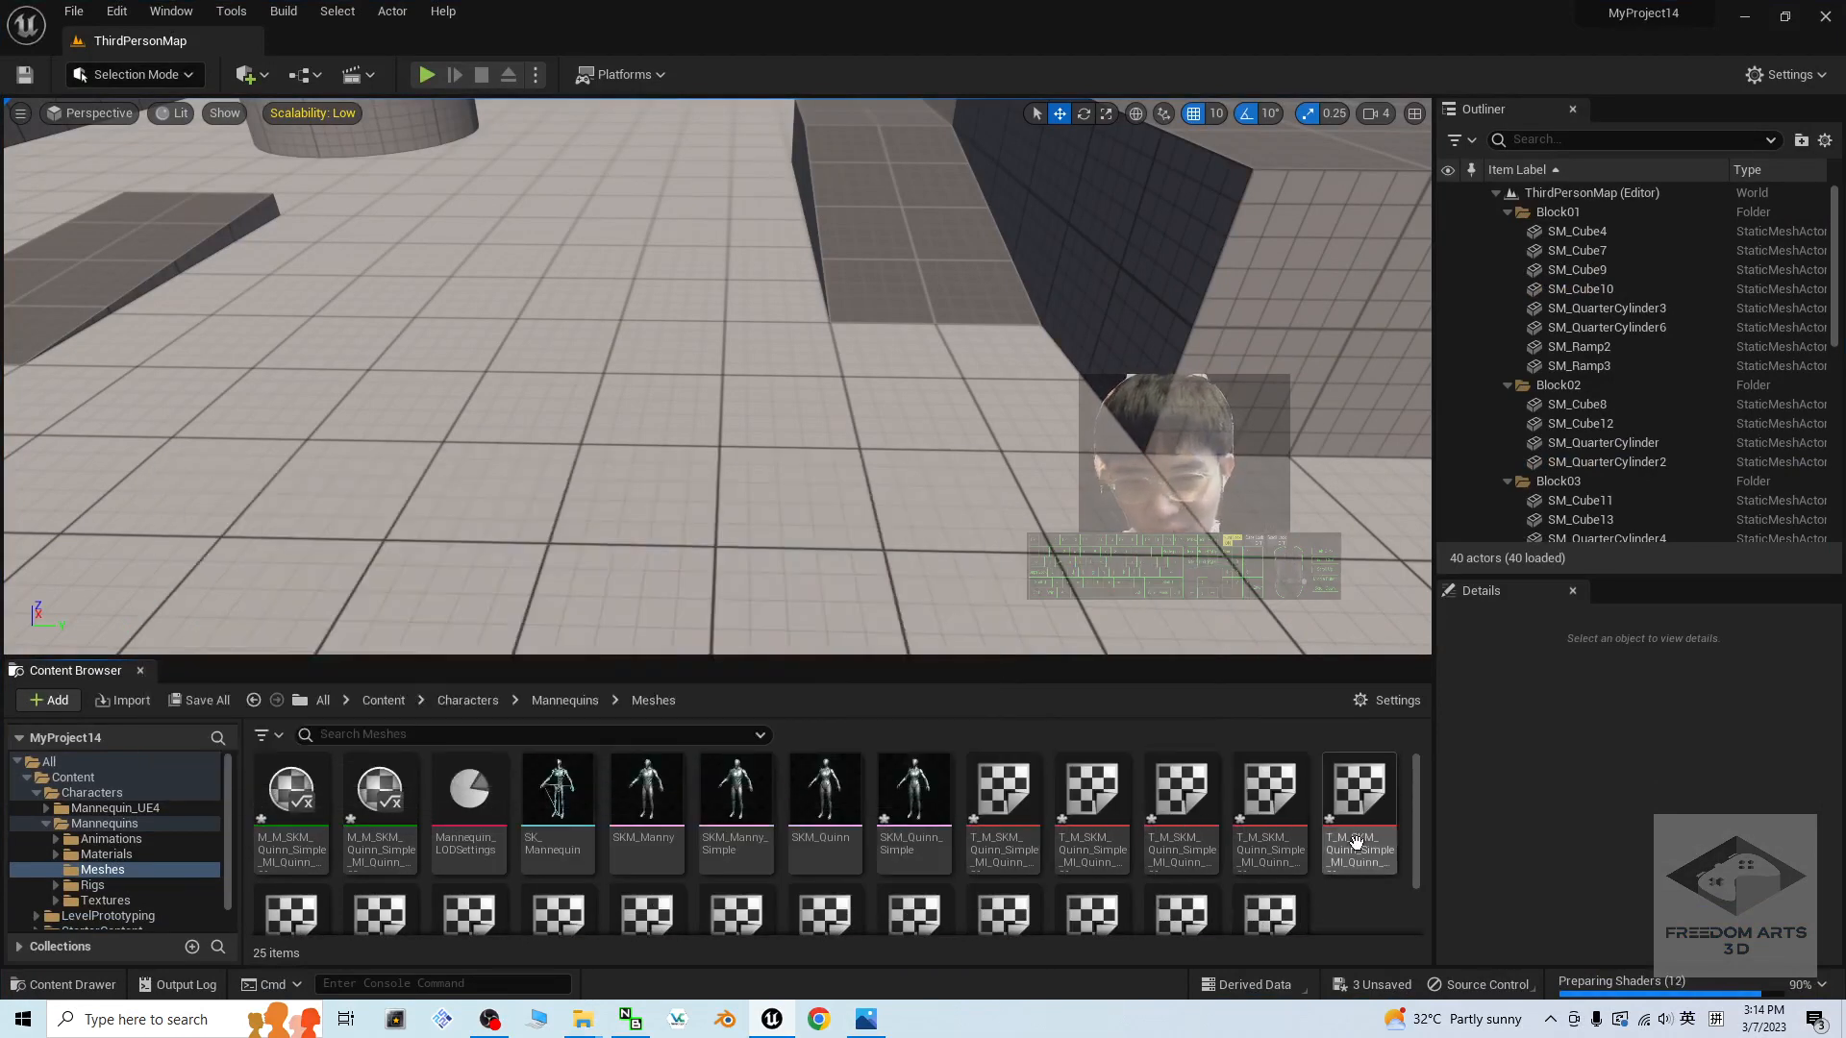
mouse_move(290, 788)
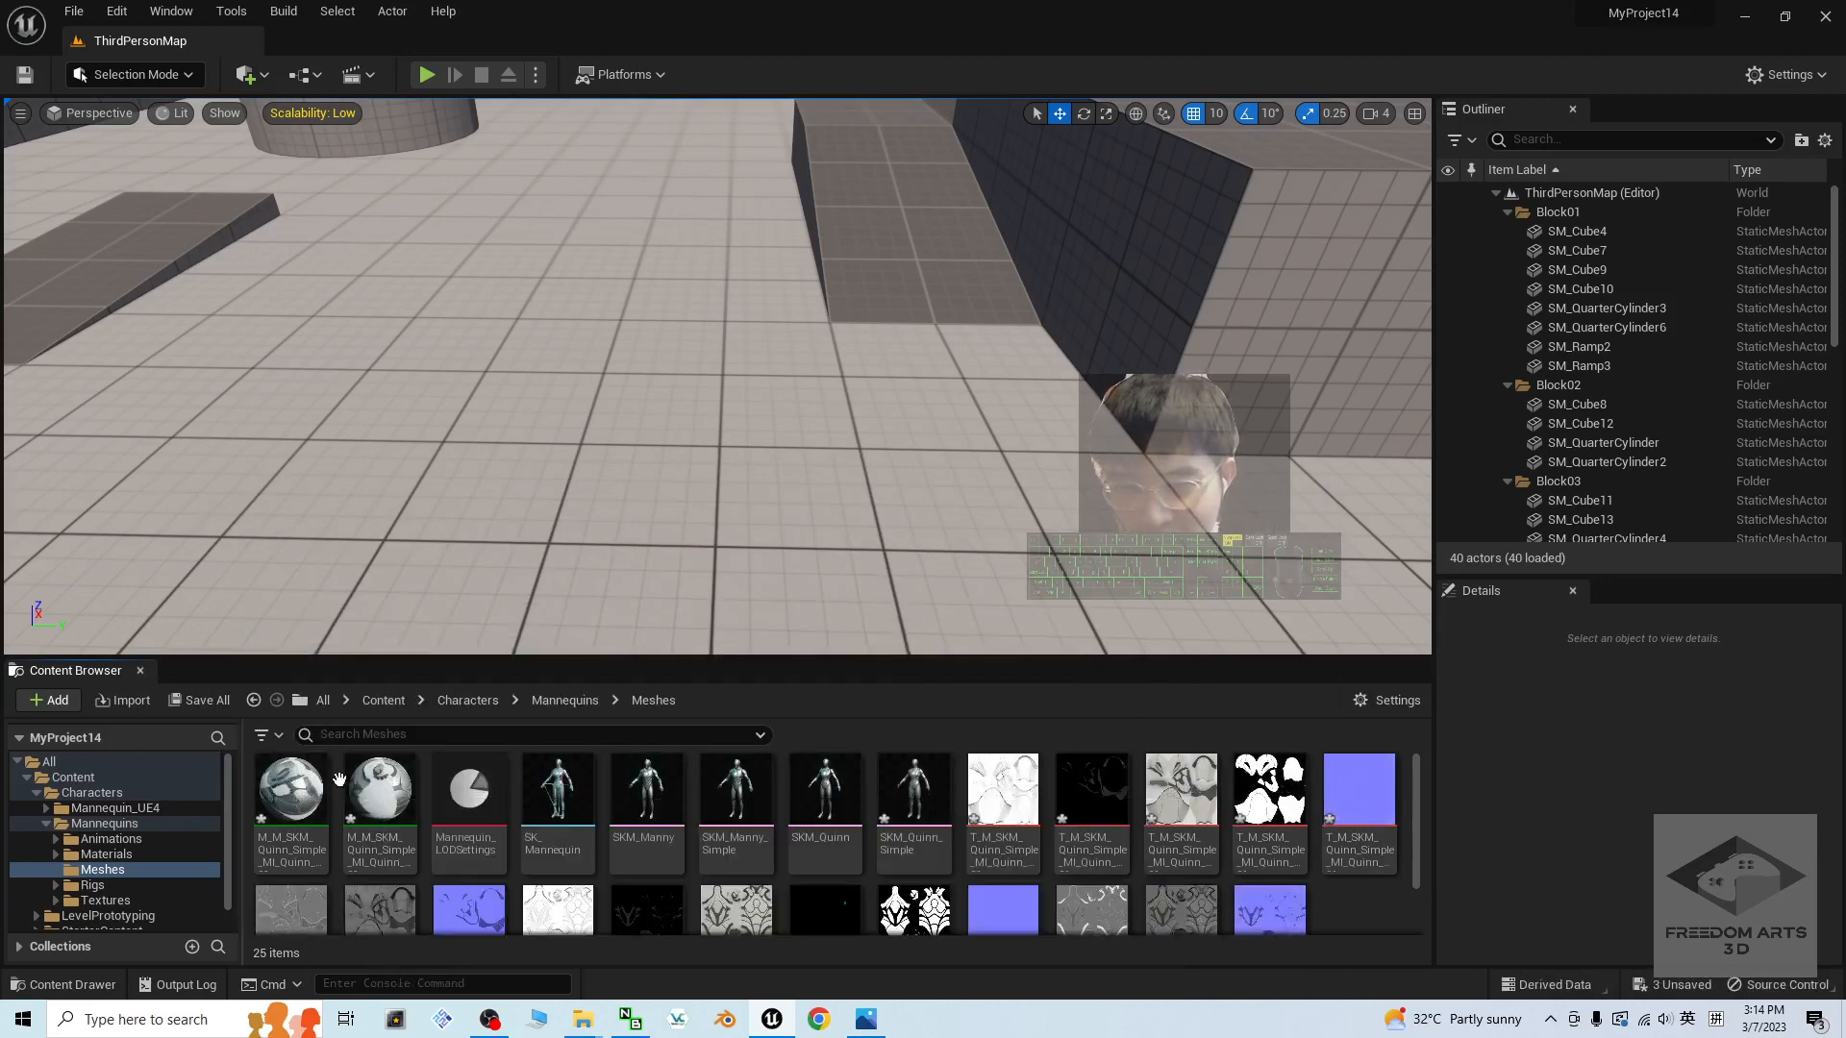
left_click(911, 789)
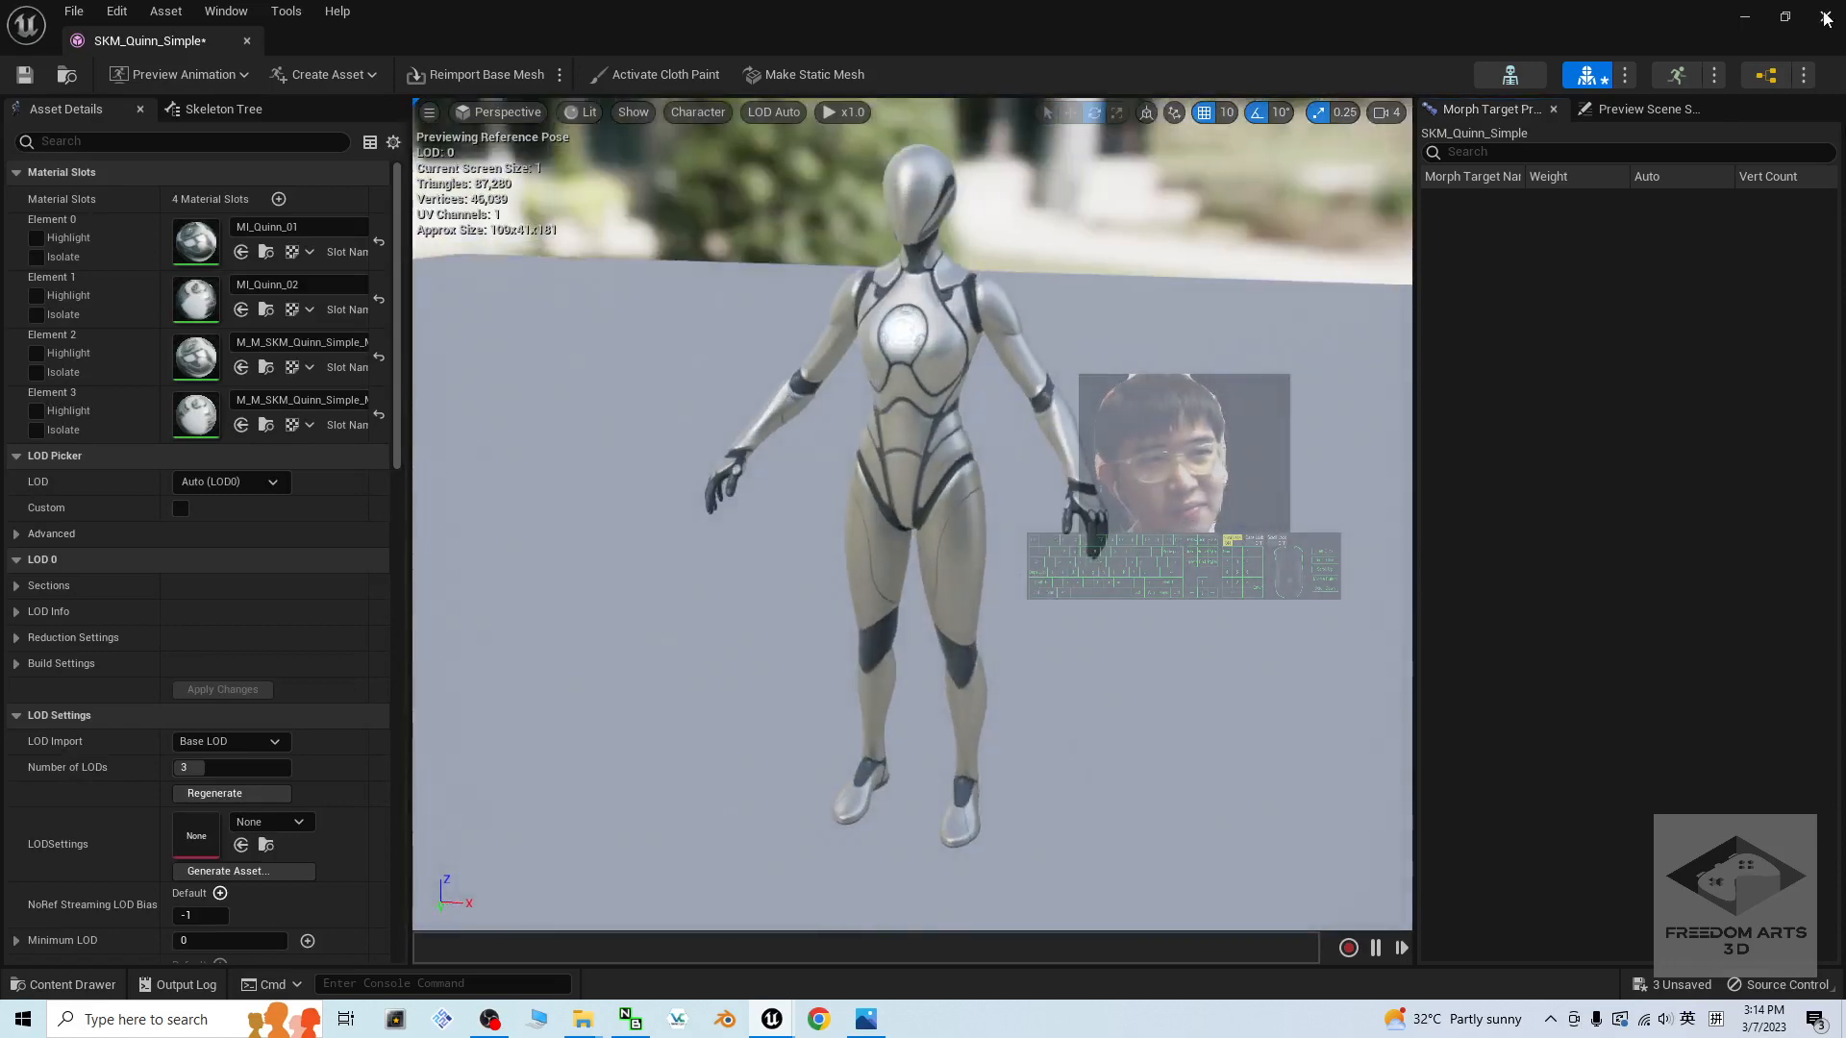
Step: Create a new folder named Texture next to SKM_Quinn_Simple.FBX and return to Unreal
left_click(1823, 18)
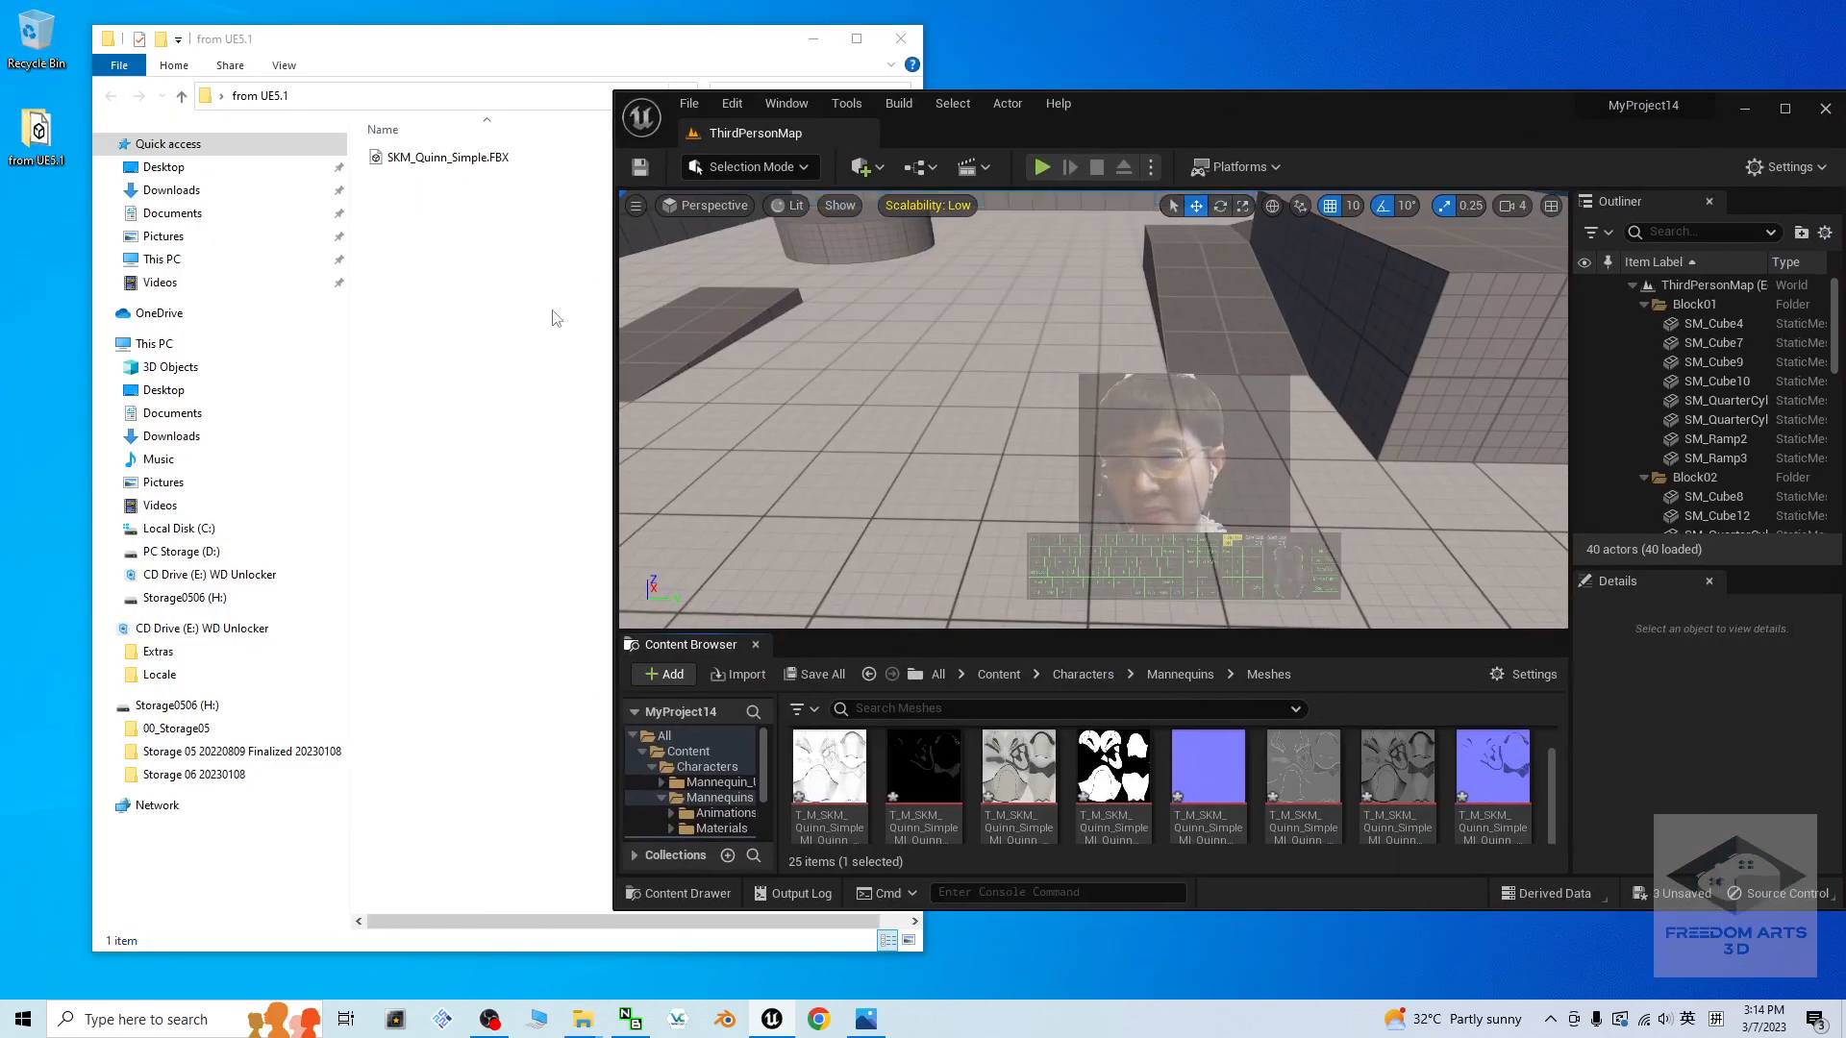
left_click(444, 156)
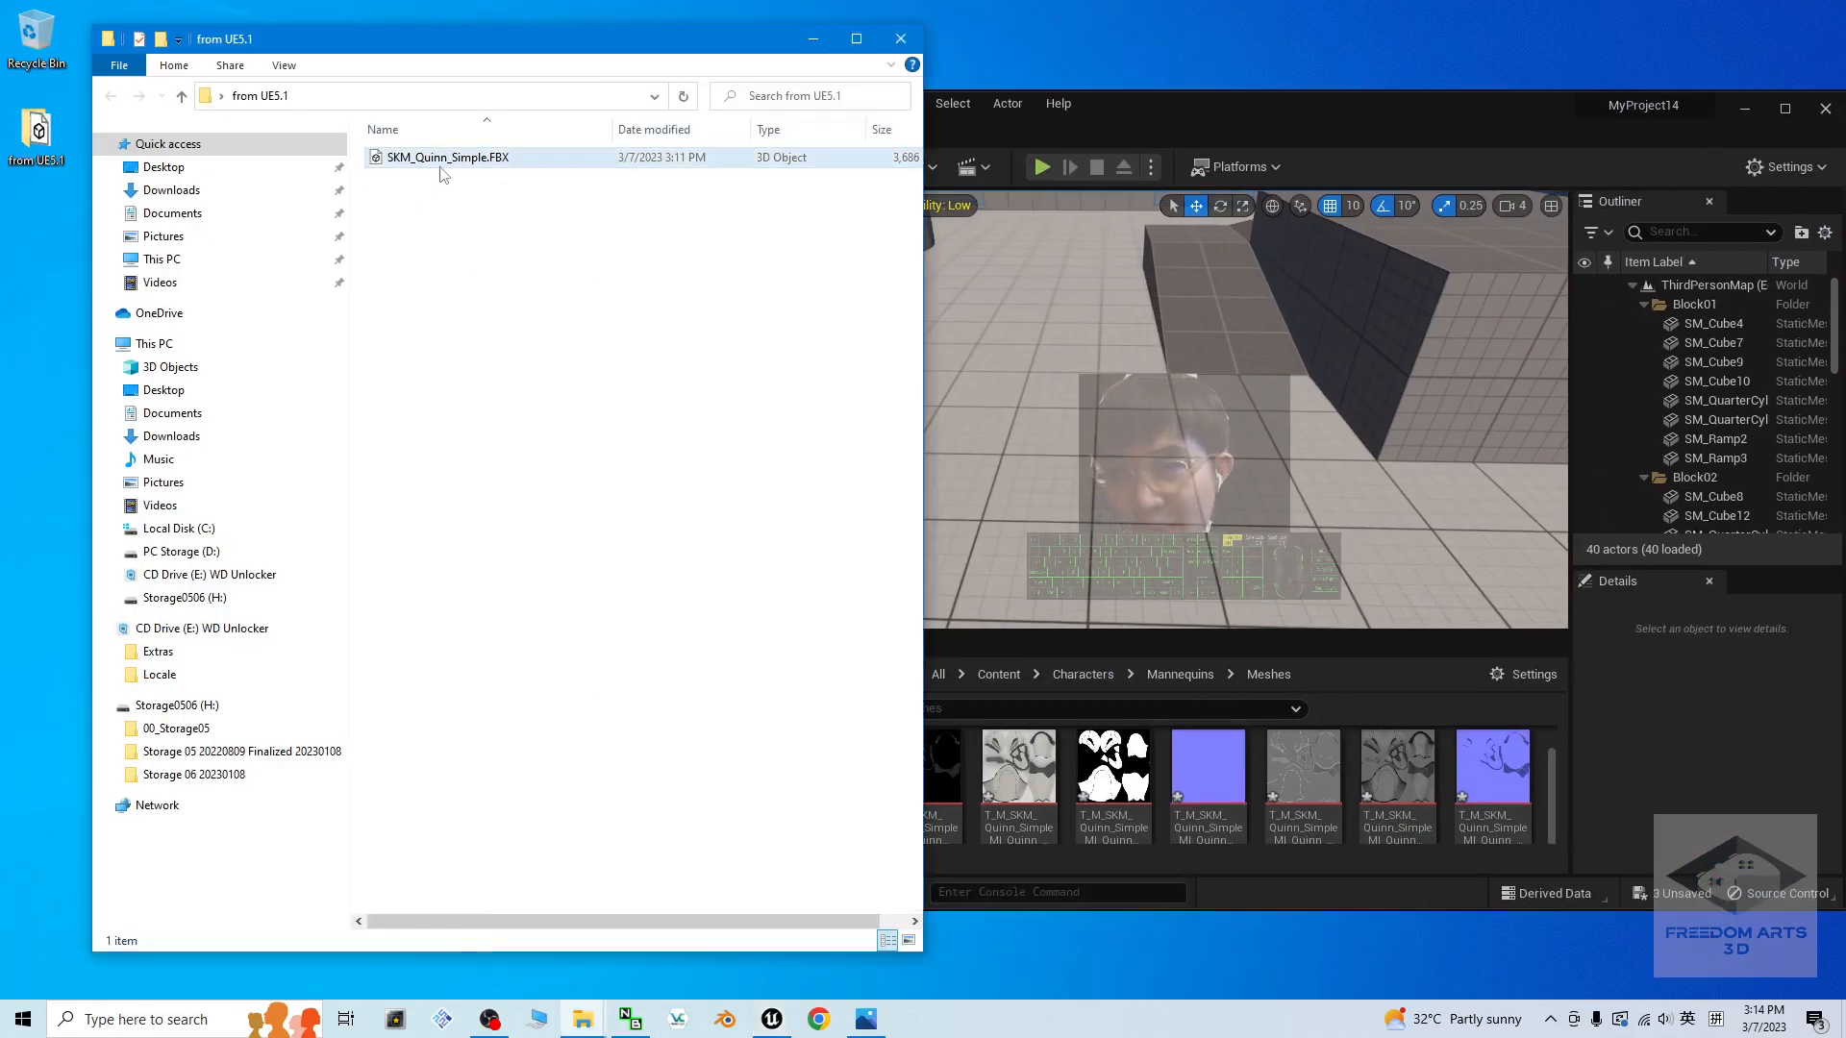
left_click(450, 417)
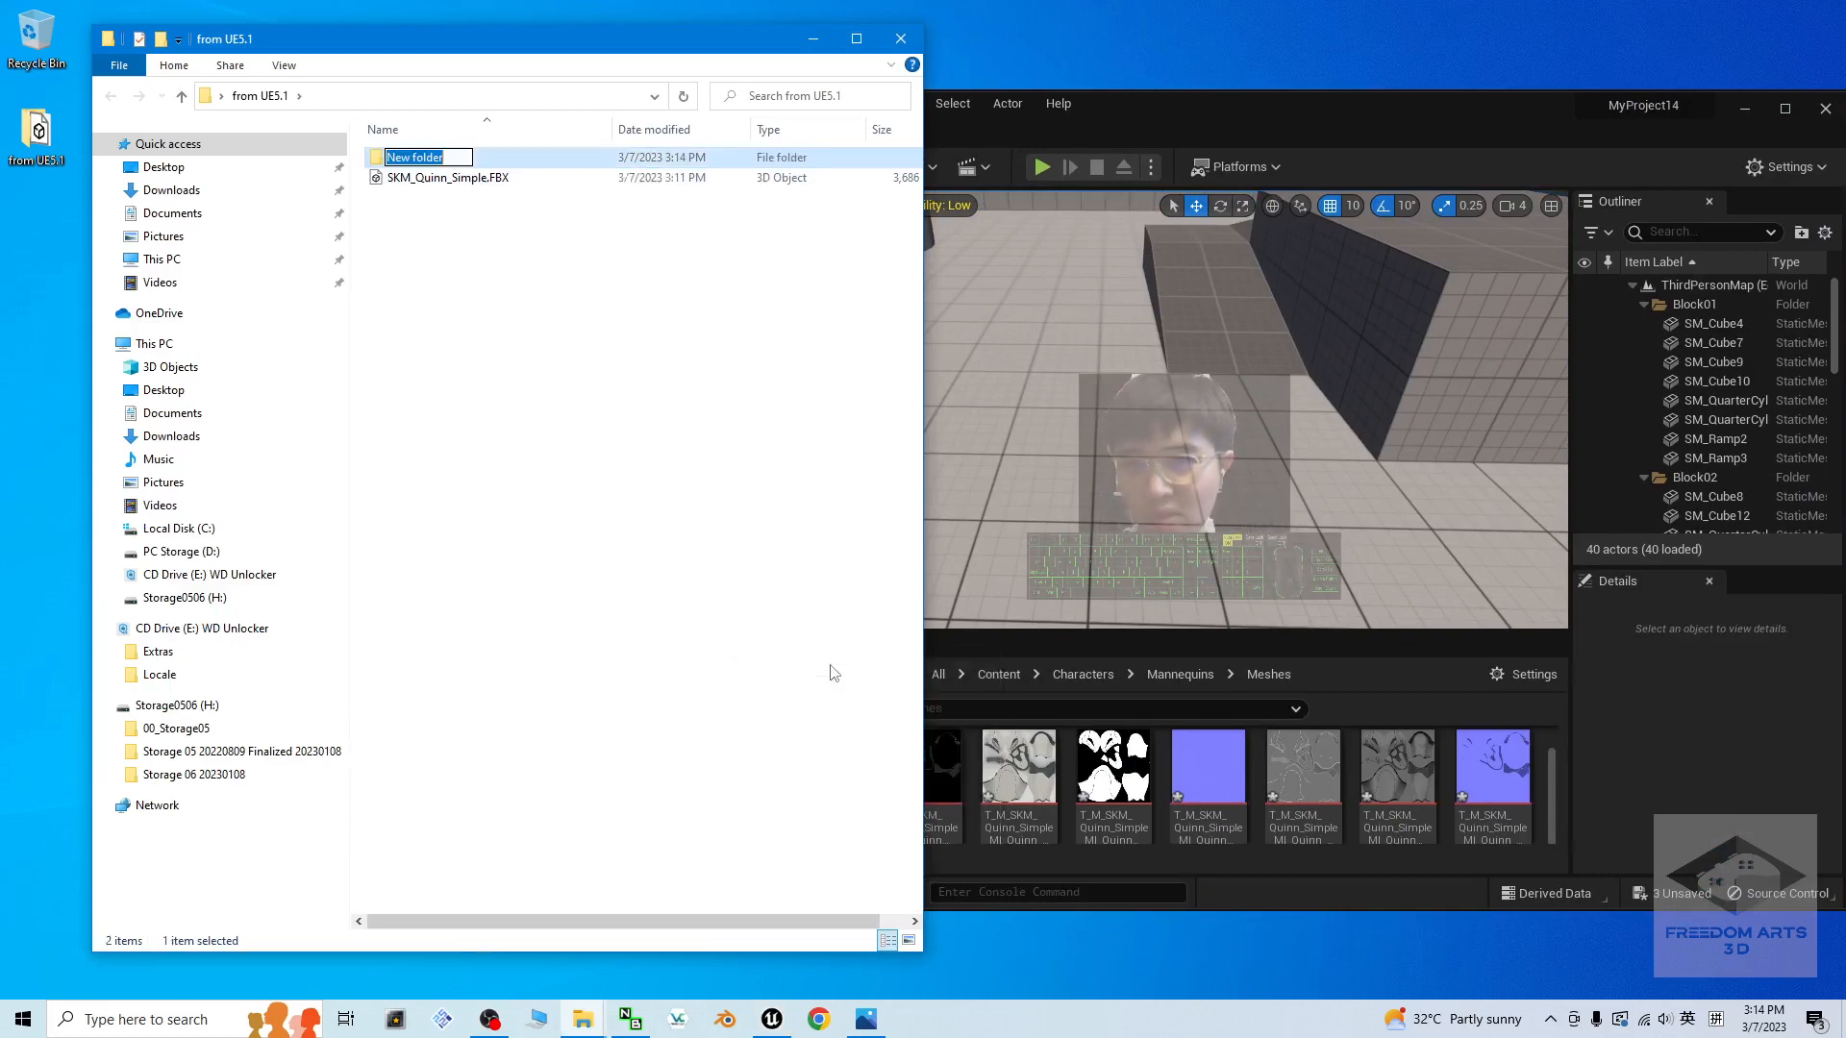
type("Texture")
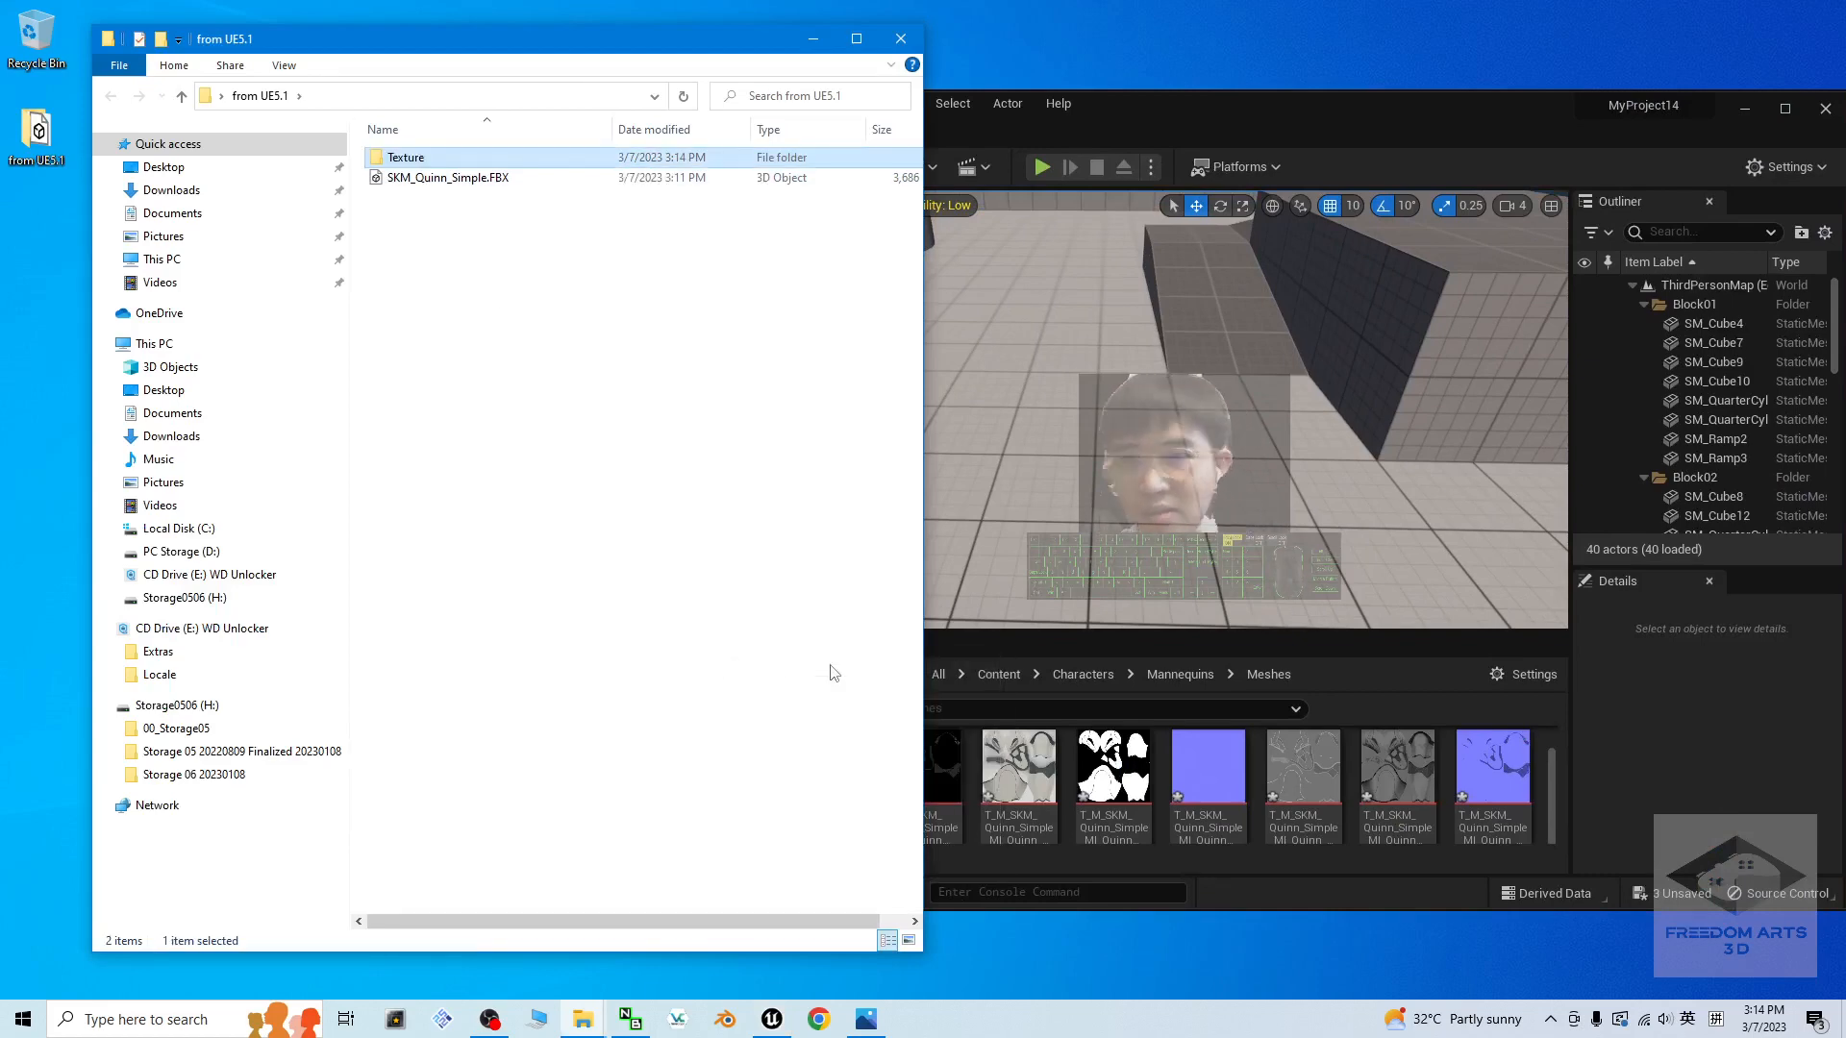
double_click(405, 156)
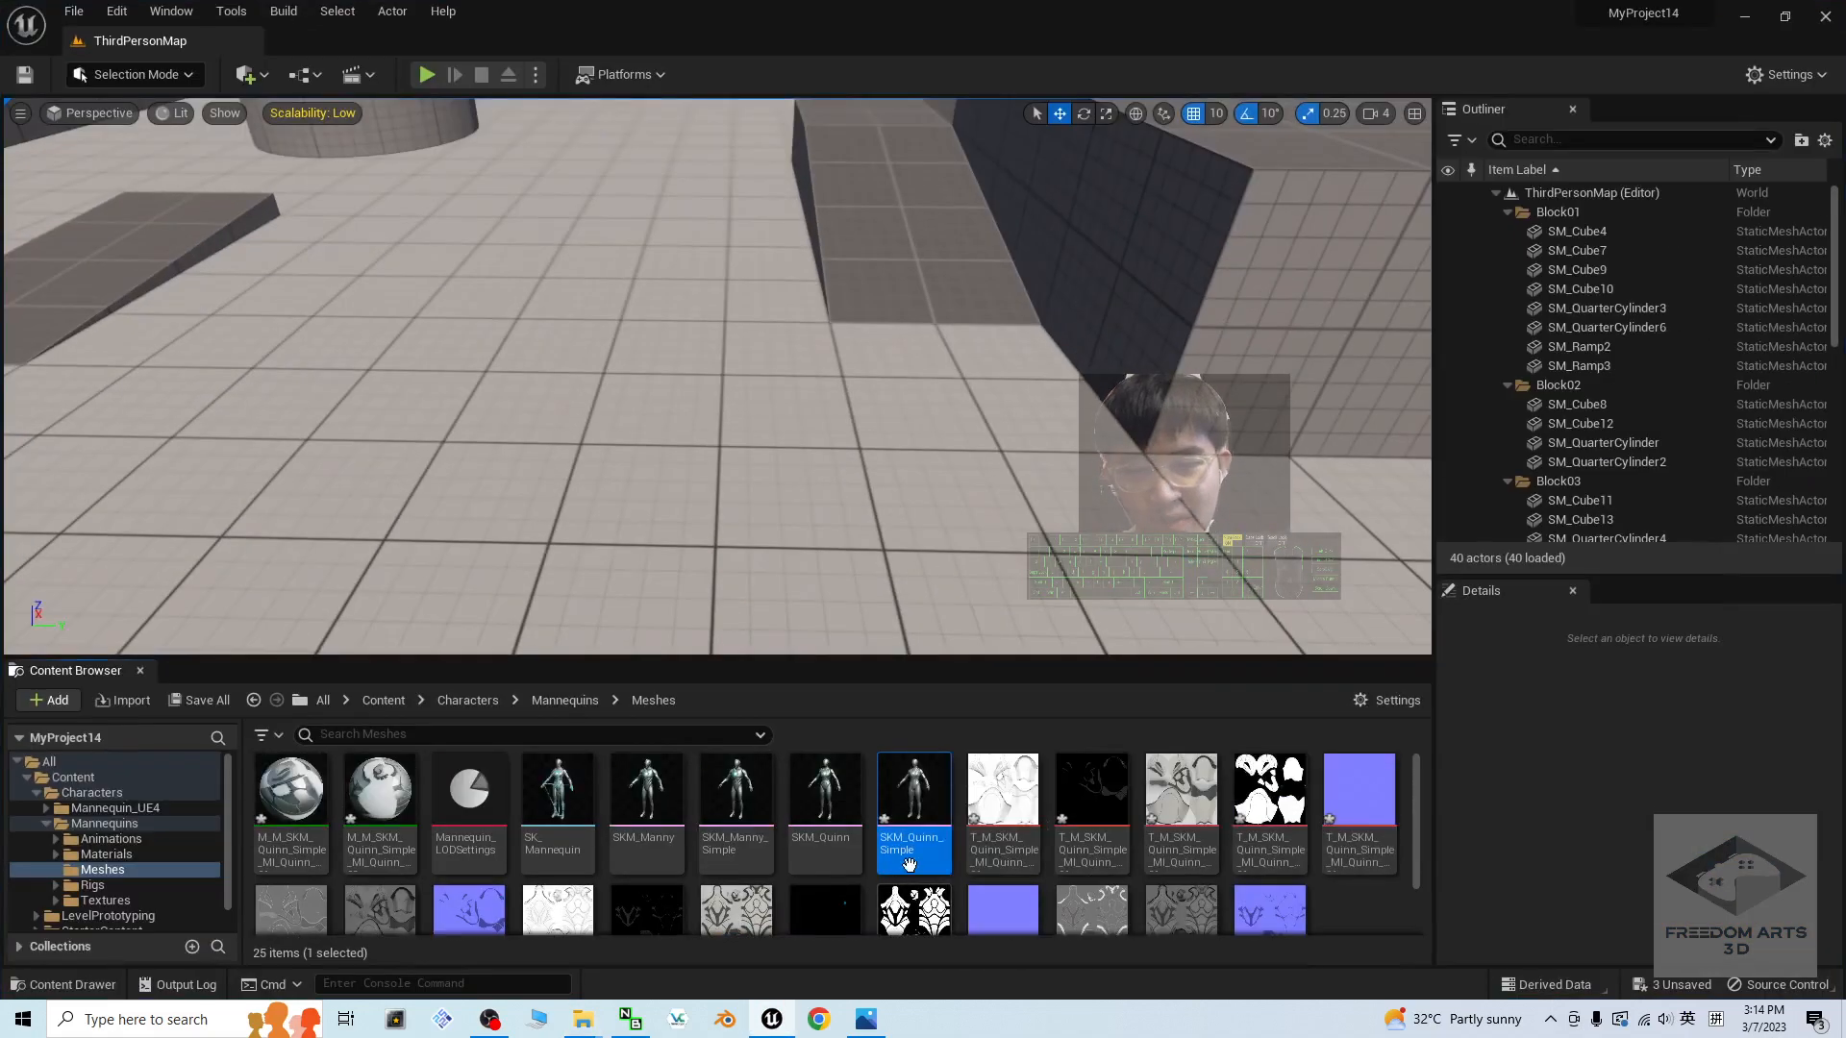
mouse_move(1002, 812)
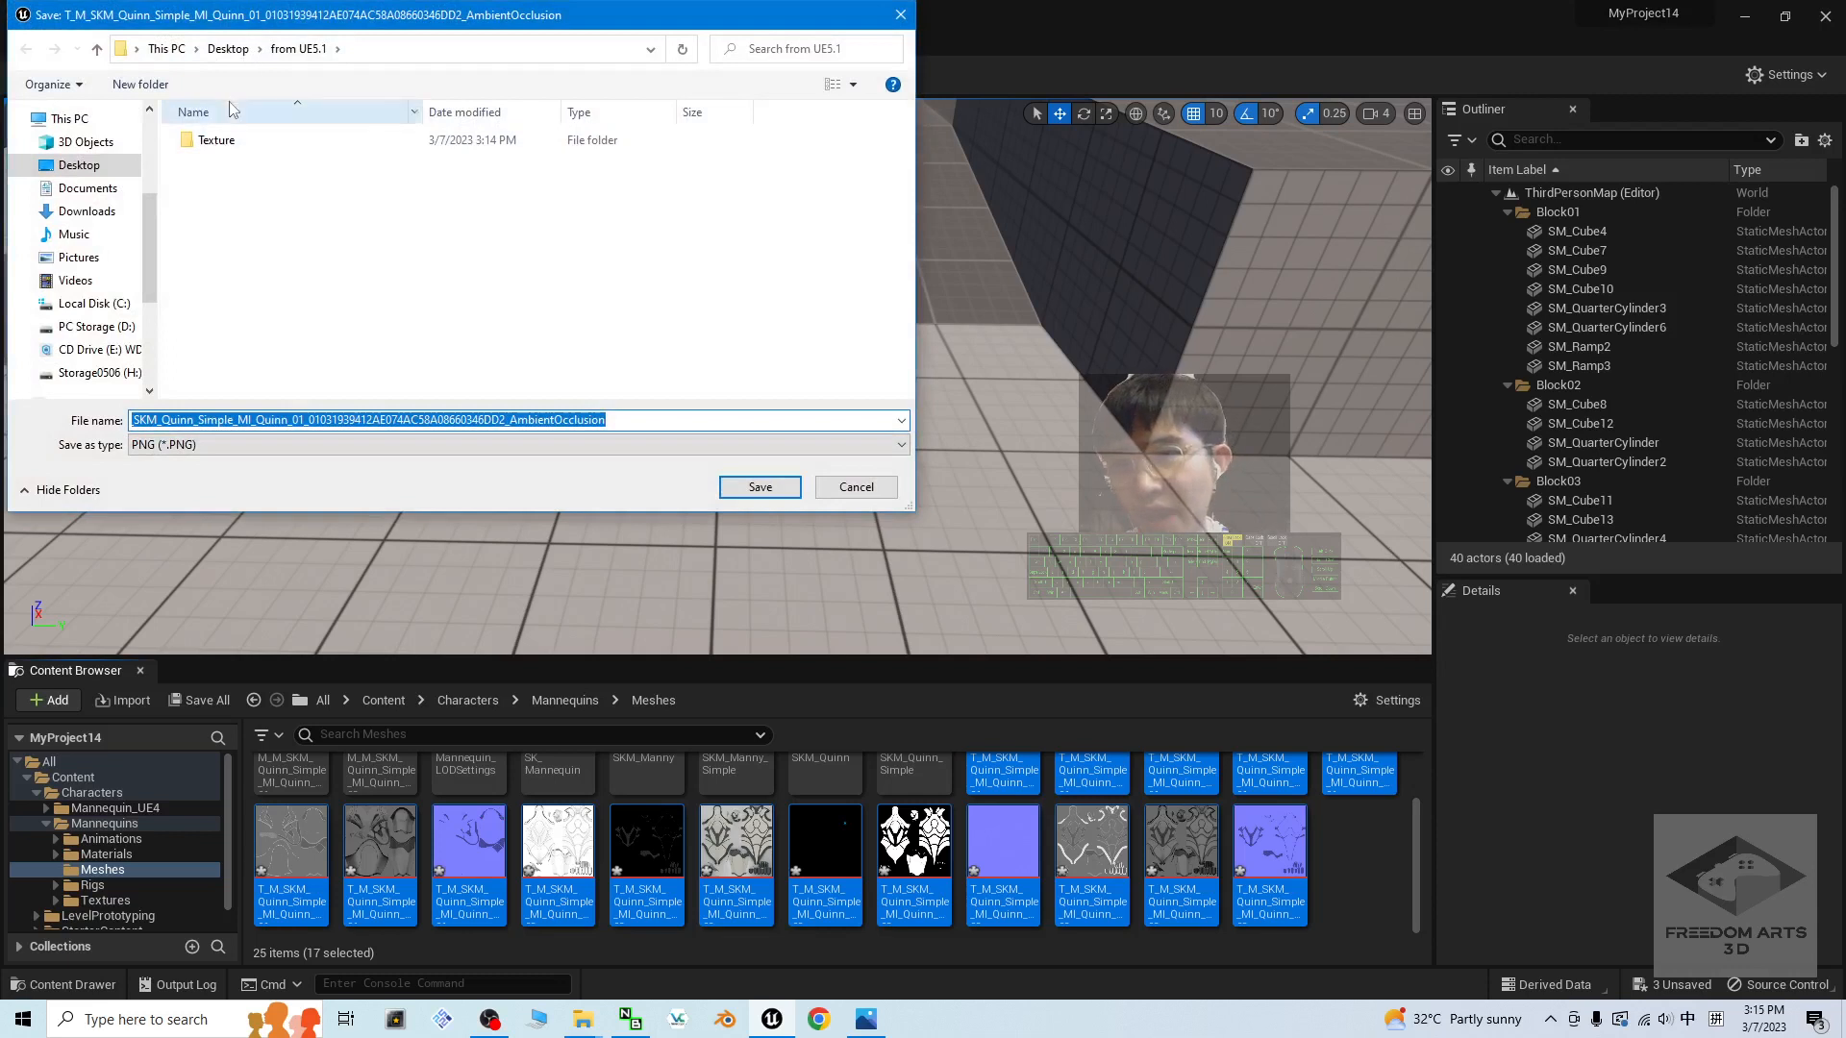
Step: Choose the Texture folder as export destination with PNG as the file format
left_click(215, 138)
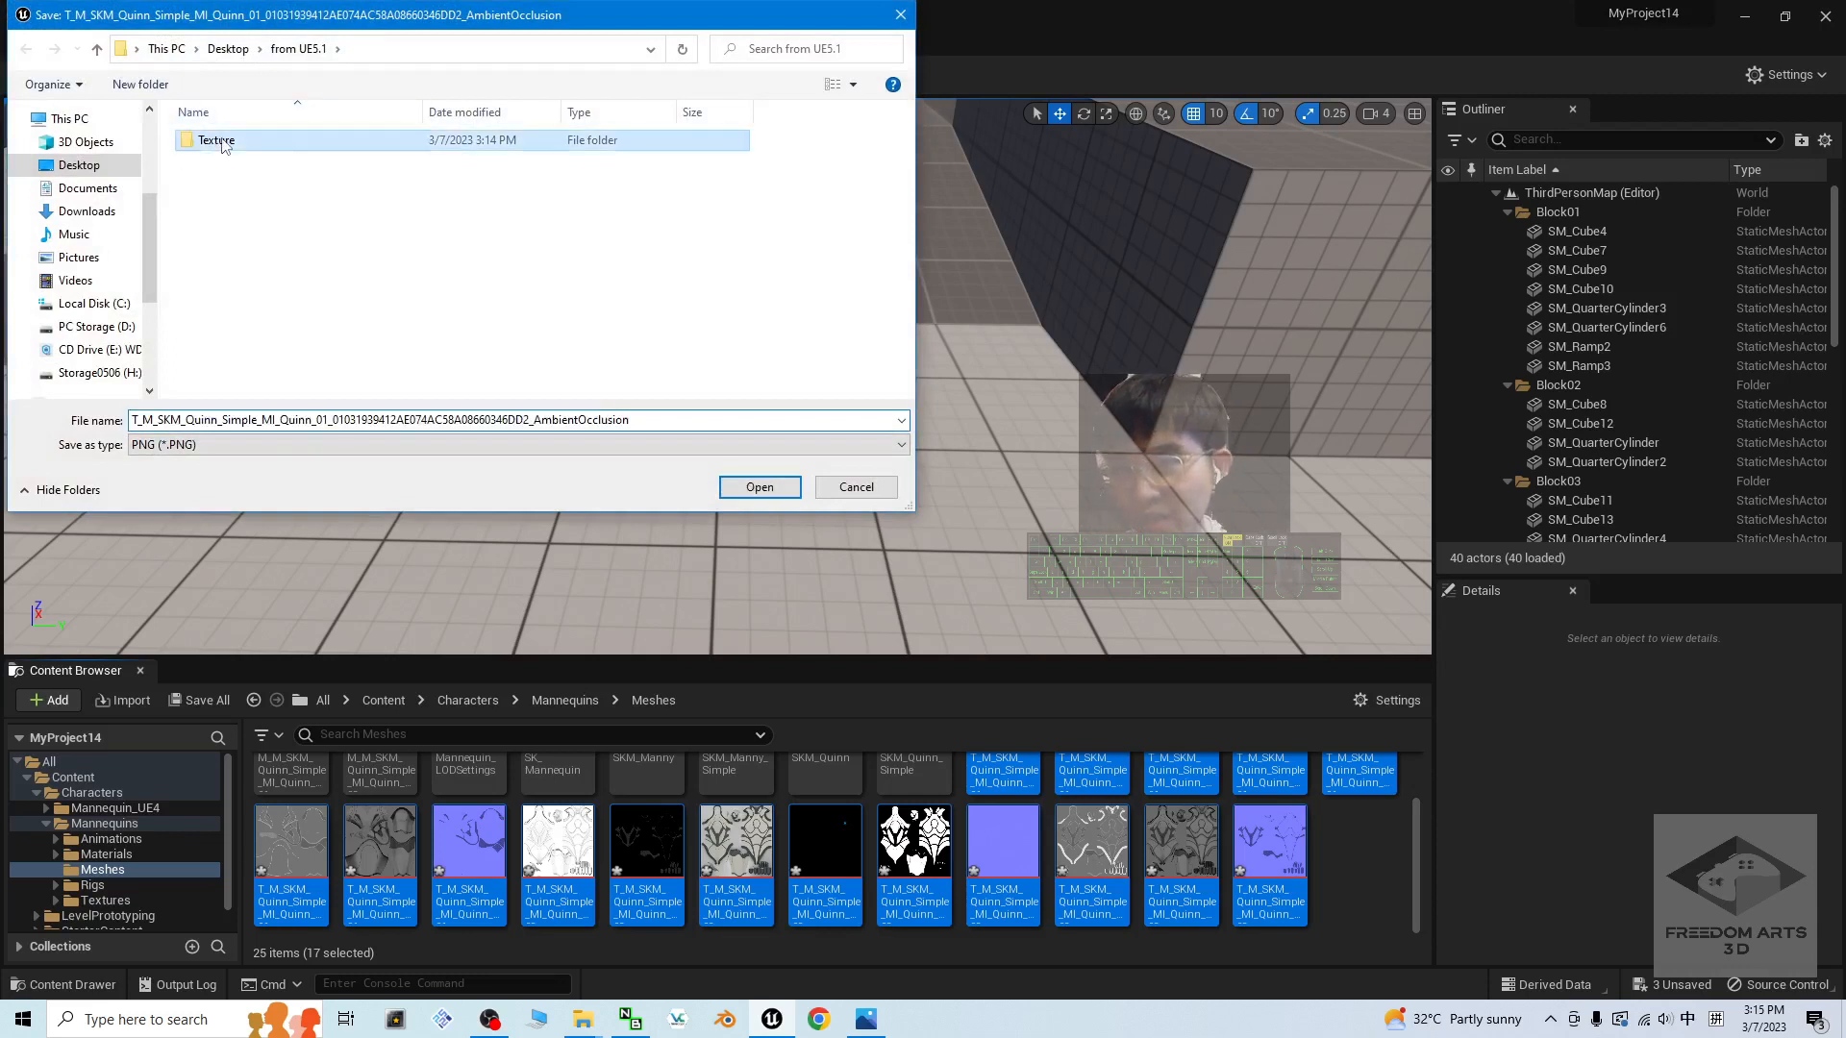
double_click(217, 141)
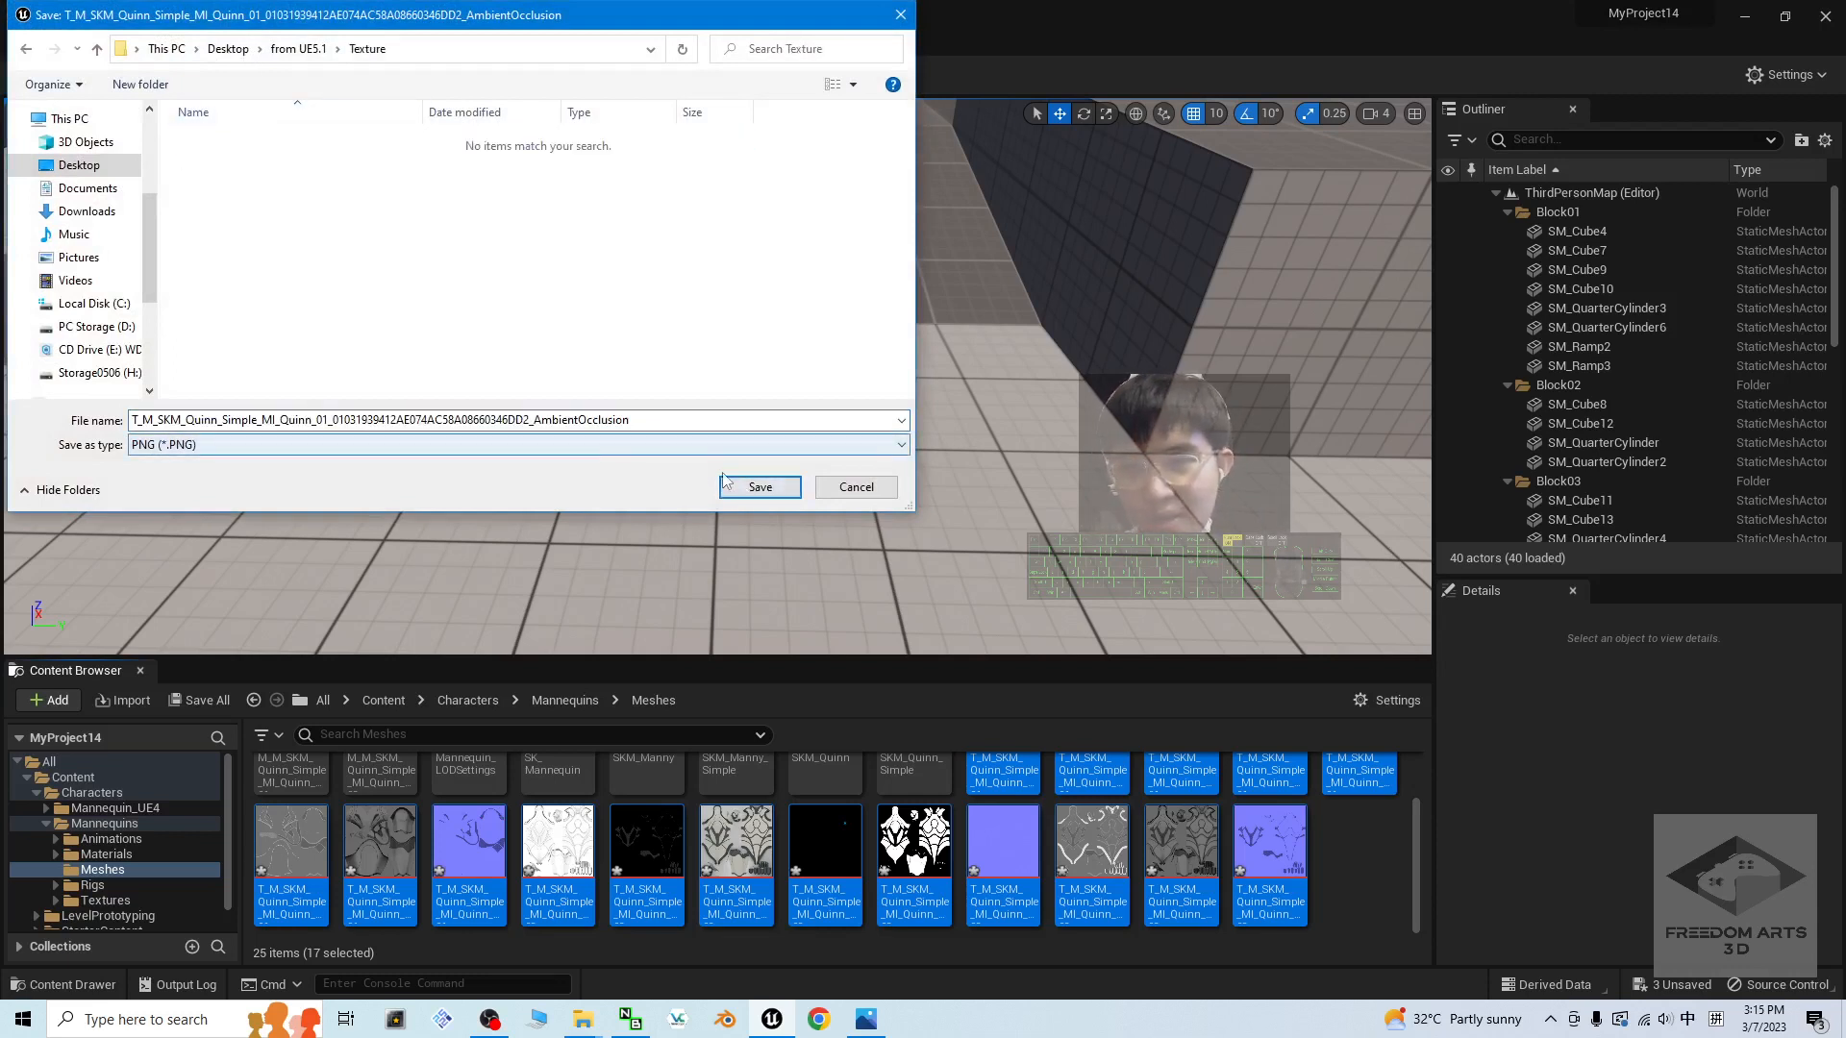
left_click(515, 444)
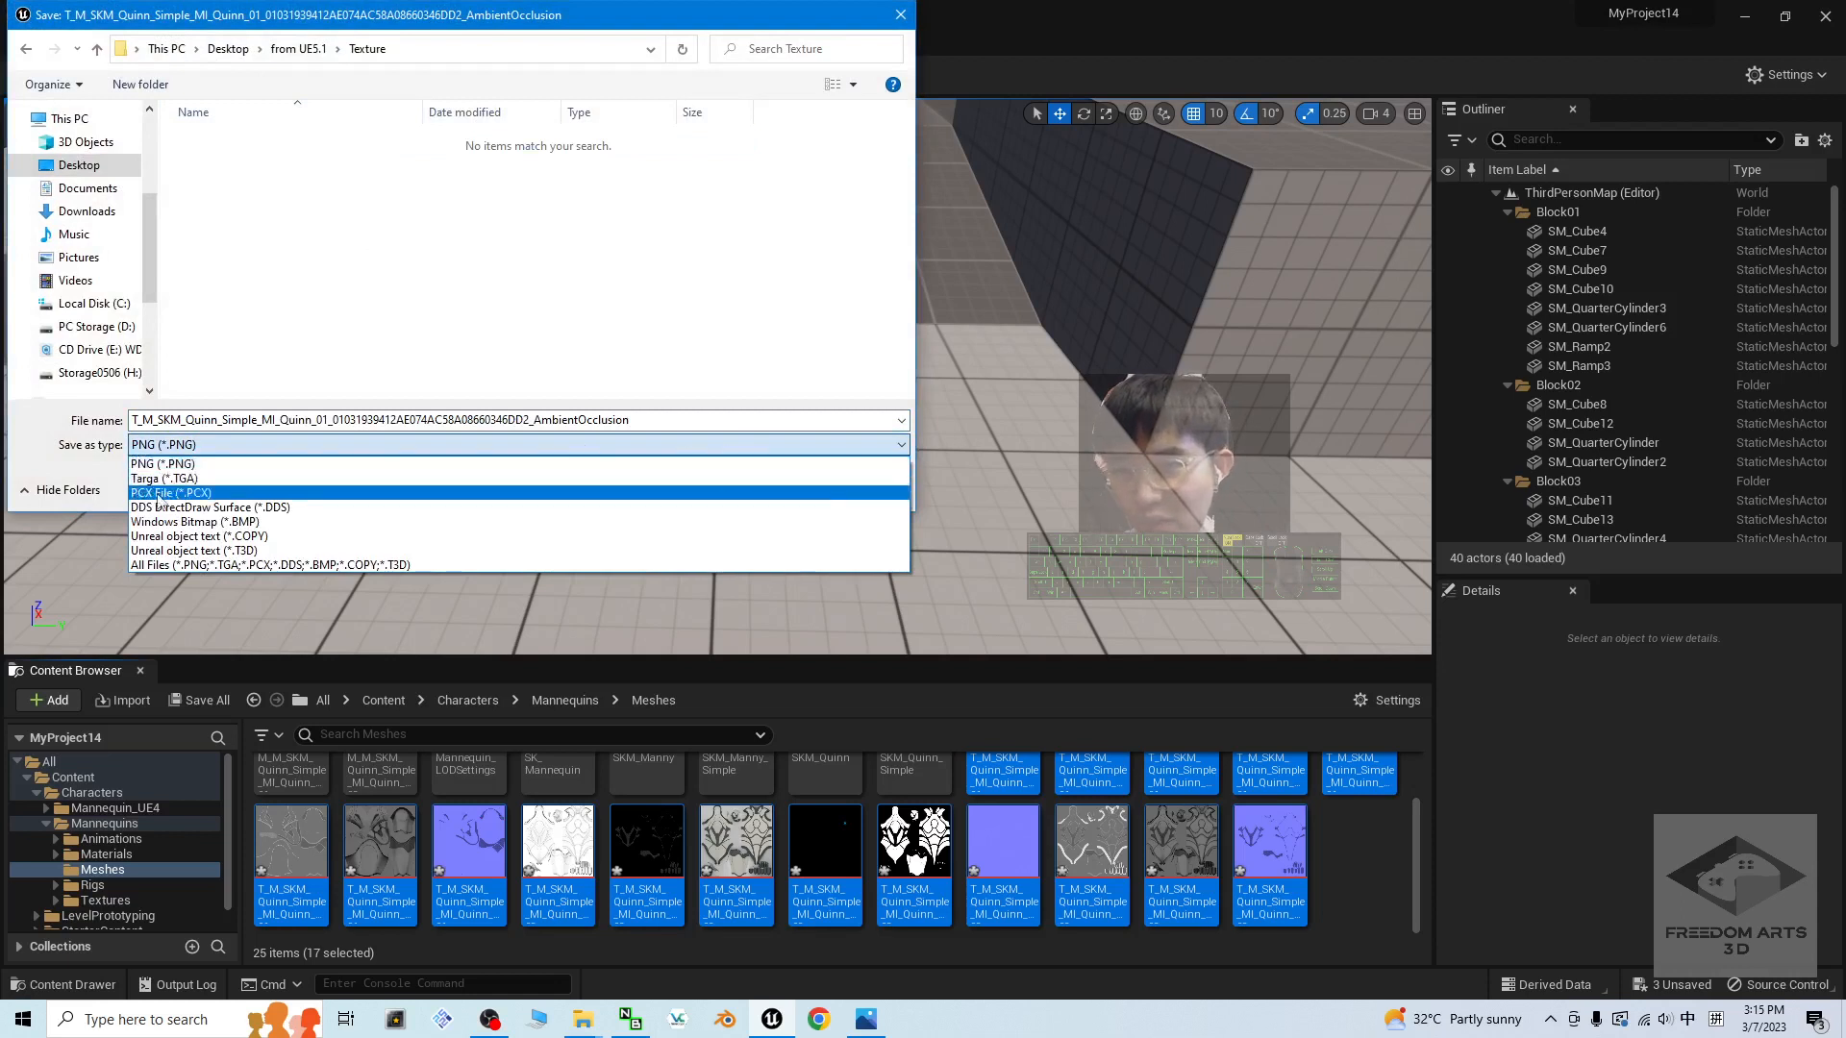
mouse_move(200, 464)
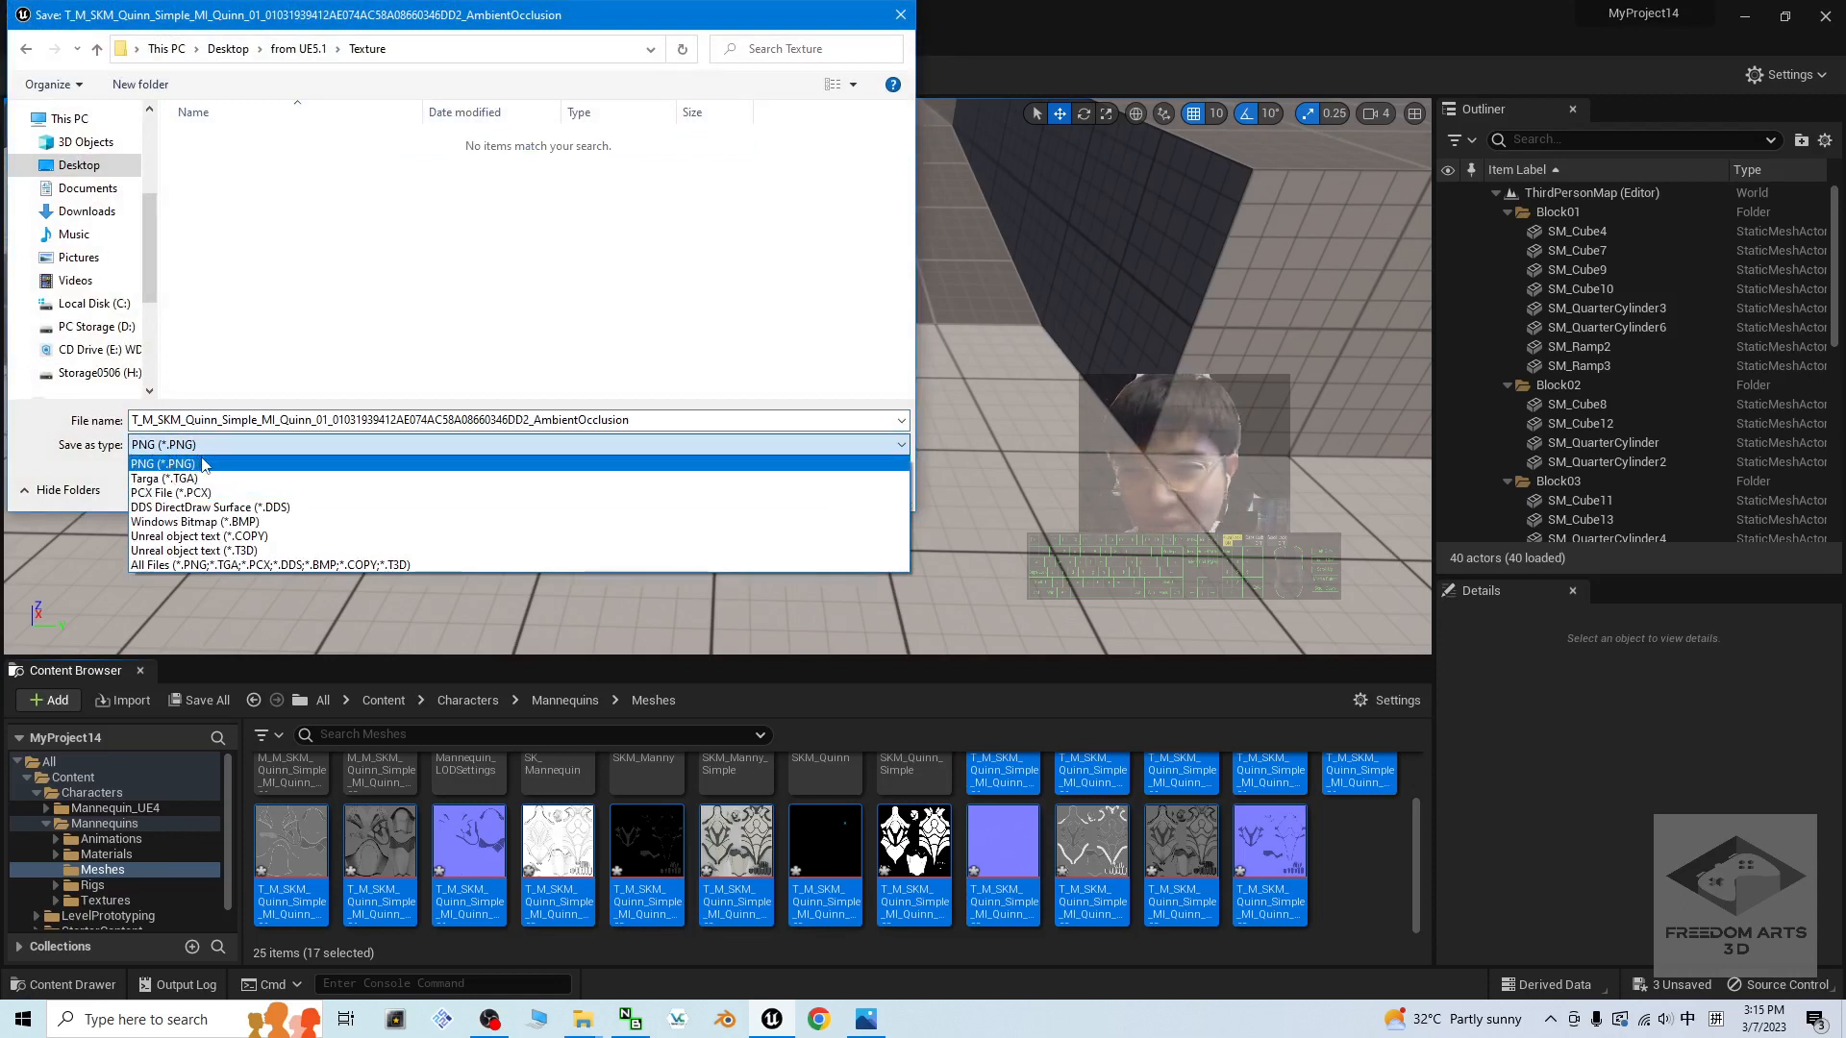
left_click(161, 463)
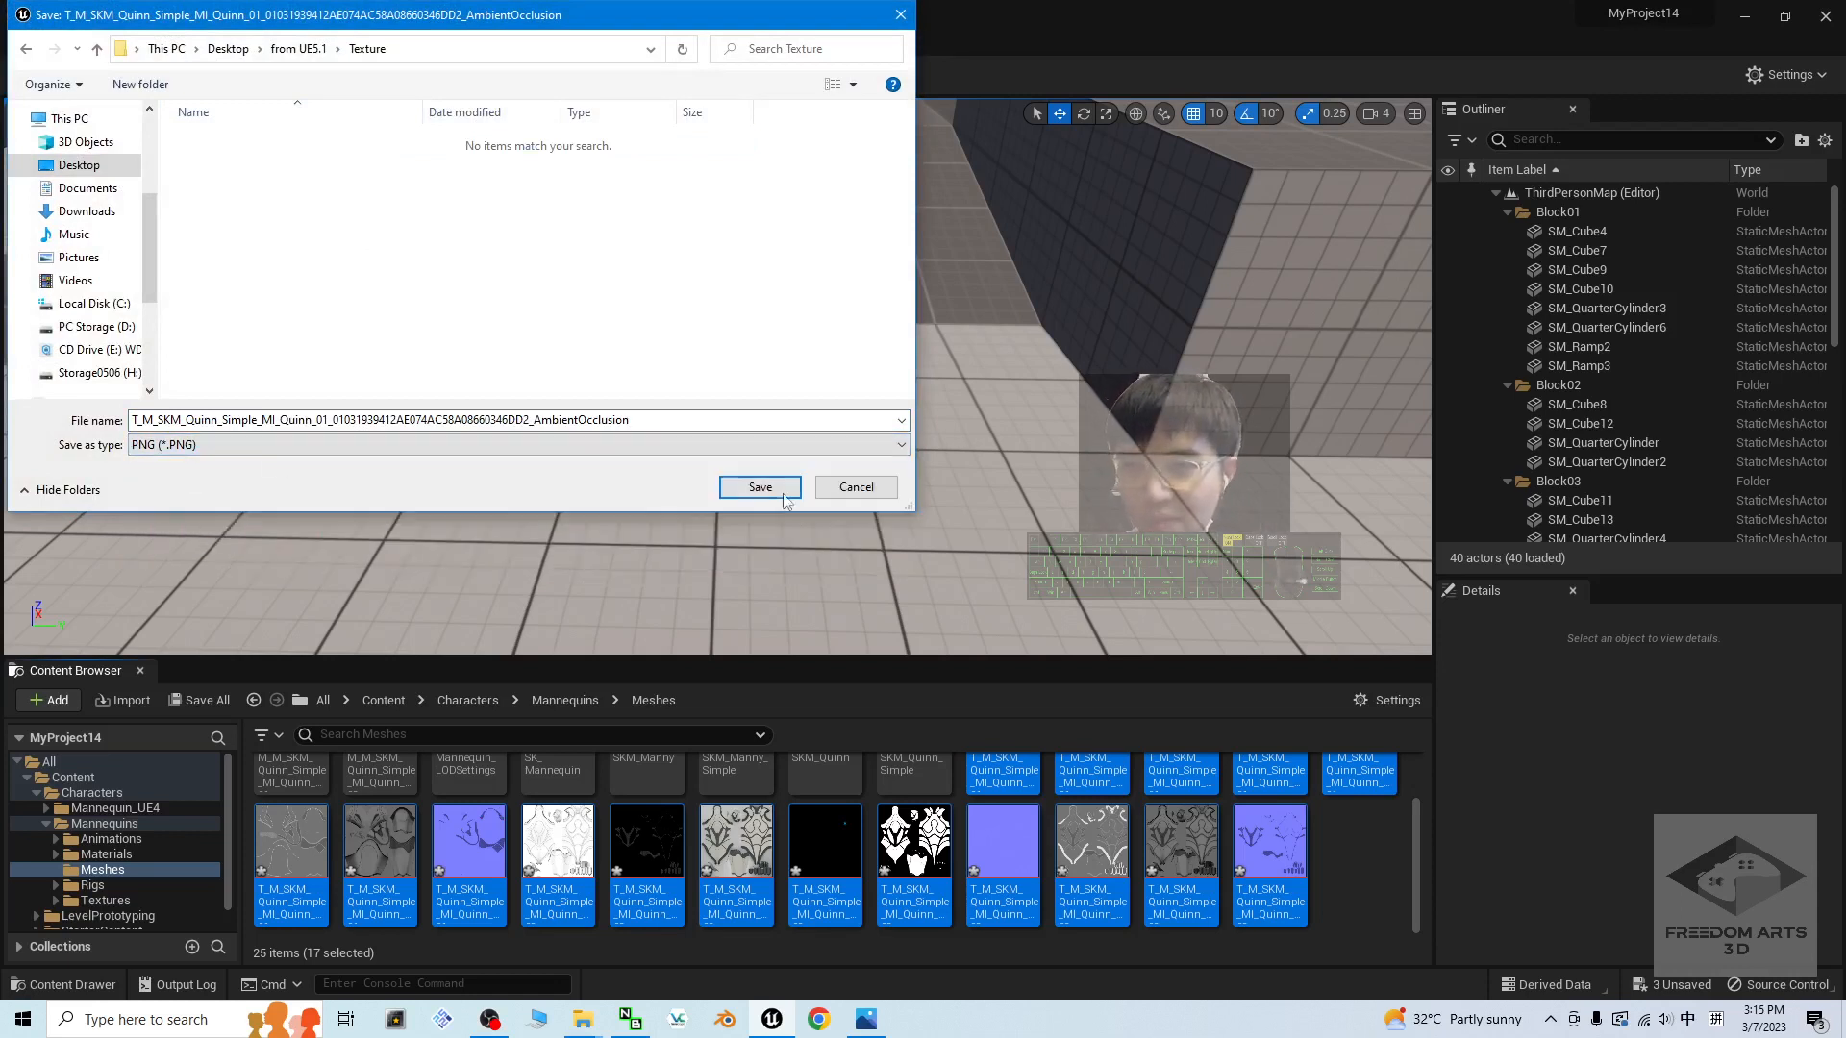
Step: Save the ambient occlusion, BaseColor, Specular, EmissiveColor and Roughness texture PNGs
left_click(760, 486)
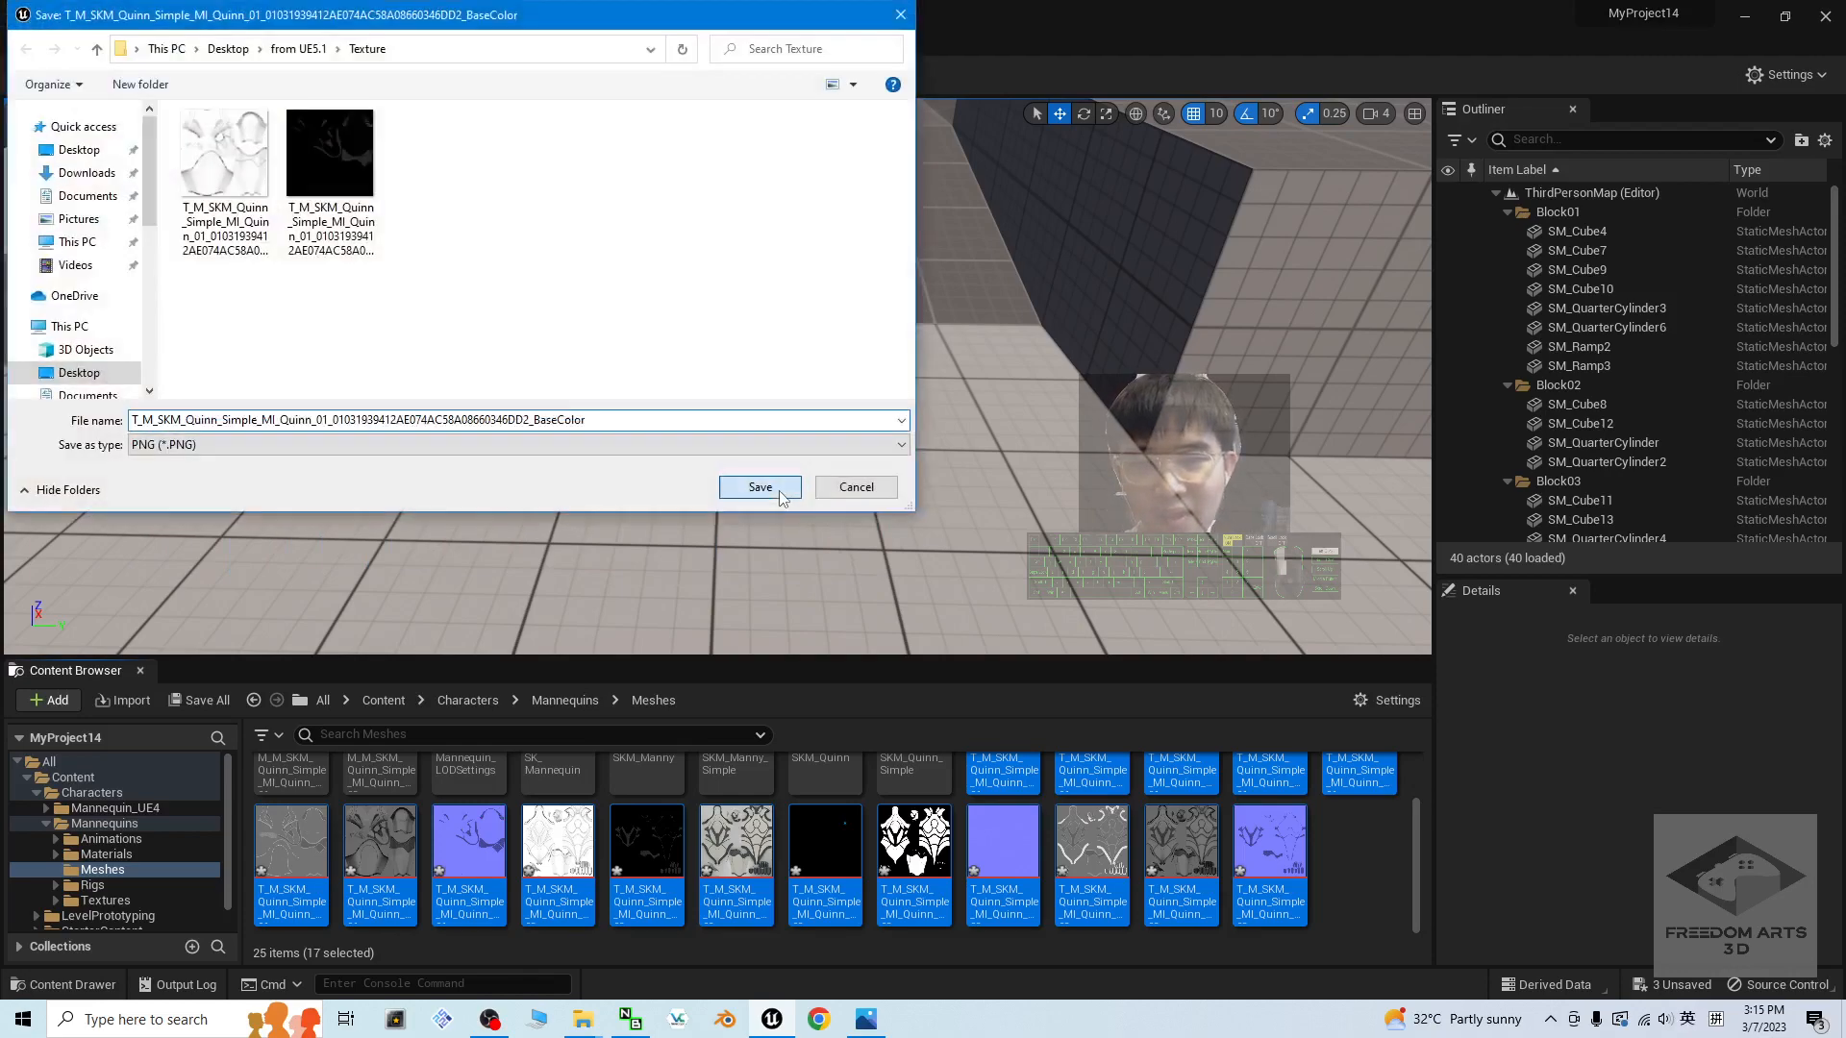
left_click(759, 486)
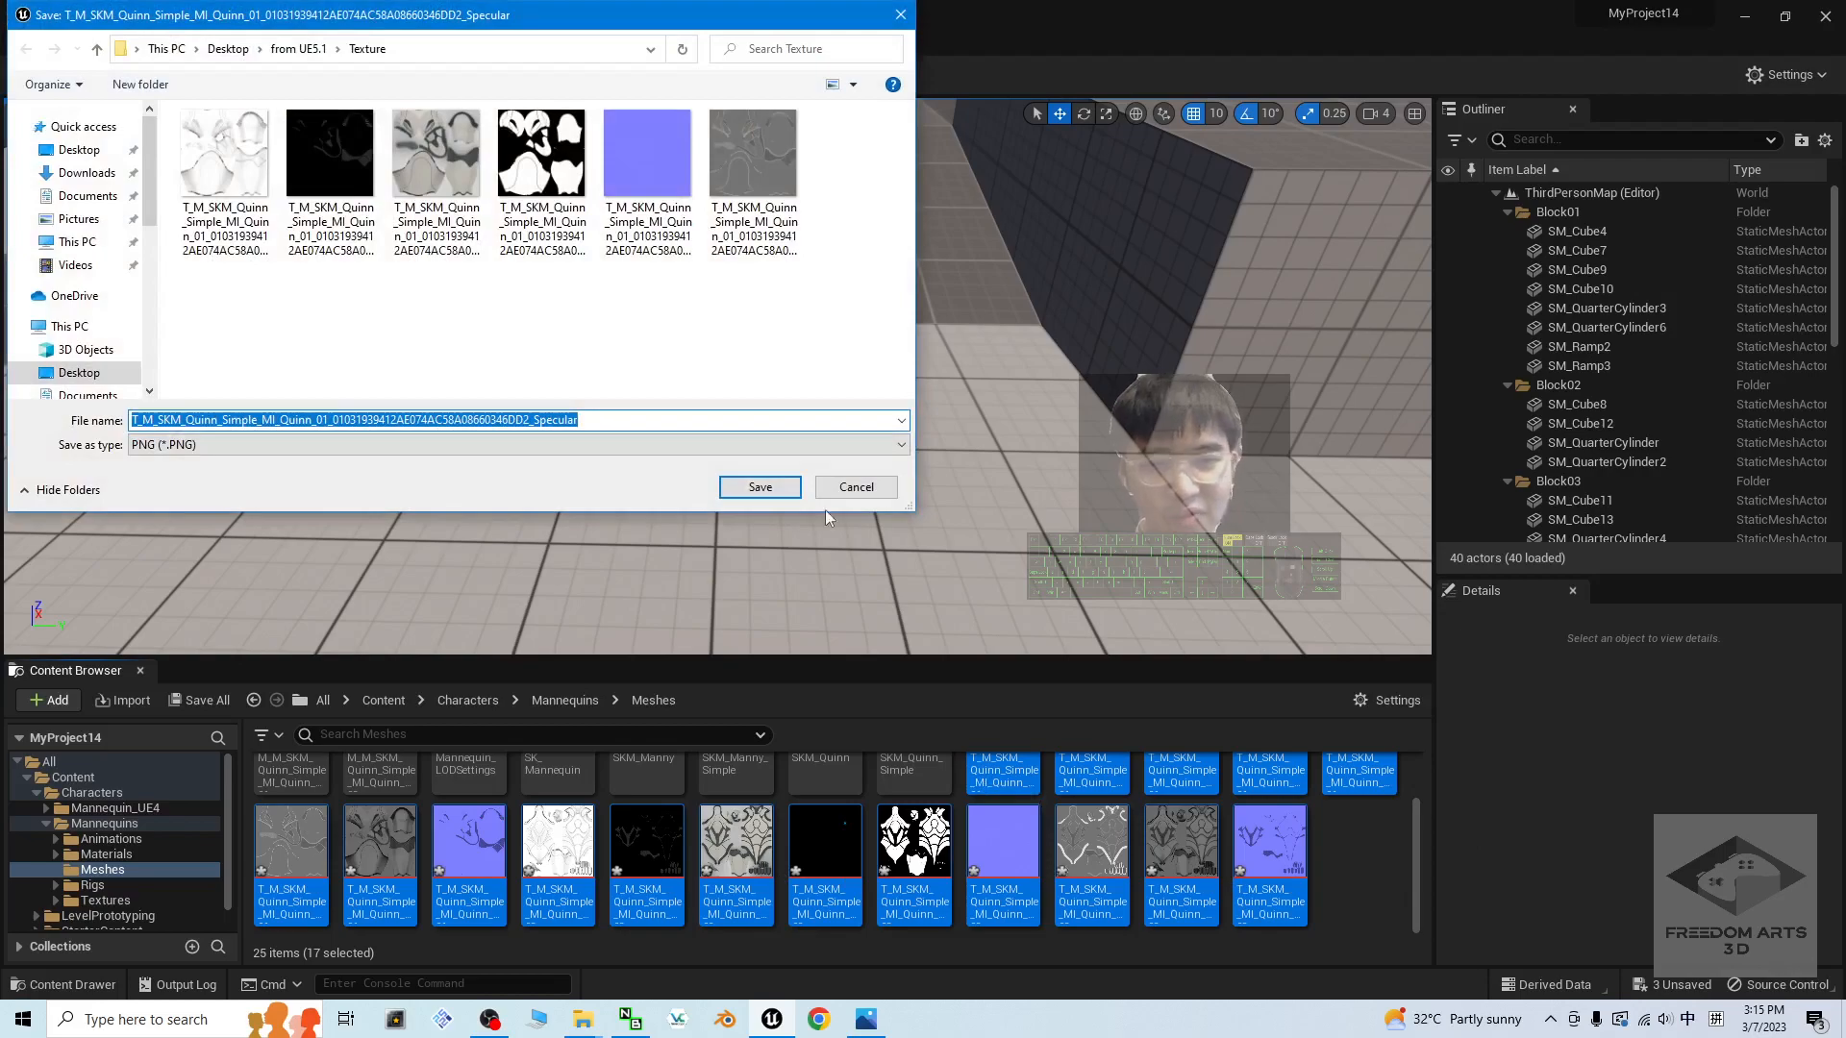
left_click(760, 486)
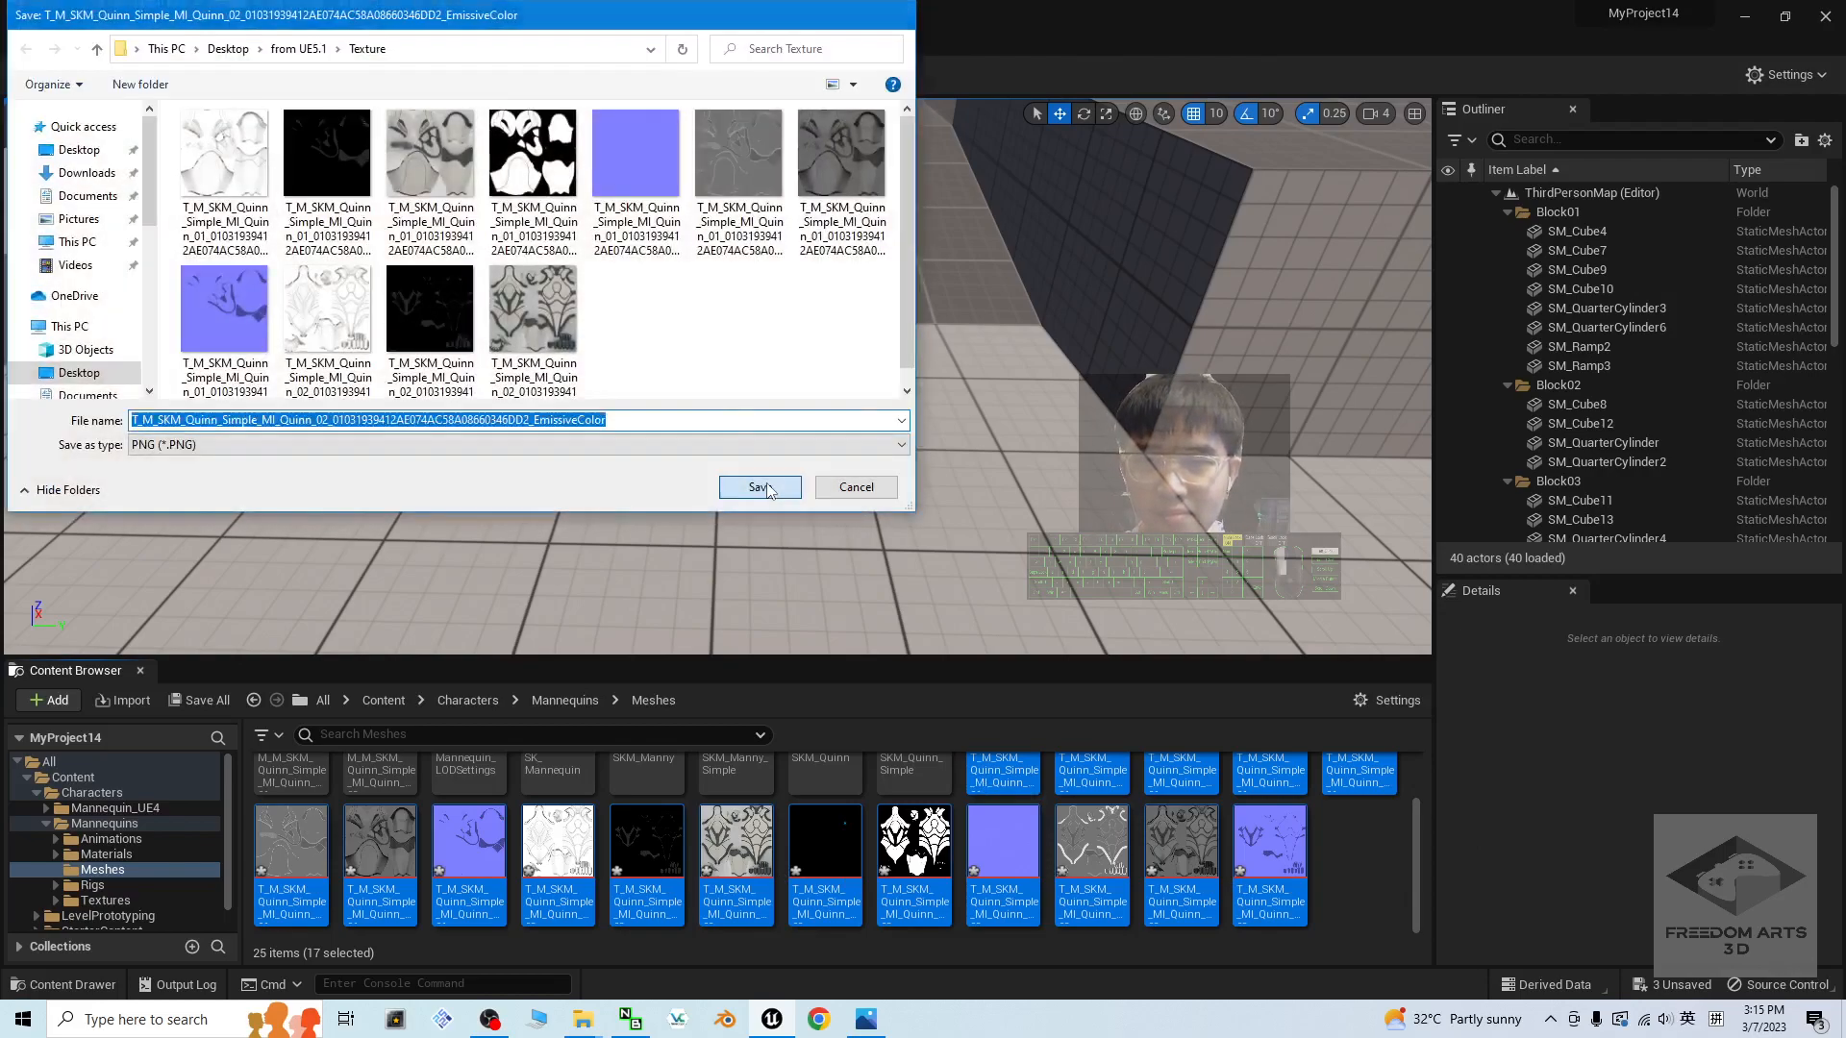
left_click(758, 486)
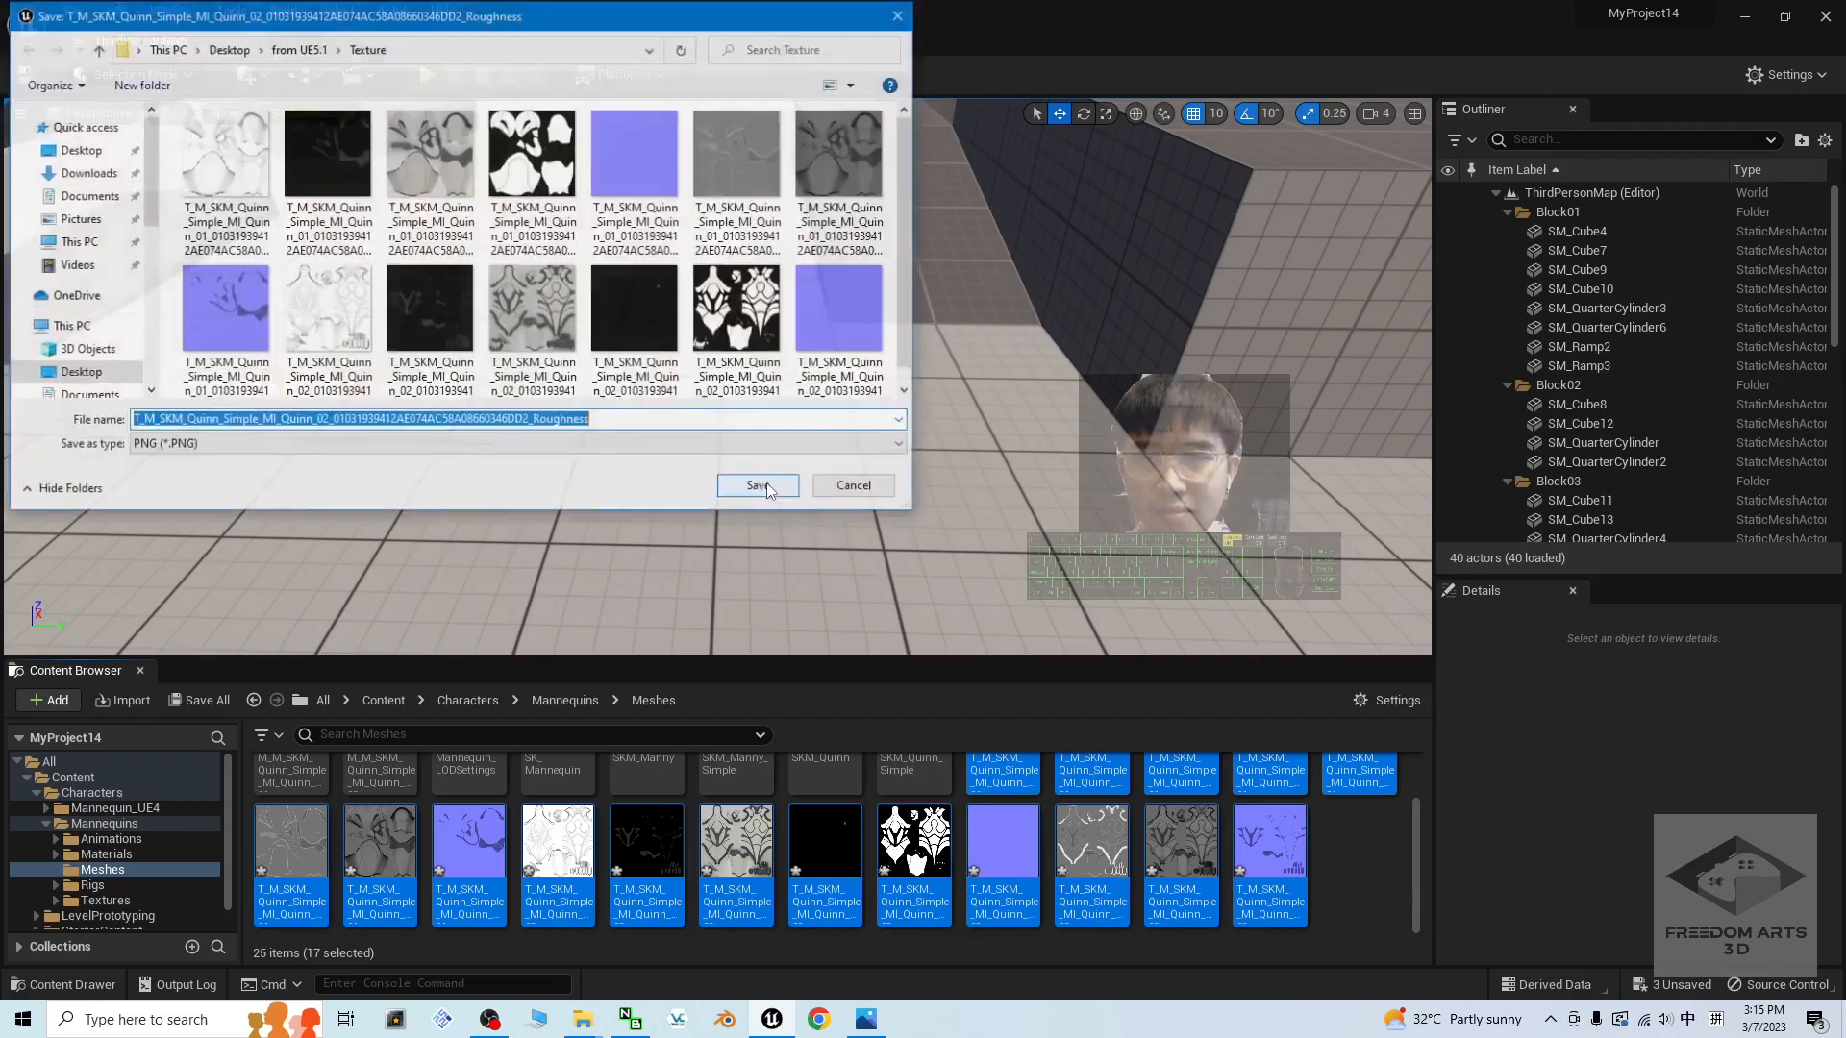
left_click(754, 484)
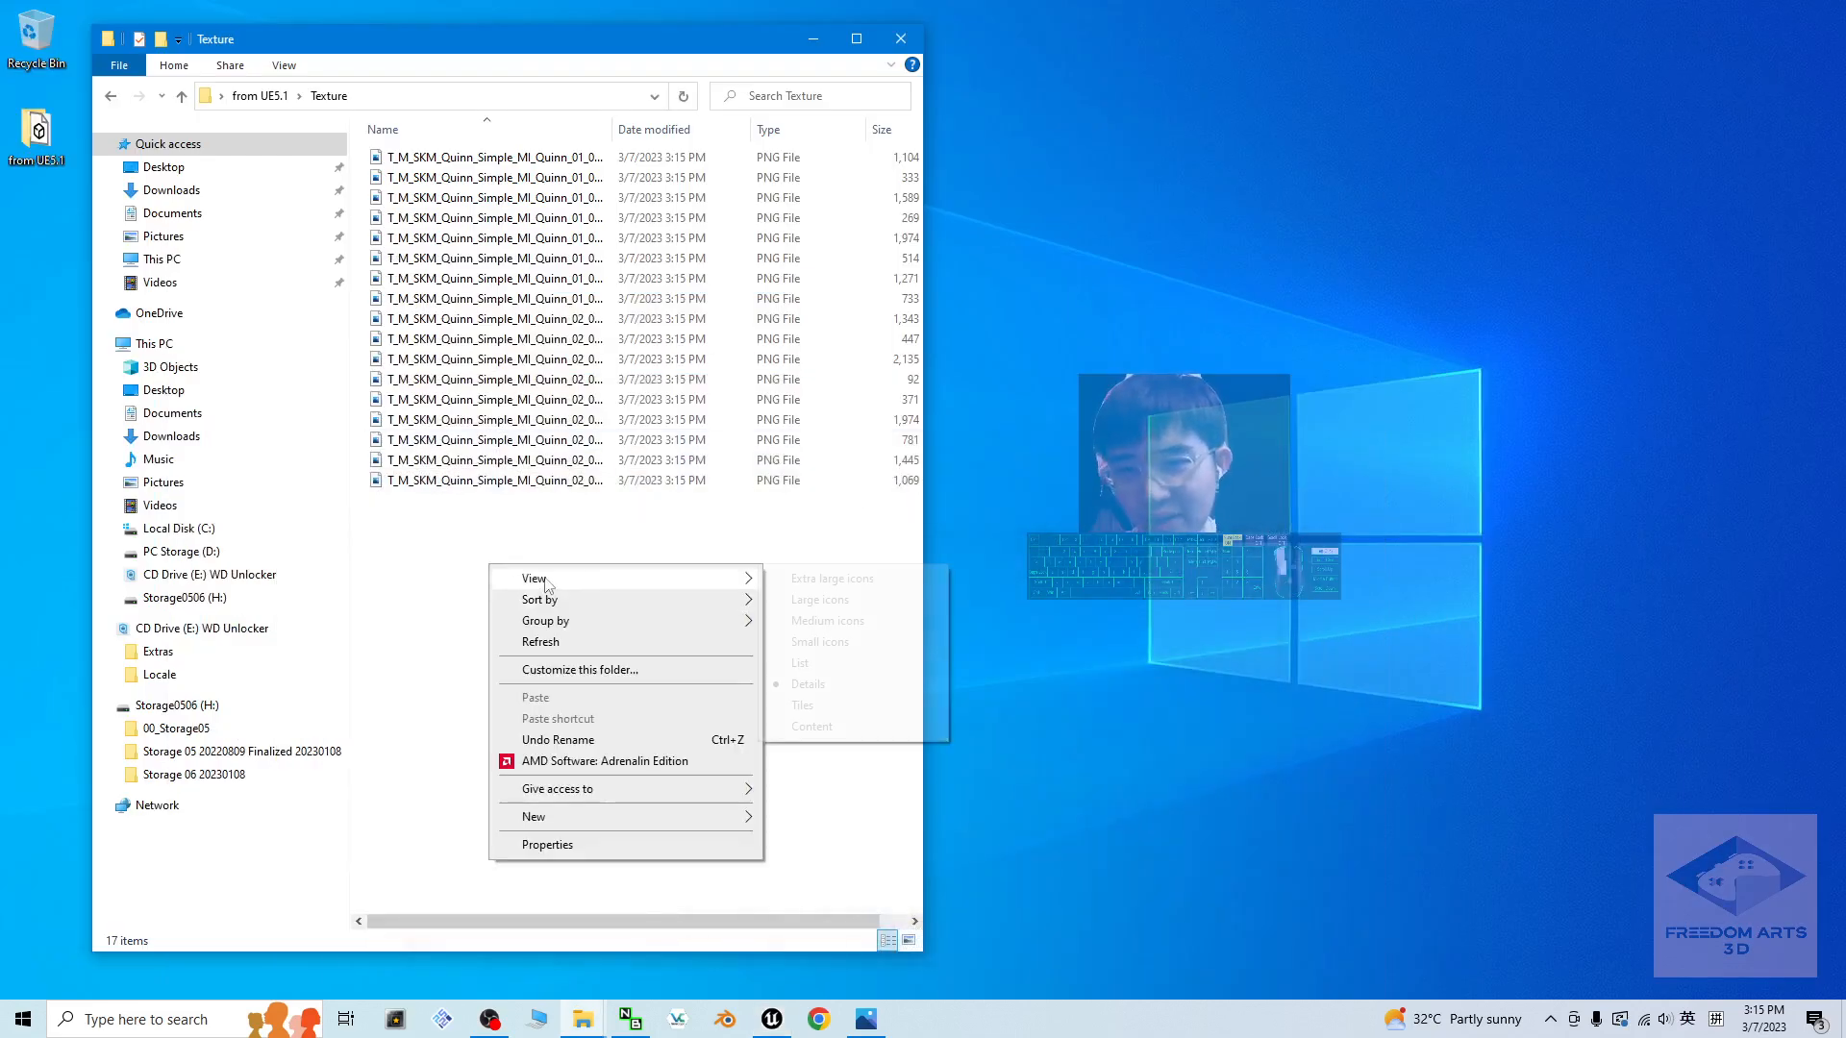
Step: Check a PNG's 2048×2048 size, preview the Quinn_02 BaseColor image, then return to the model folder
left_click(820, 600)
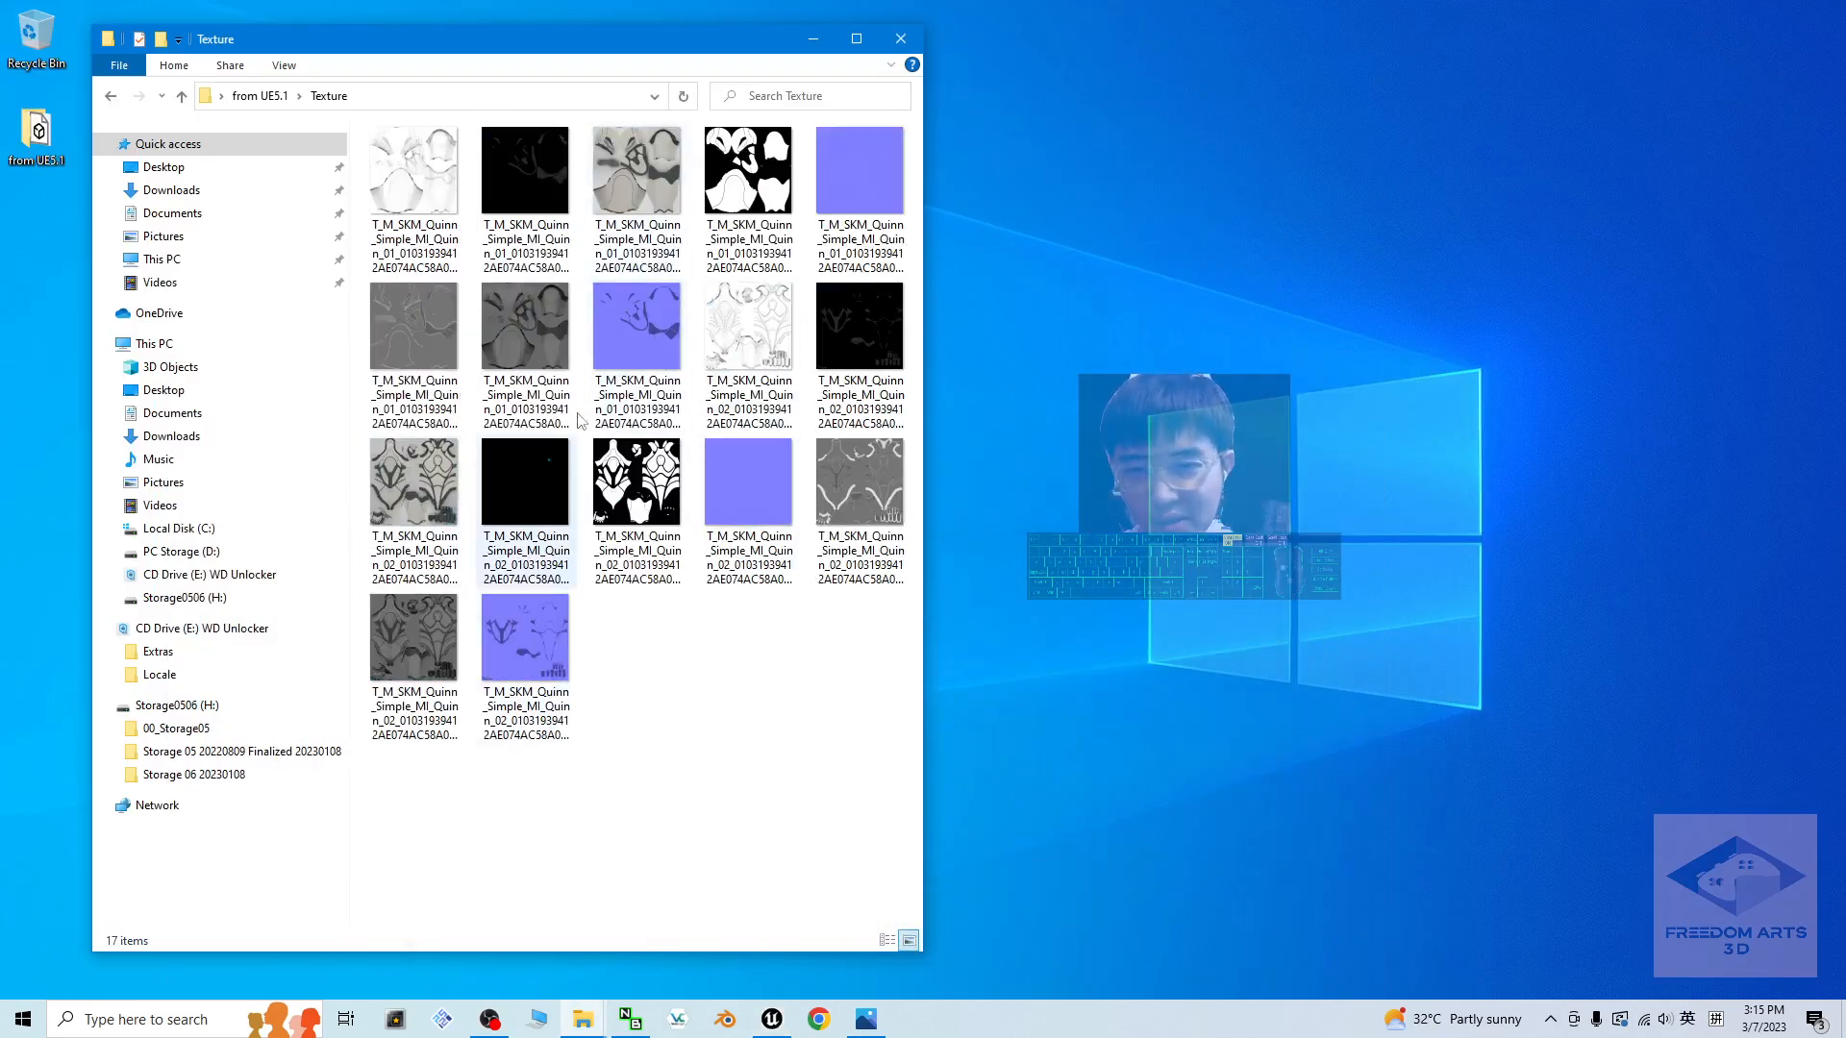
left_click(414, 483)
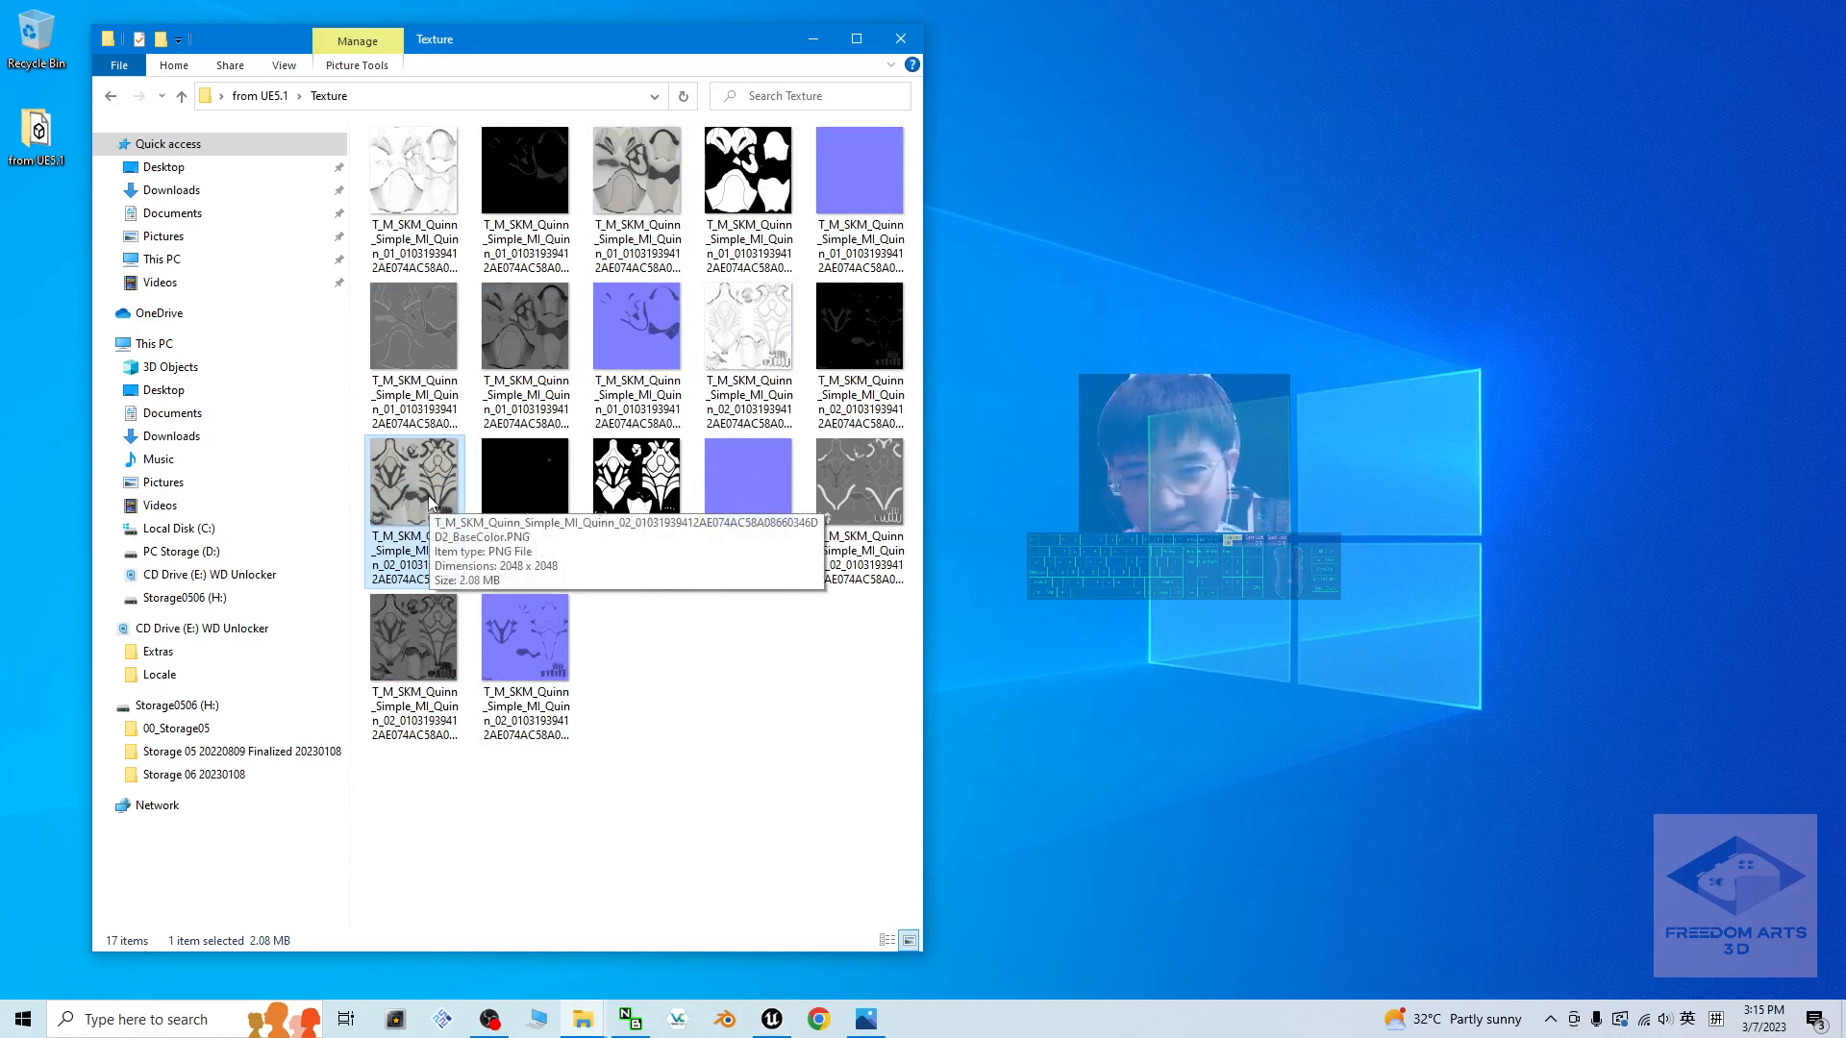
double_click(416, 475)
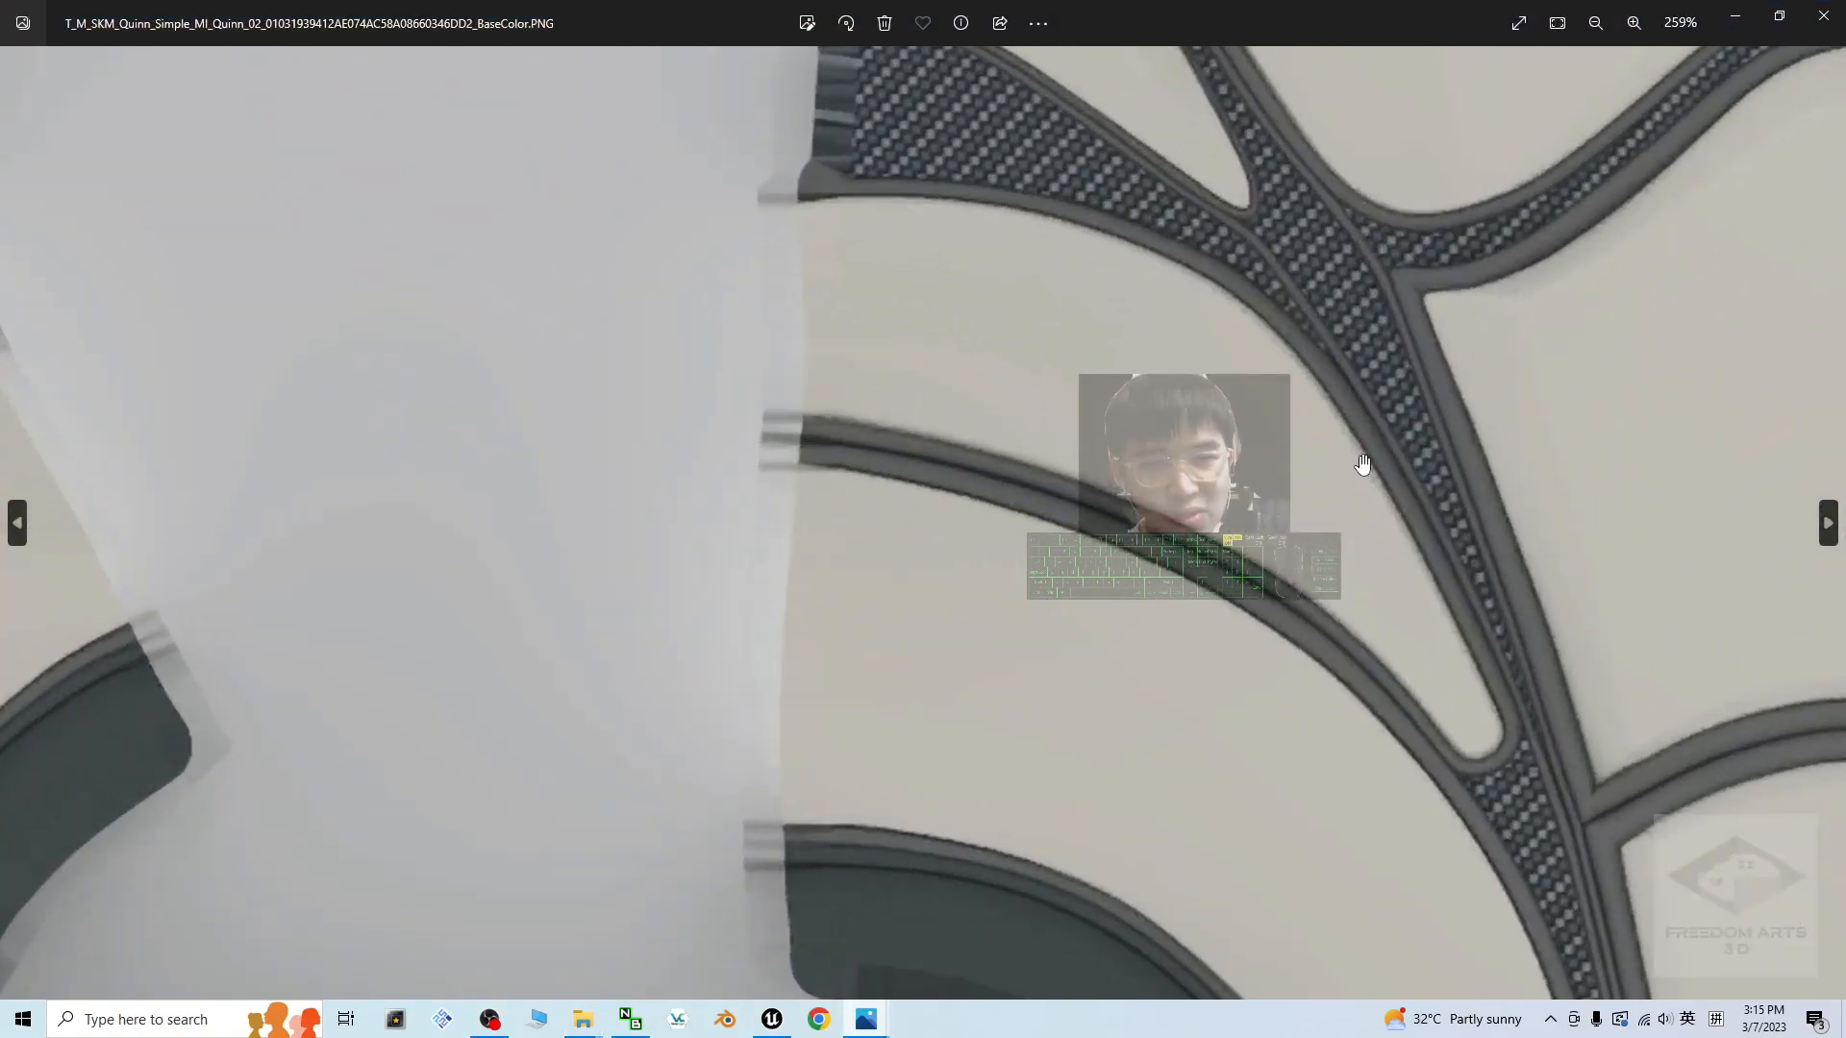
left_click(1596, 23)
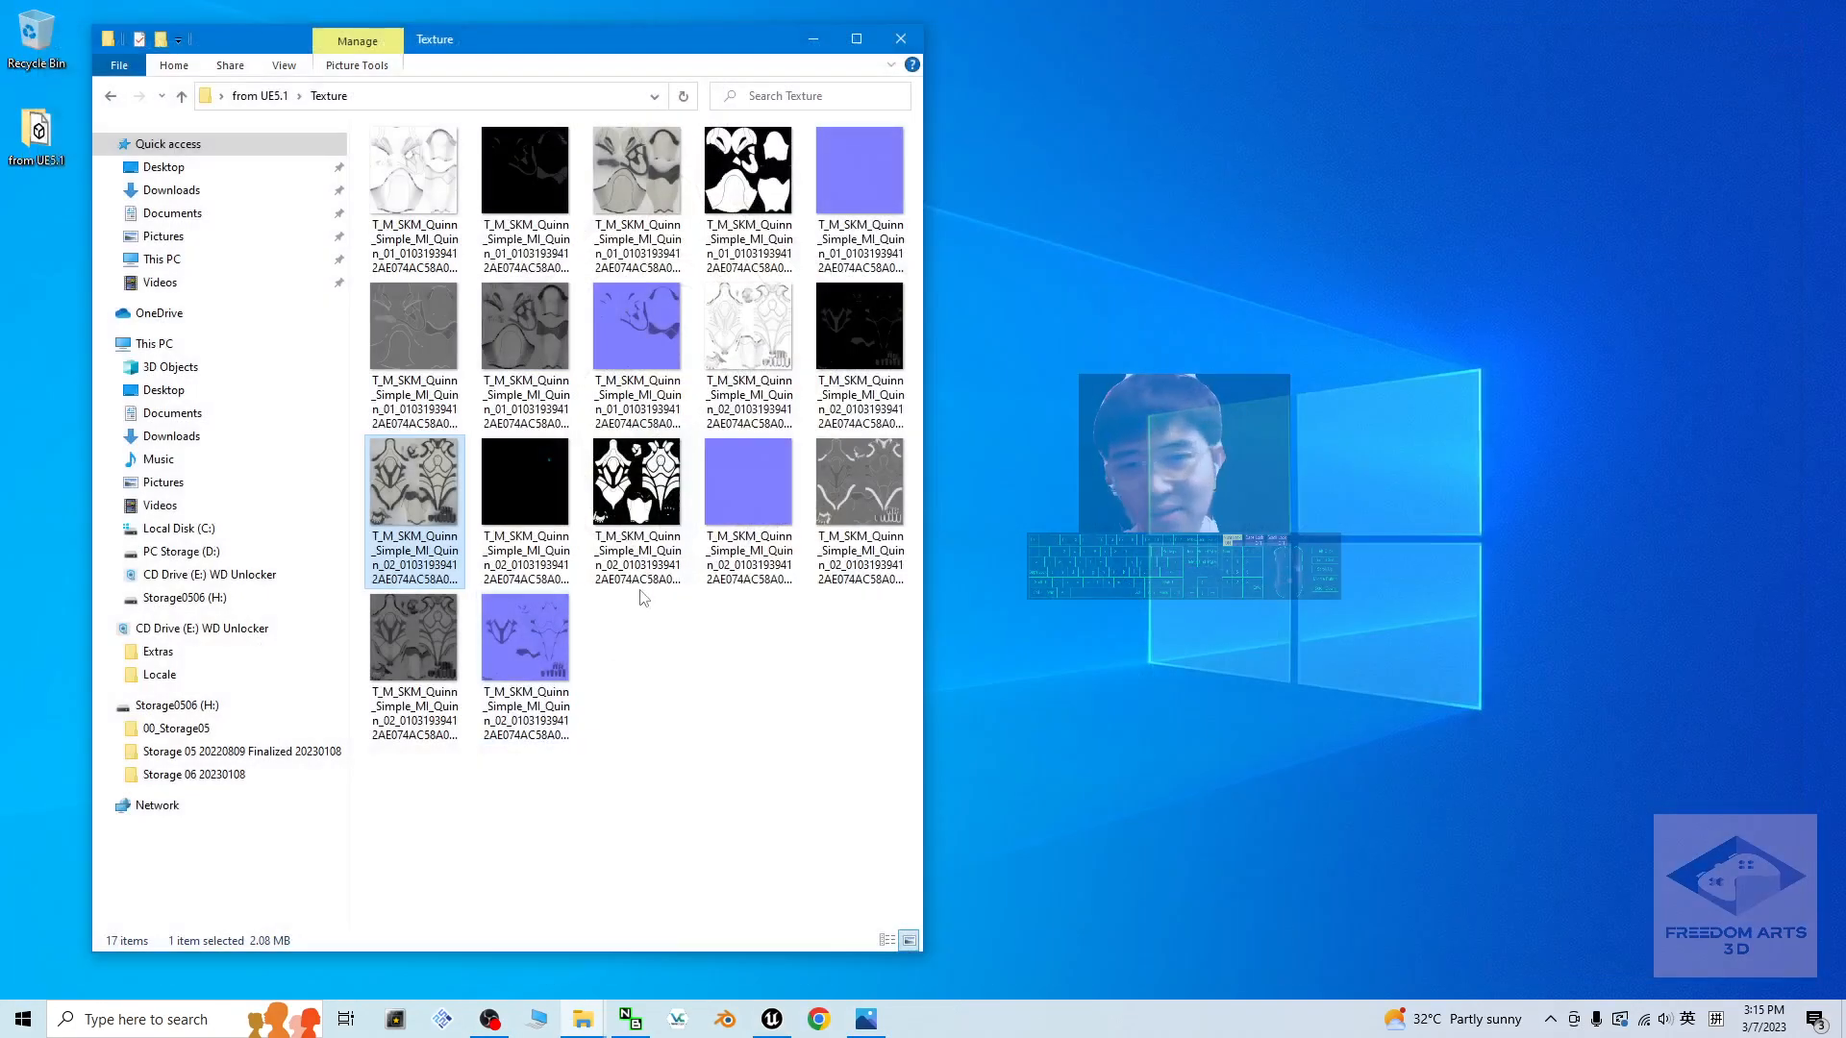
left_click(737, 769)
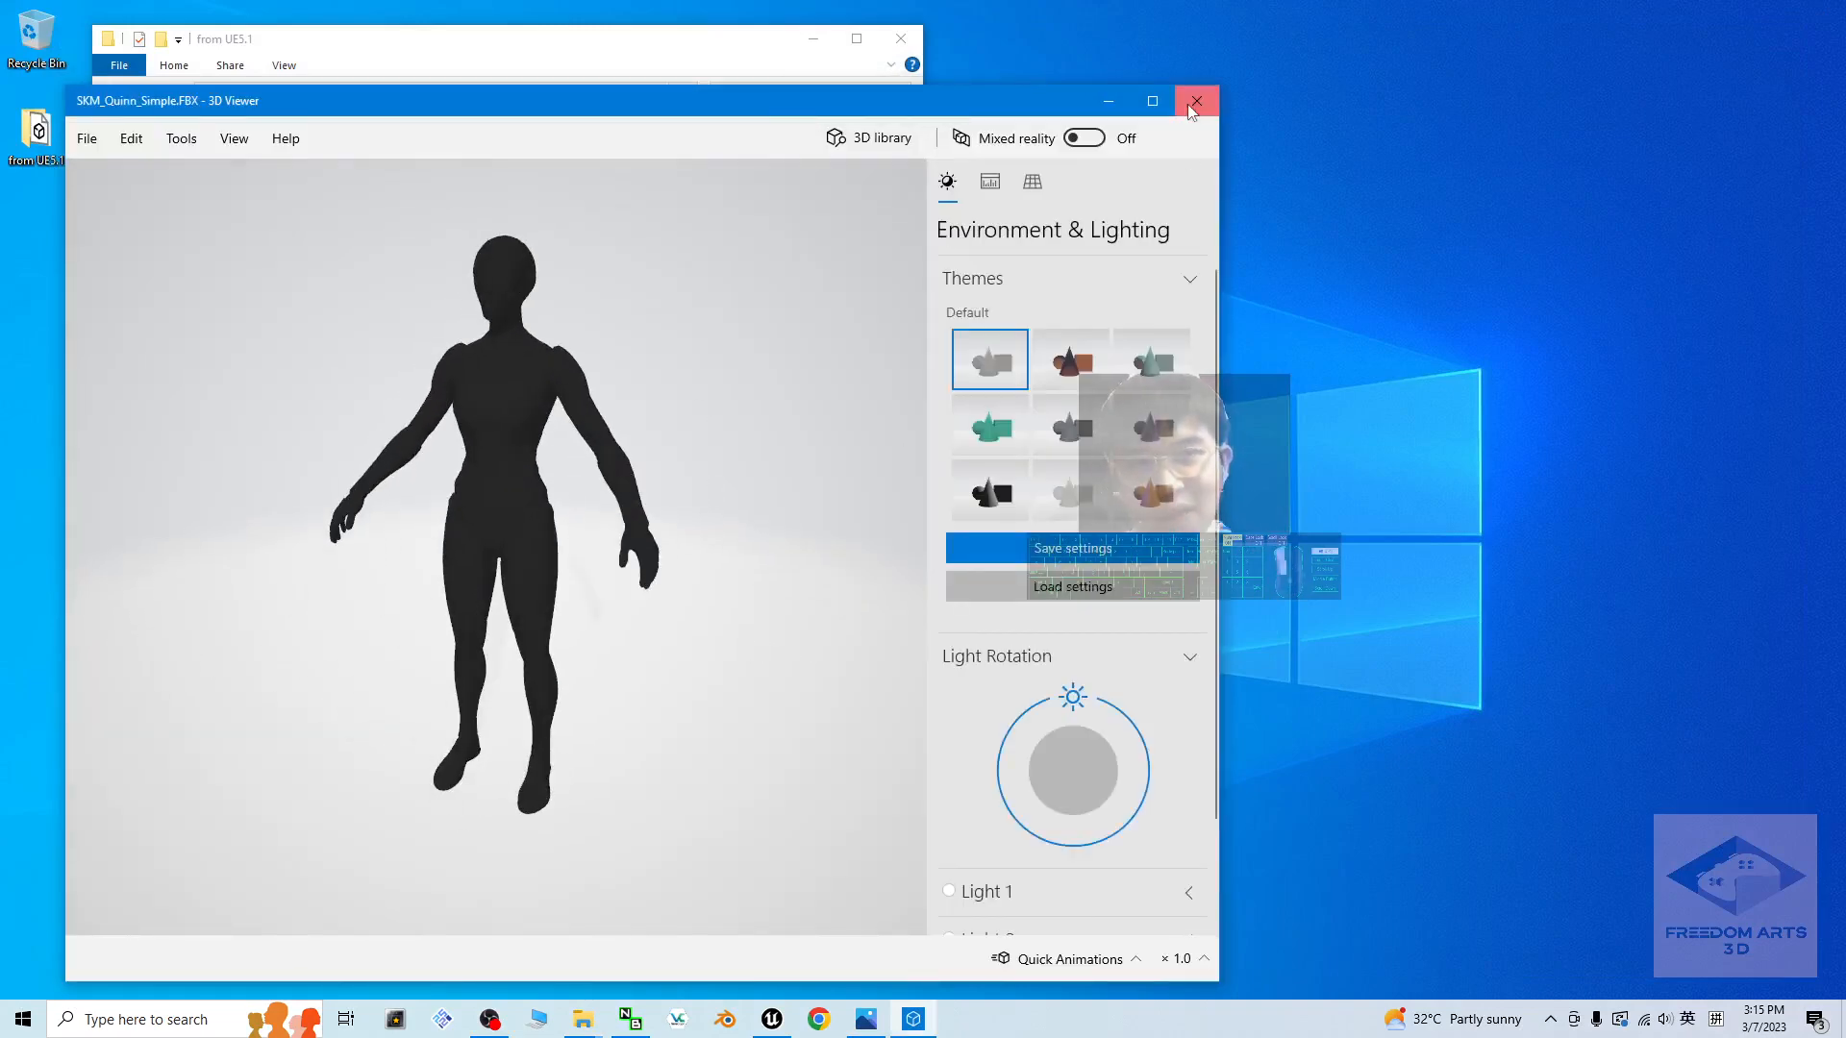
Step: Close the untextured model preview and the base colour texture preview
left_click(1196, 102)
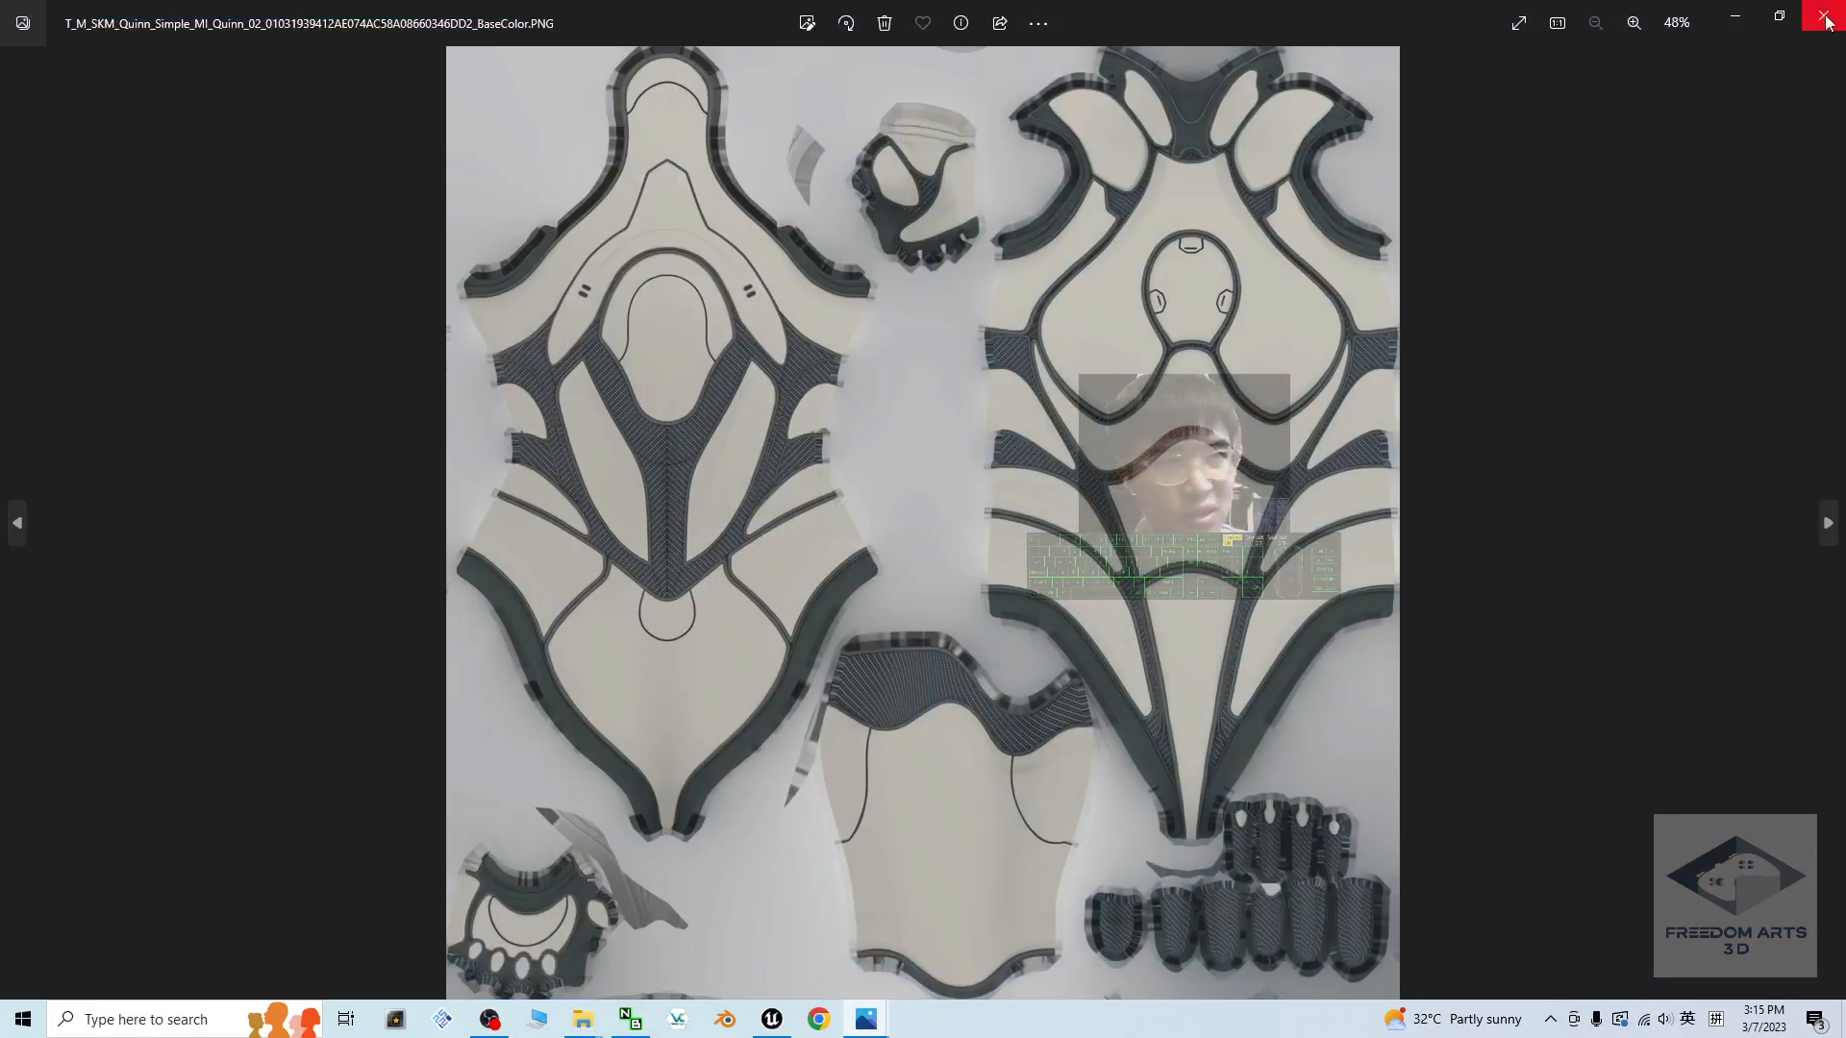
left_click(1827, 21)
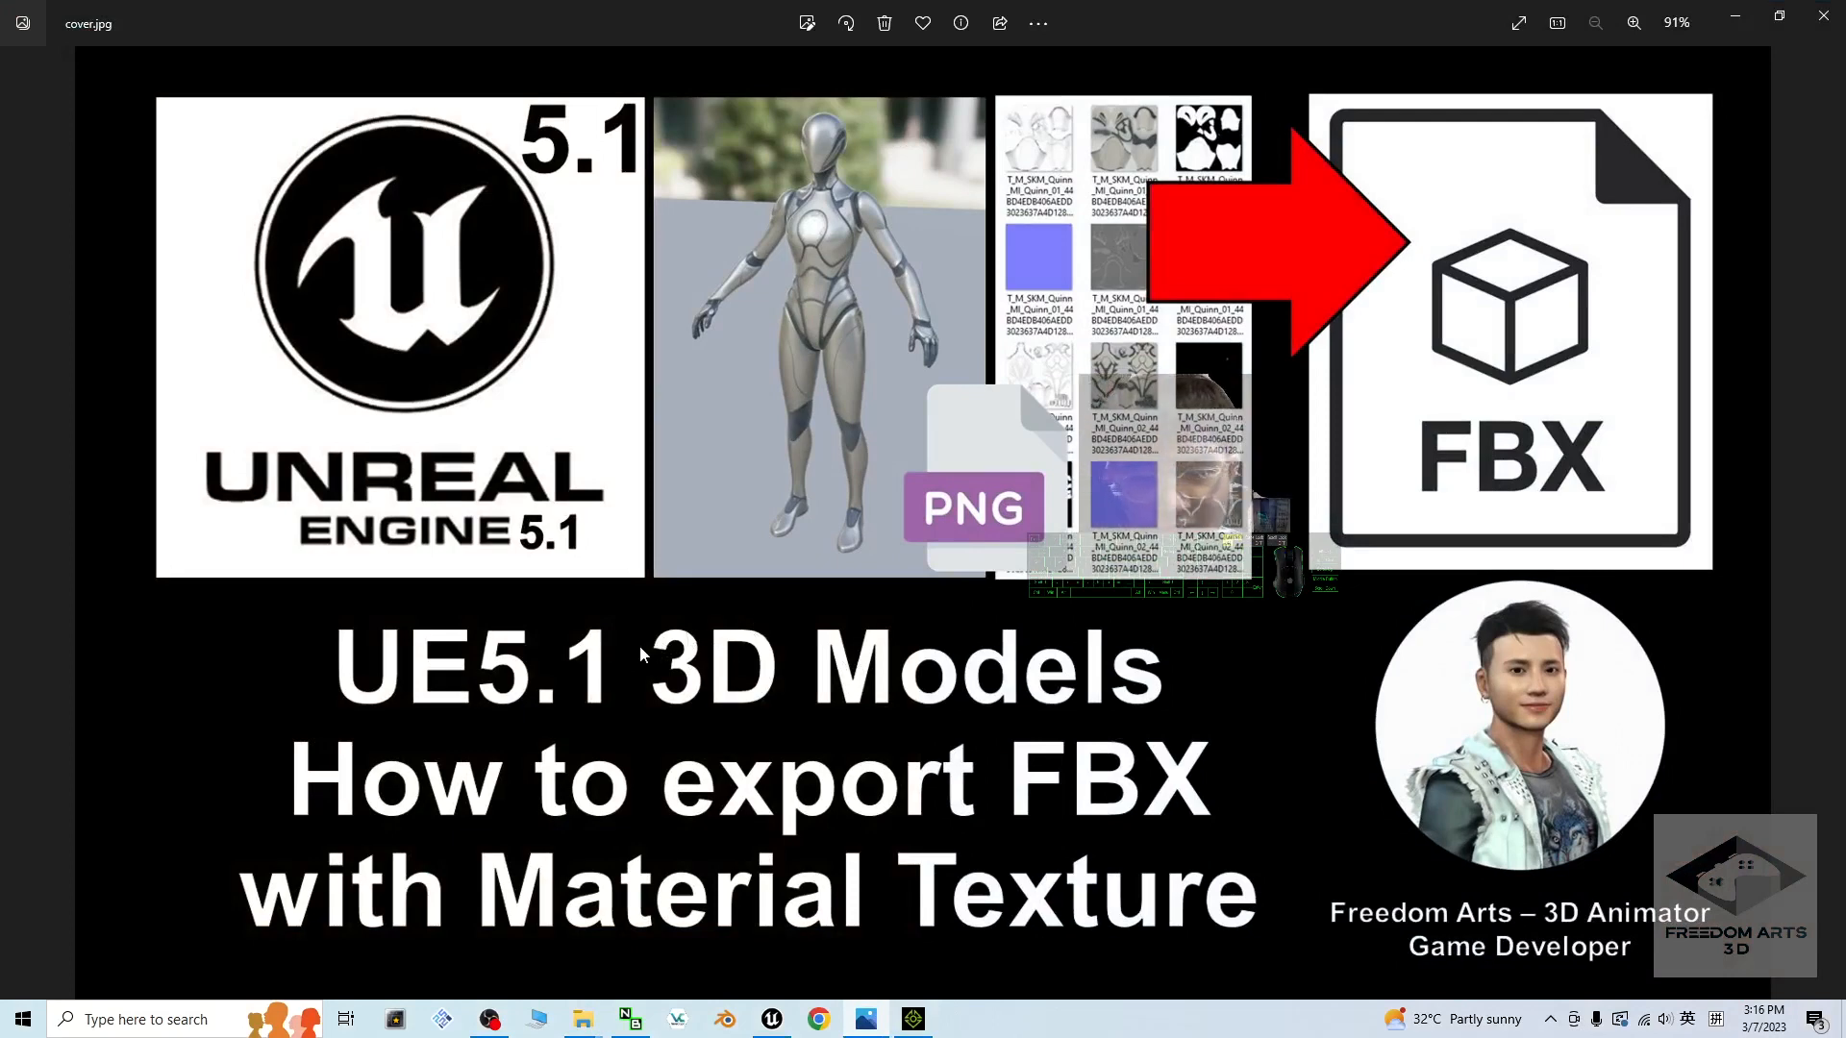
mouse_move(965, 798)
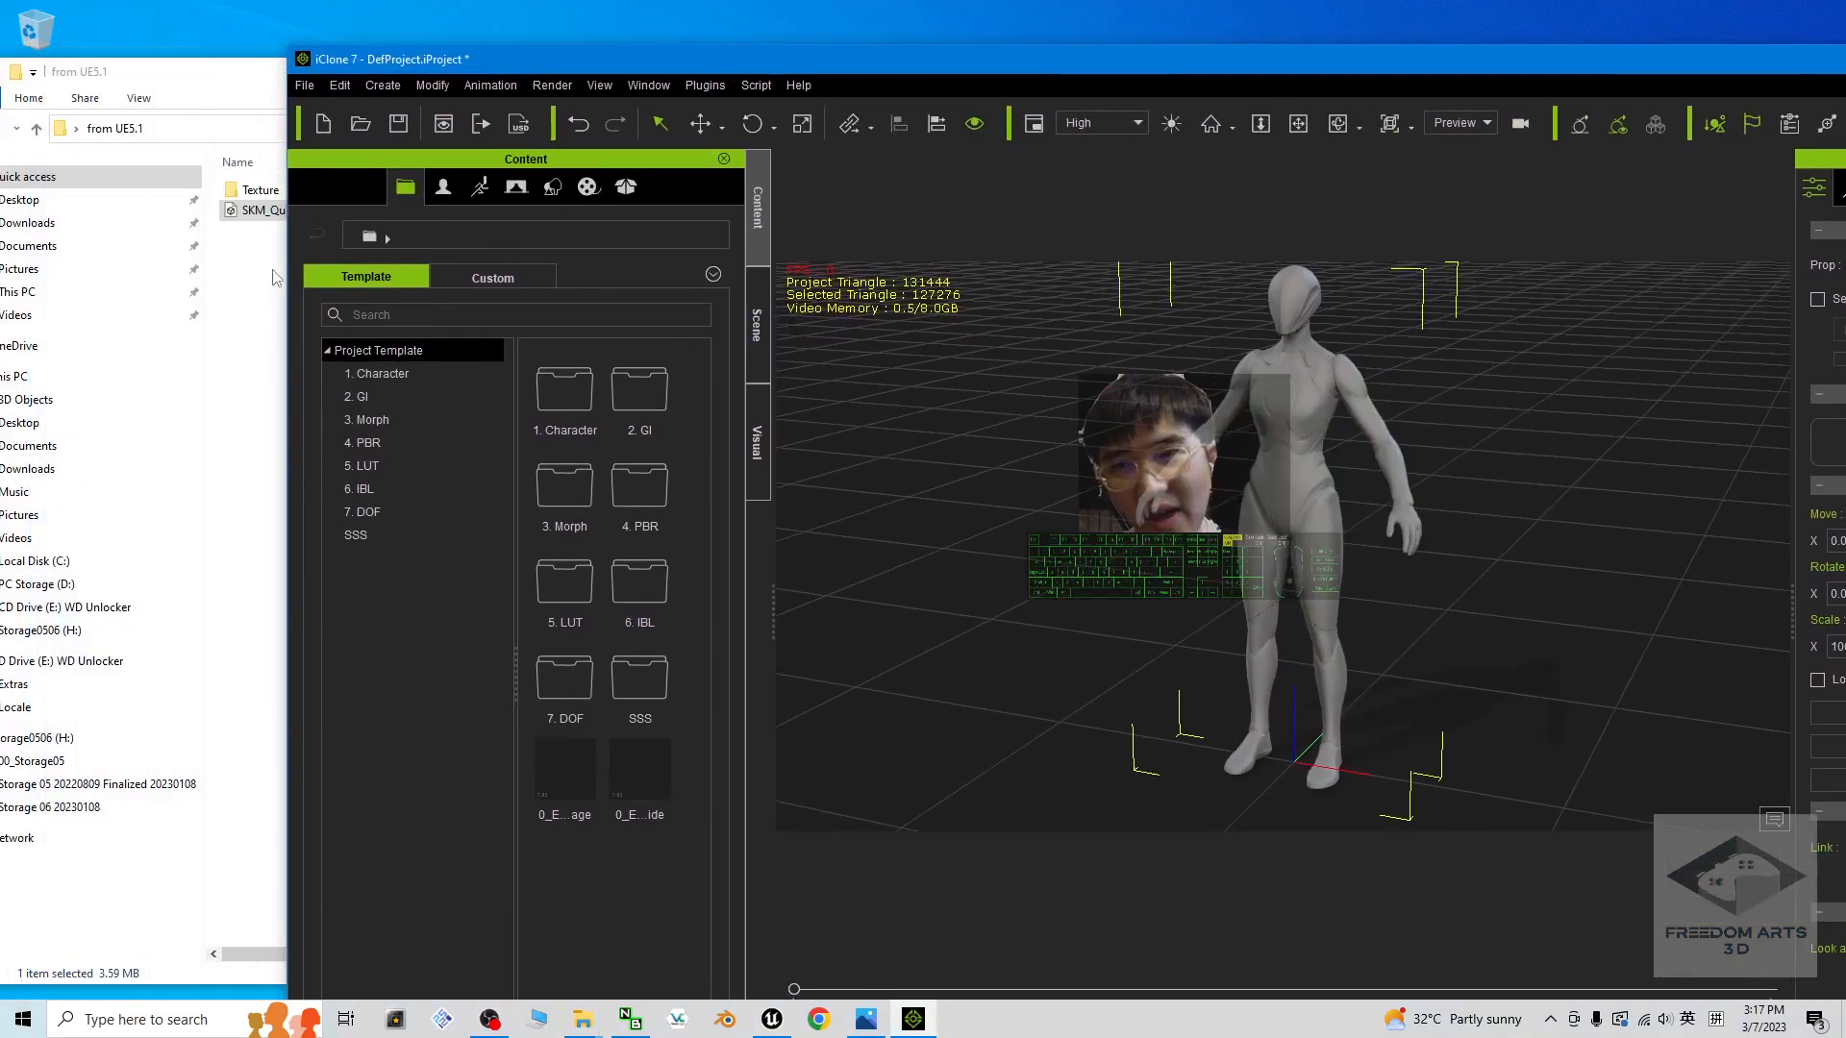
Step: Maximize iClone and select the MI_Quinn_02 material in the Modify material settings
double_click(260, 190)
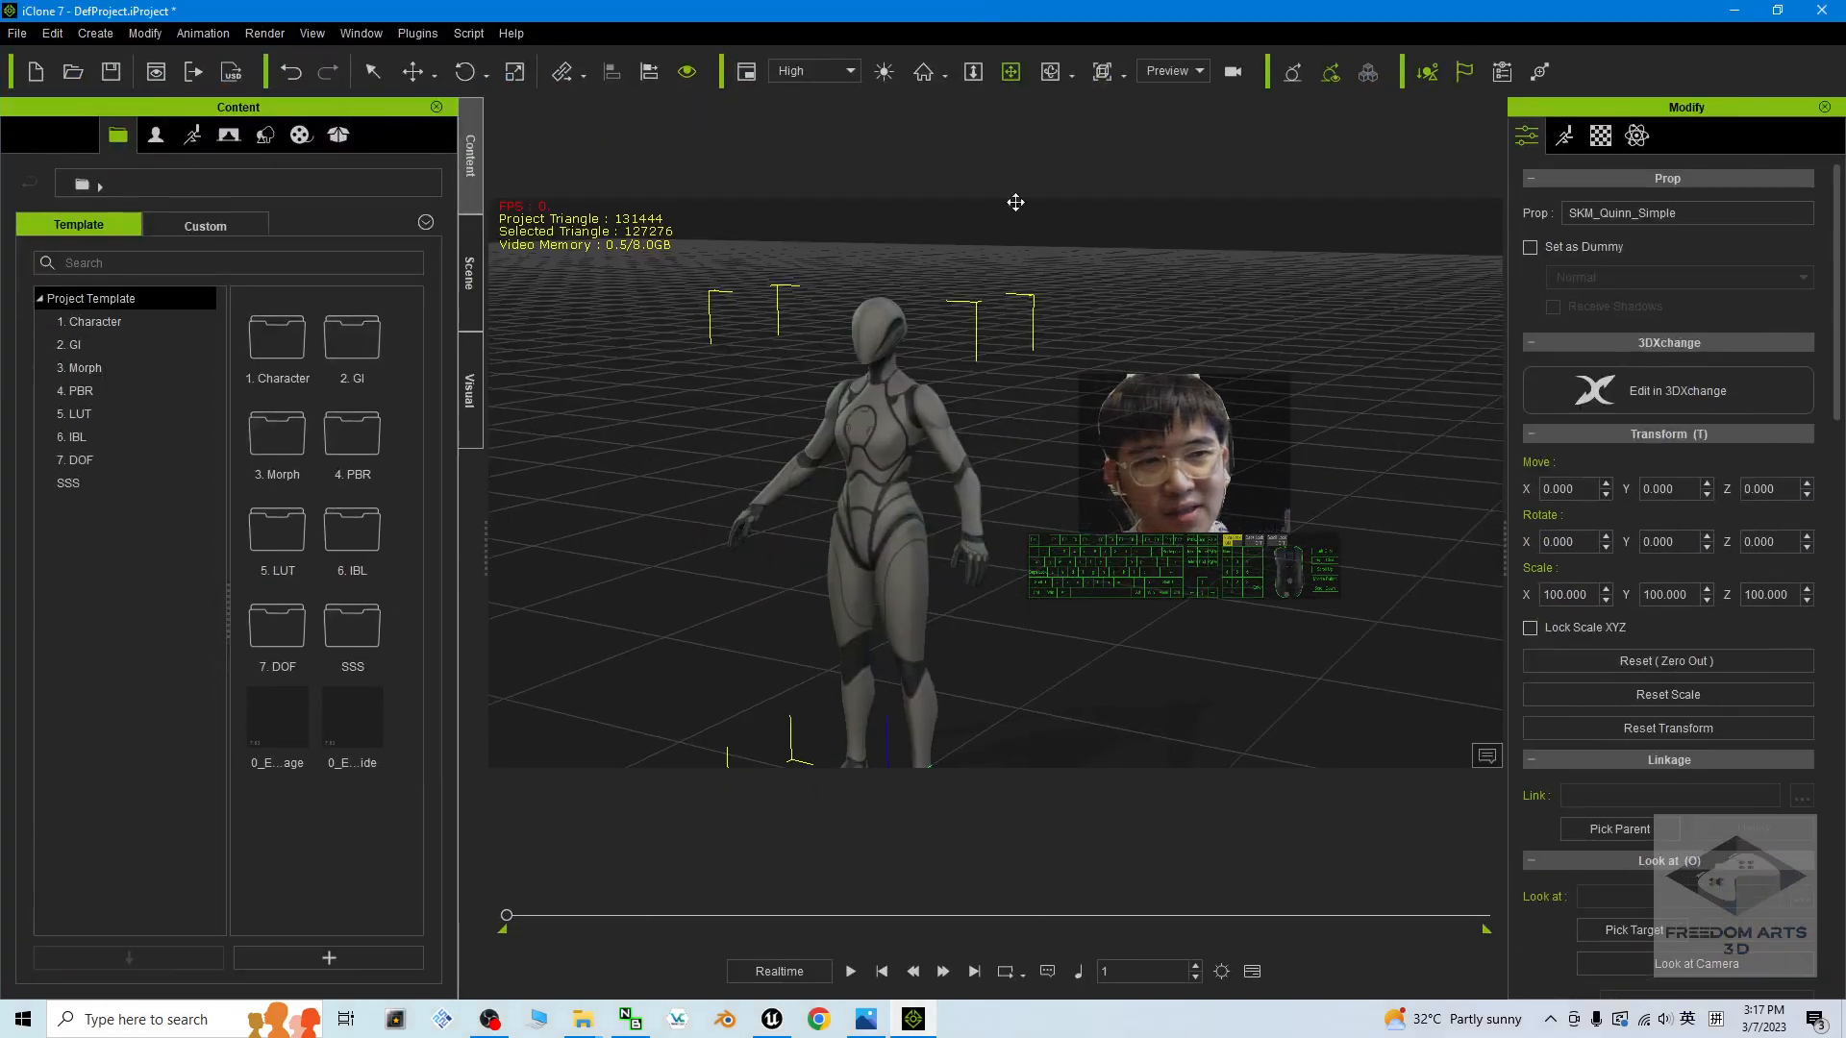
left_click(1600, 135)
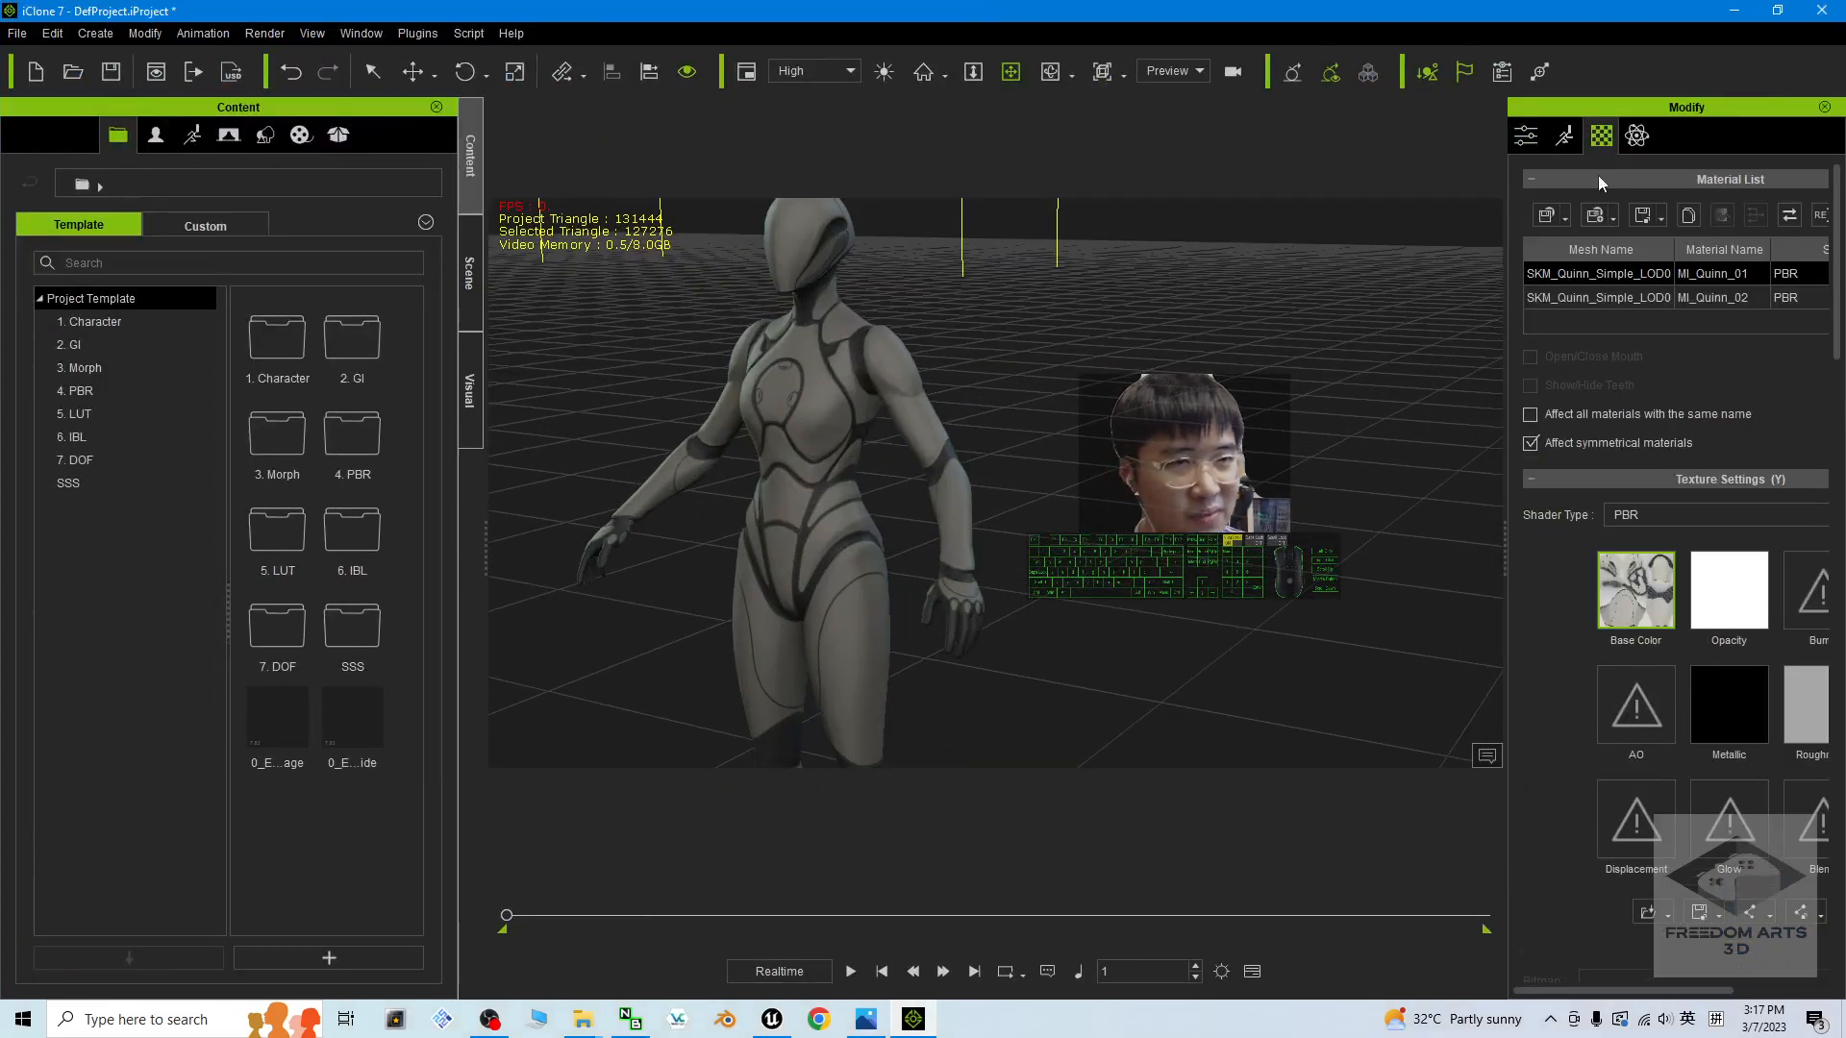
left_click(1648, 296)
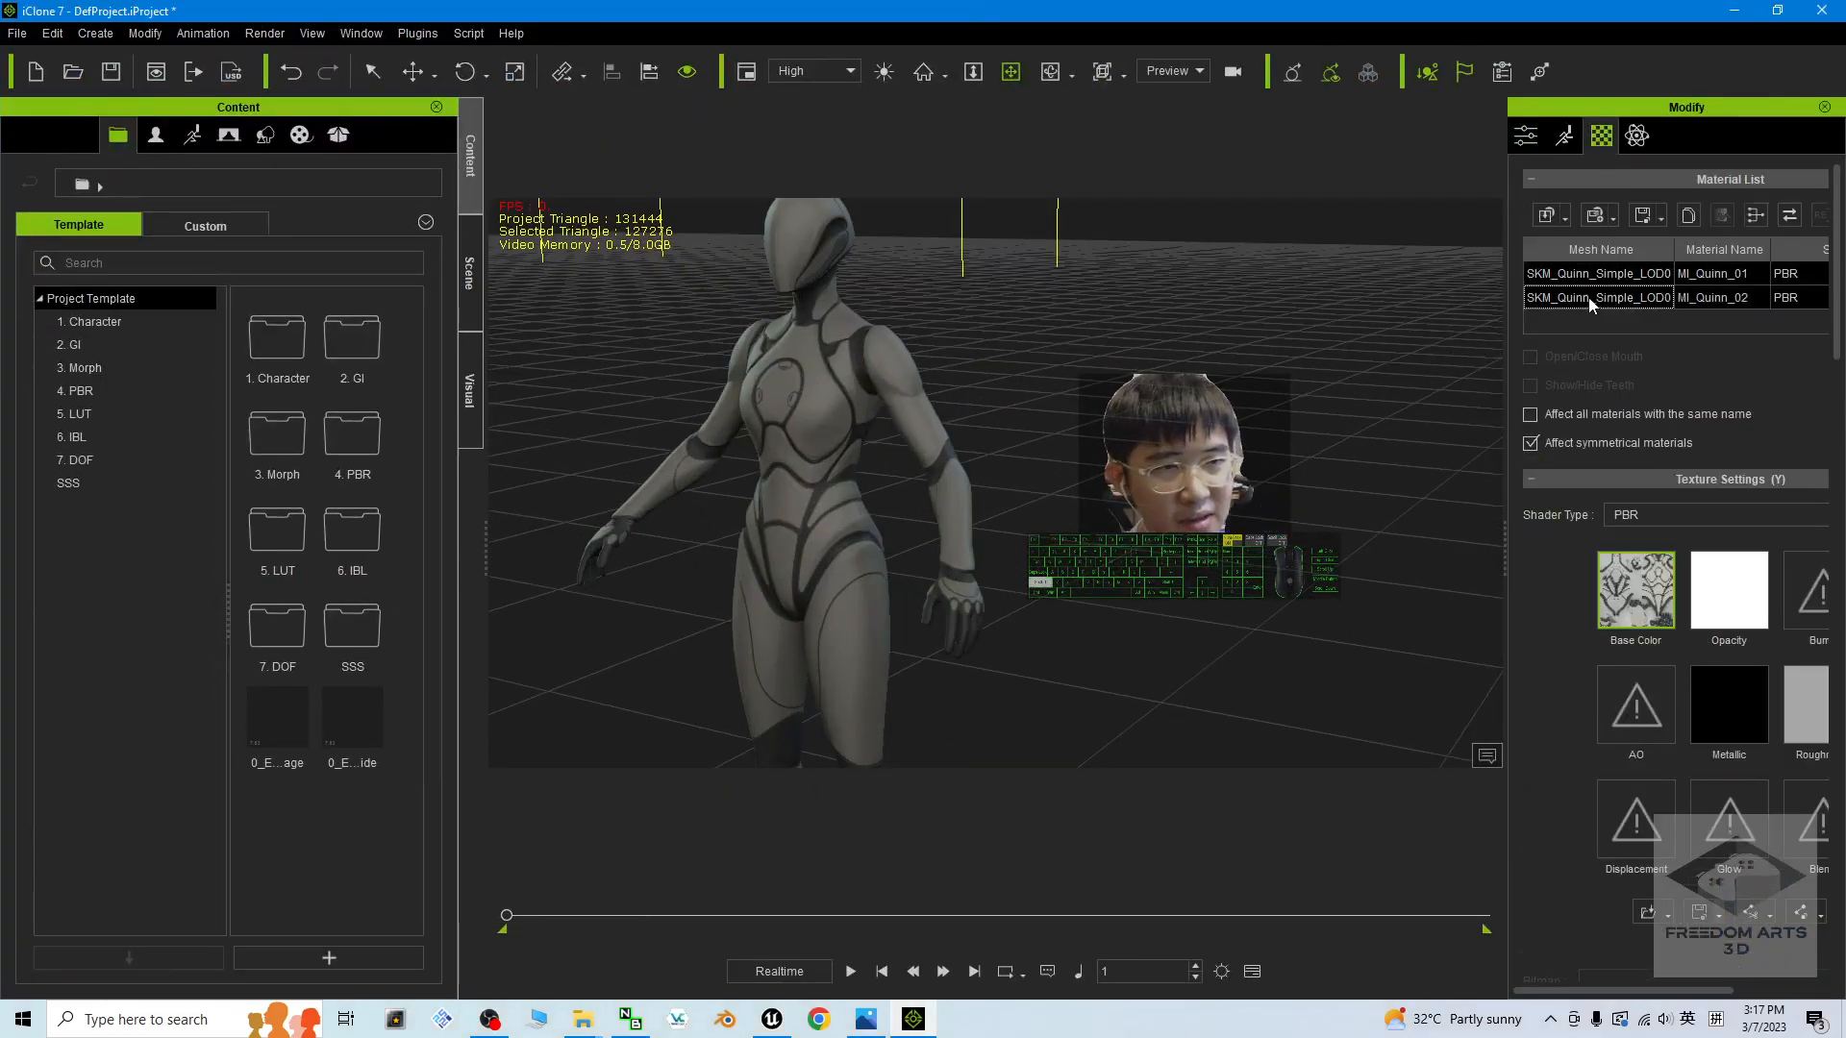
scroll("down", 3)
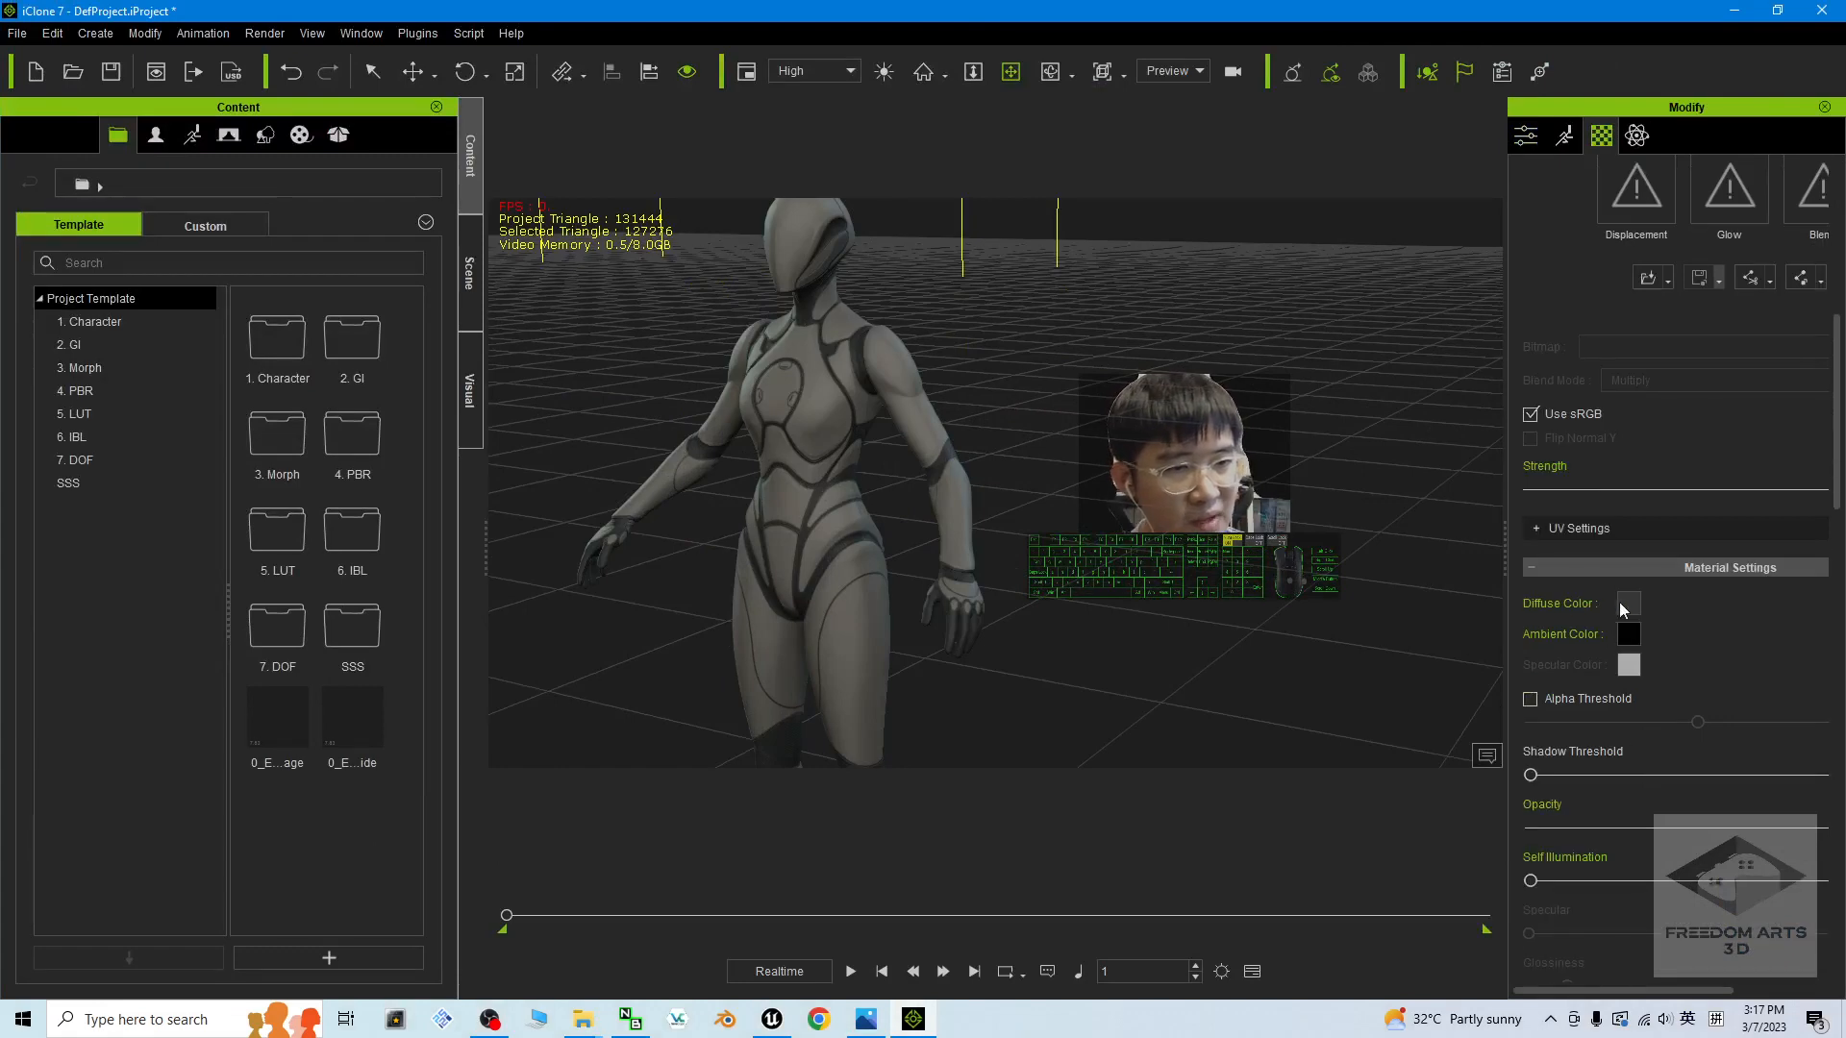
Step: Set the material's Diffuse Color to white so the suit appears light
left_click(1629, 602)
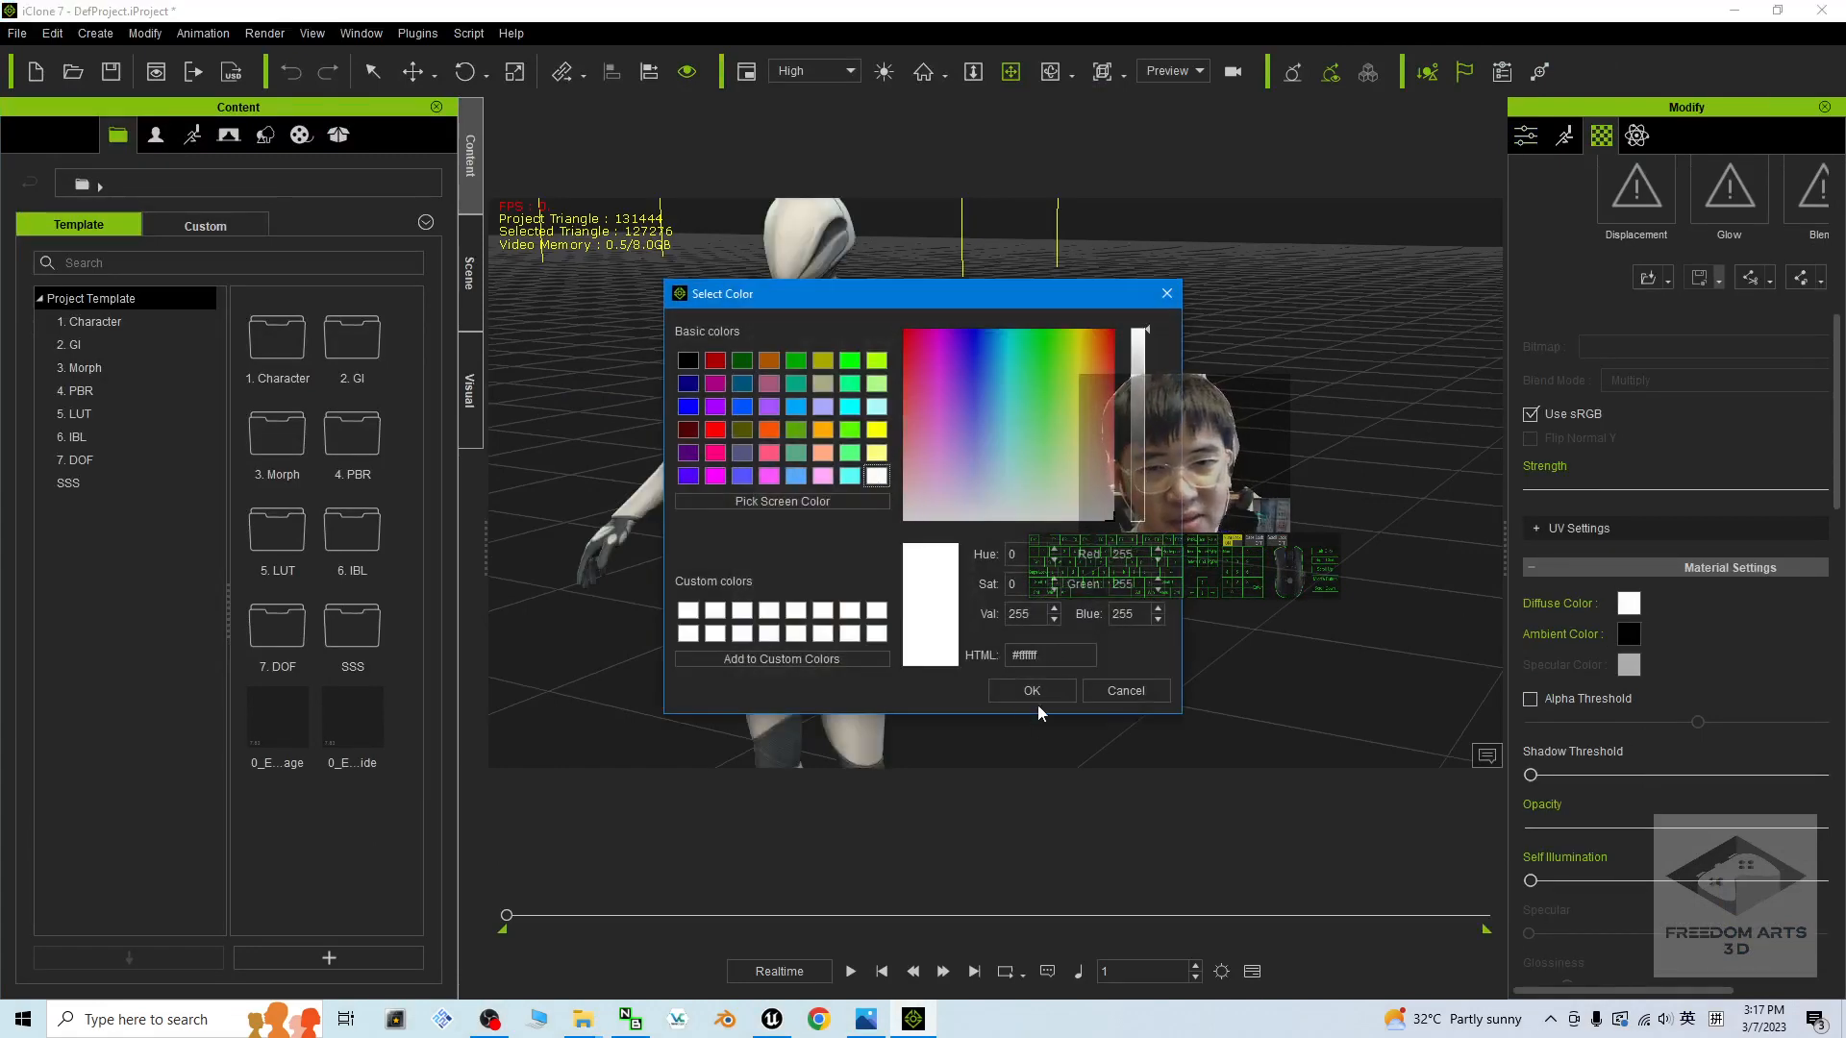
left_click(1031, 690)
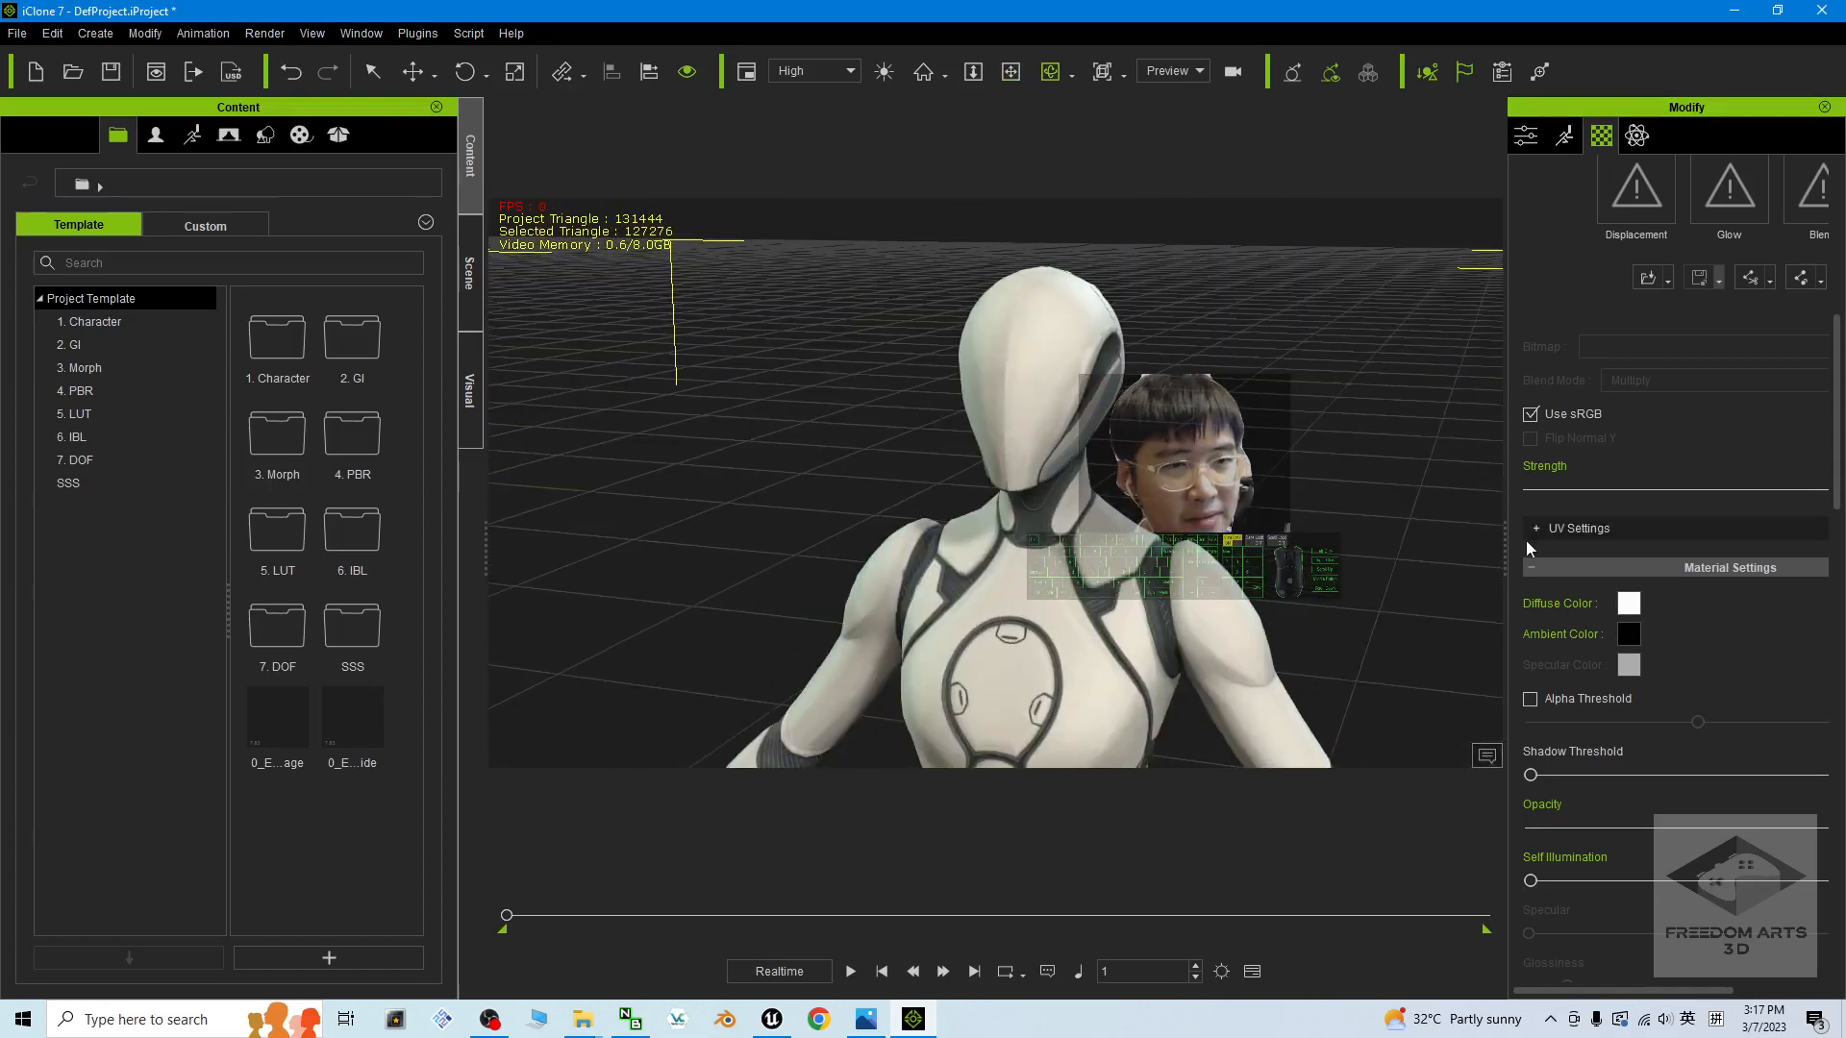
left_click(1477, 135)
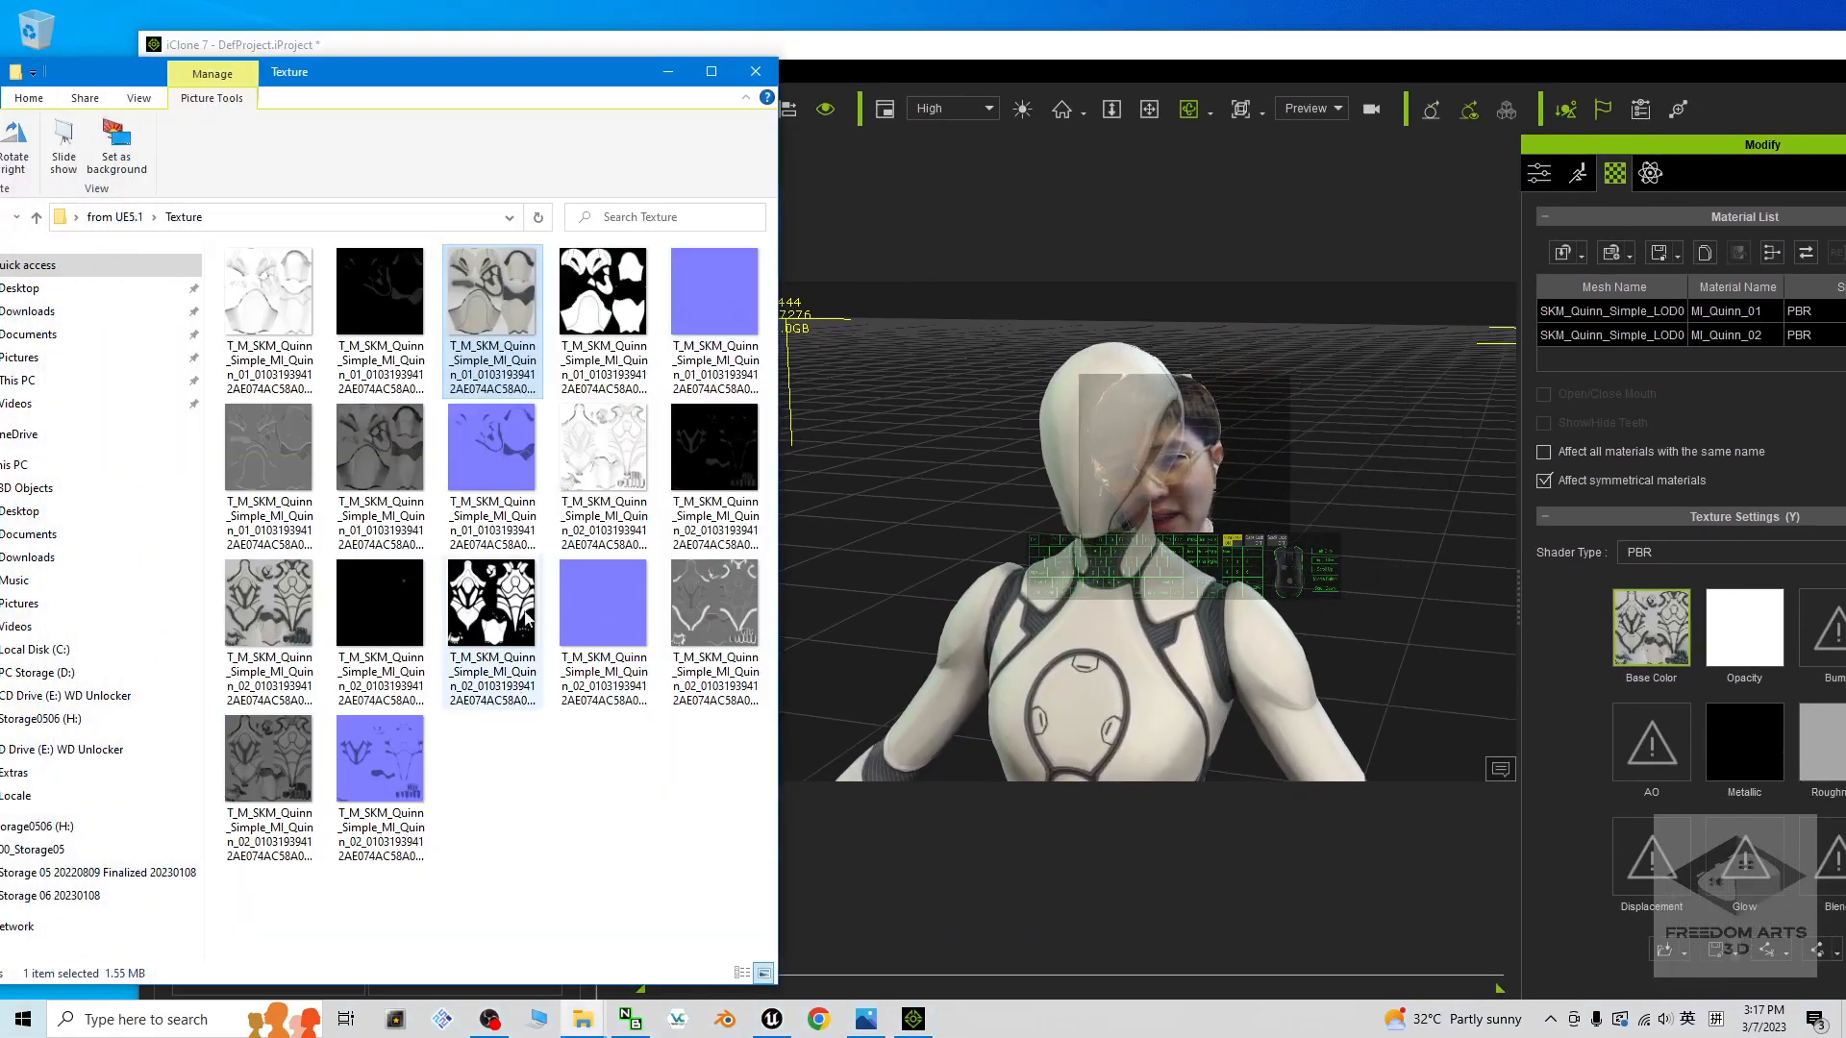
mouse_move(391, 744)
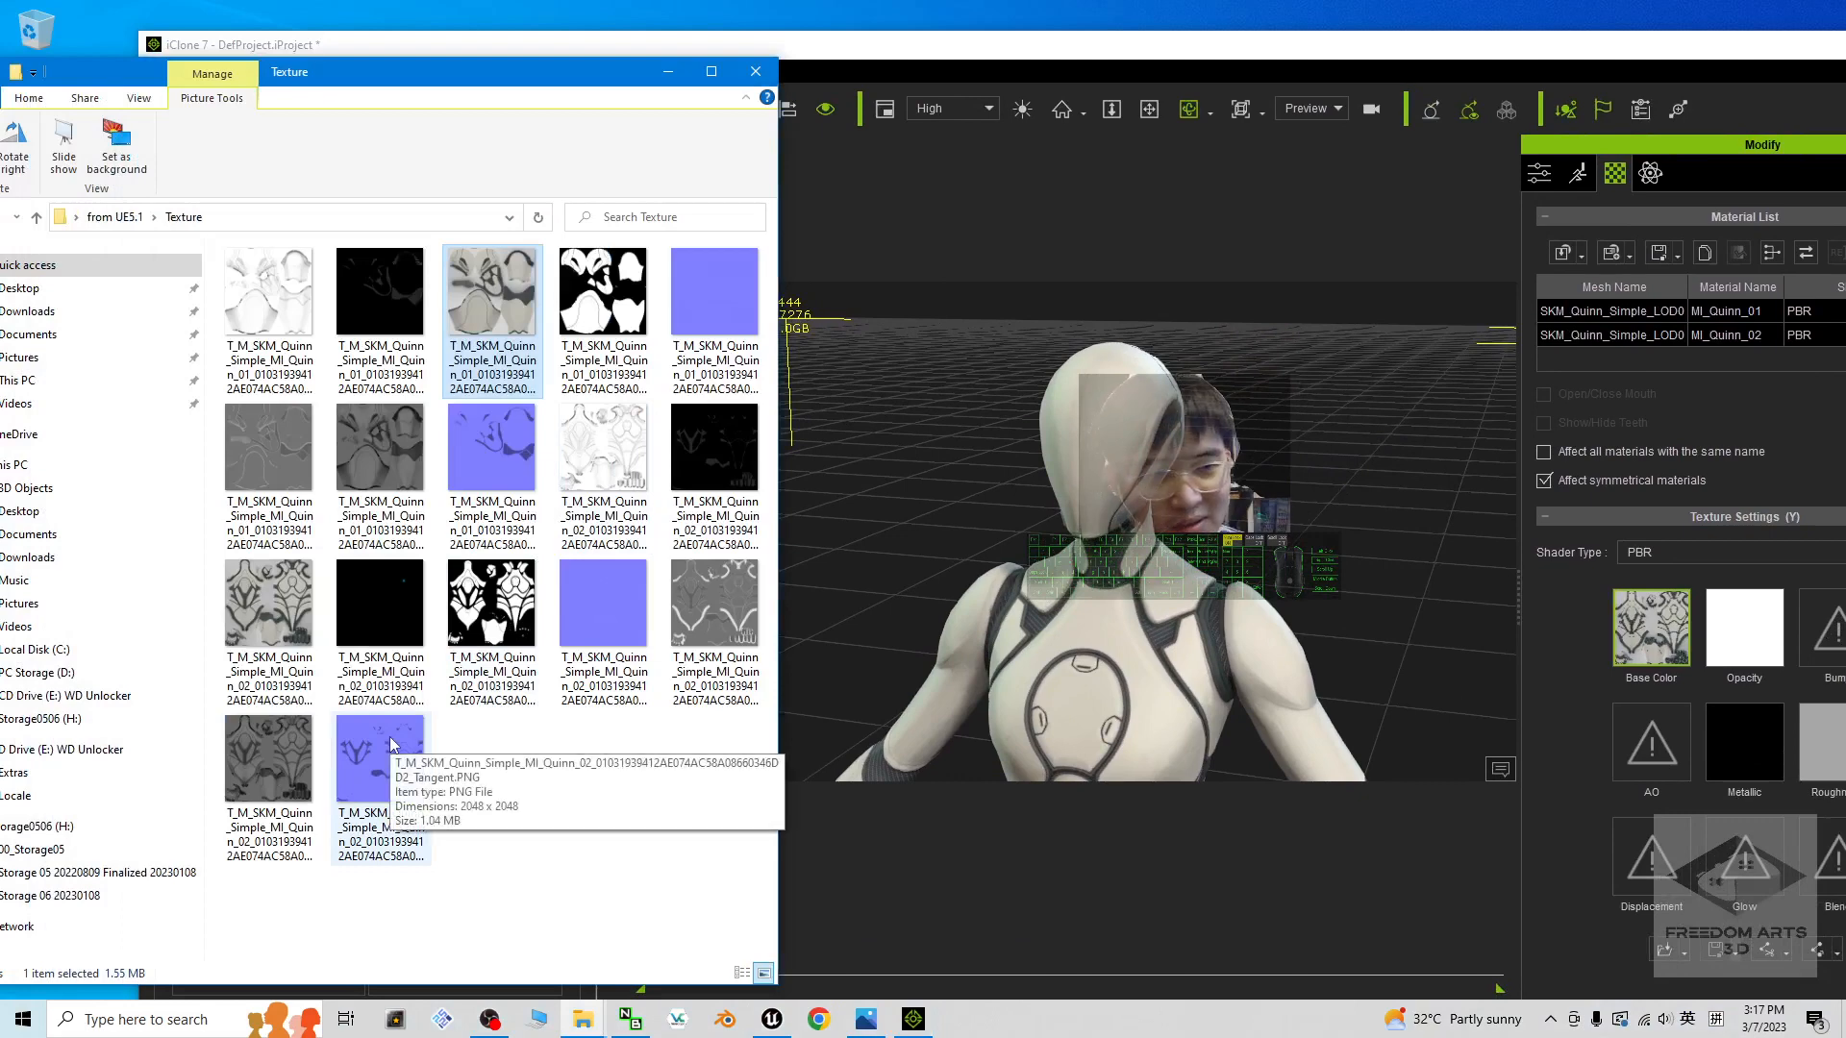
mouse_move(1423, 50)
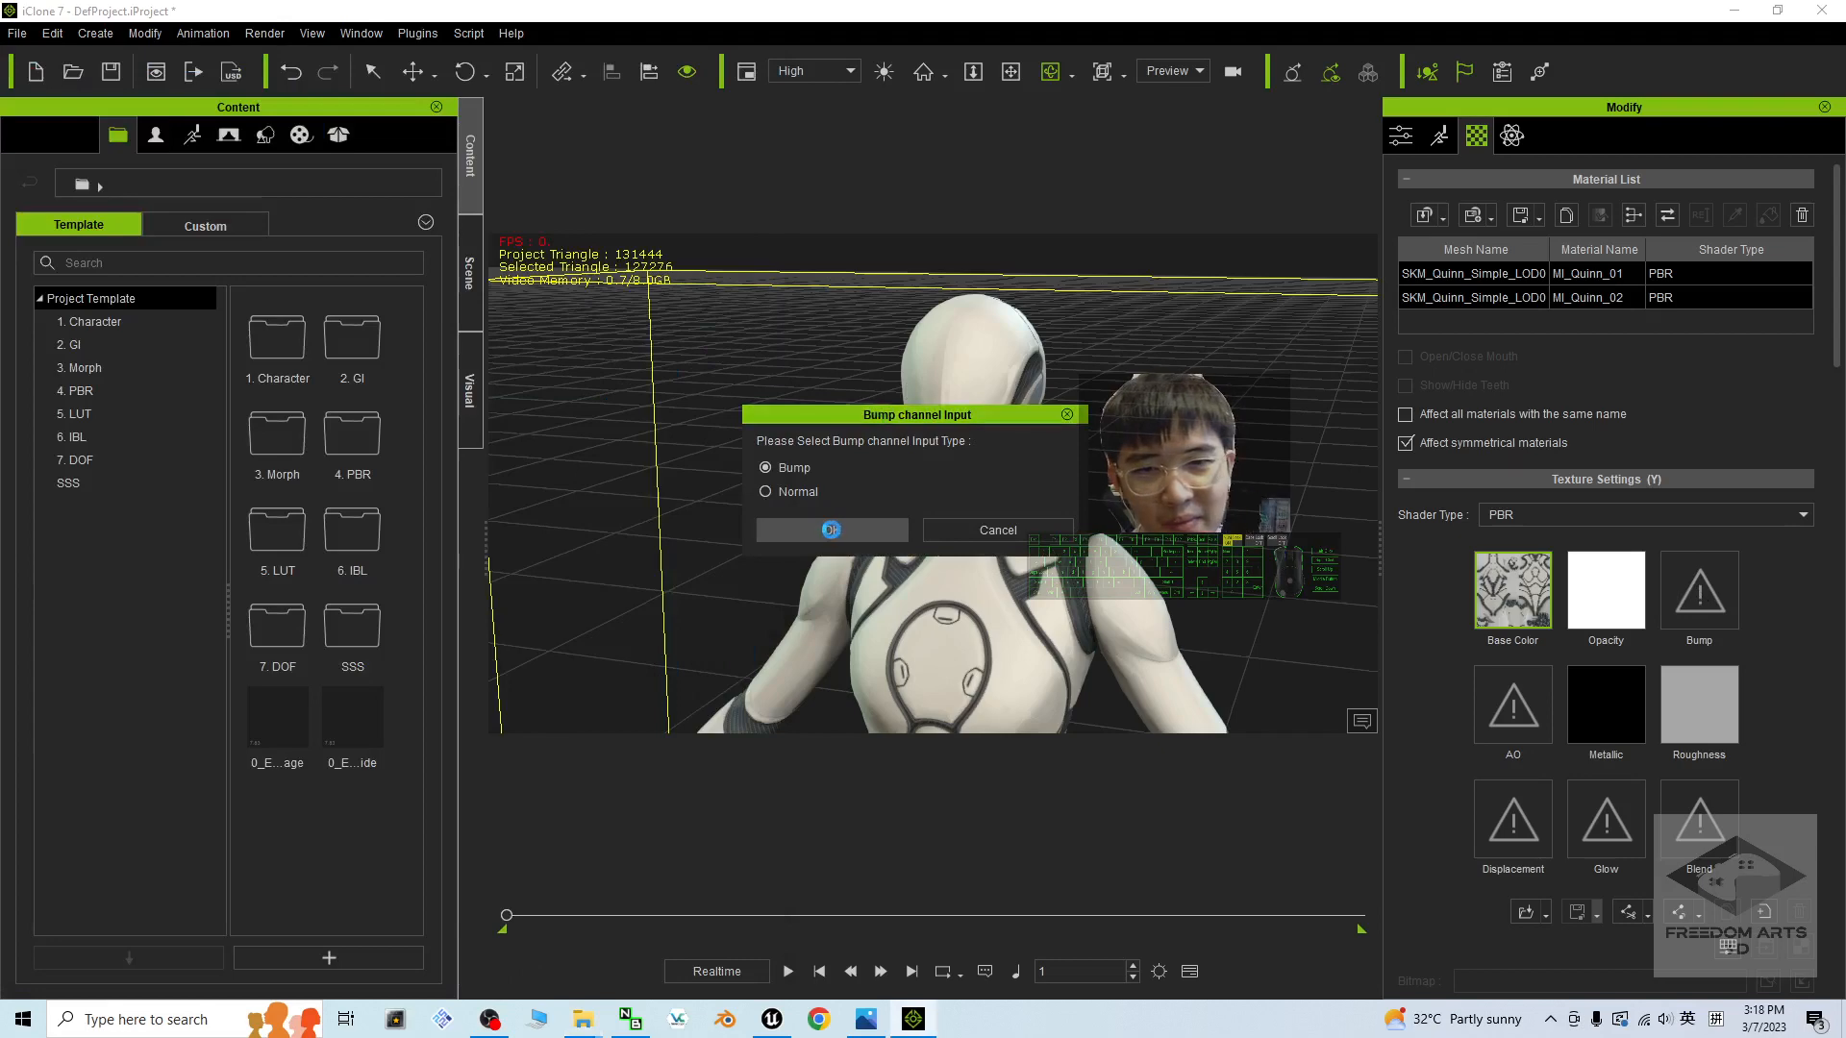
Step: Confirm loading the tangent normal PNG as the Bump channel input at strength 120
left_click(831, 528)
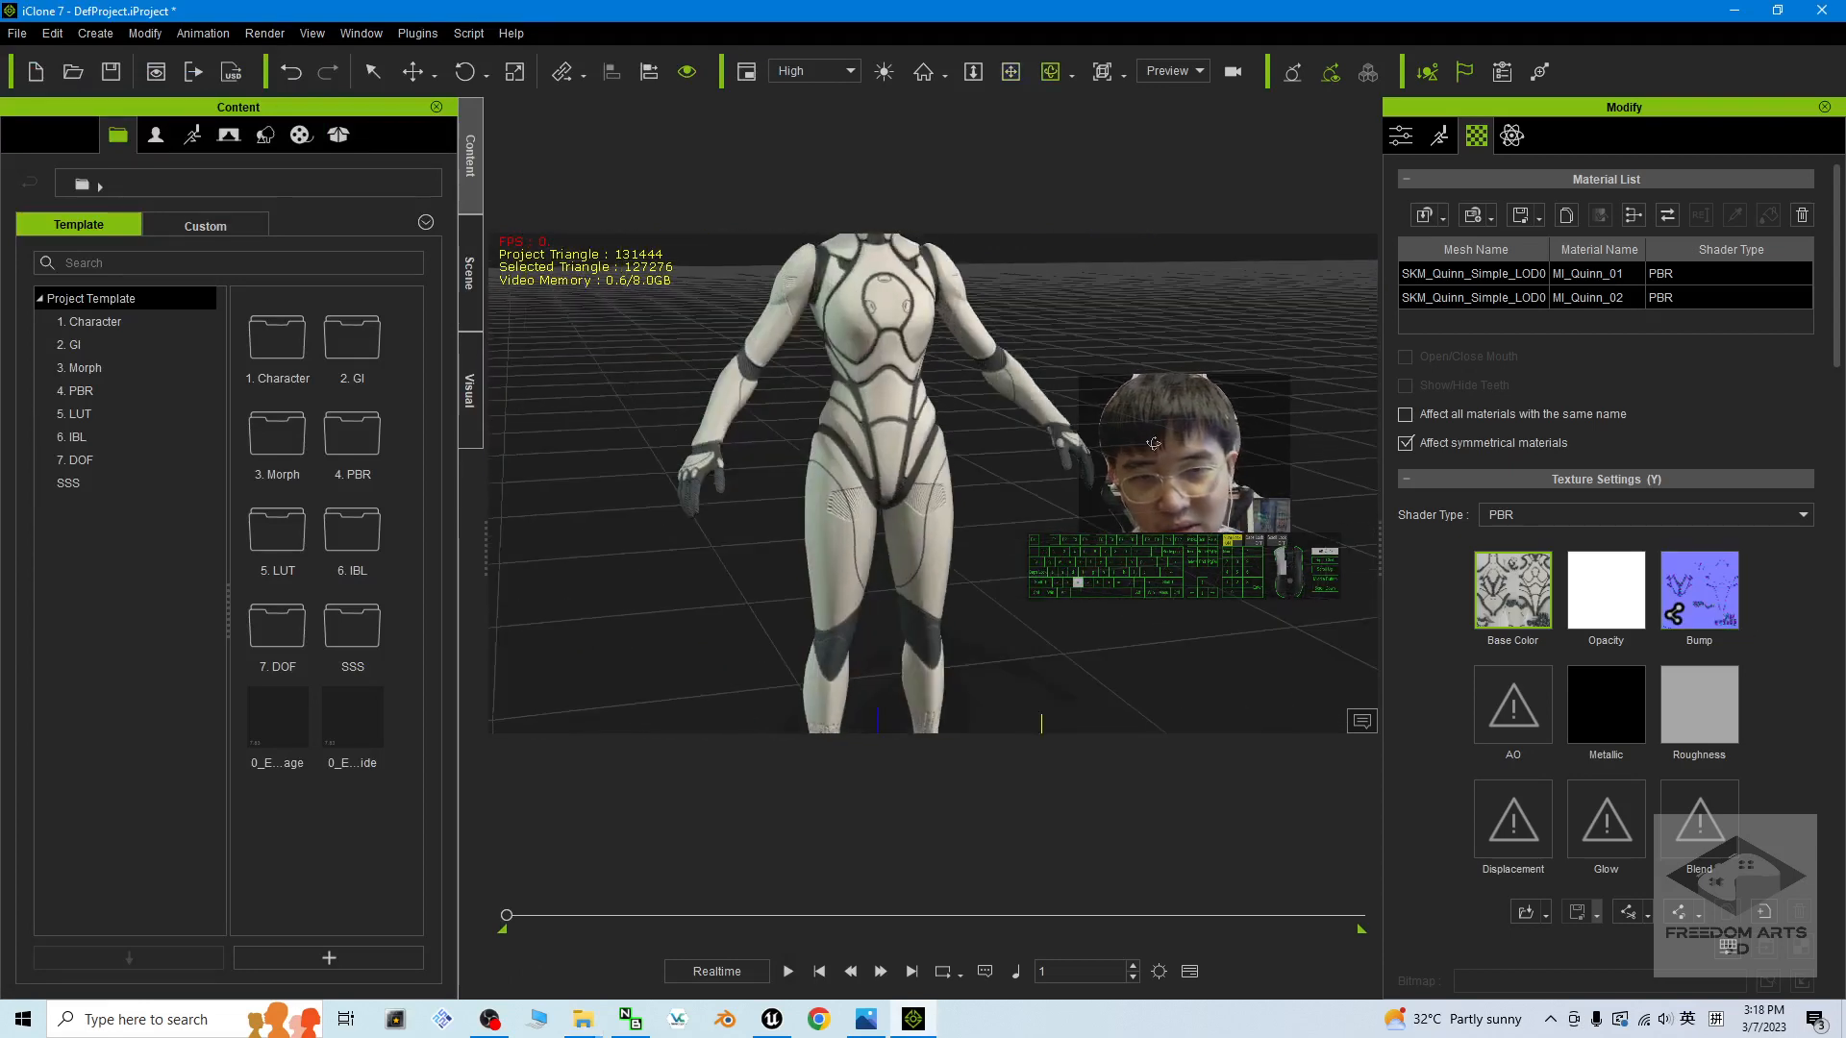
scroll("down", 3)
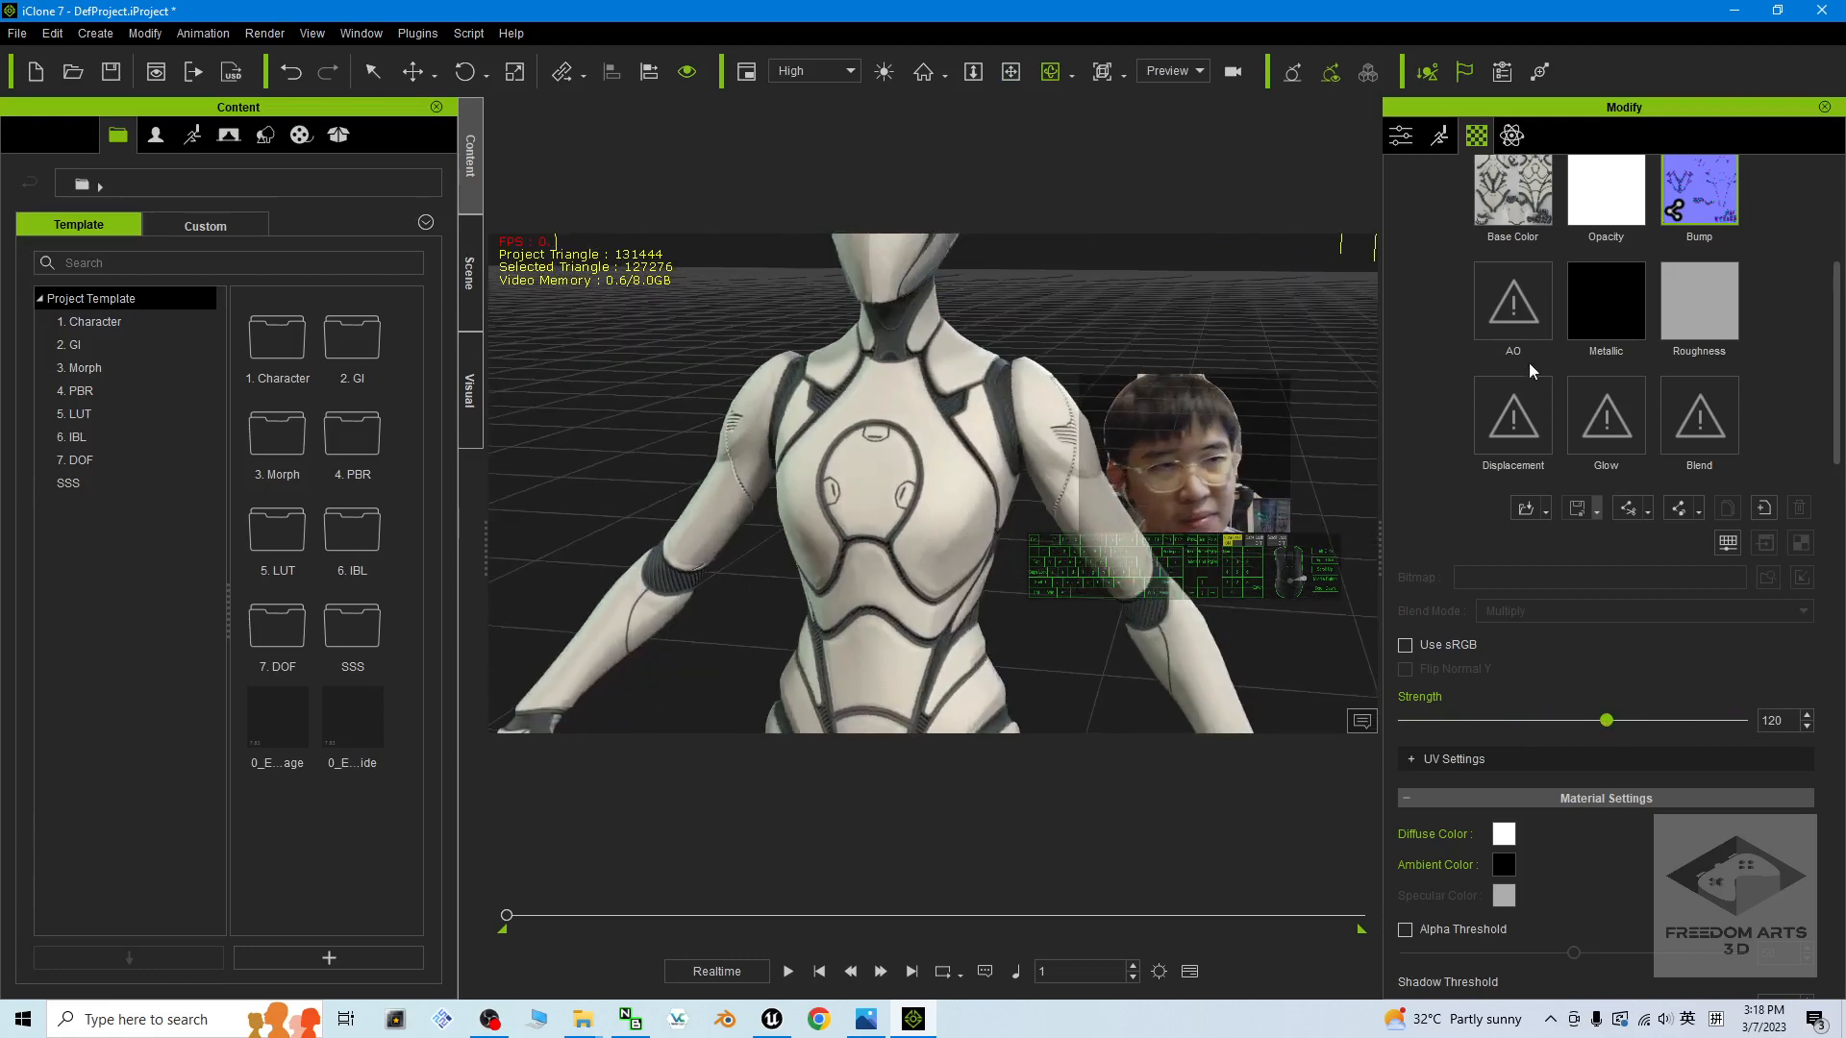
scroll("up", 3)
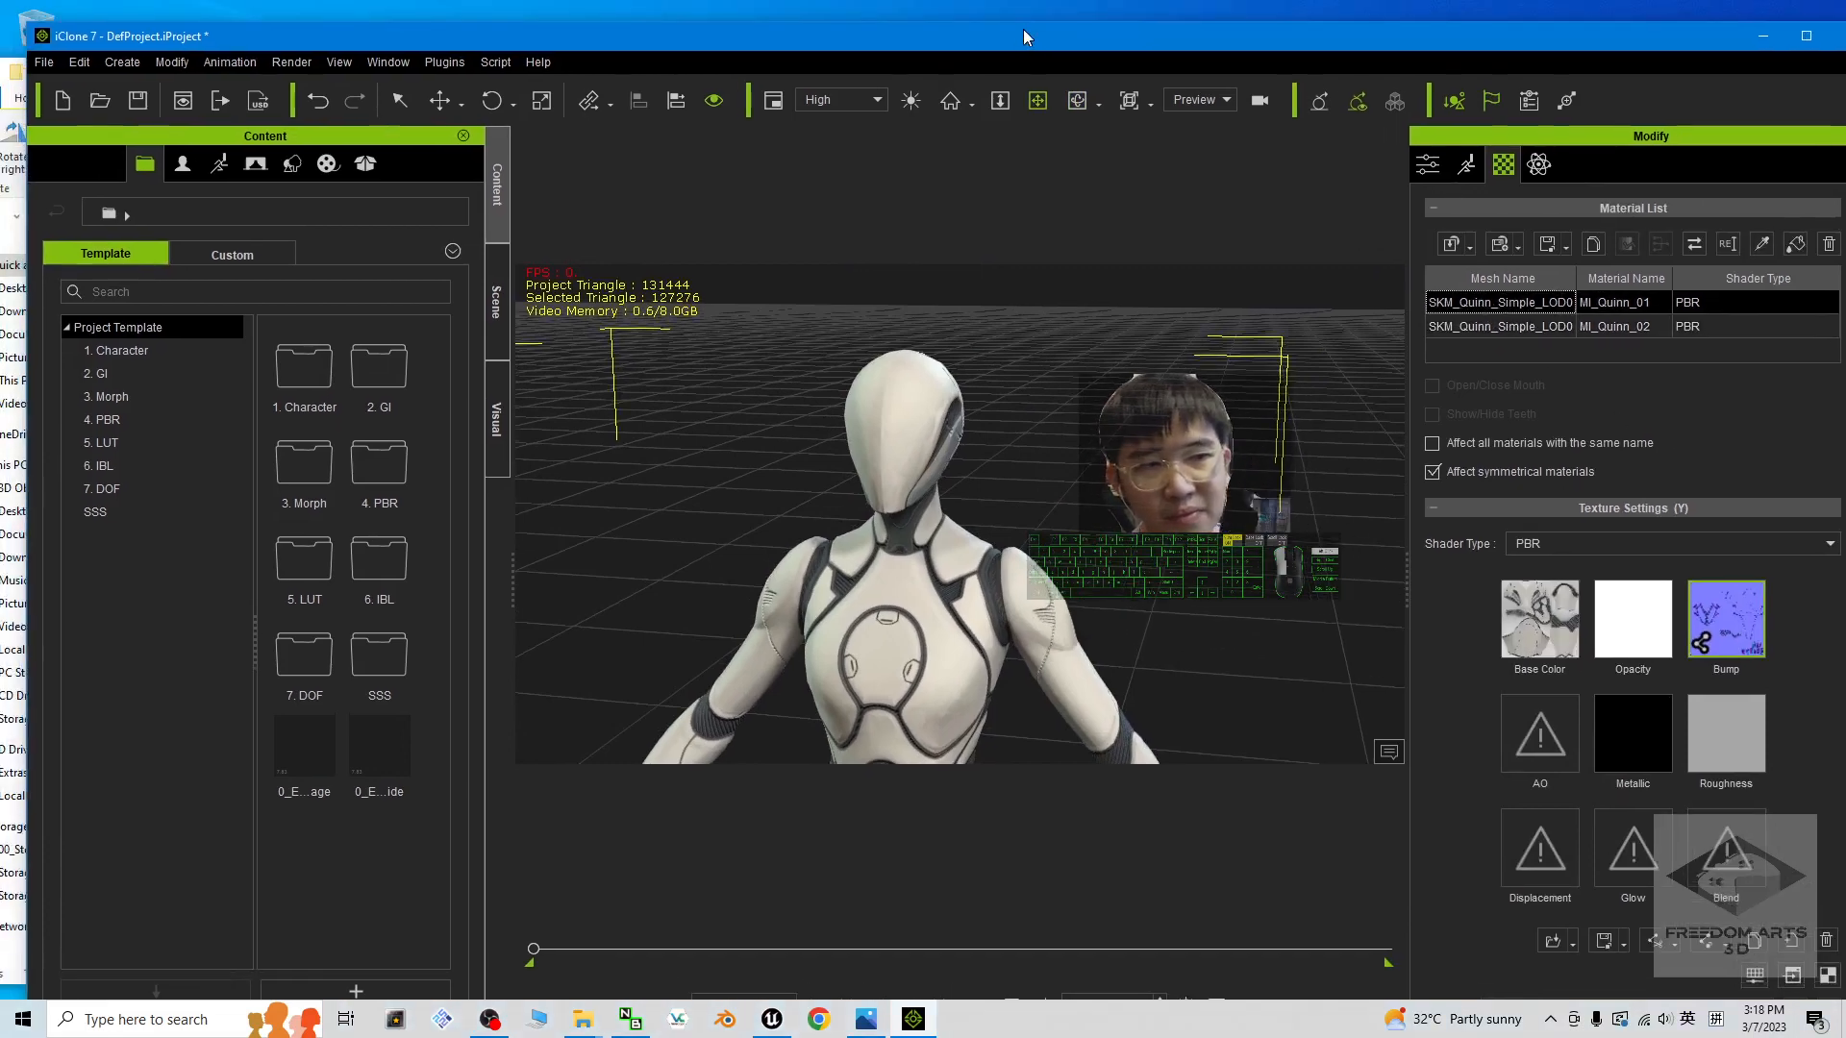
Step: Assign the black-and-white mask PNG to the MI_Quinn_02 material's Metallic slot
left_click(1498, 327)
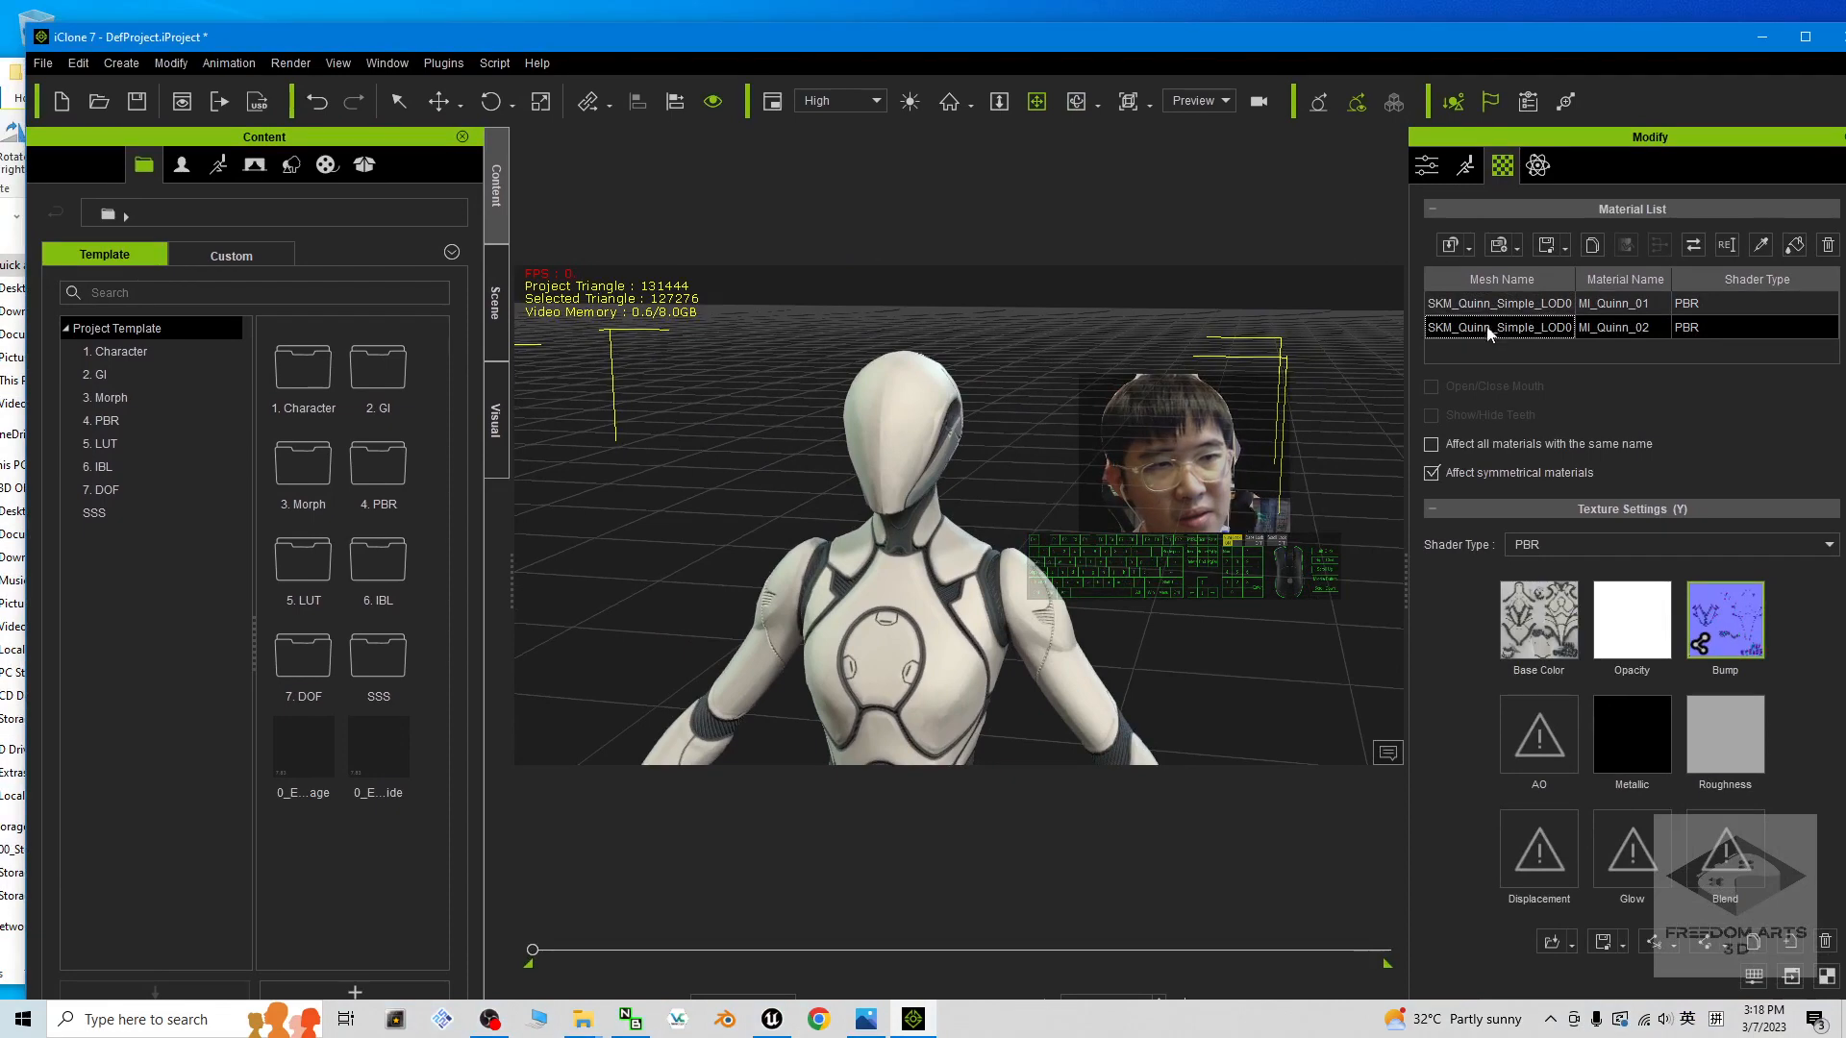
left_click(1498, 302)
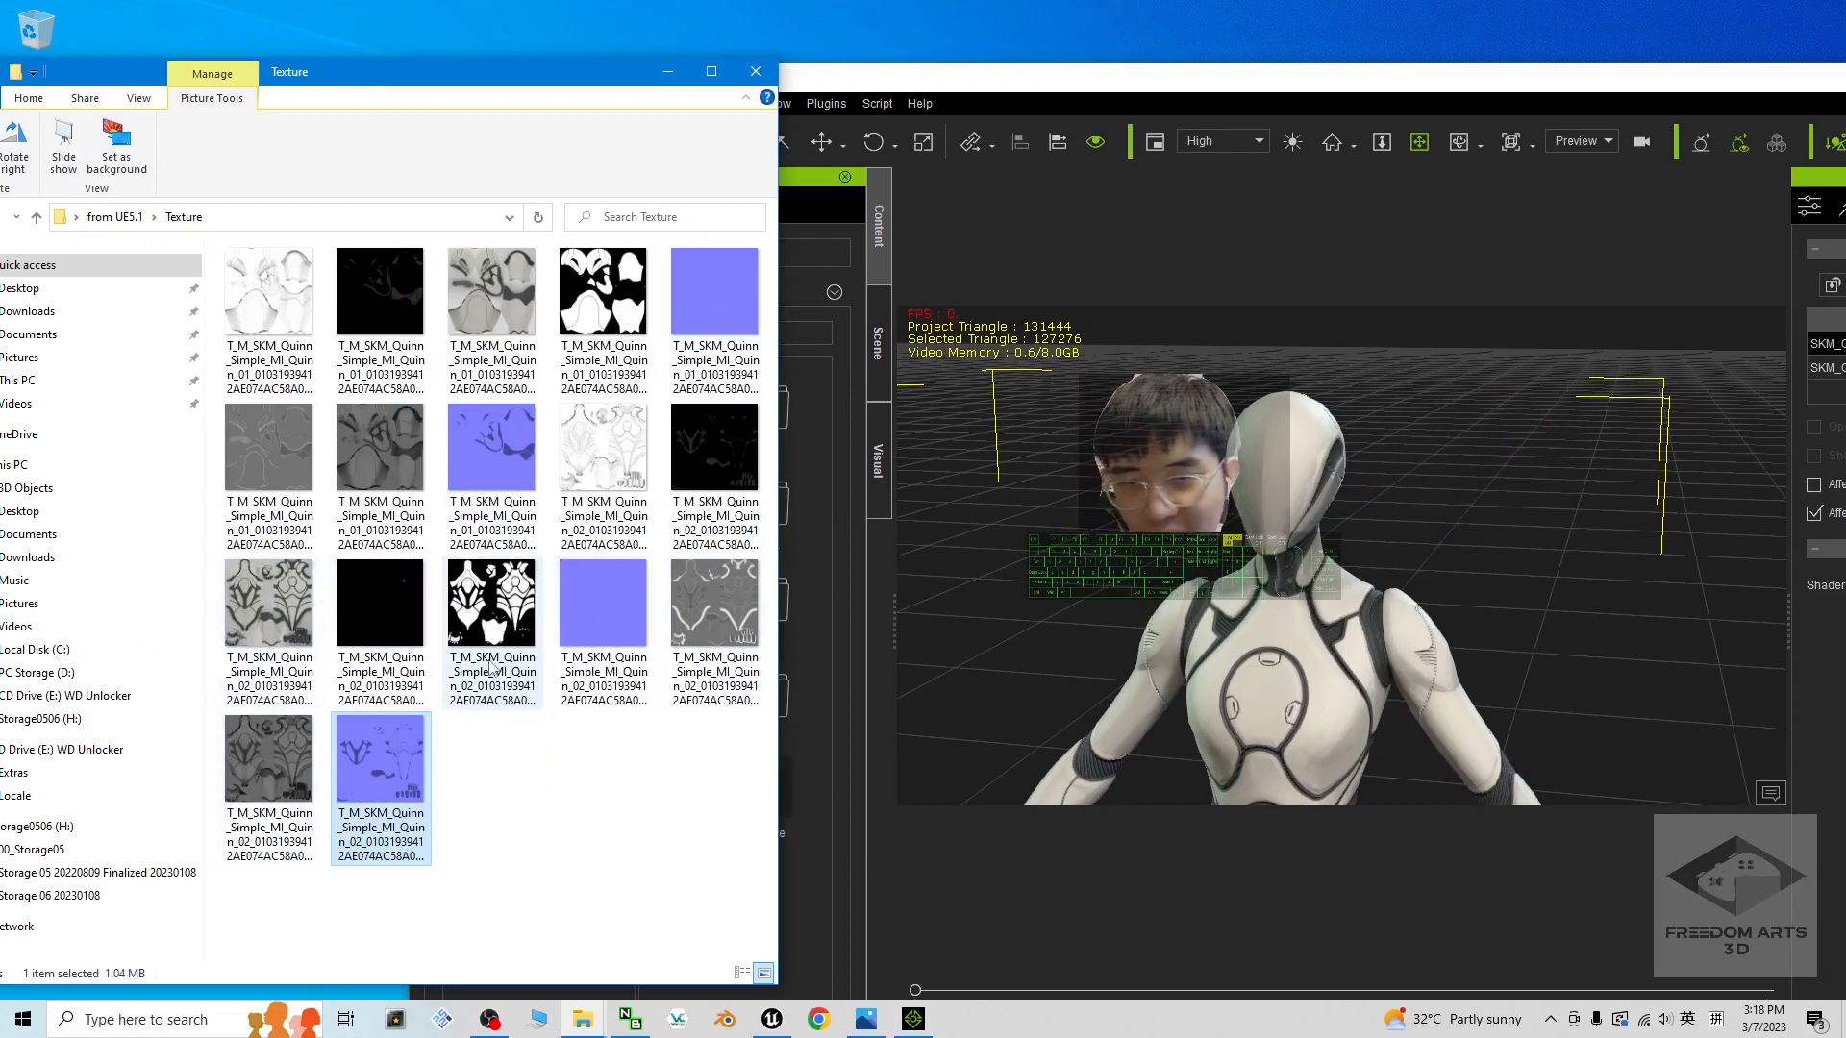
left_click(491, 606)
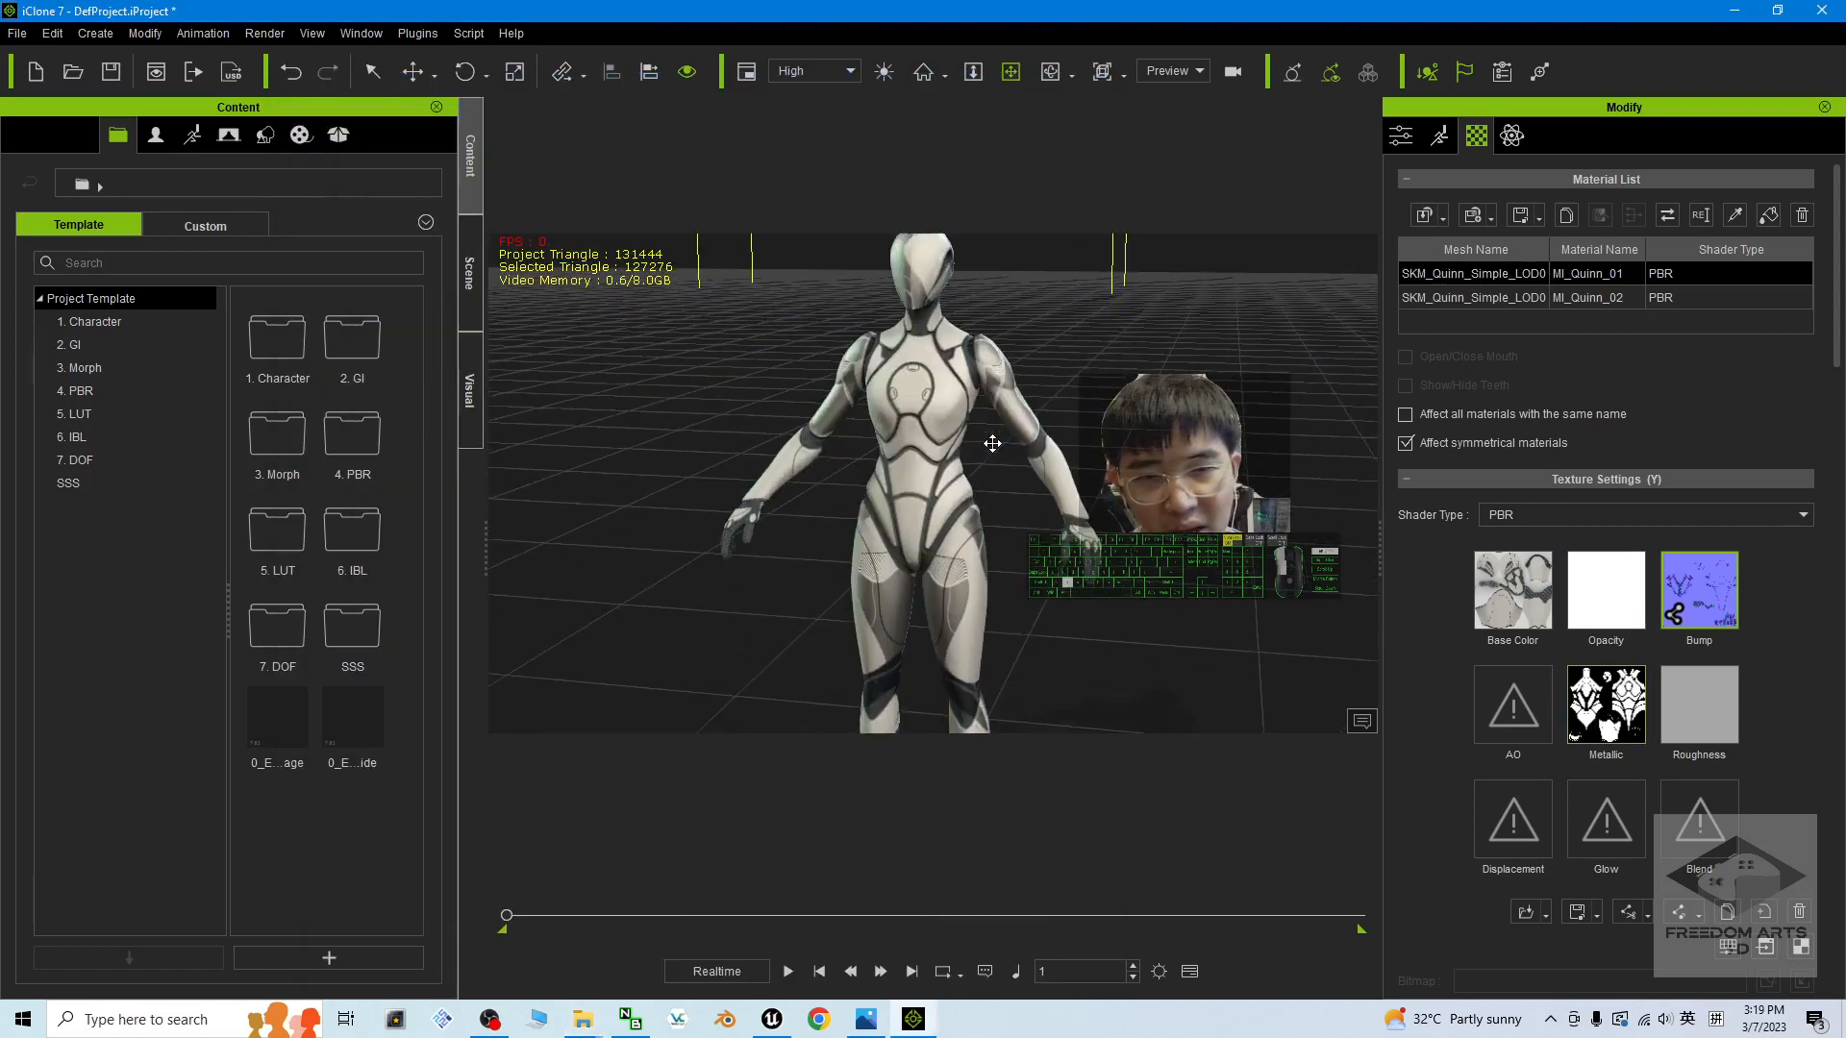
scroll("up", 3)
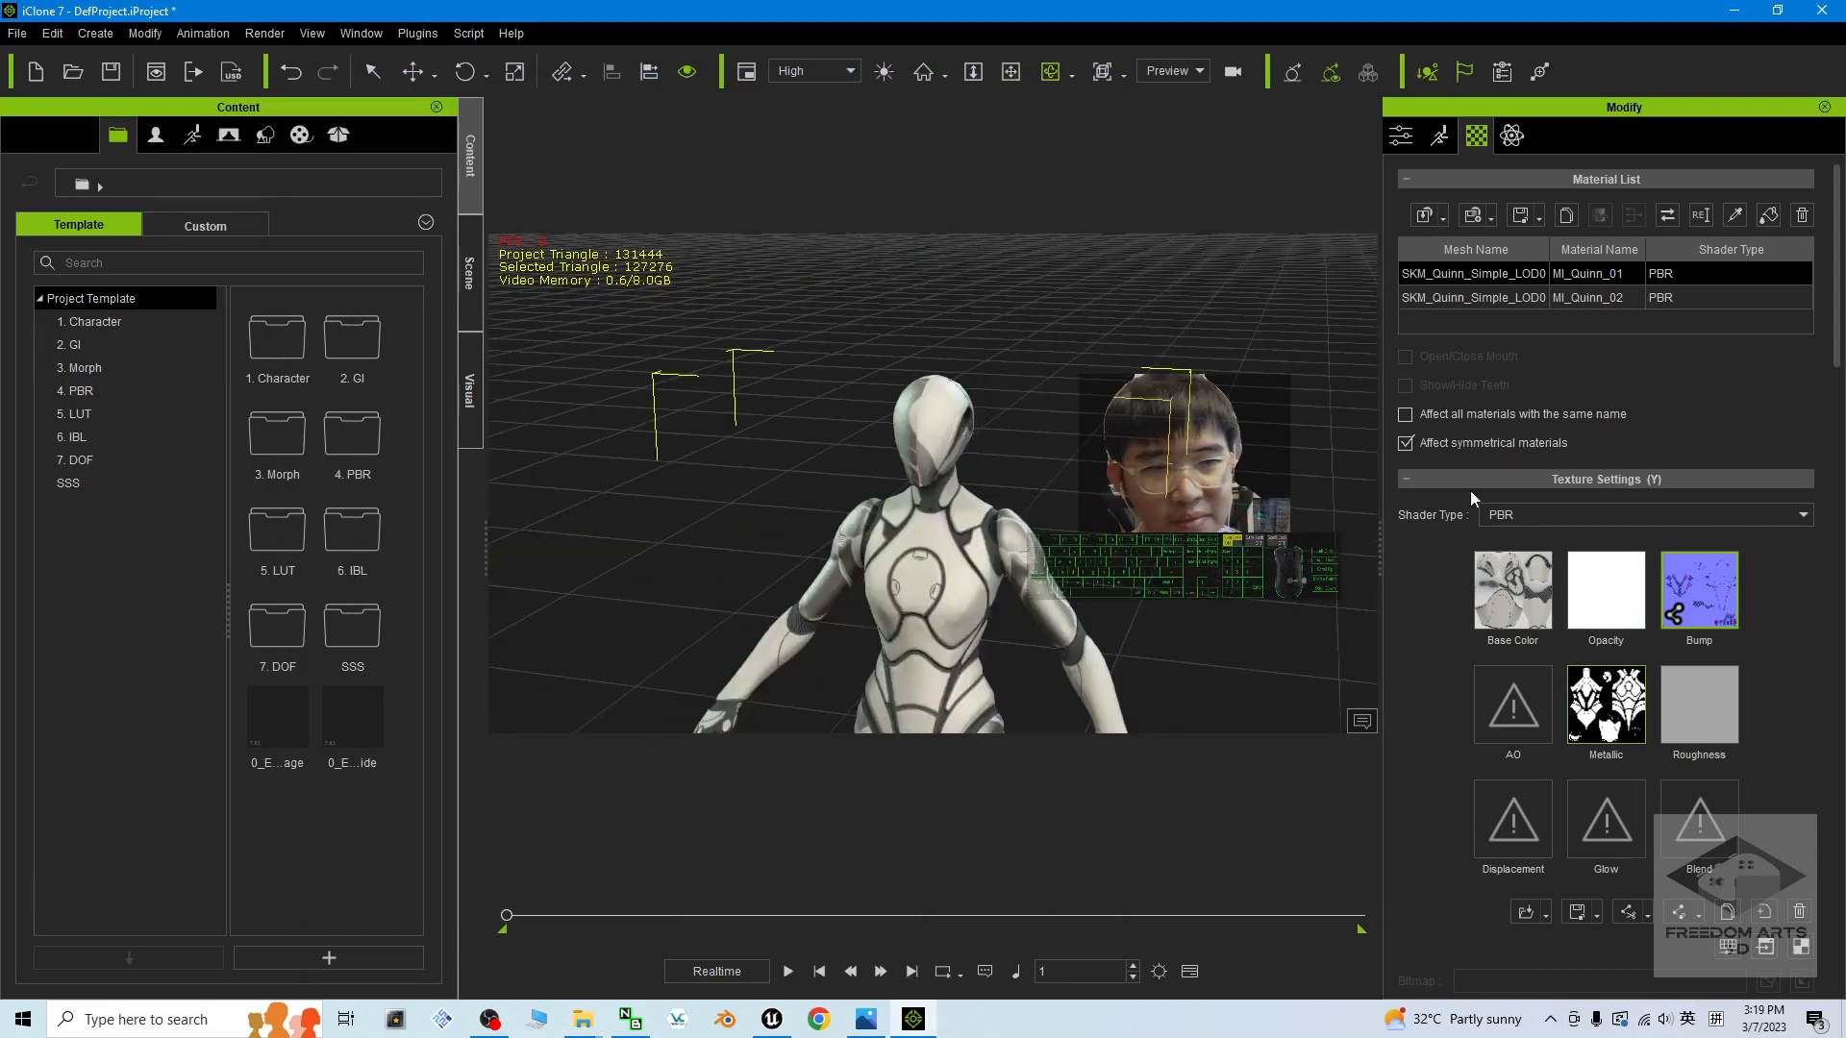
Step: Reselect MI_Quinn_02 and inspect its bump normal map texture
left_click(1471, 273)
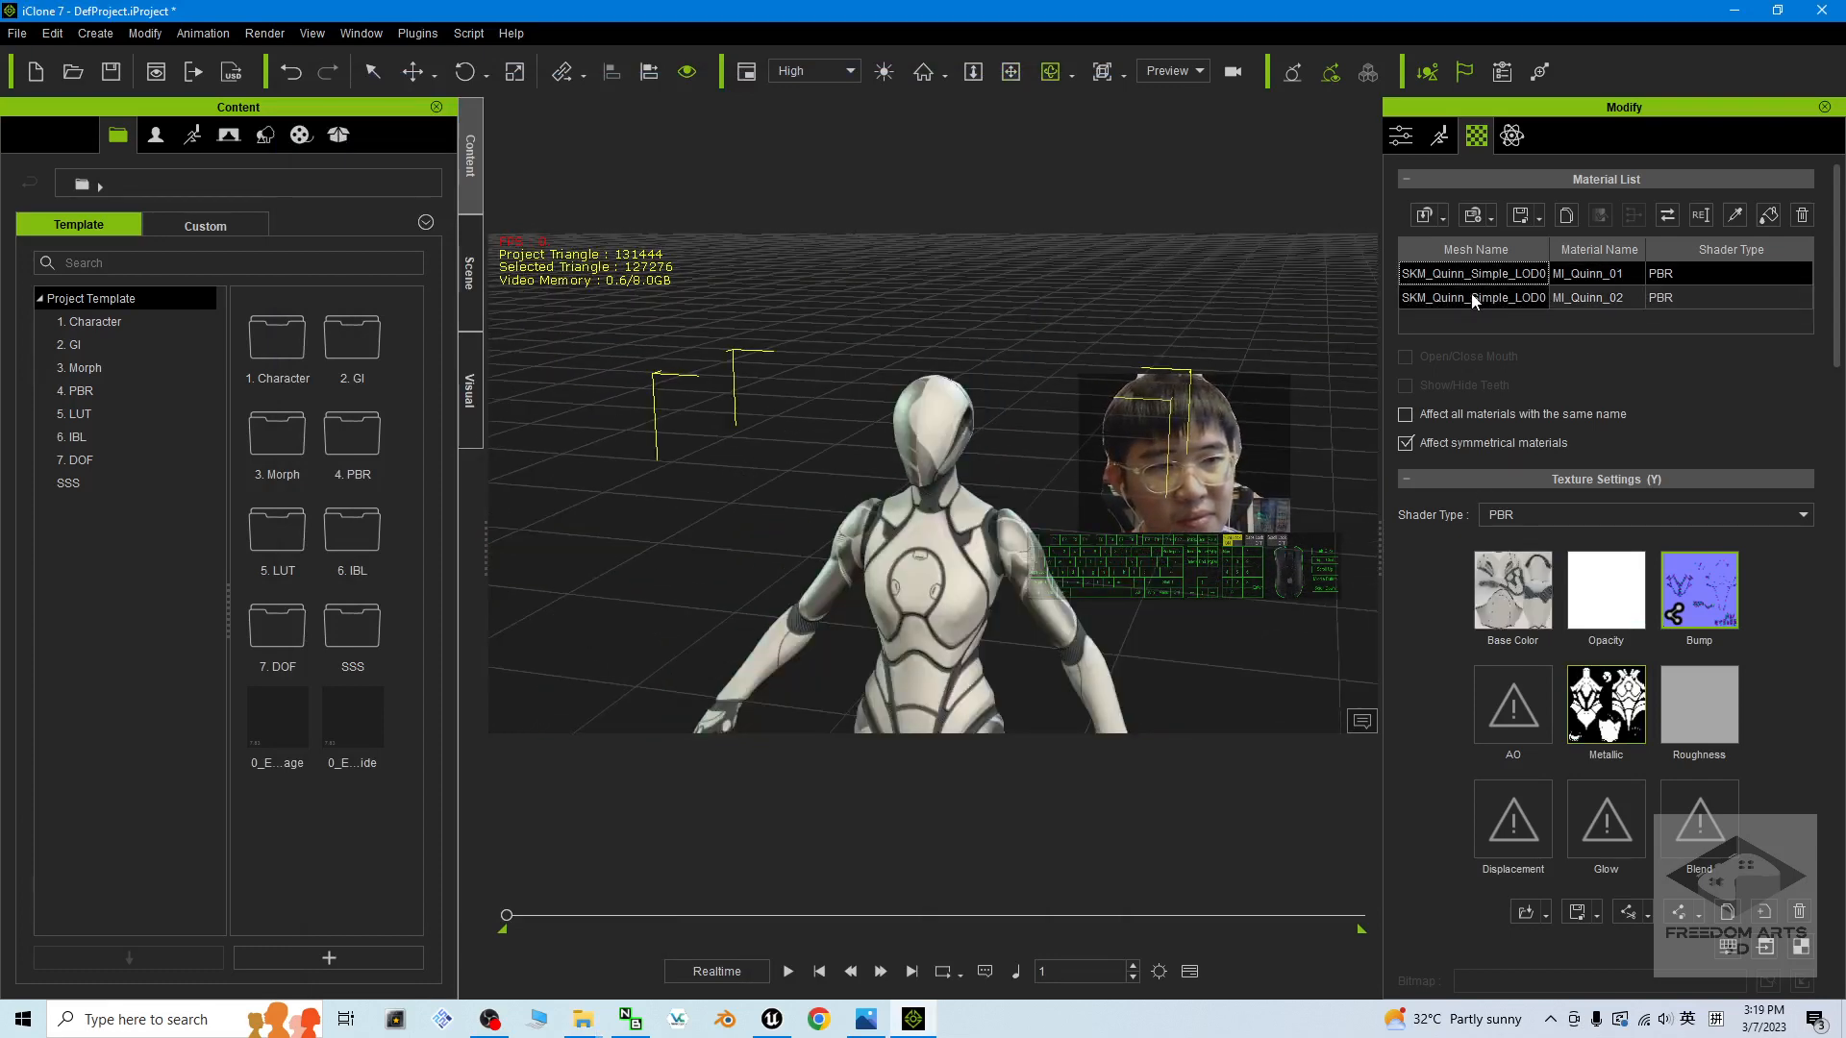
left_click(1471, 296)
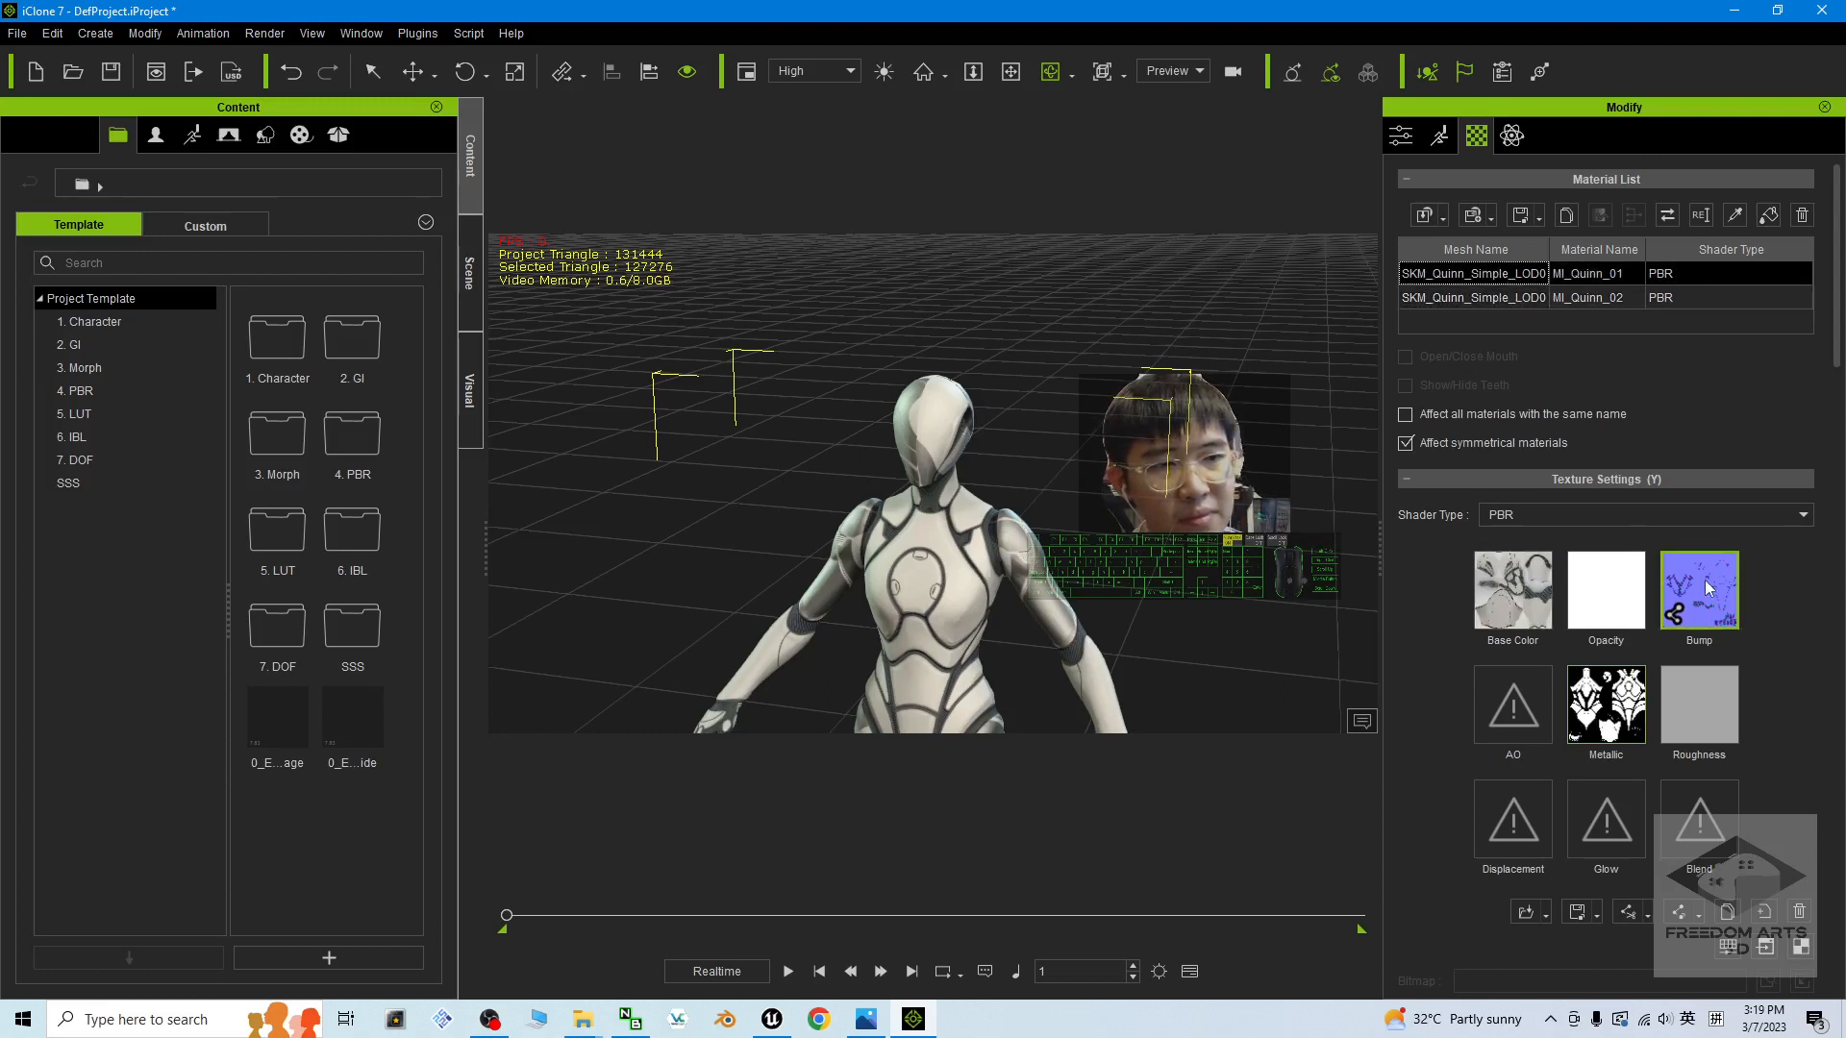
left_click(1698, 589)
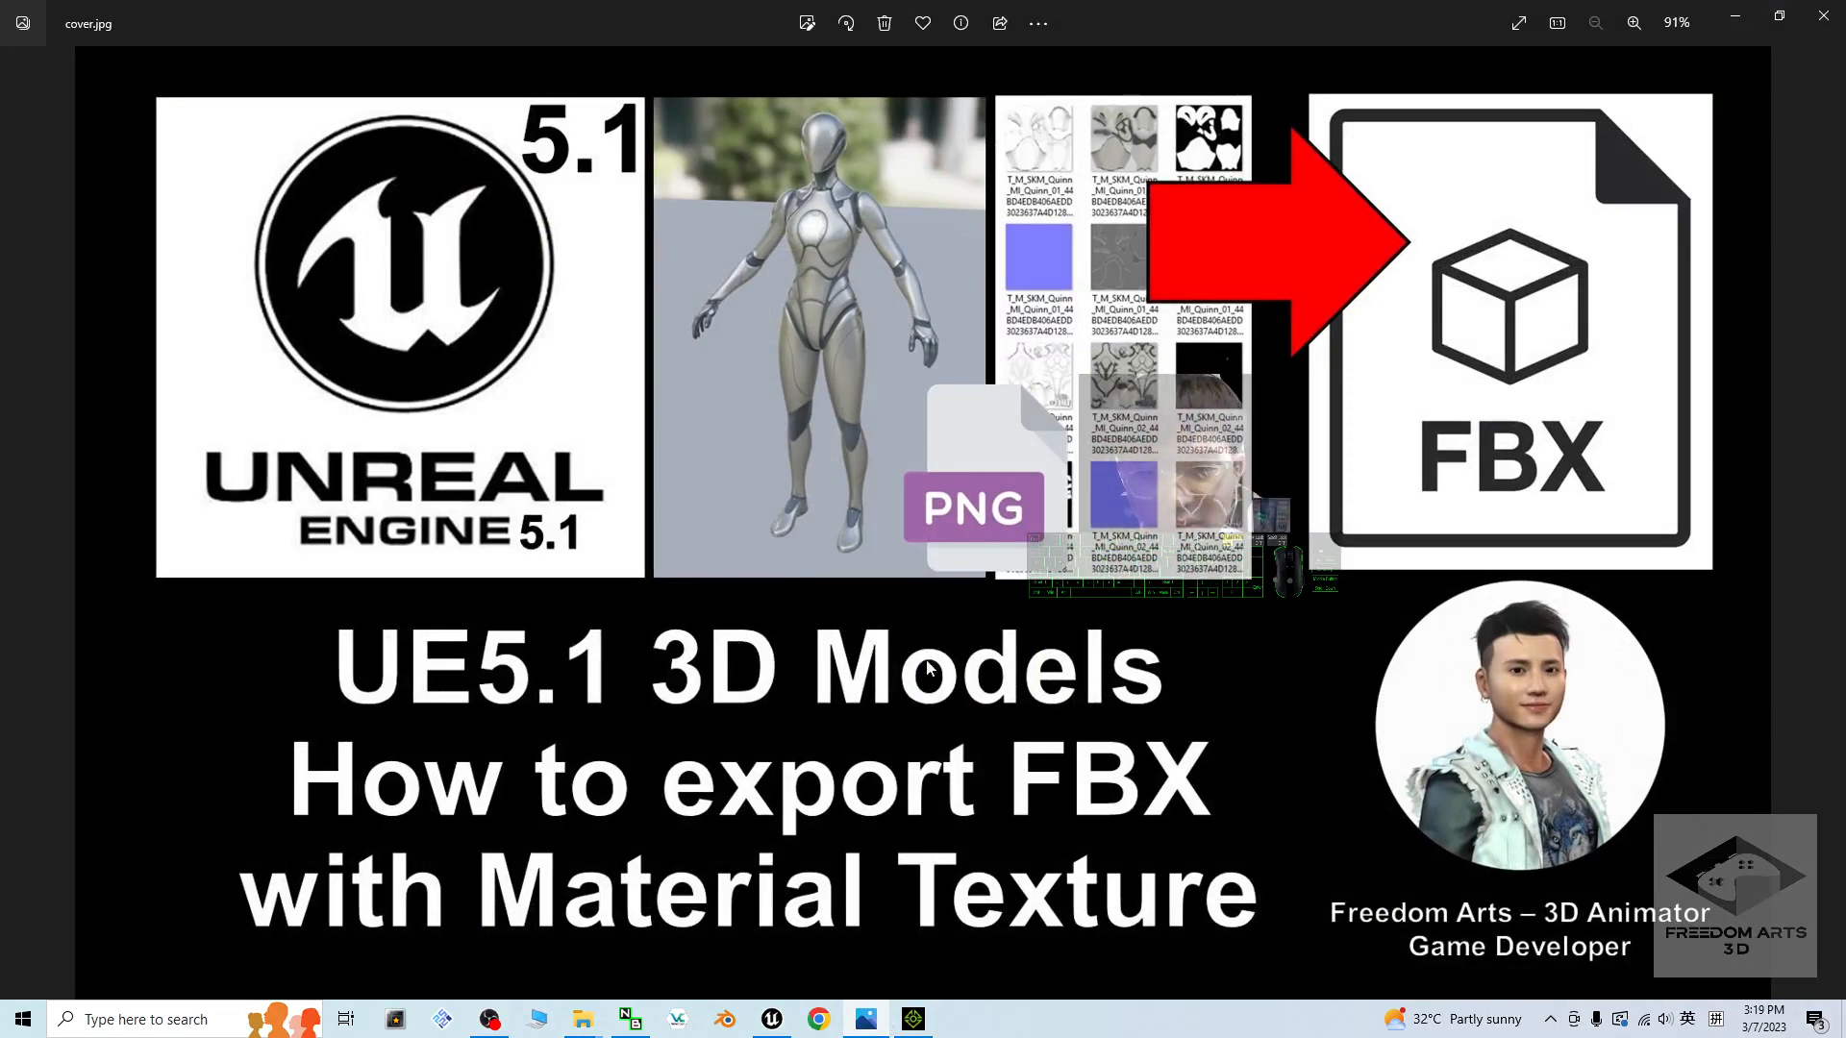
mouse_move(1250, 967)
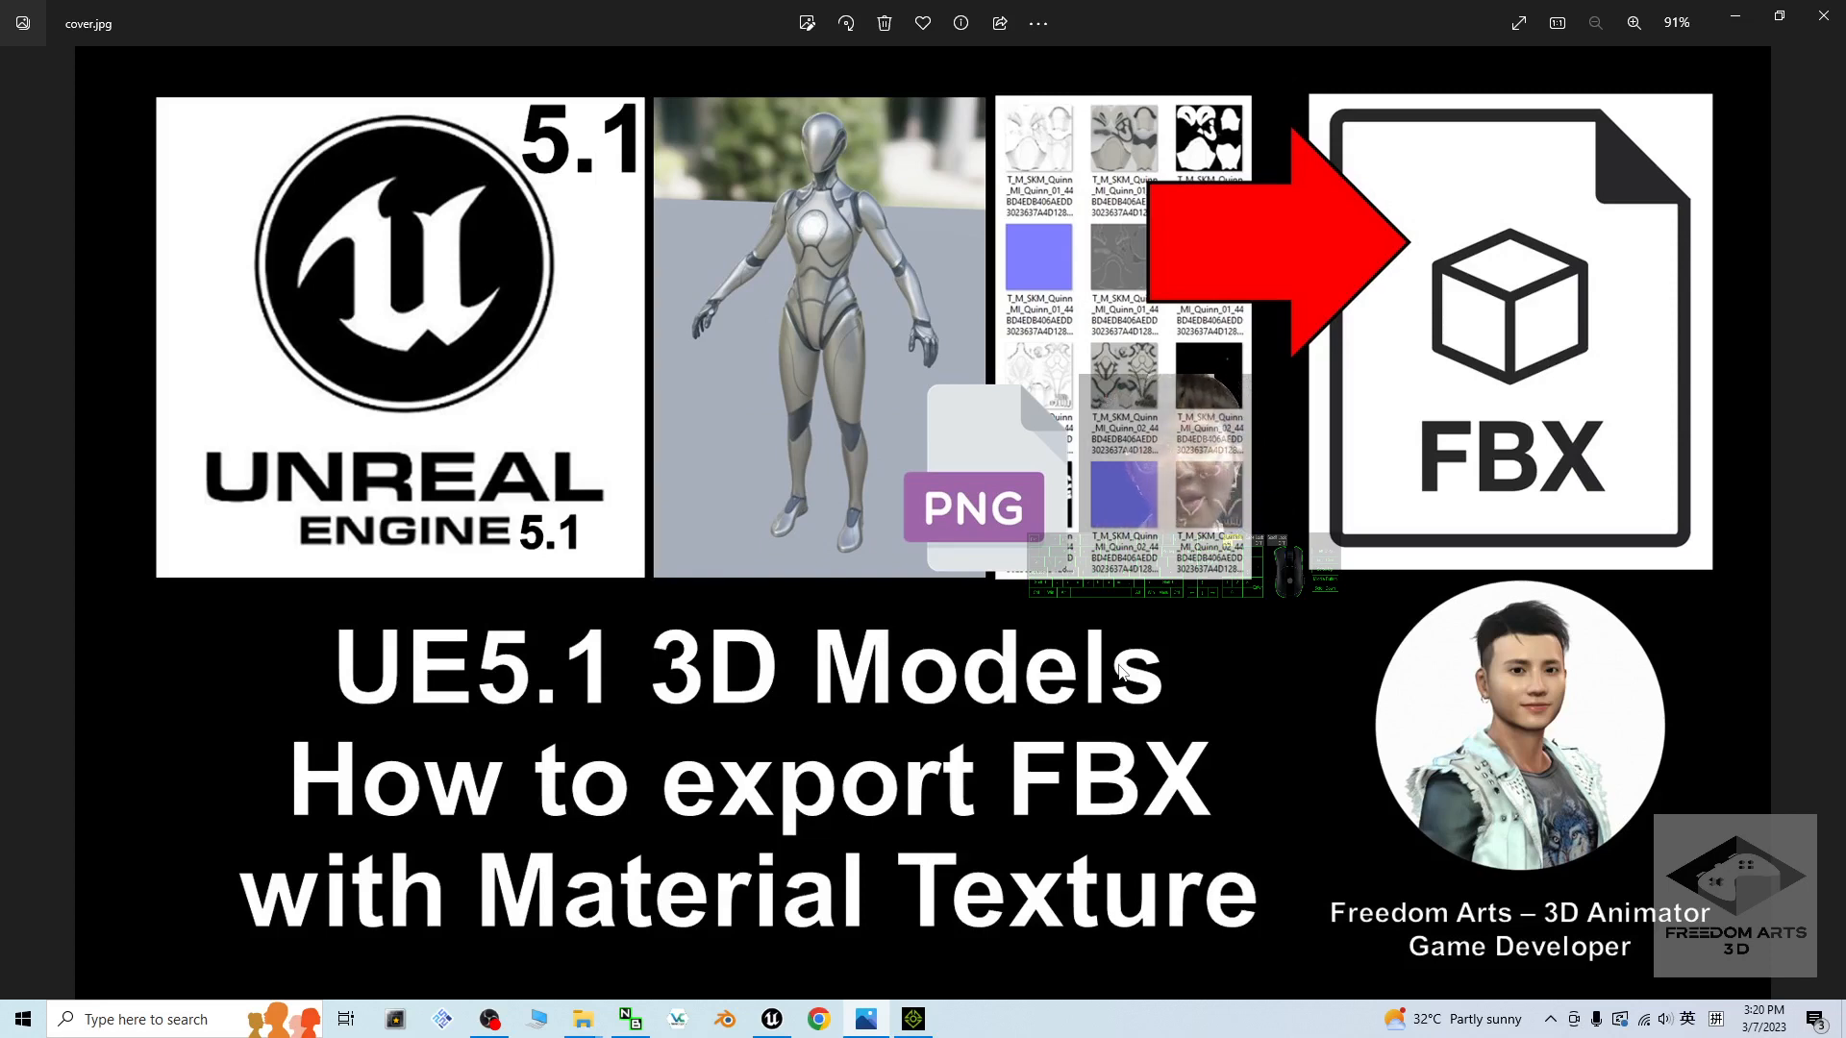
mouse_move(1204, 742)
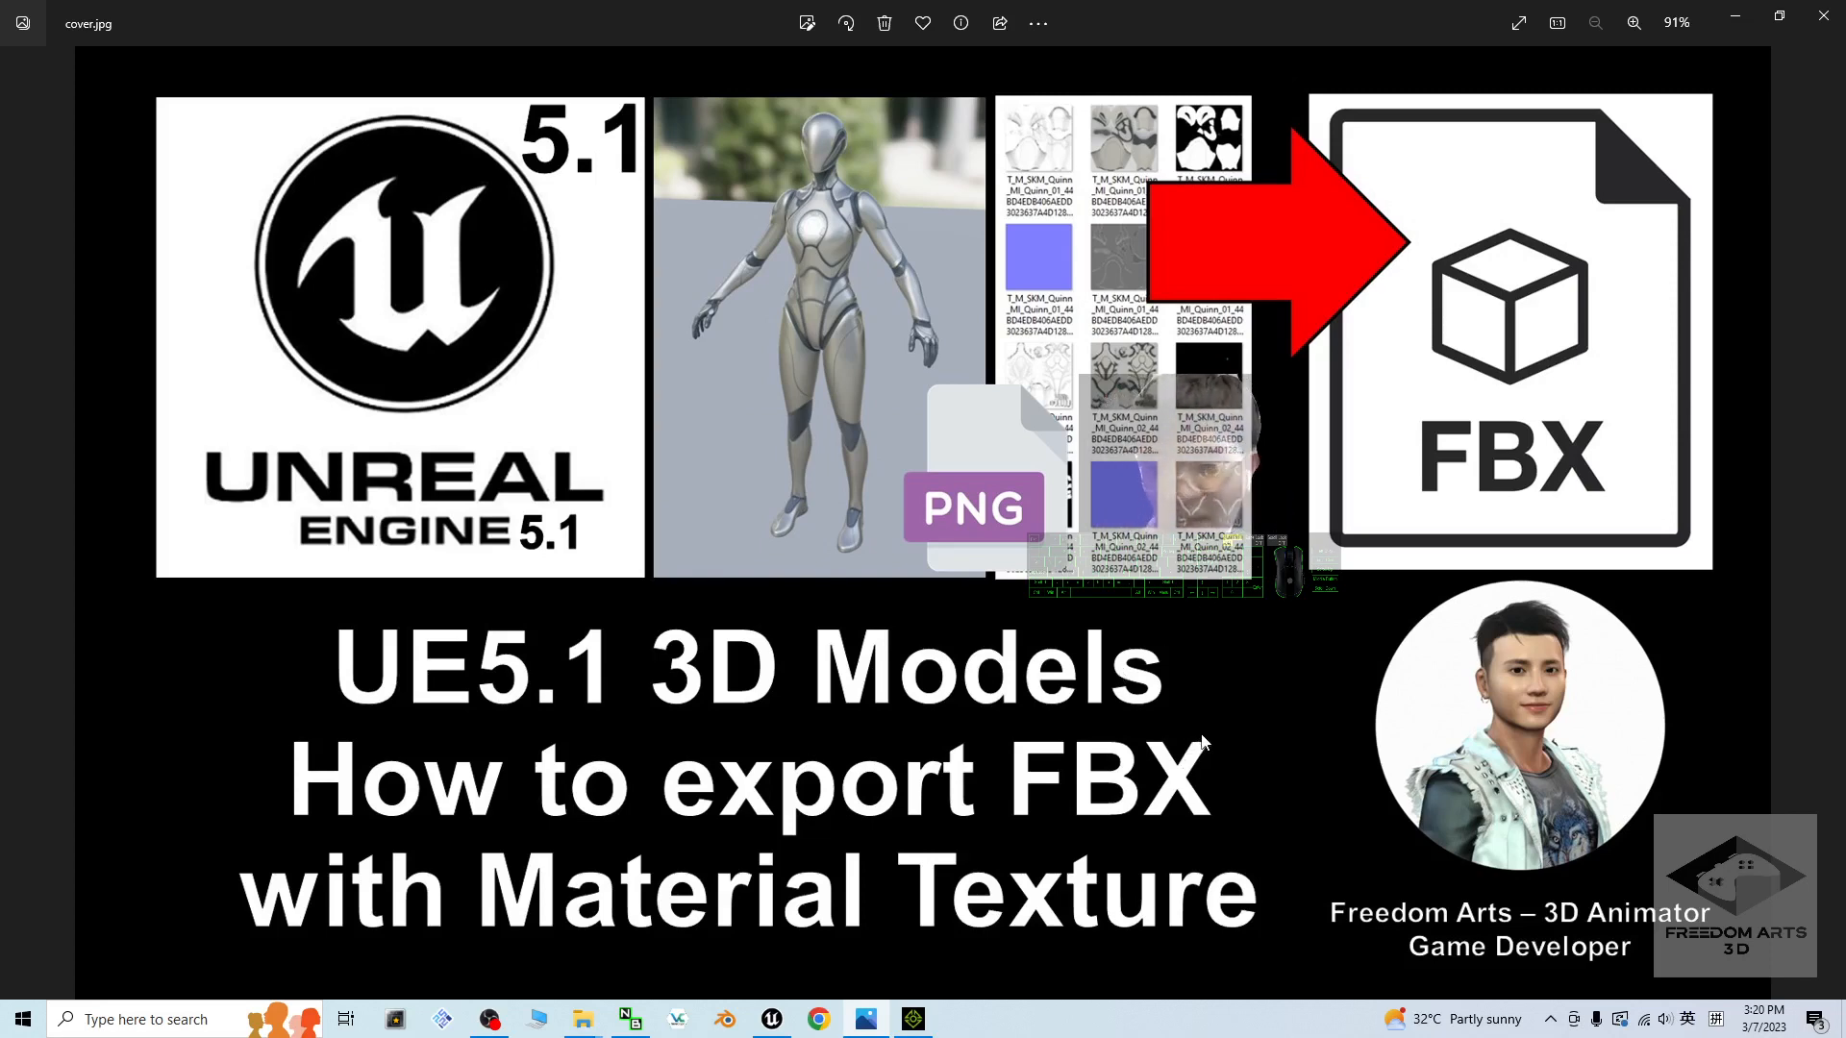